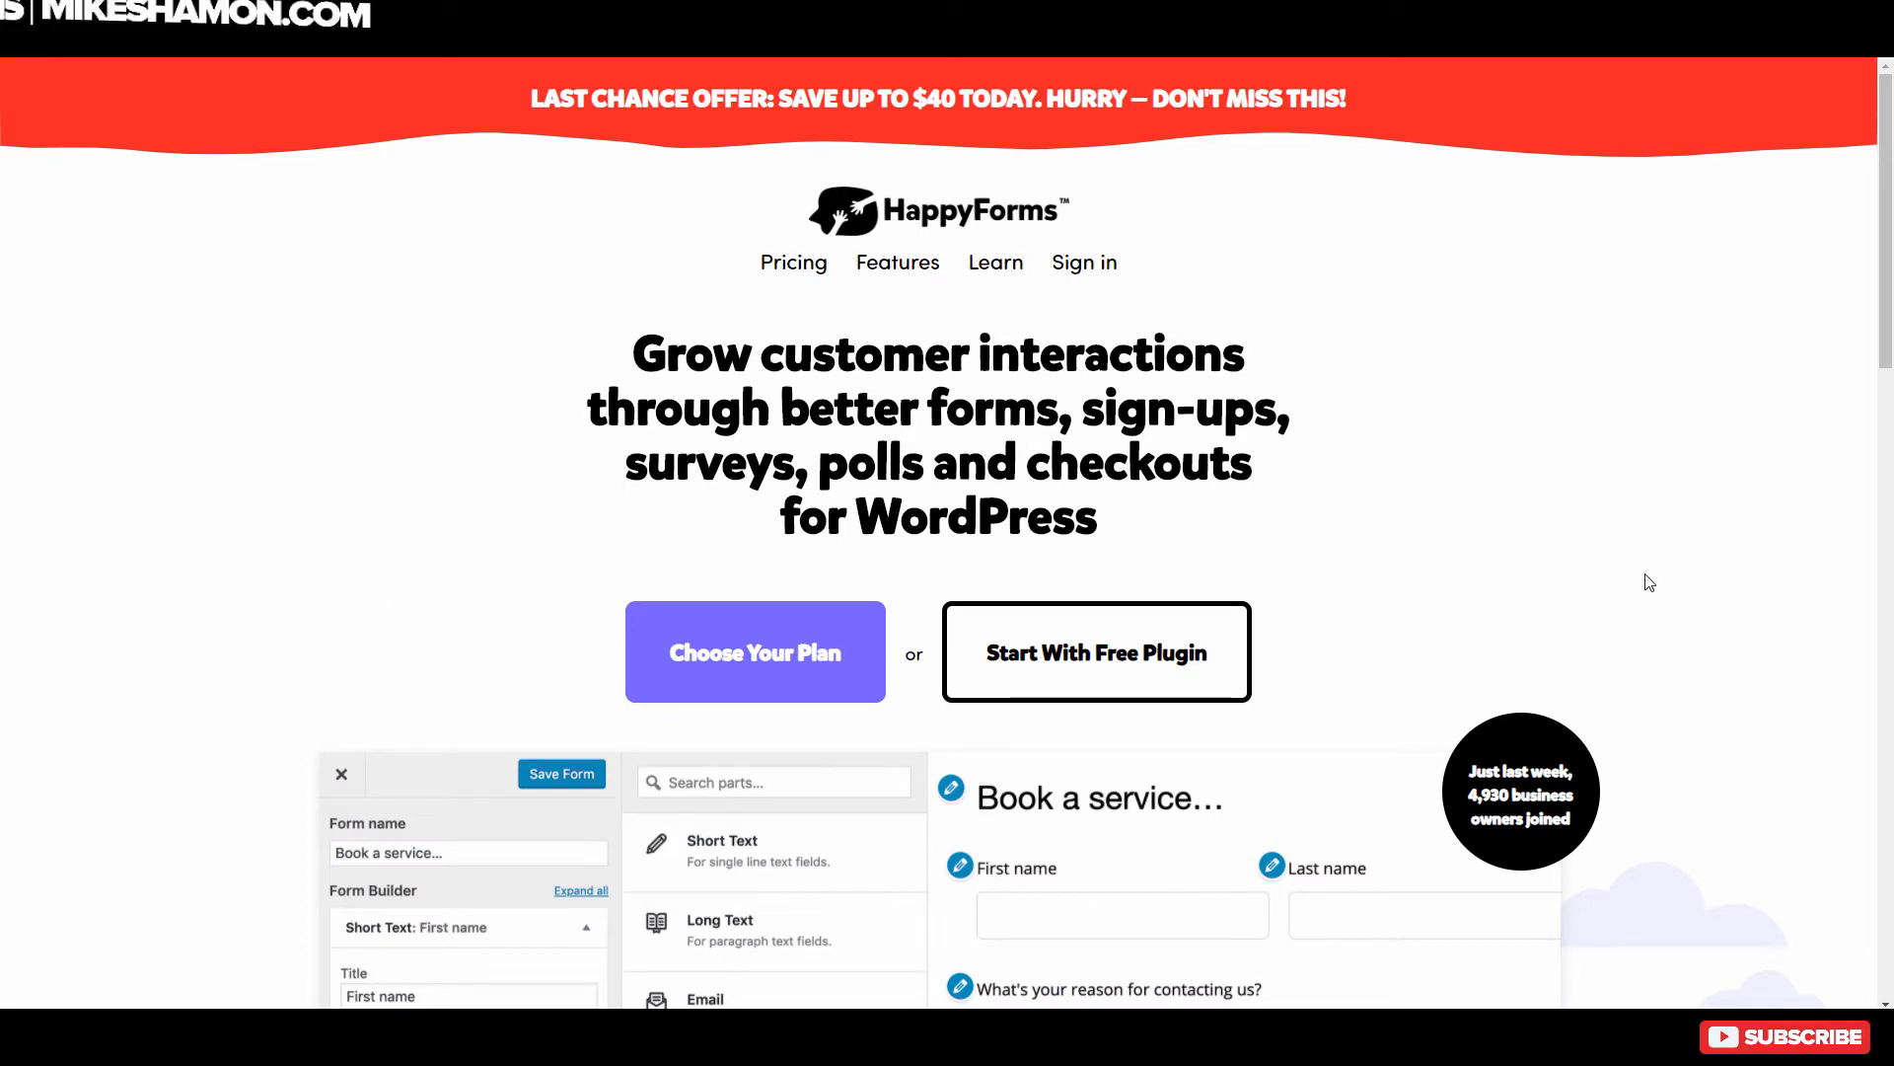
Scroll through the pricing comparison of Starter $49, Business $99 and Professional $249 plans.
scroll("down", 3)
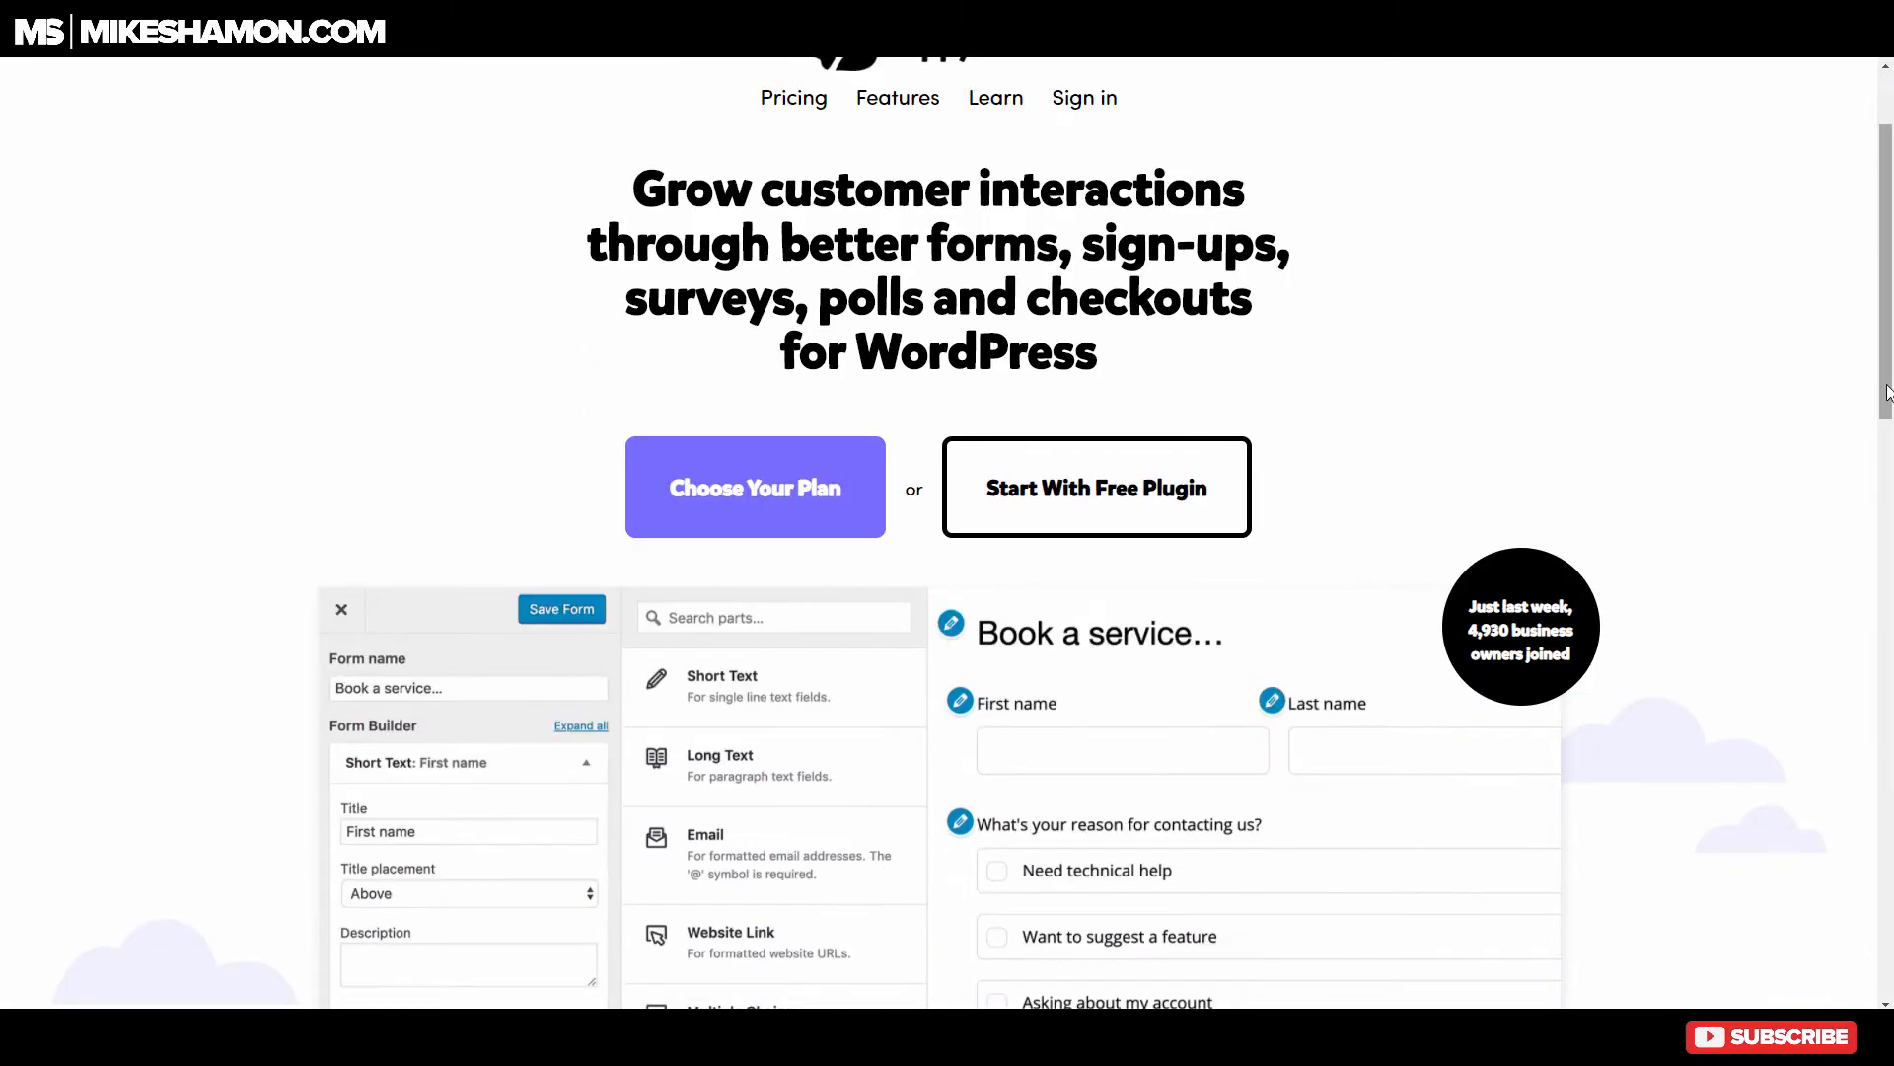
scroll("down", 3)
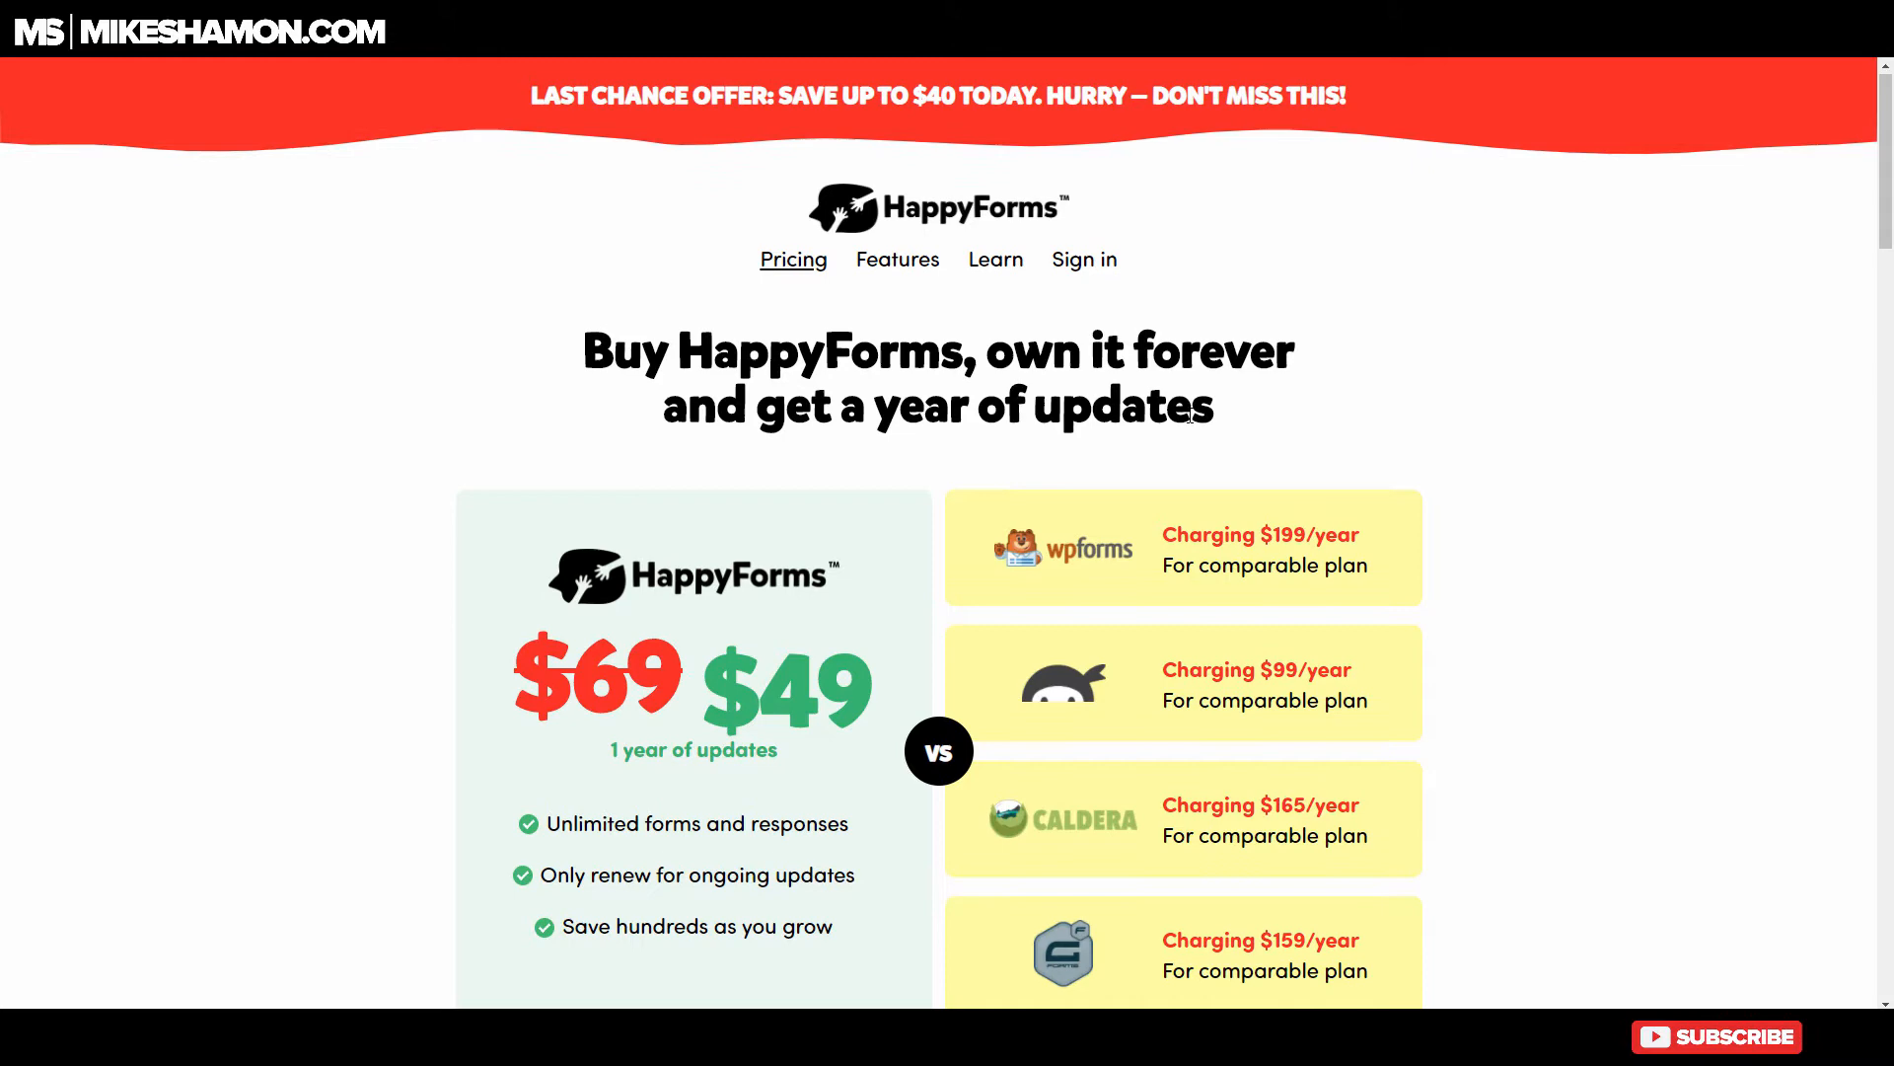
scroll("down", 3)
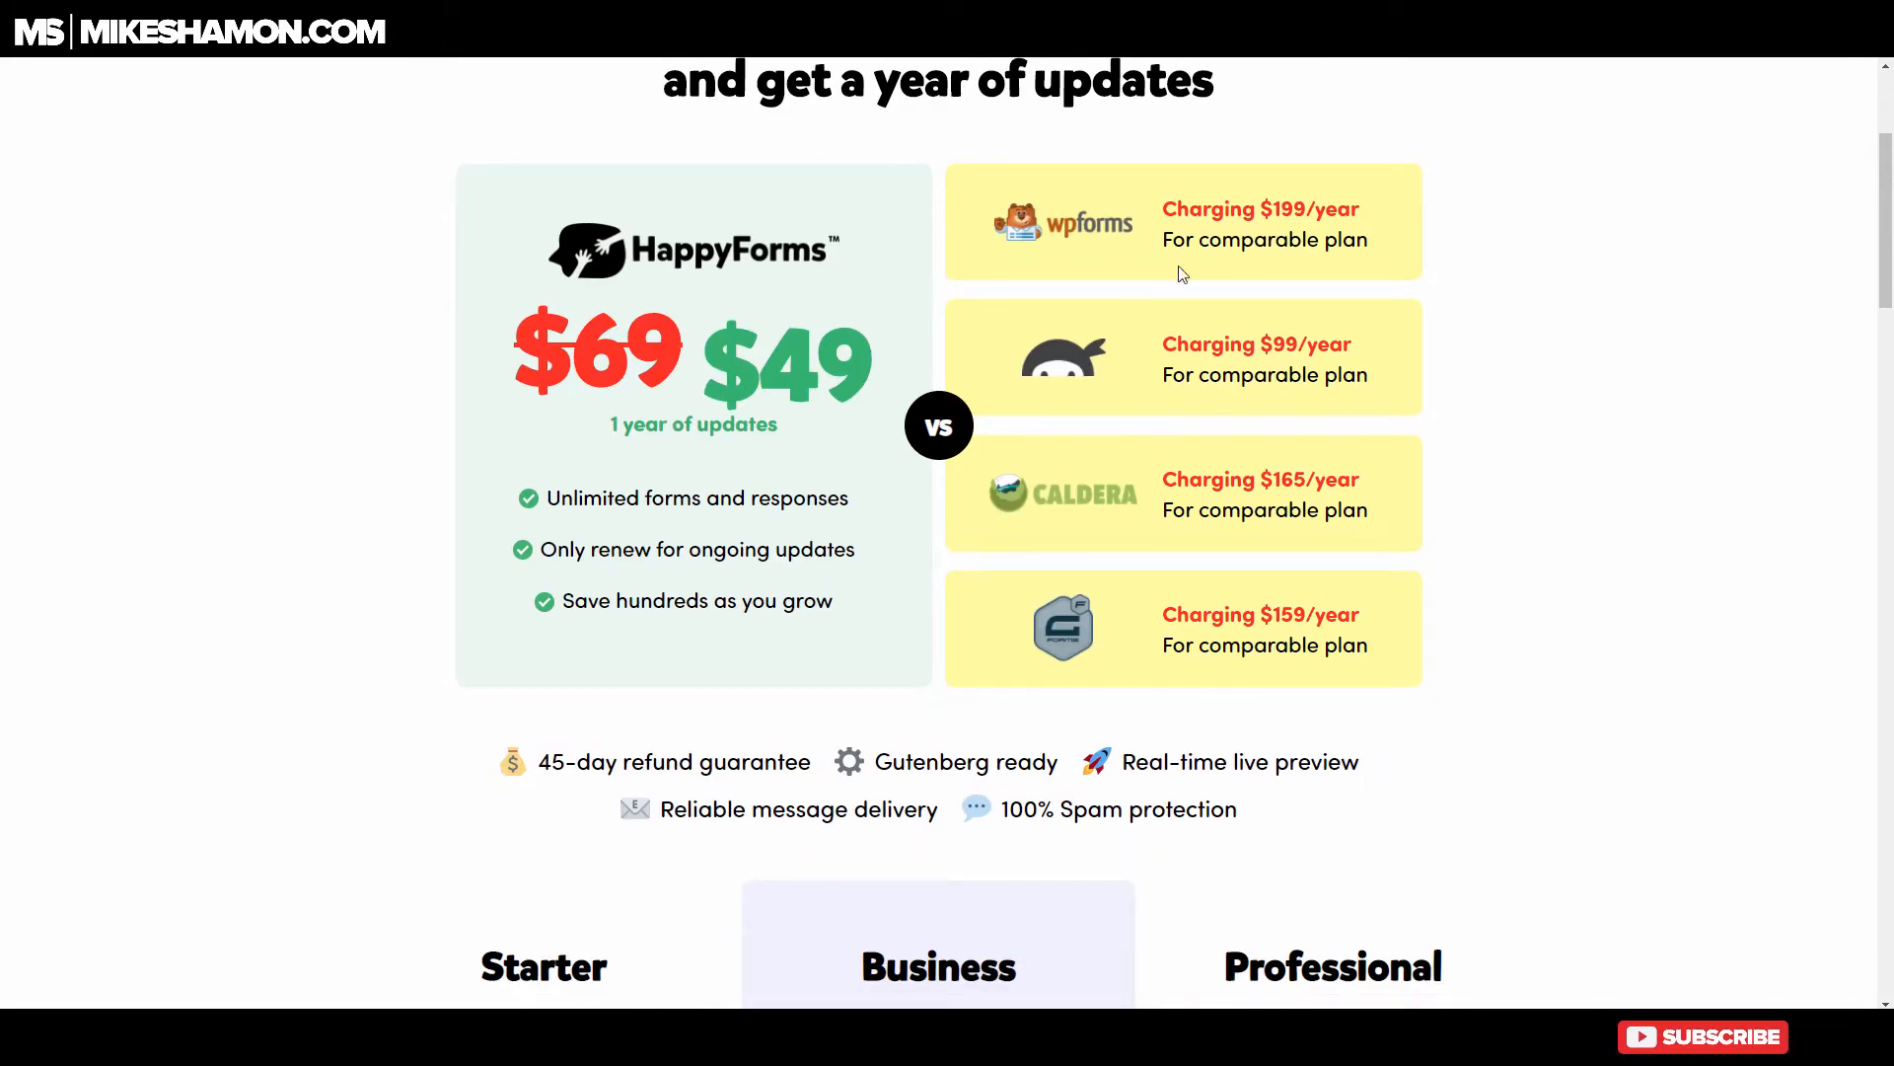
mouse_move(1135, 636)
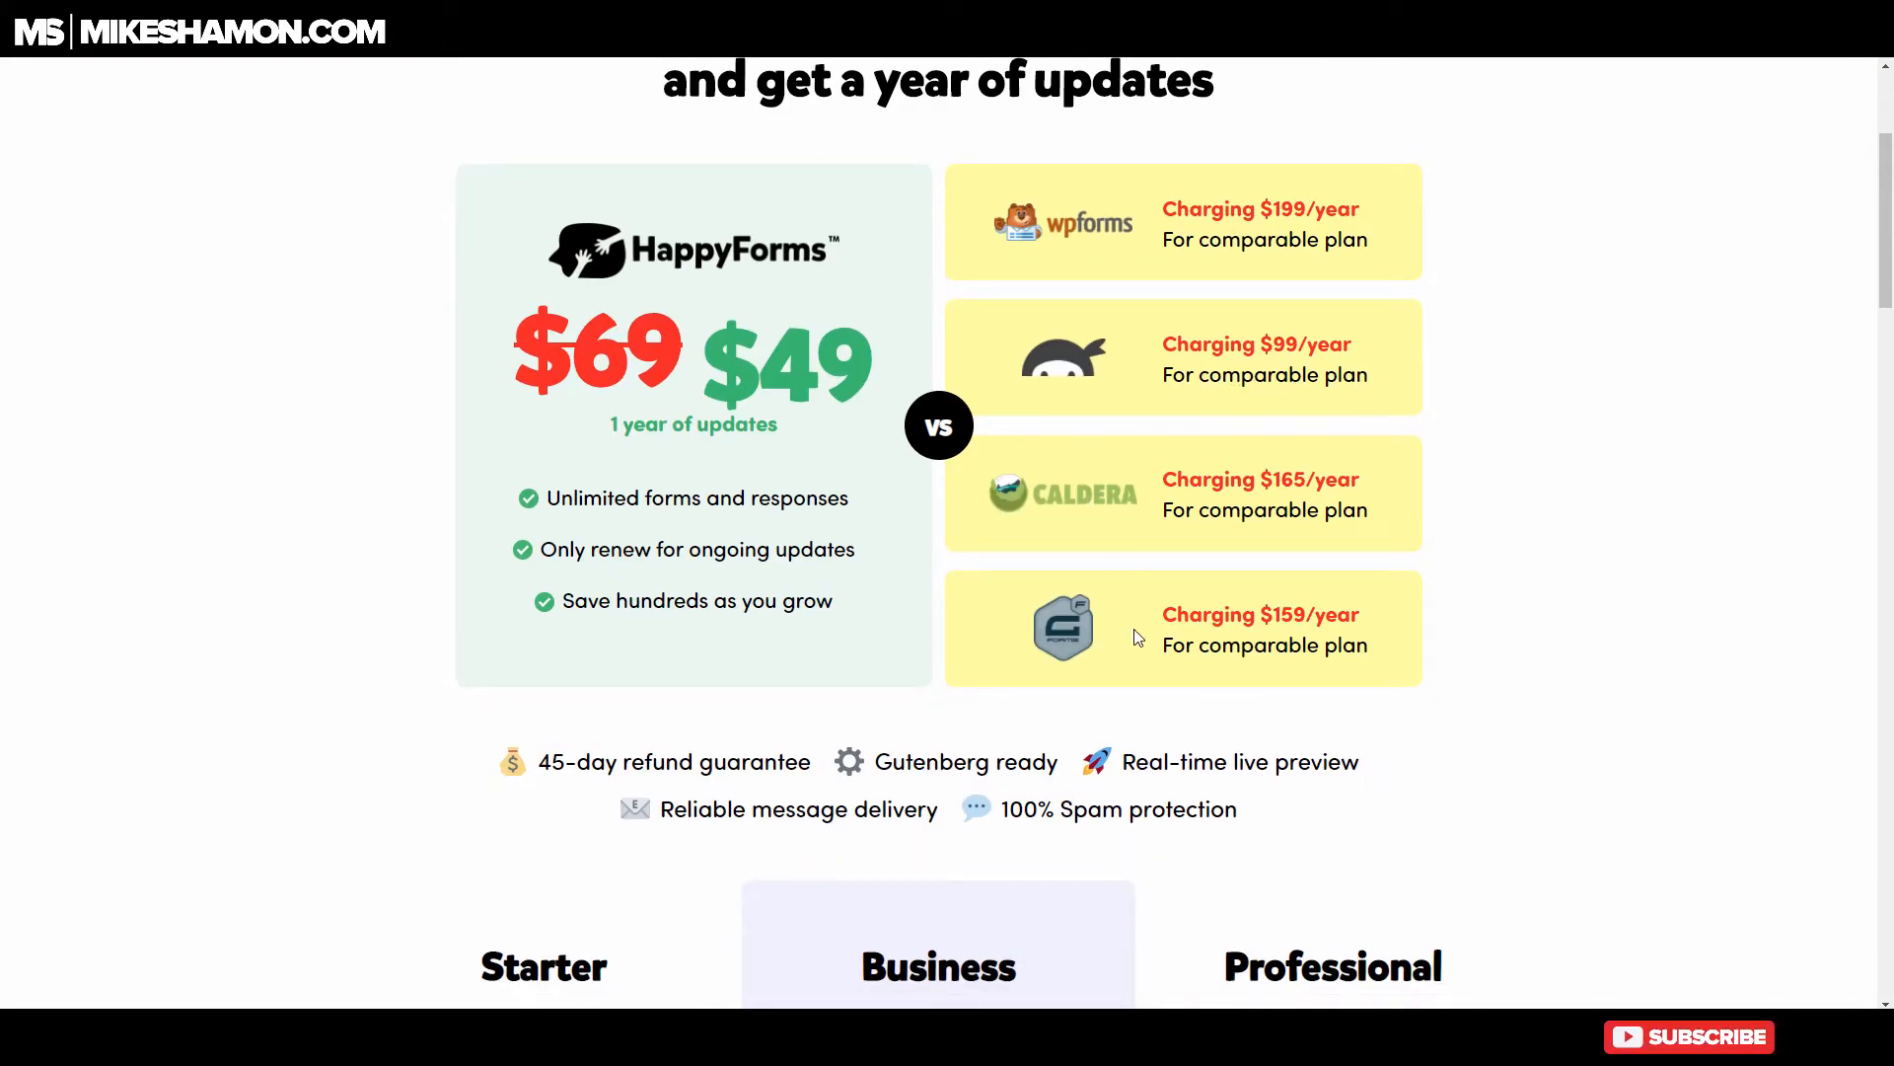
mouse_move(1122, 694)
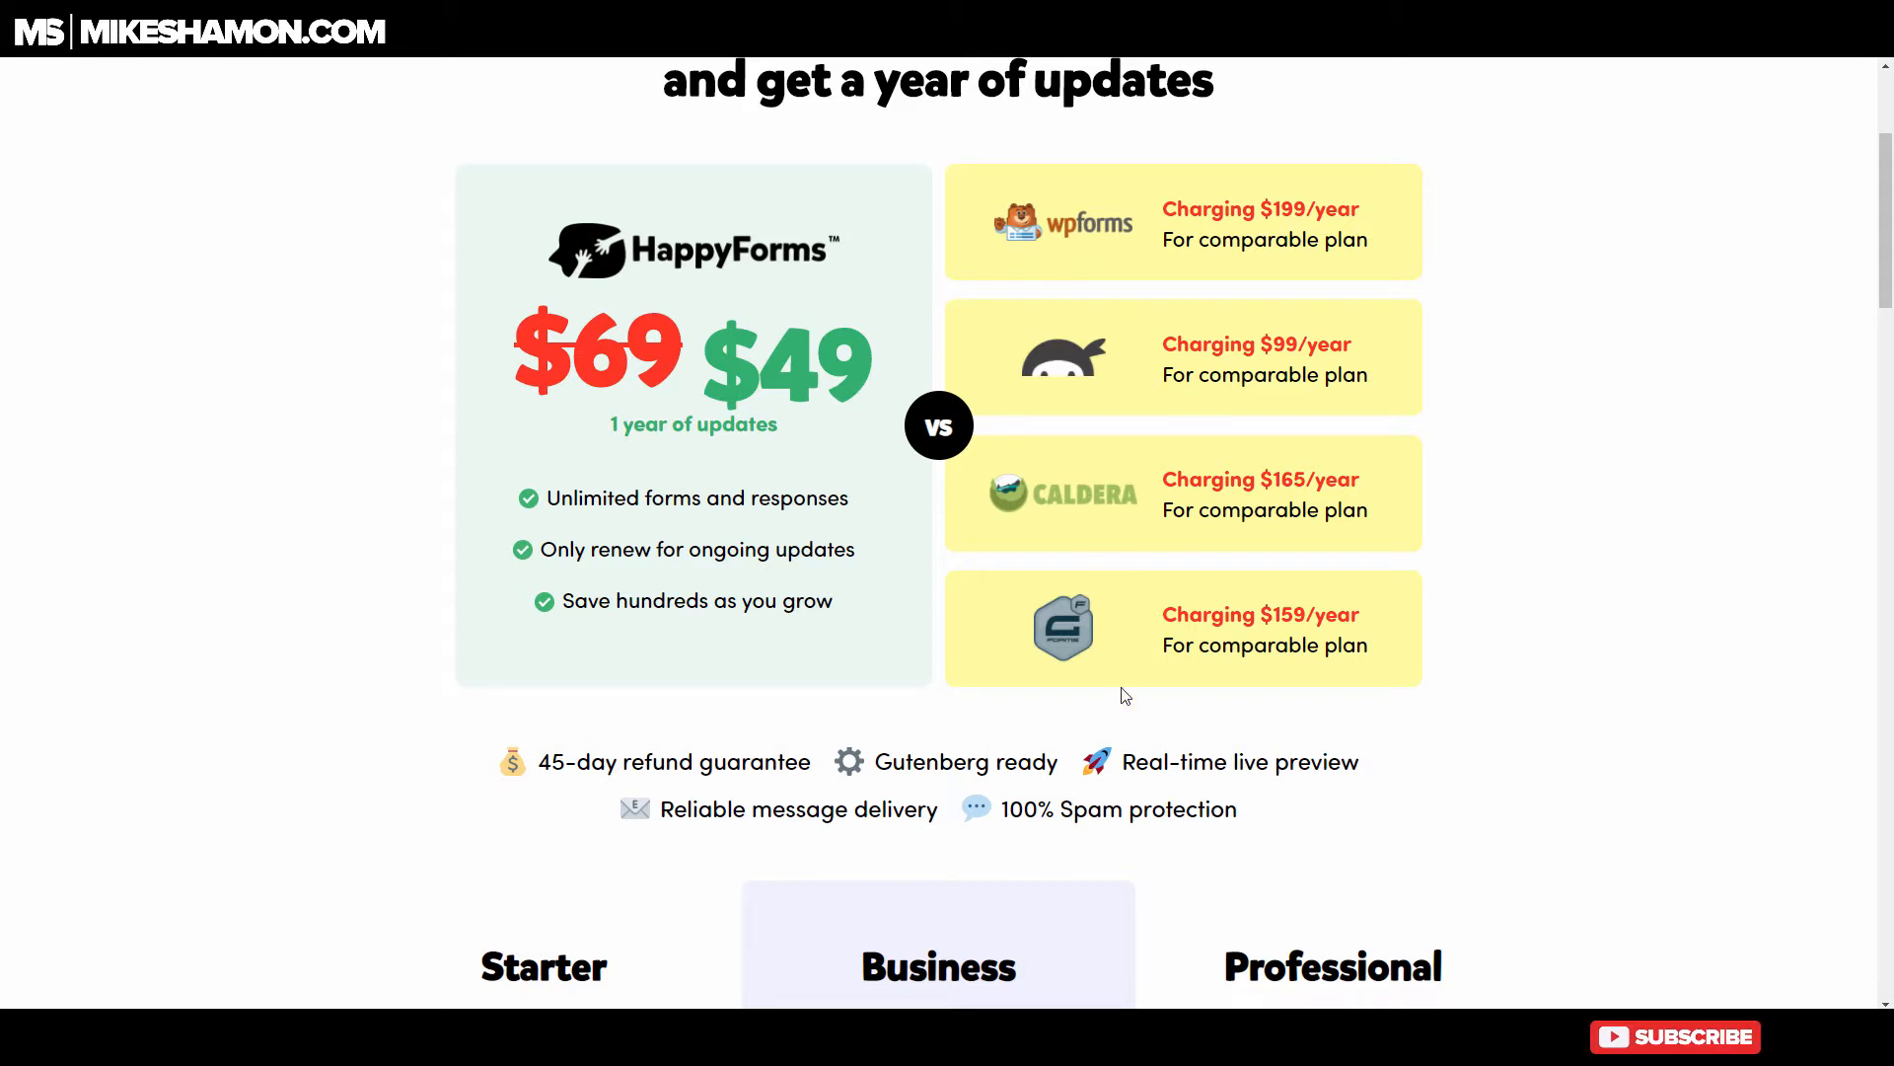
scroll("down", 3)
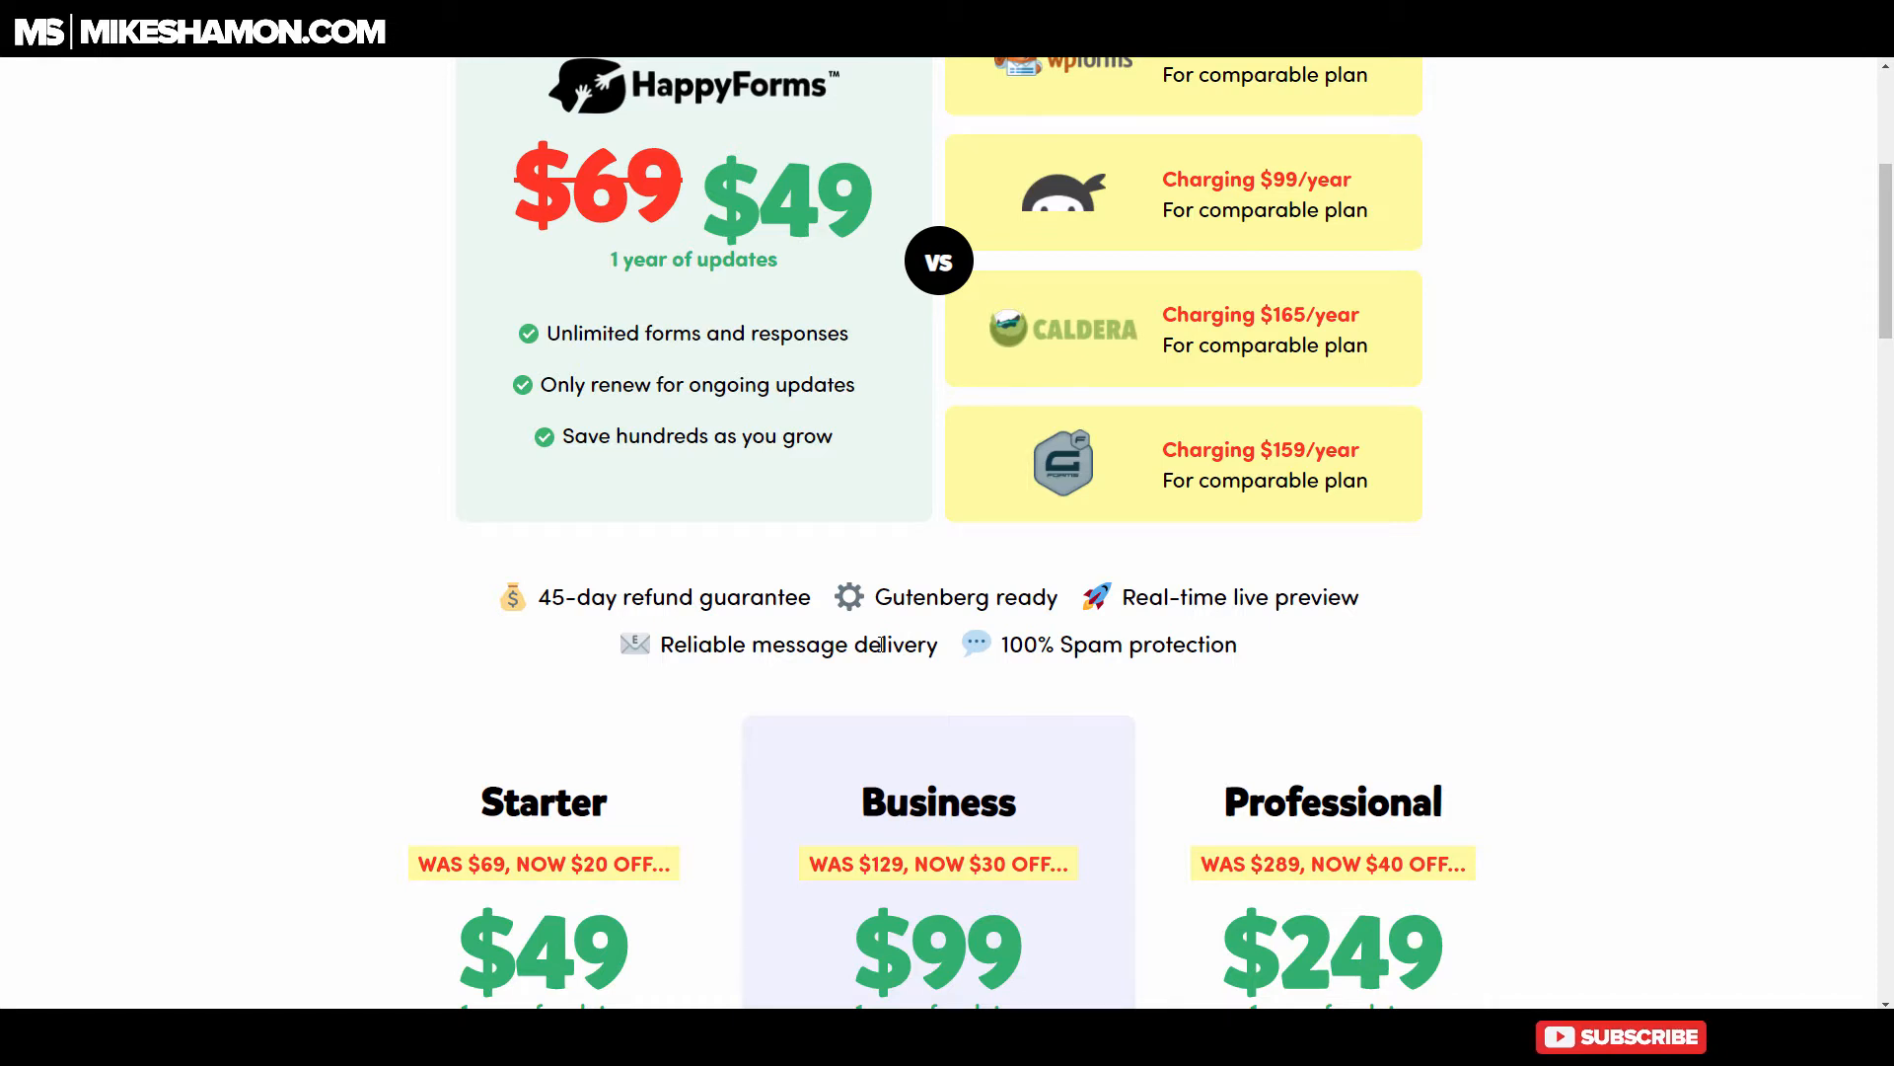
scroll("down", 3)
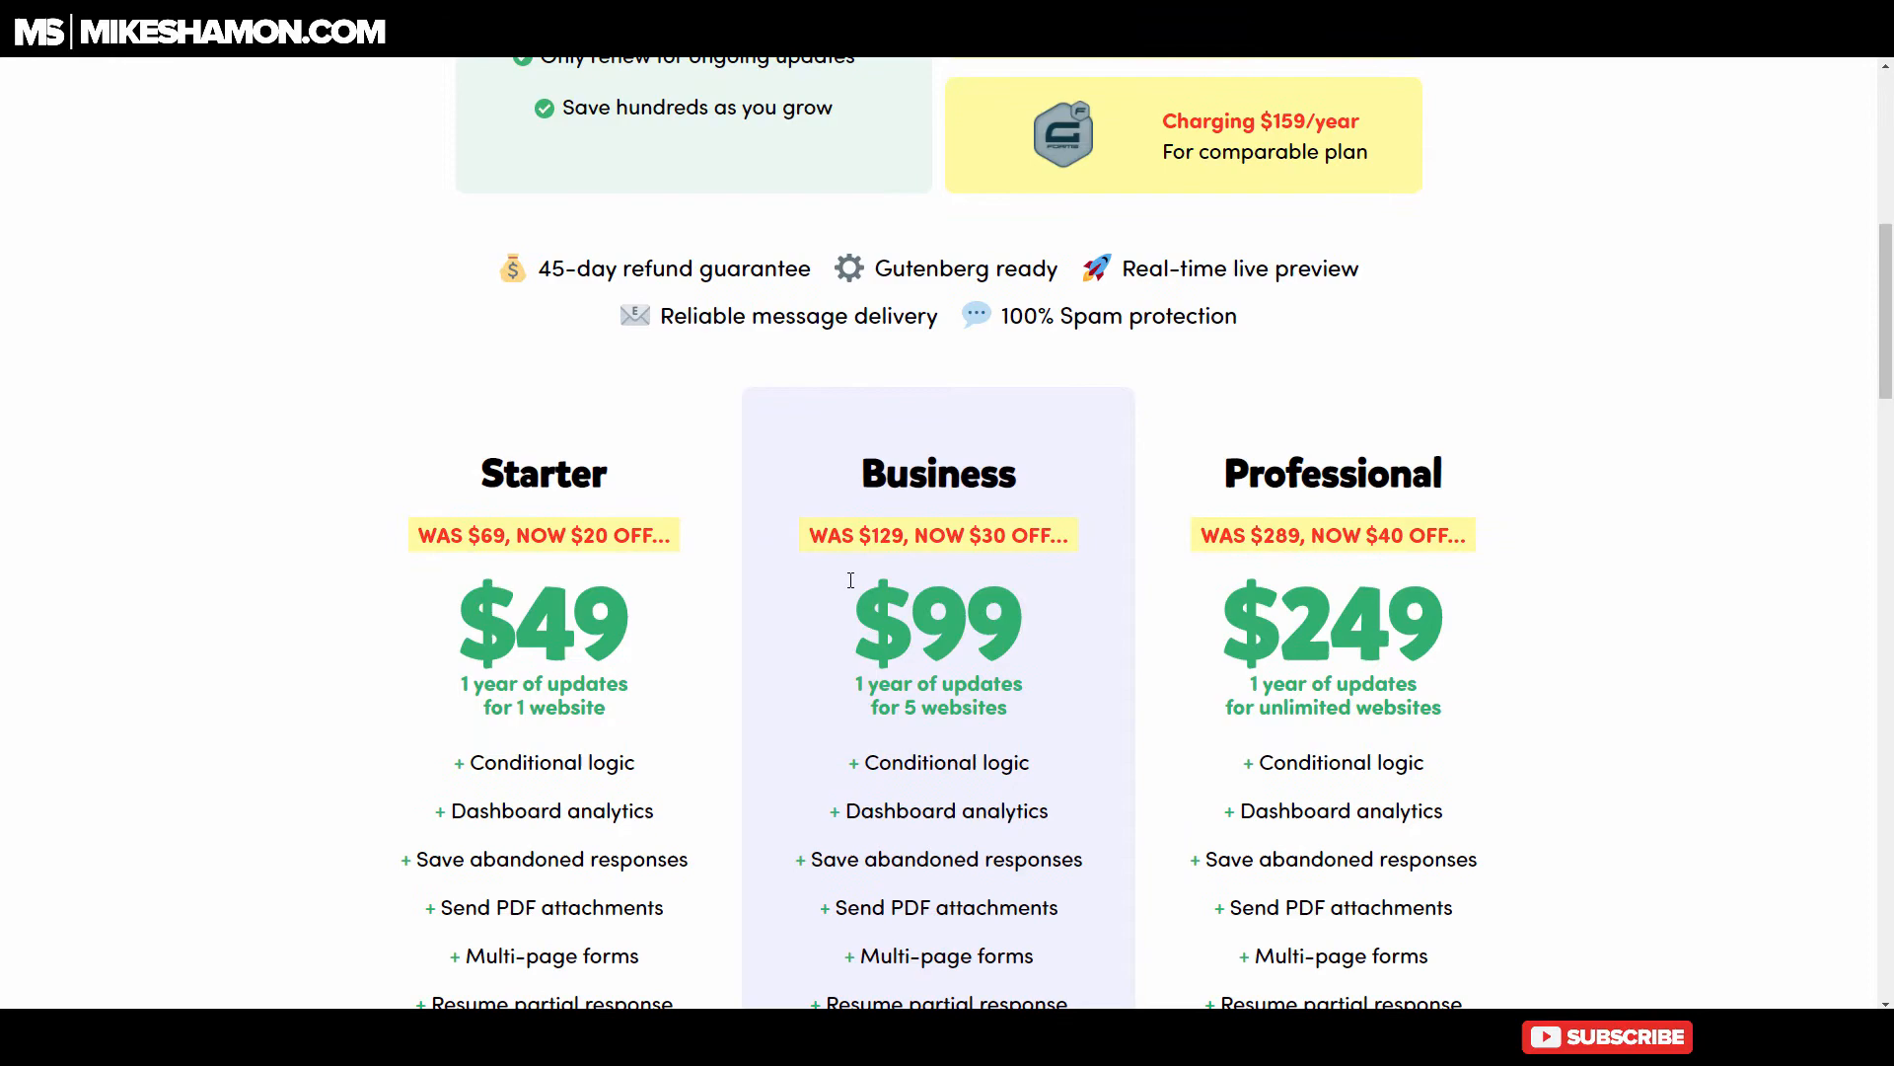
scroll("down", 3)
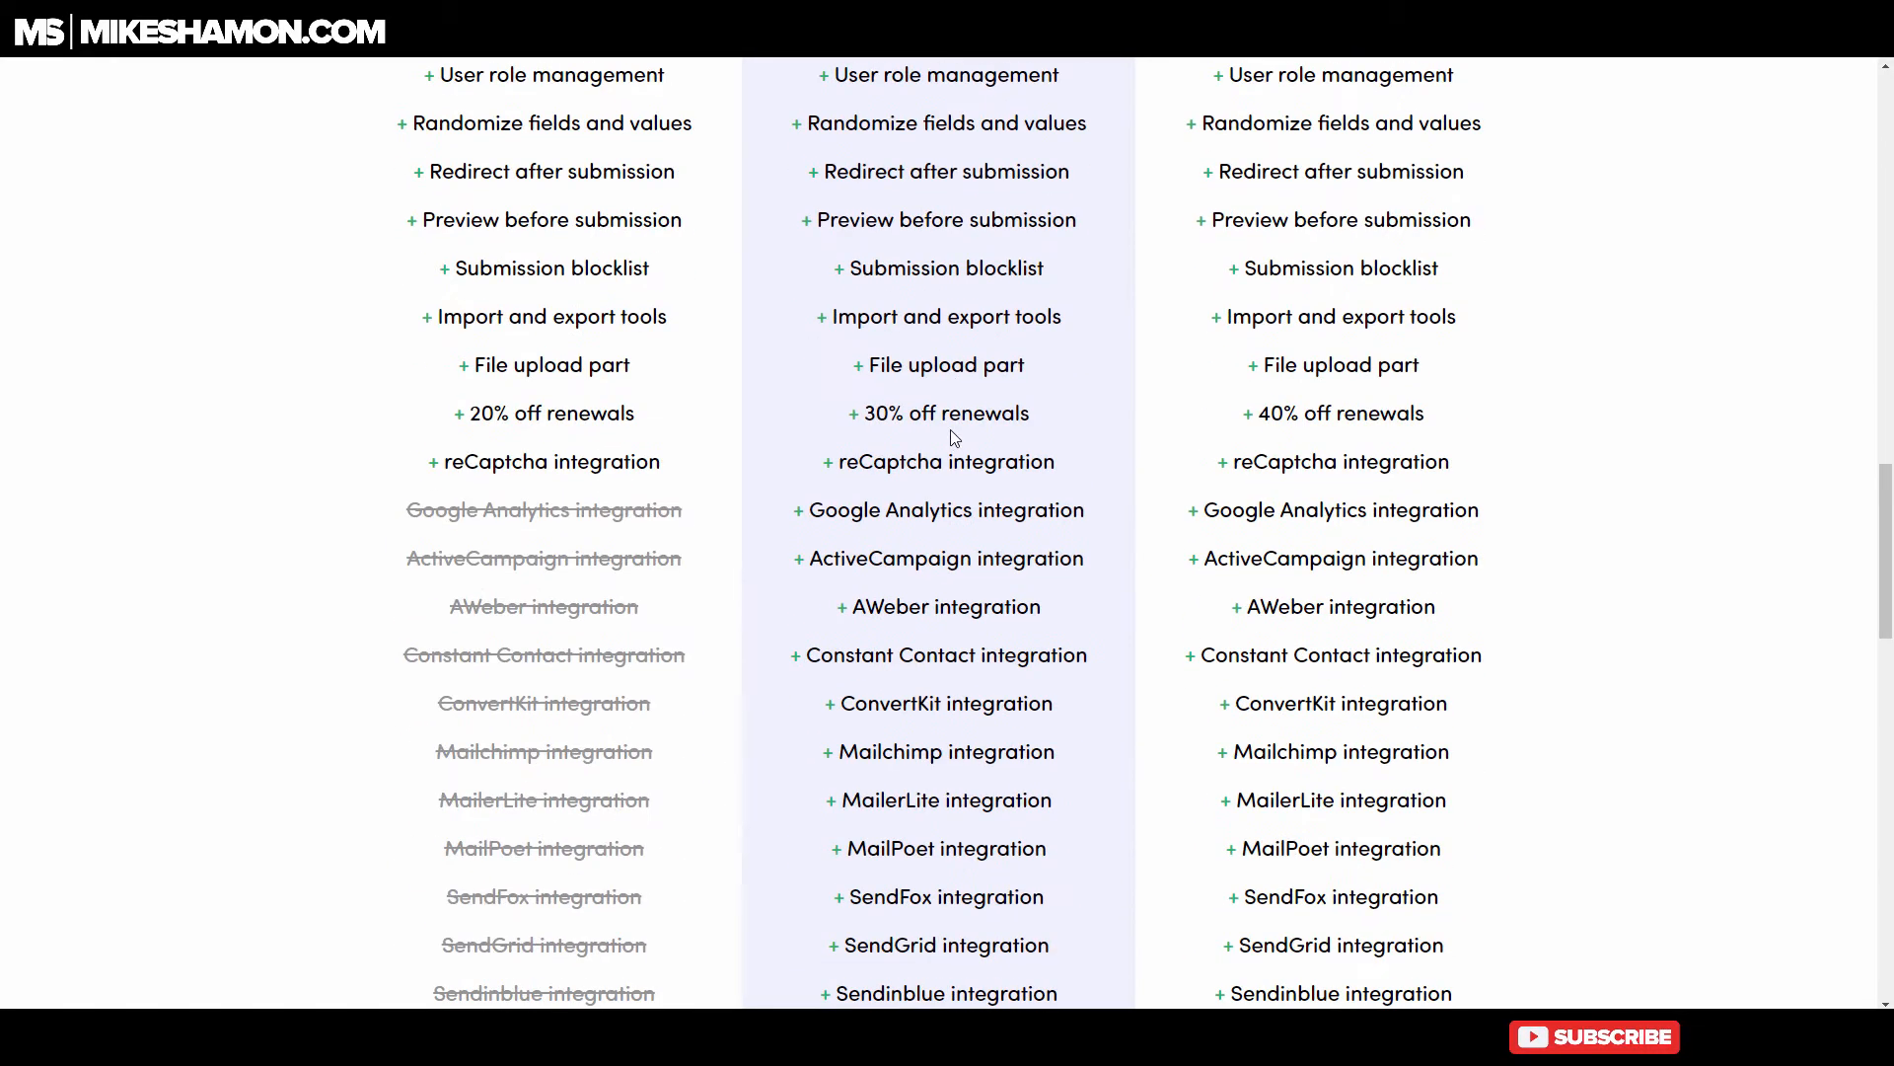
scroll("down", 3)
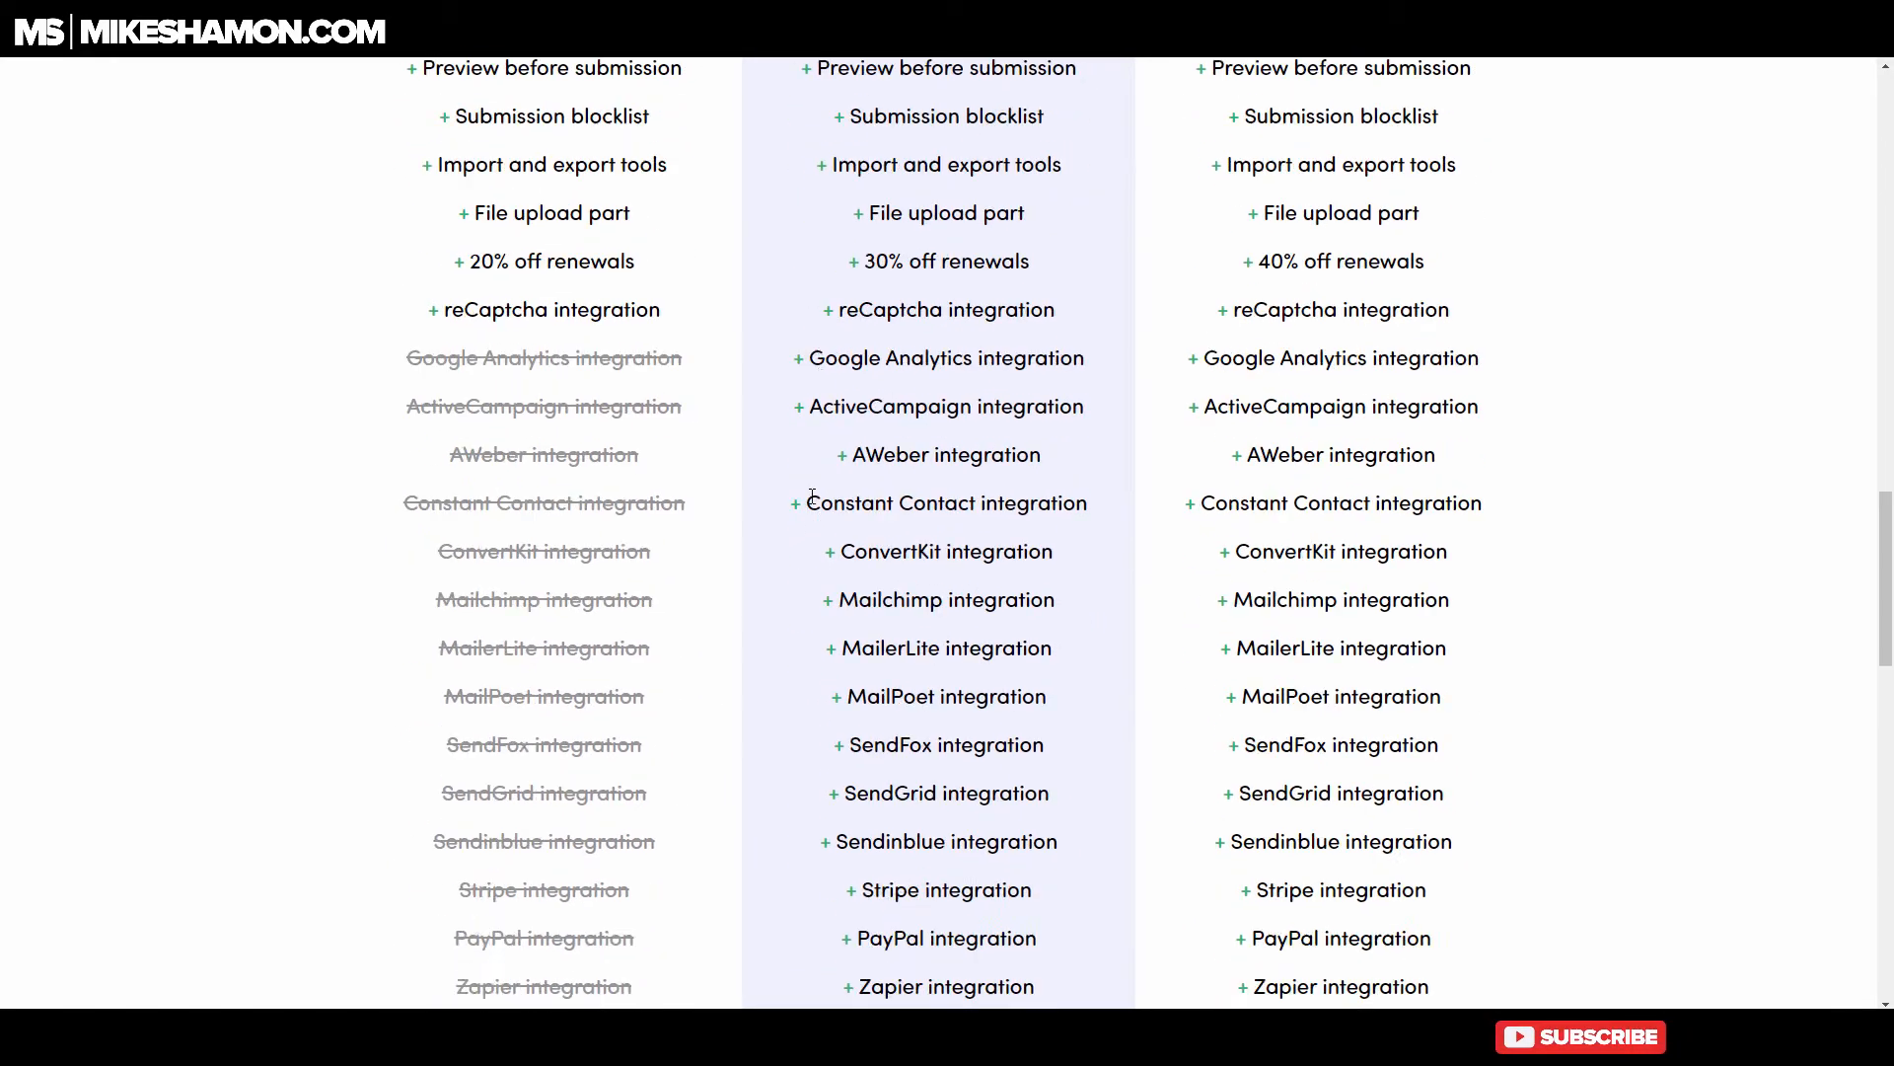
scroll("down", 3)
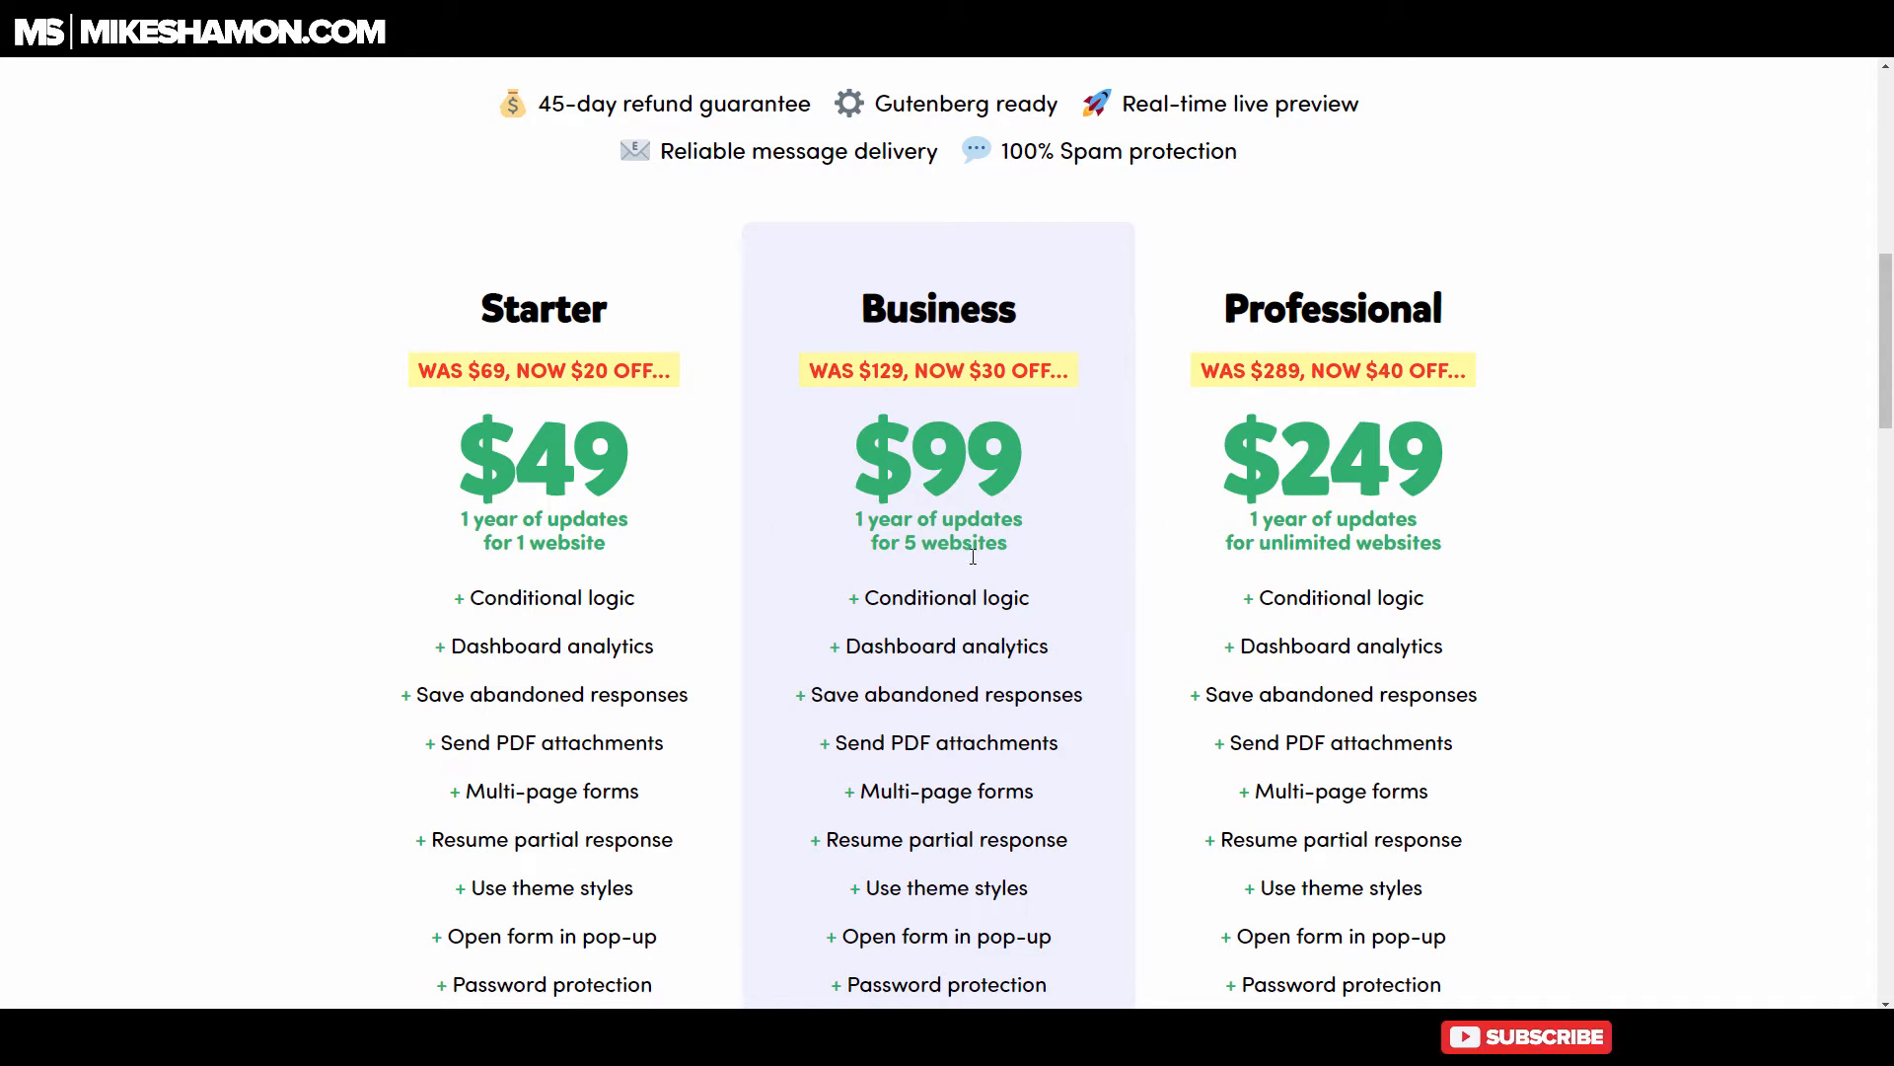
mouse_move(1228, 517)
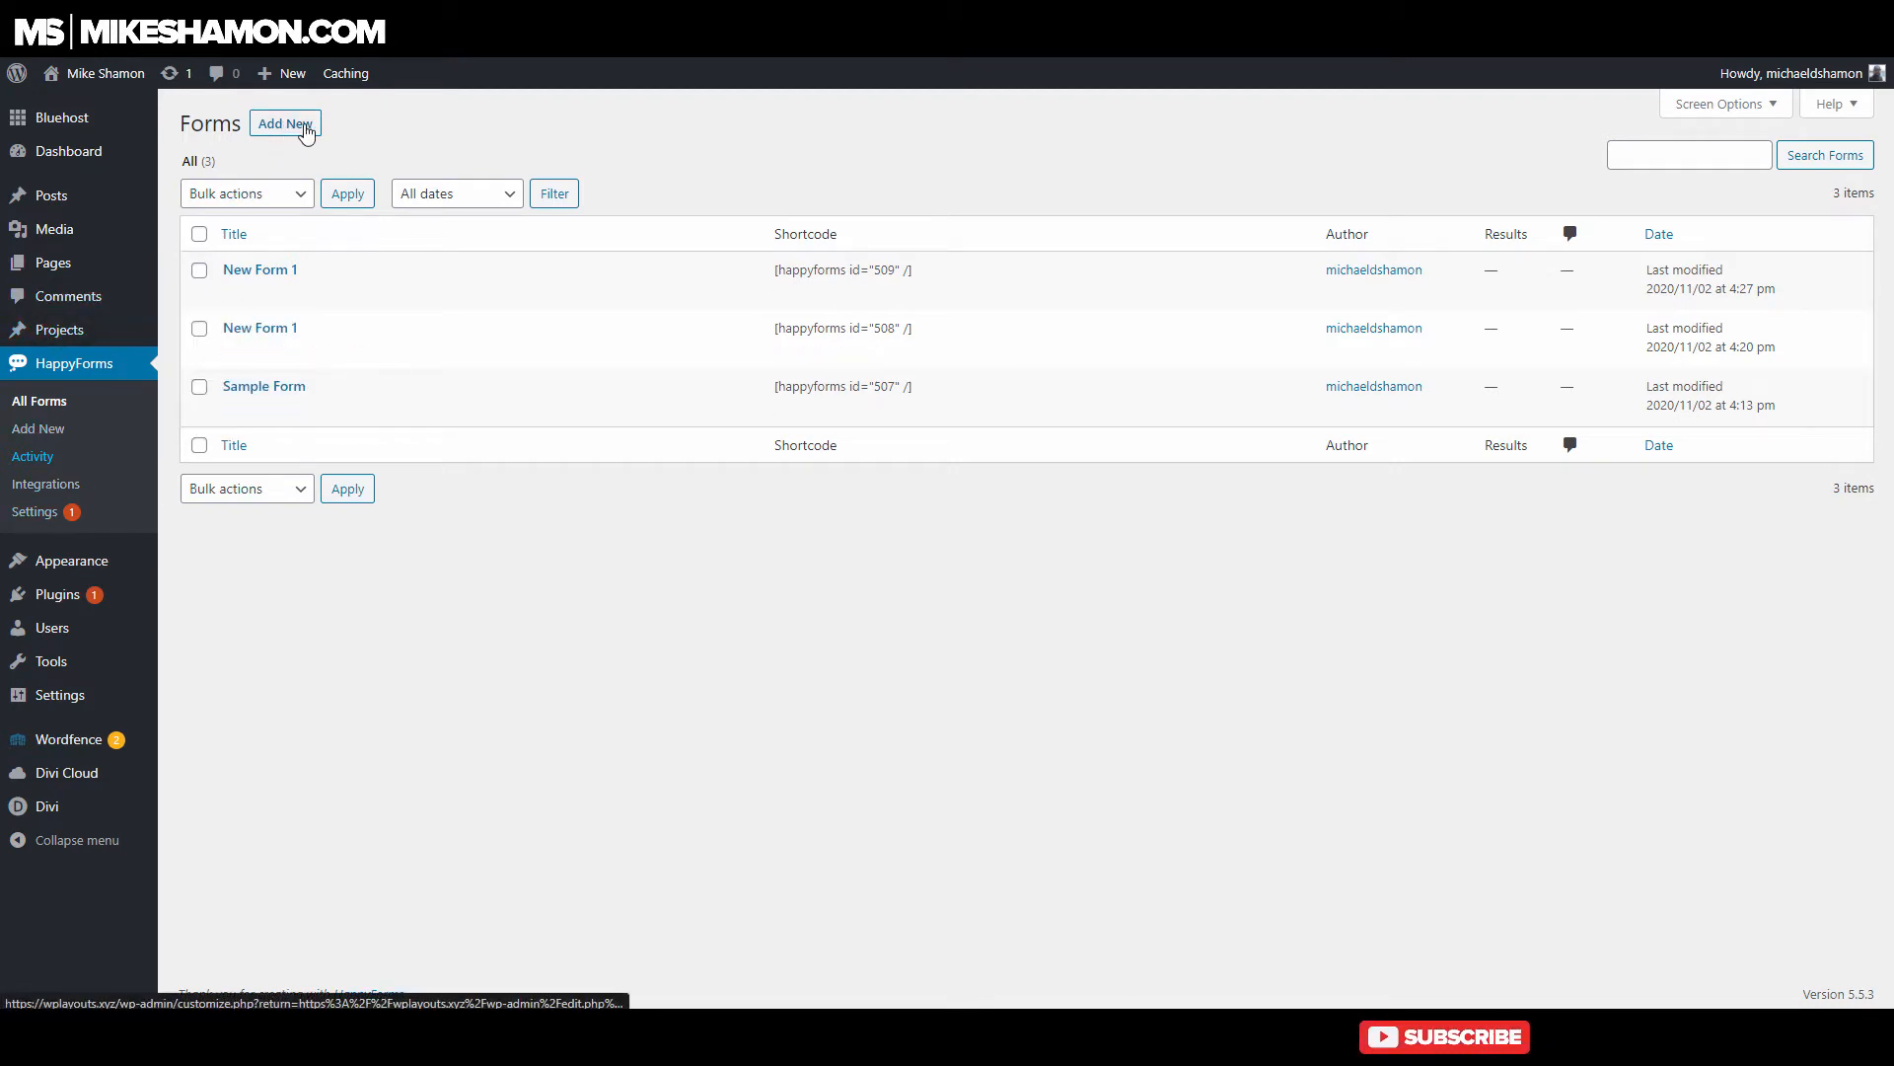
mouse_move(38, 429)
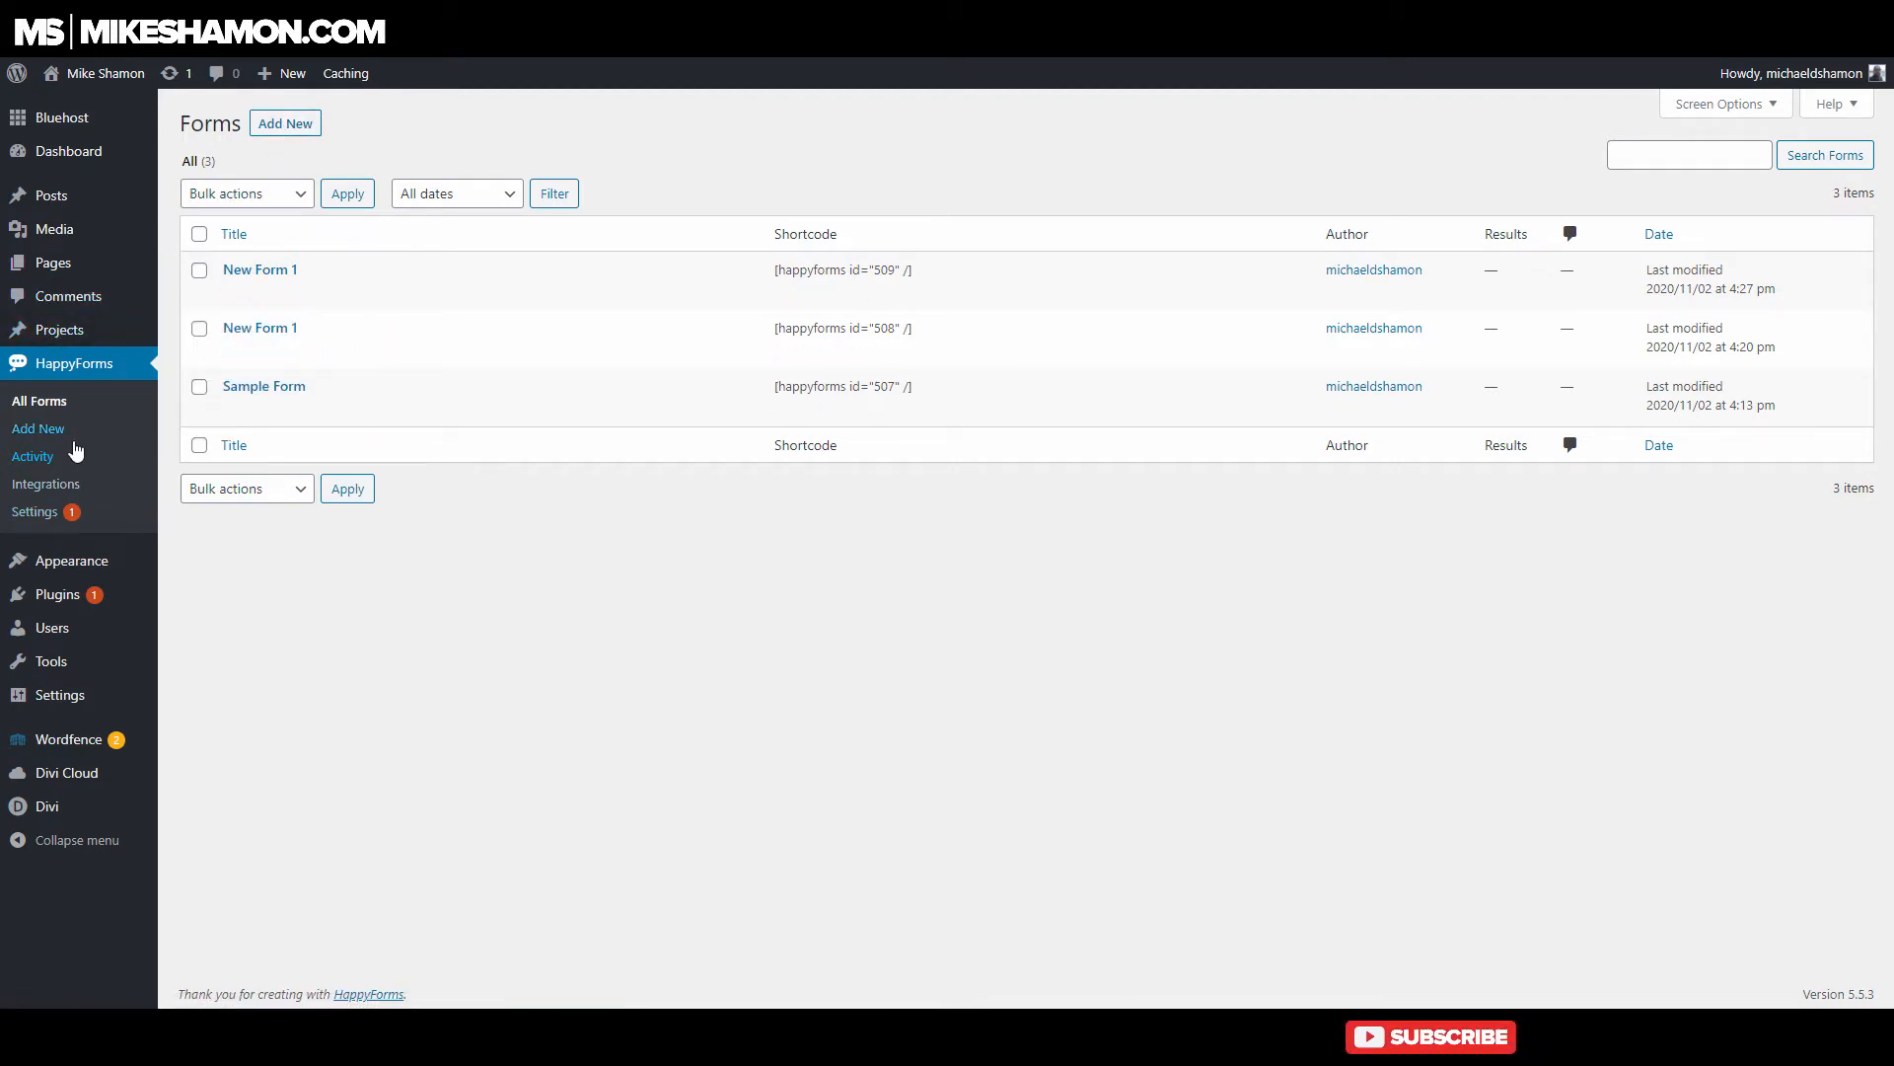
mouse_move(46, 484)
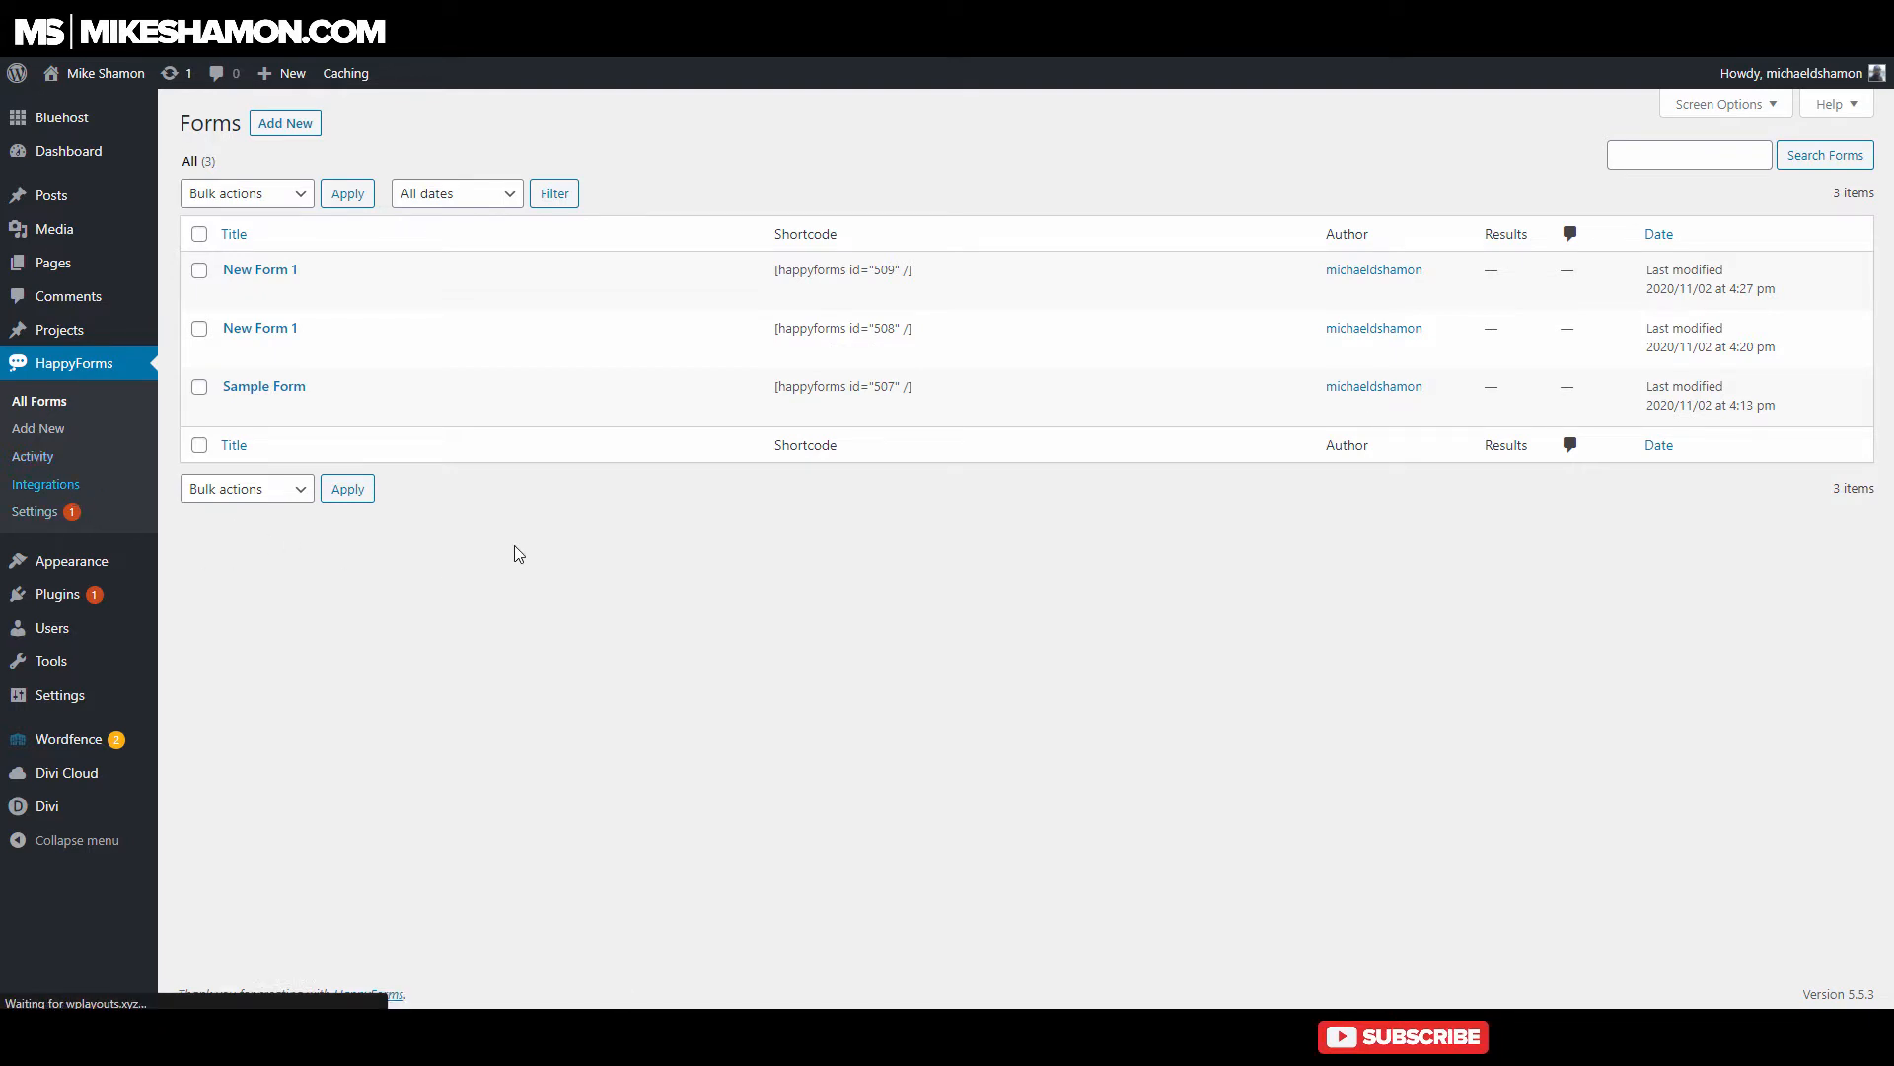
View the anti-spam service options and toggle PayPal on and off to preview its credential fields.
left_click(45, 484)
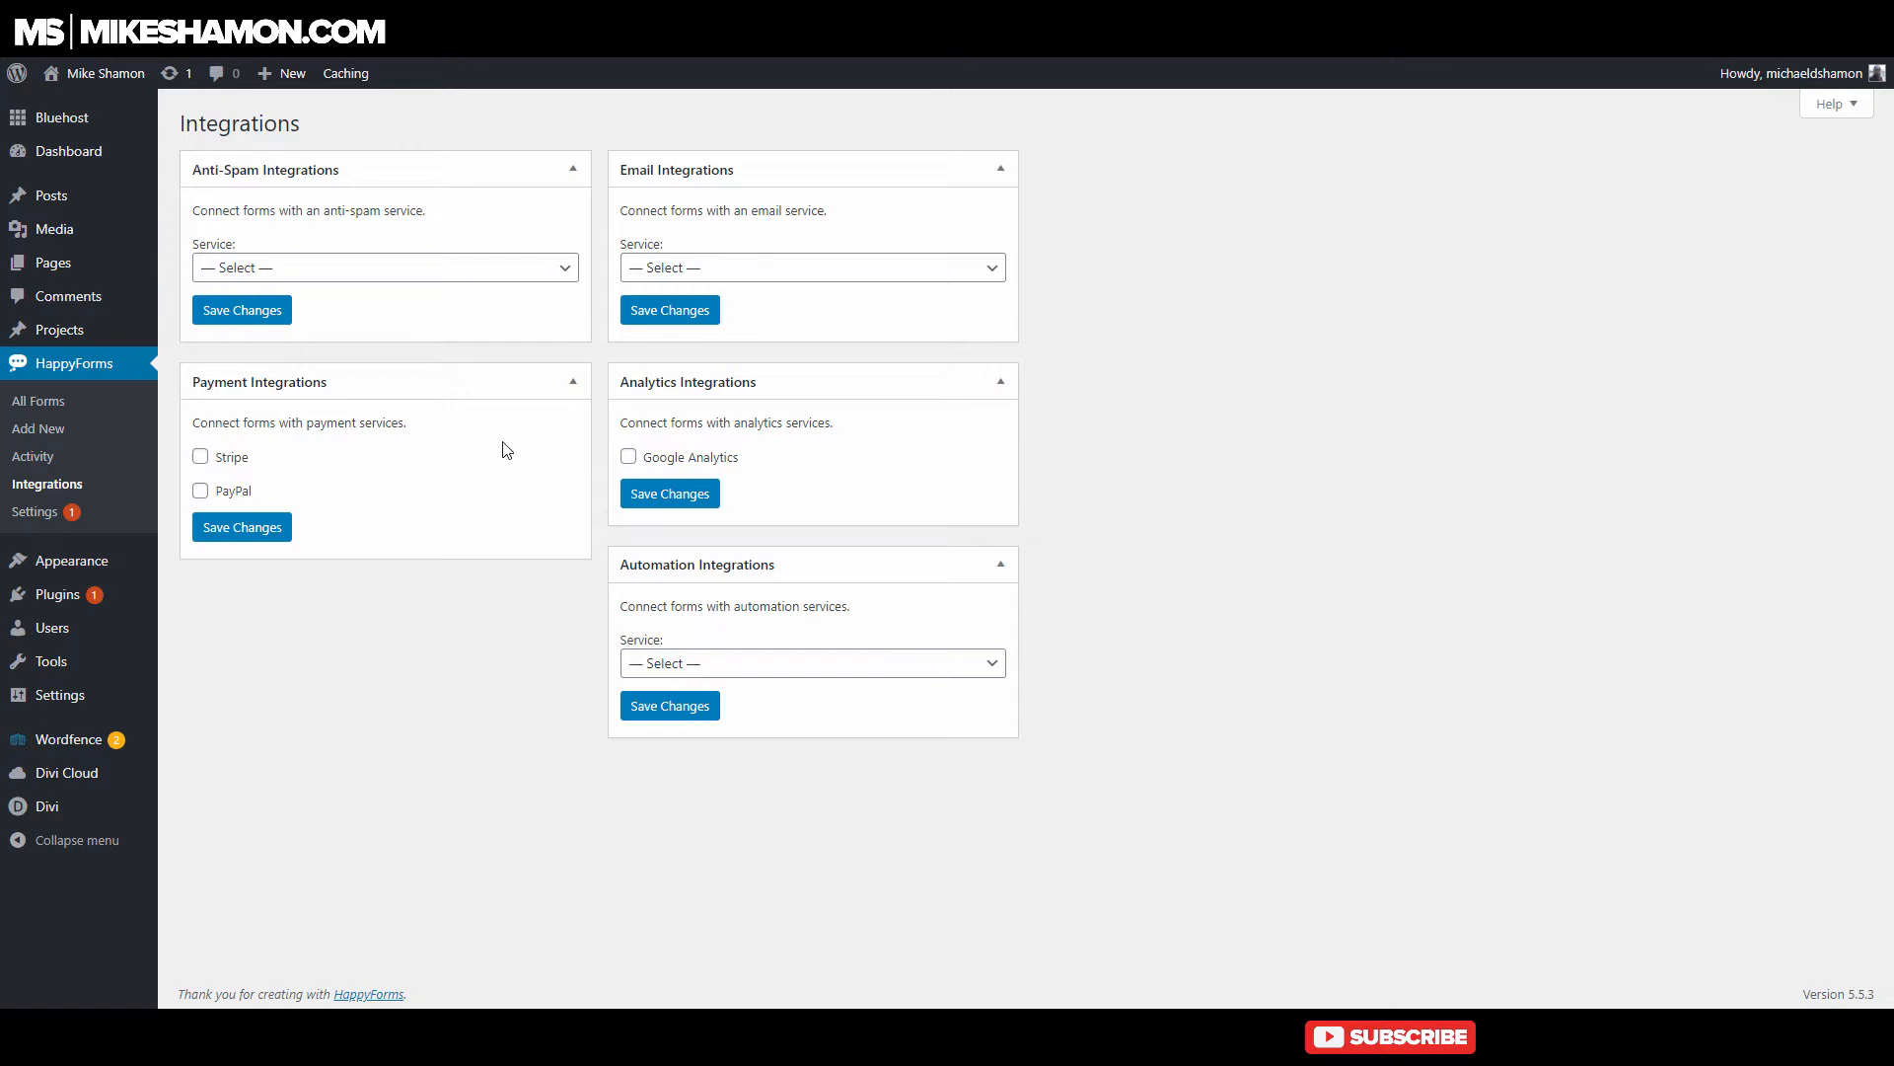
left_click(384, 268)
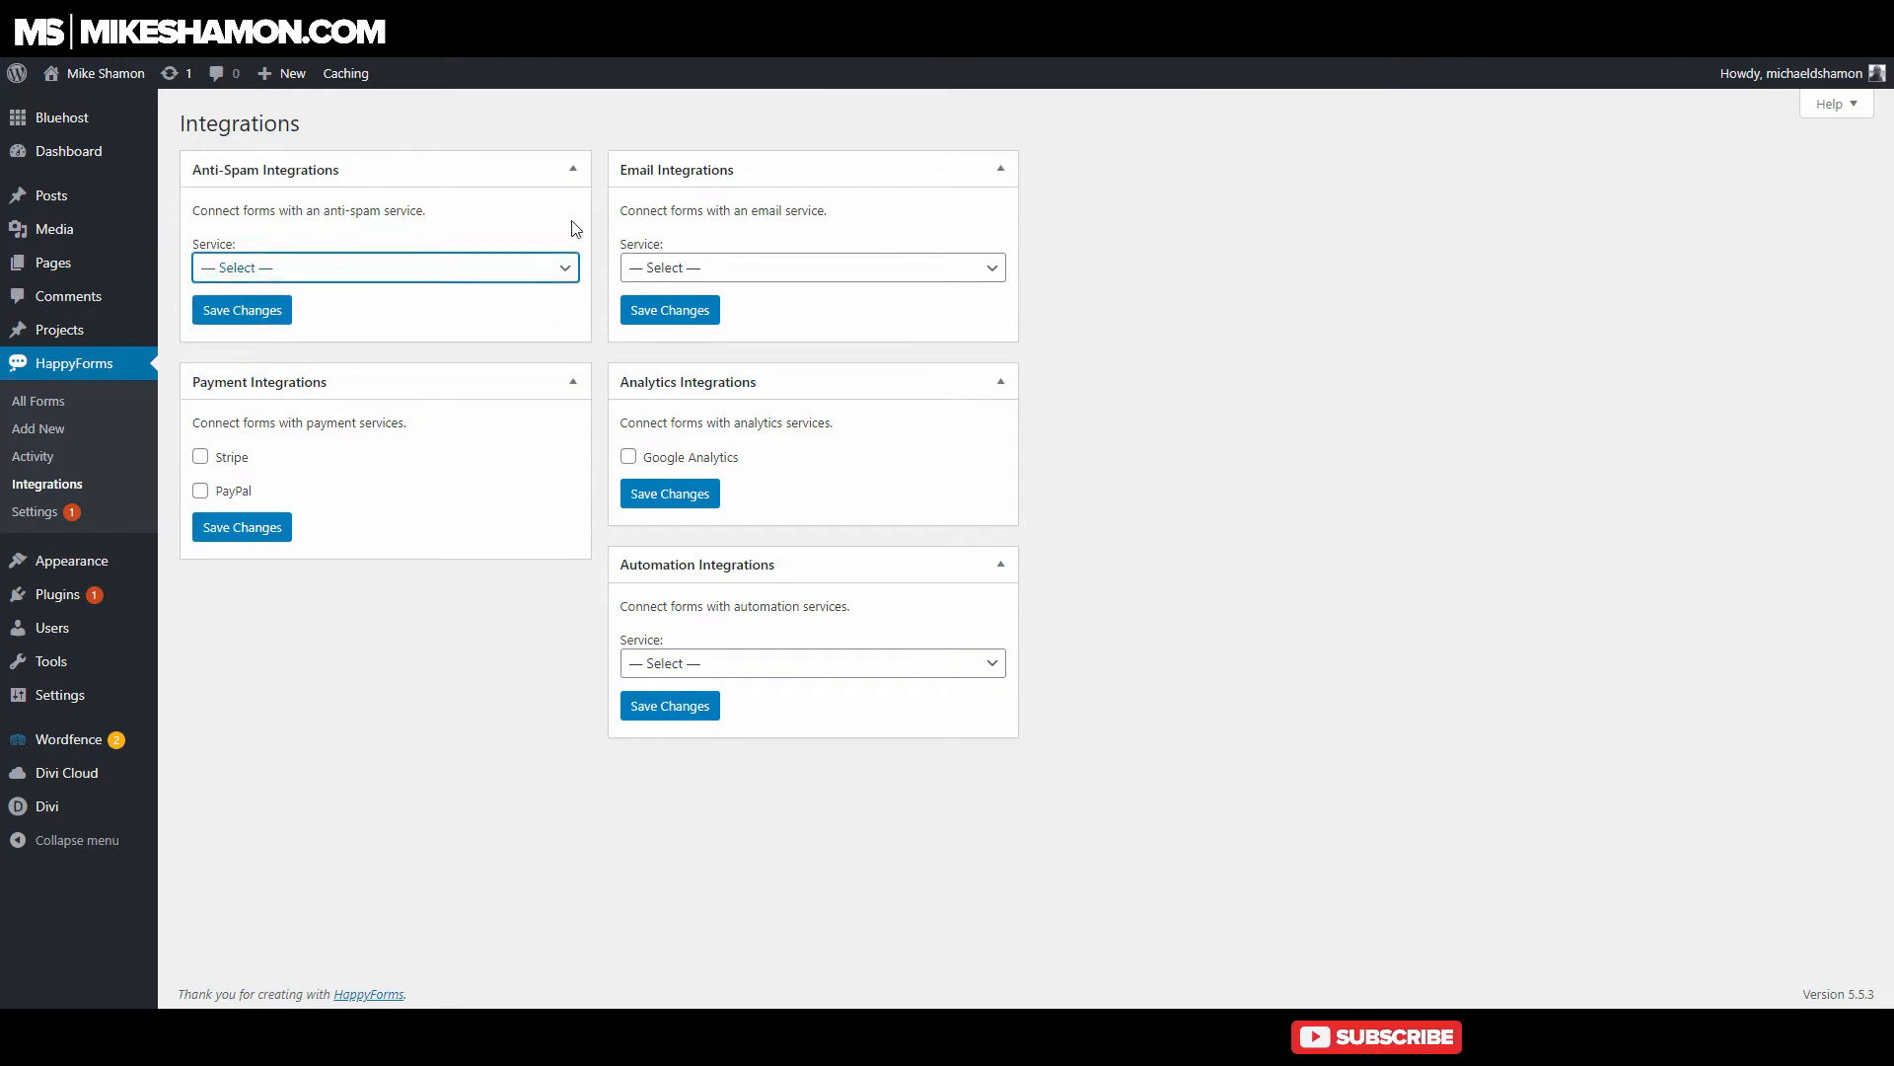
left_click(200, 491)
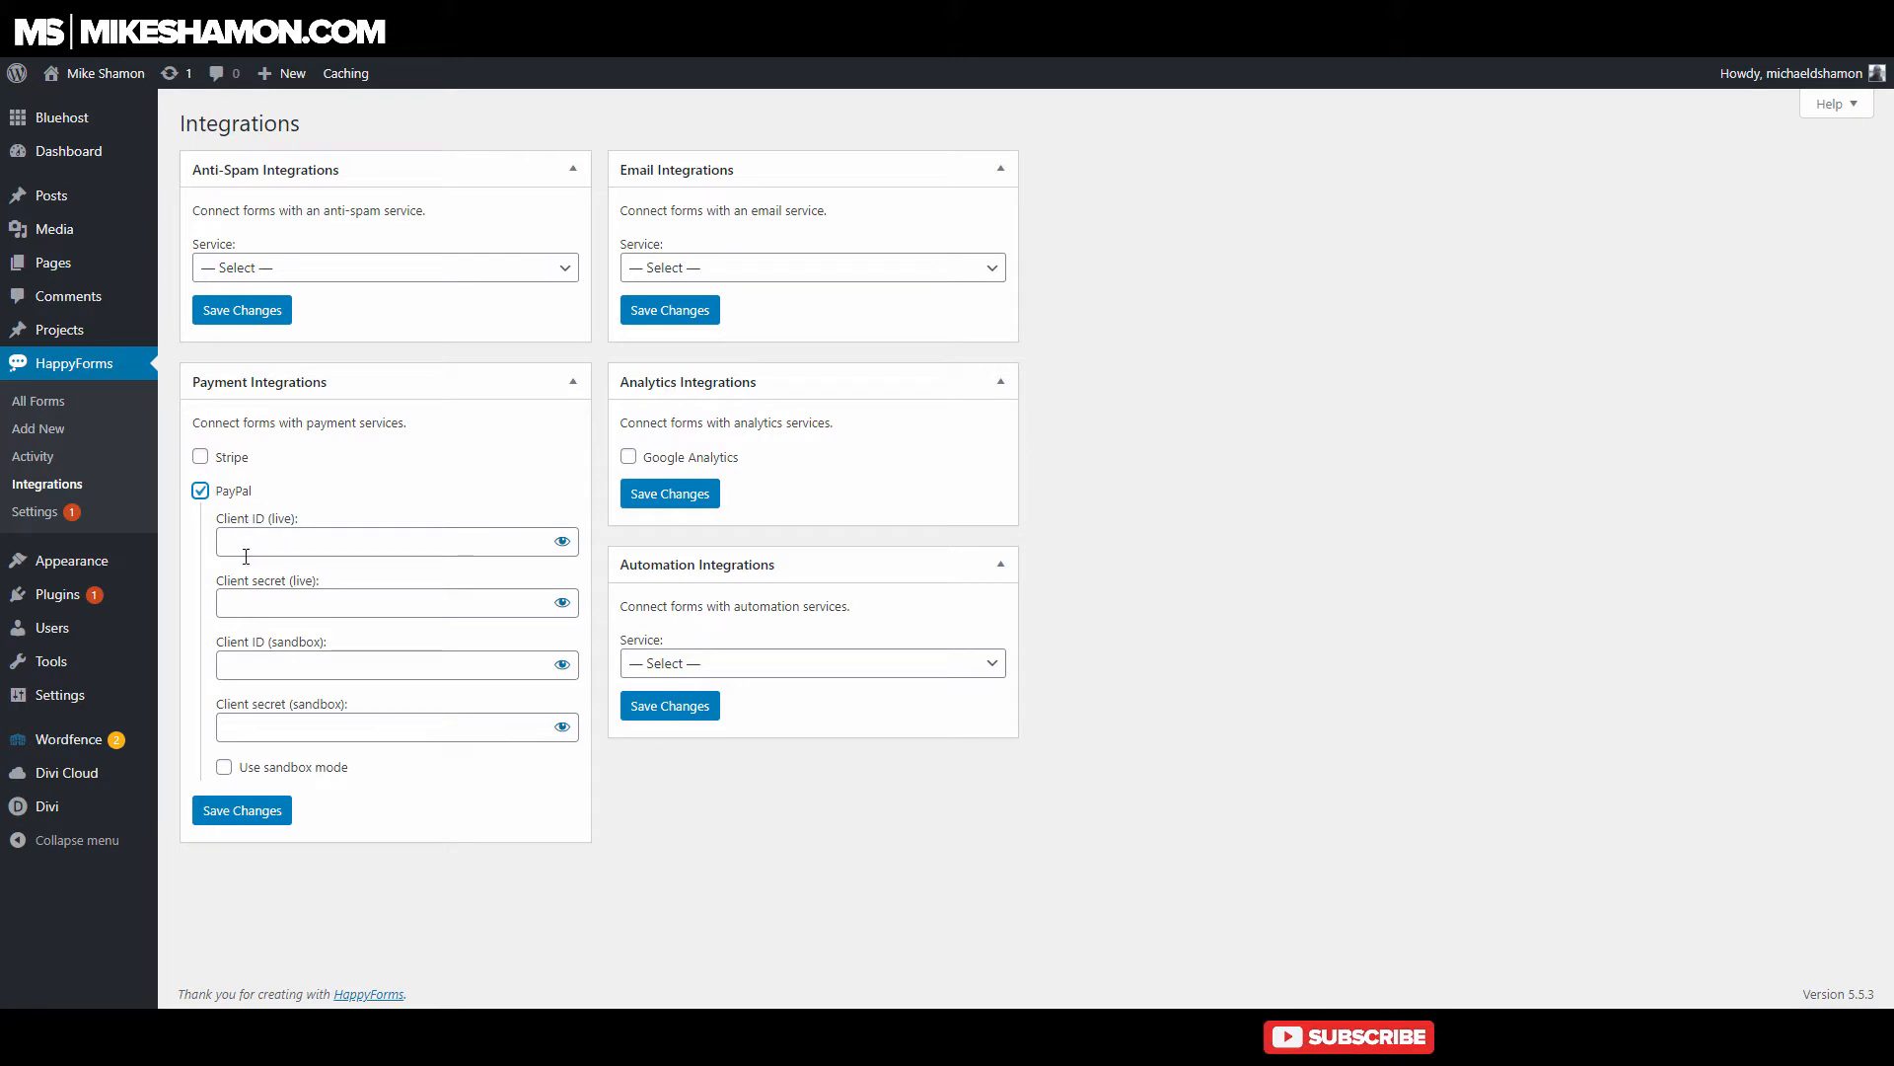
left_click(387, 726)
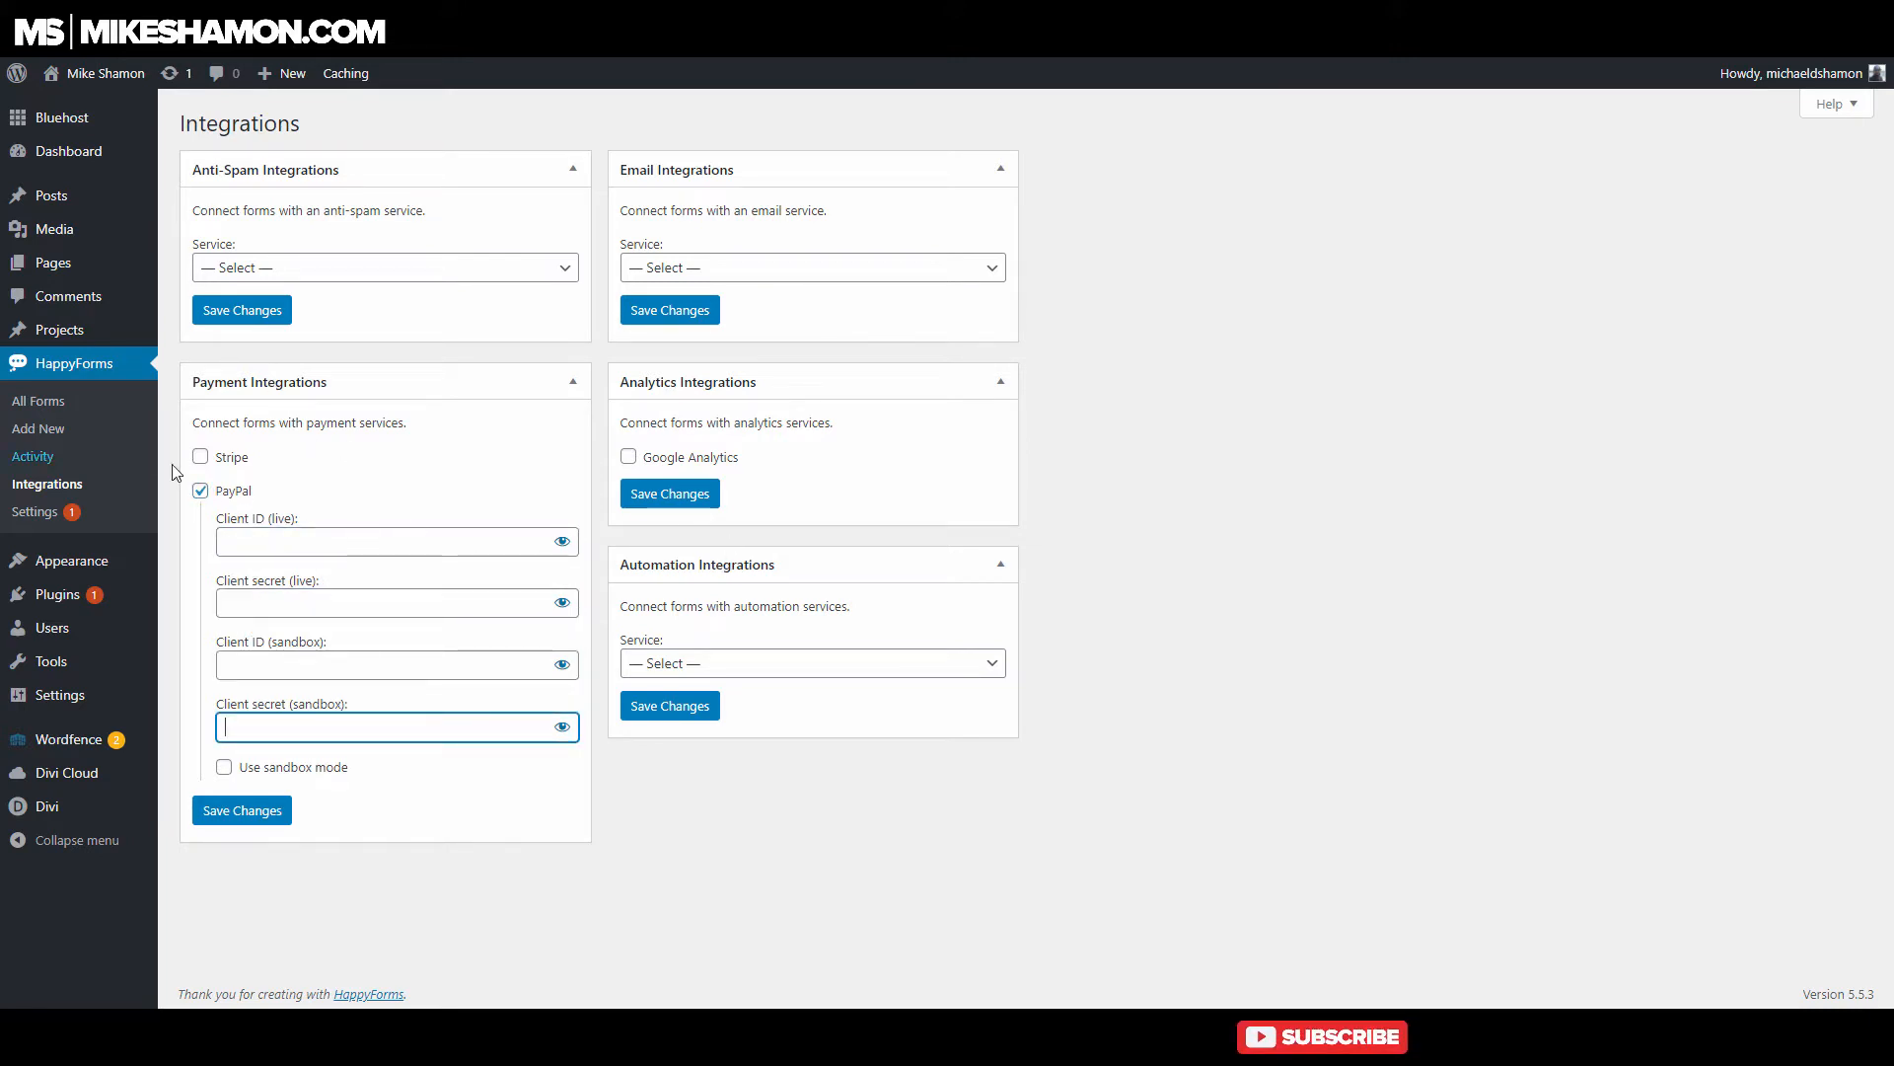
left_click(199, 491)
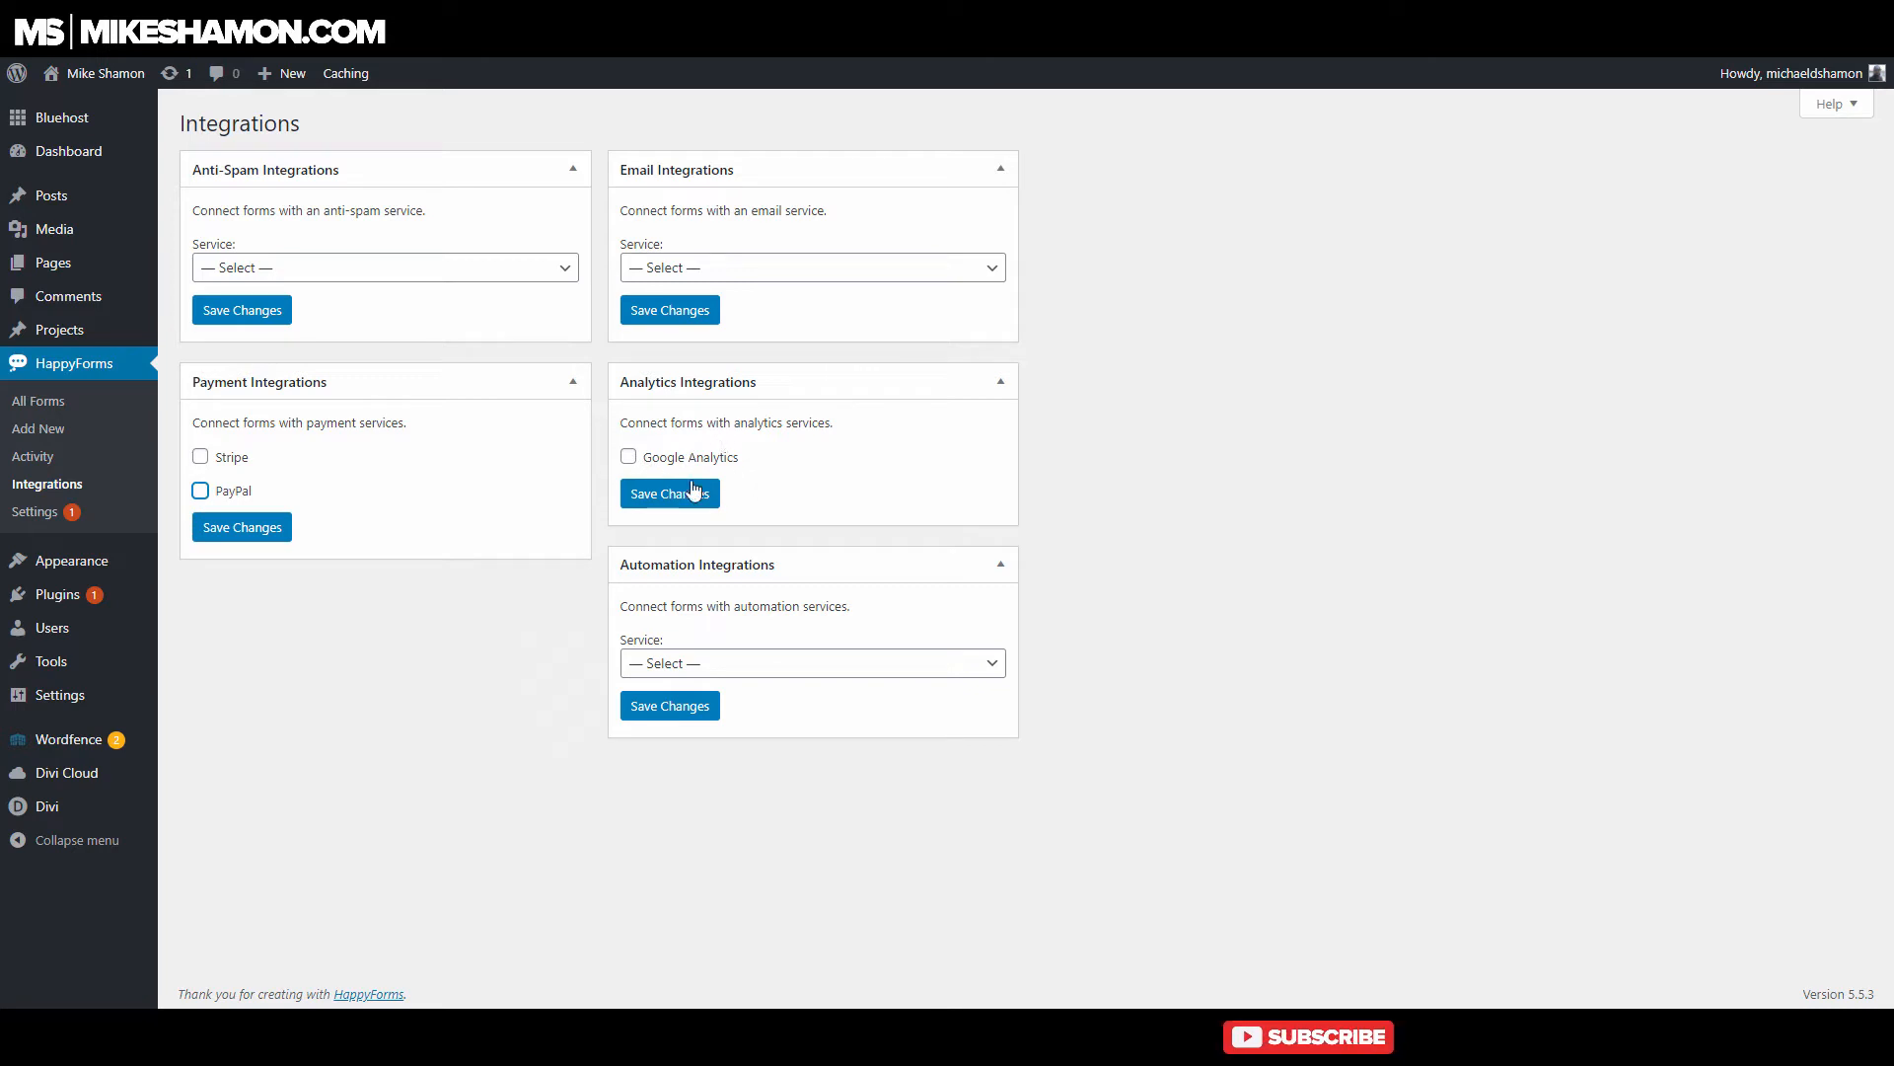
Toggle Google Analytics on and off to preview its tracking ID field.
left_click(627, 457)
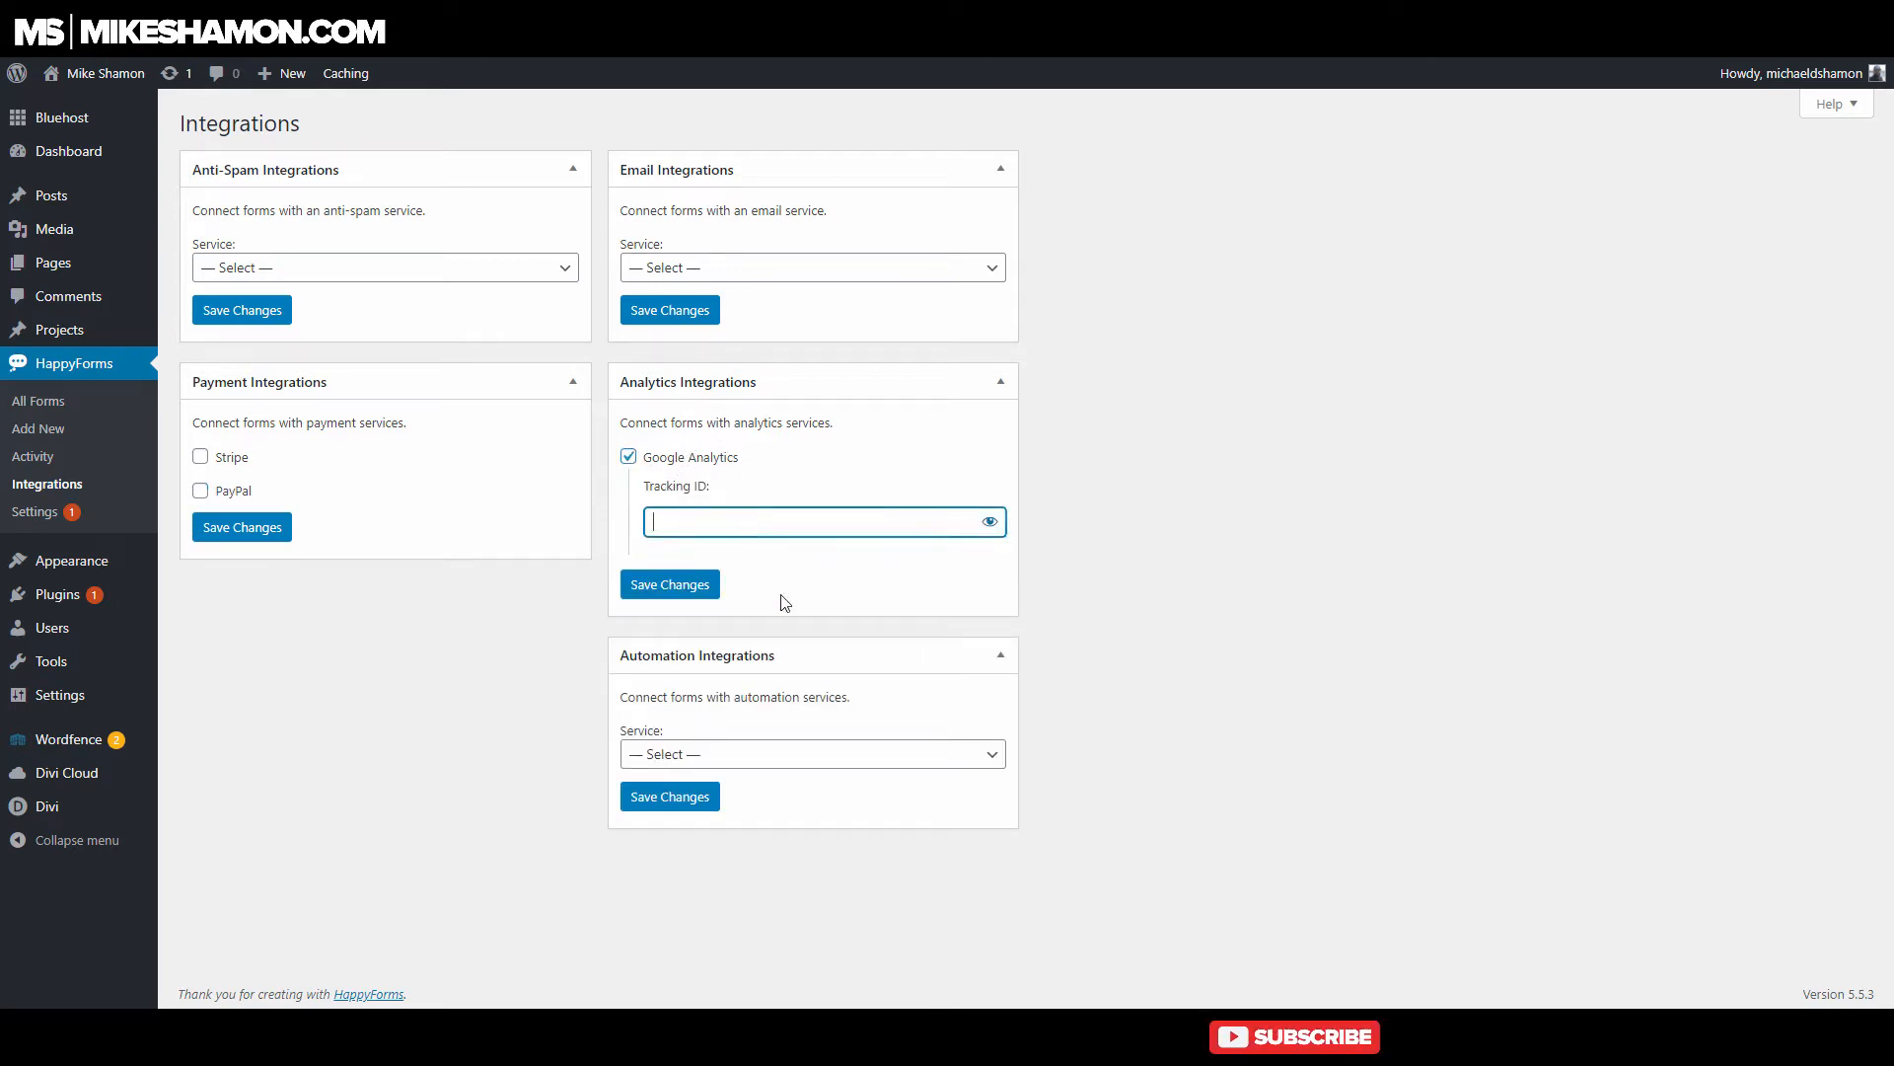
left_click(627, 457)
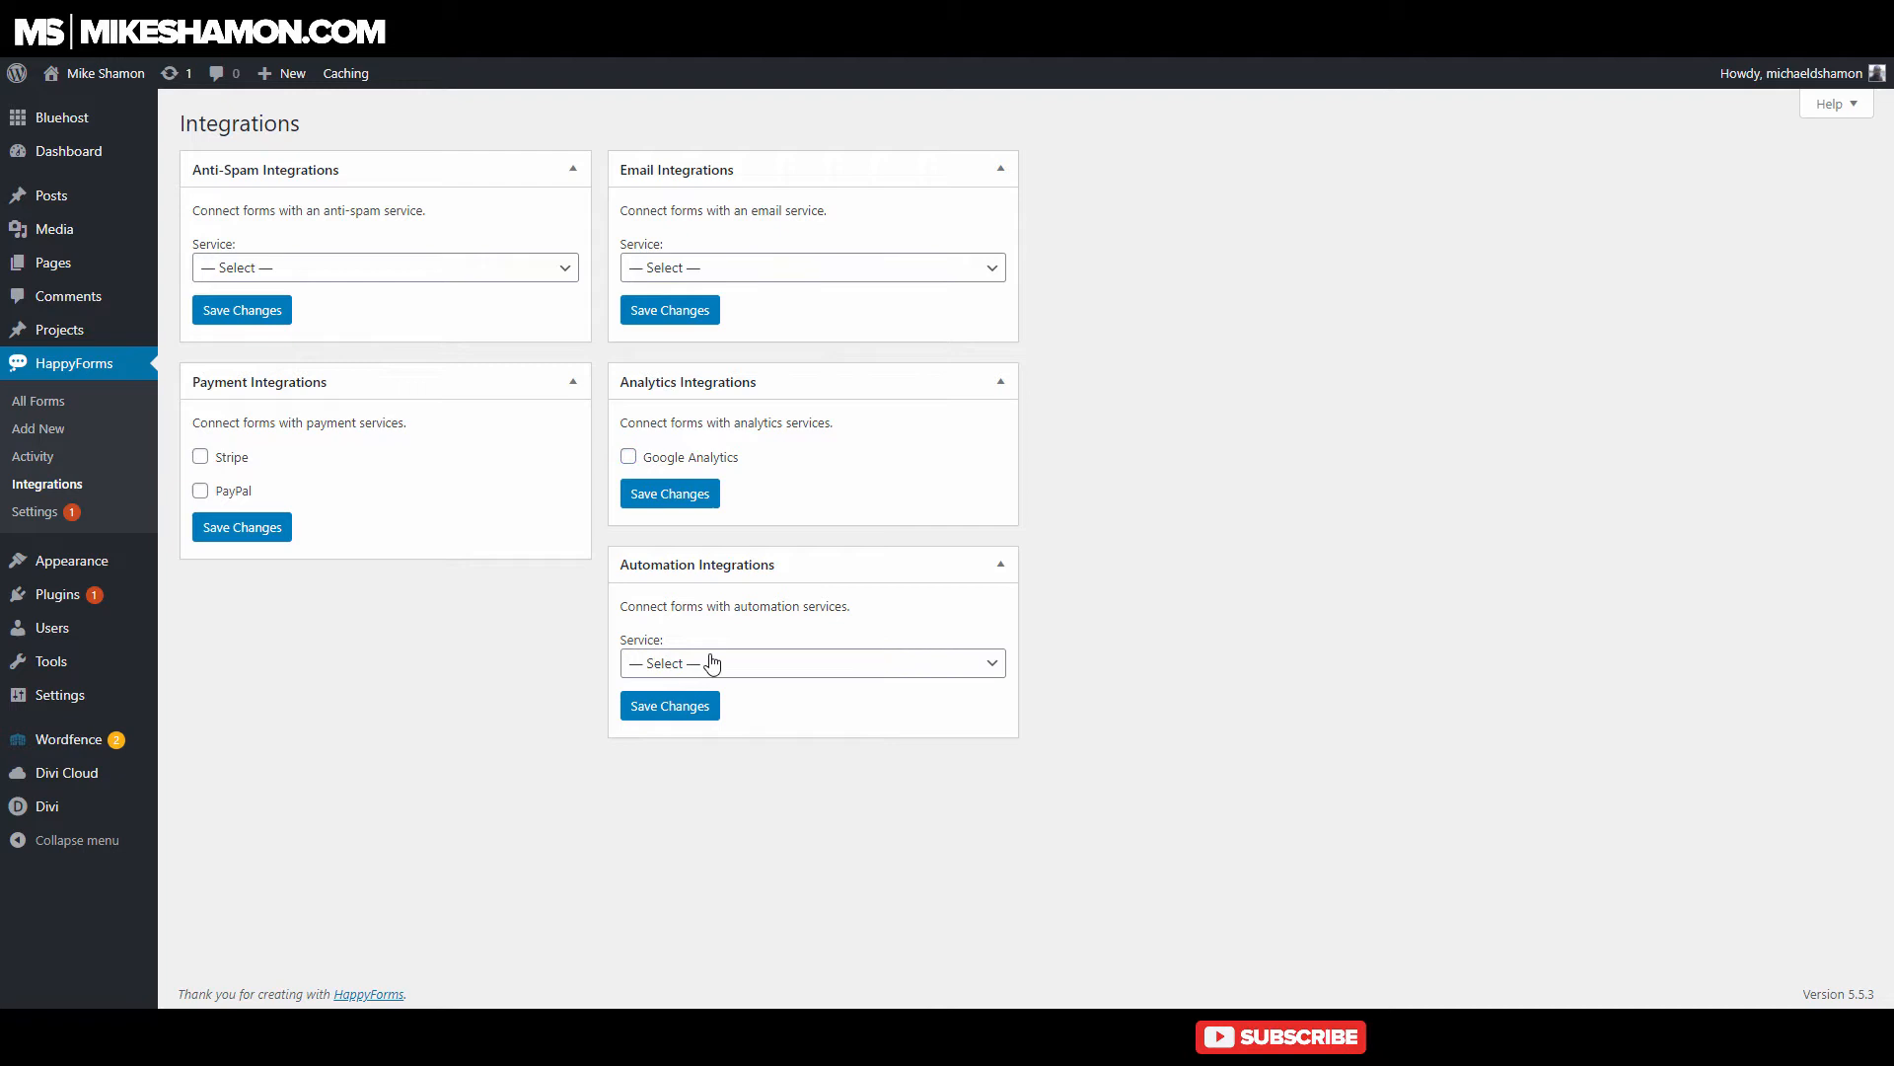
mouse_move(1059, 650)
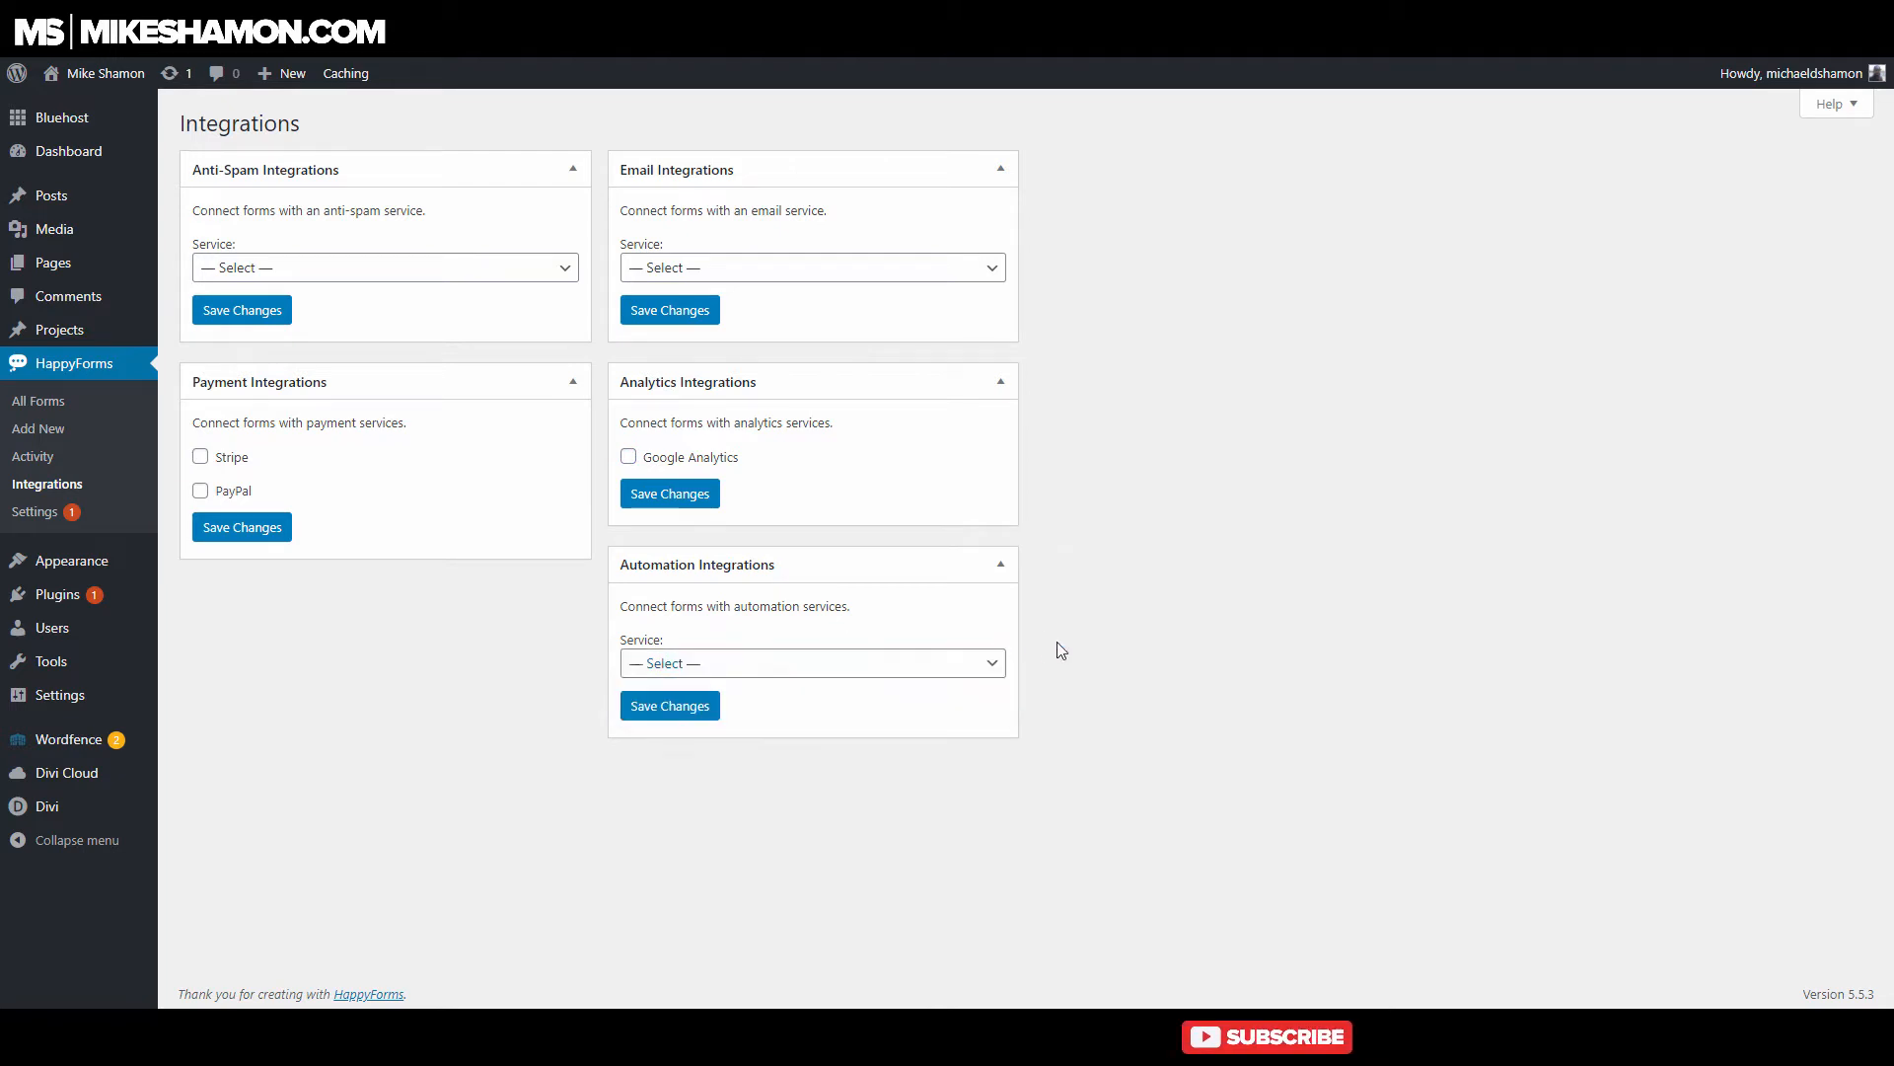
left_click(812, 662)
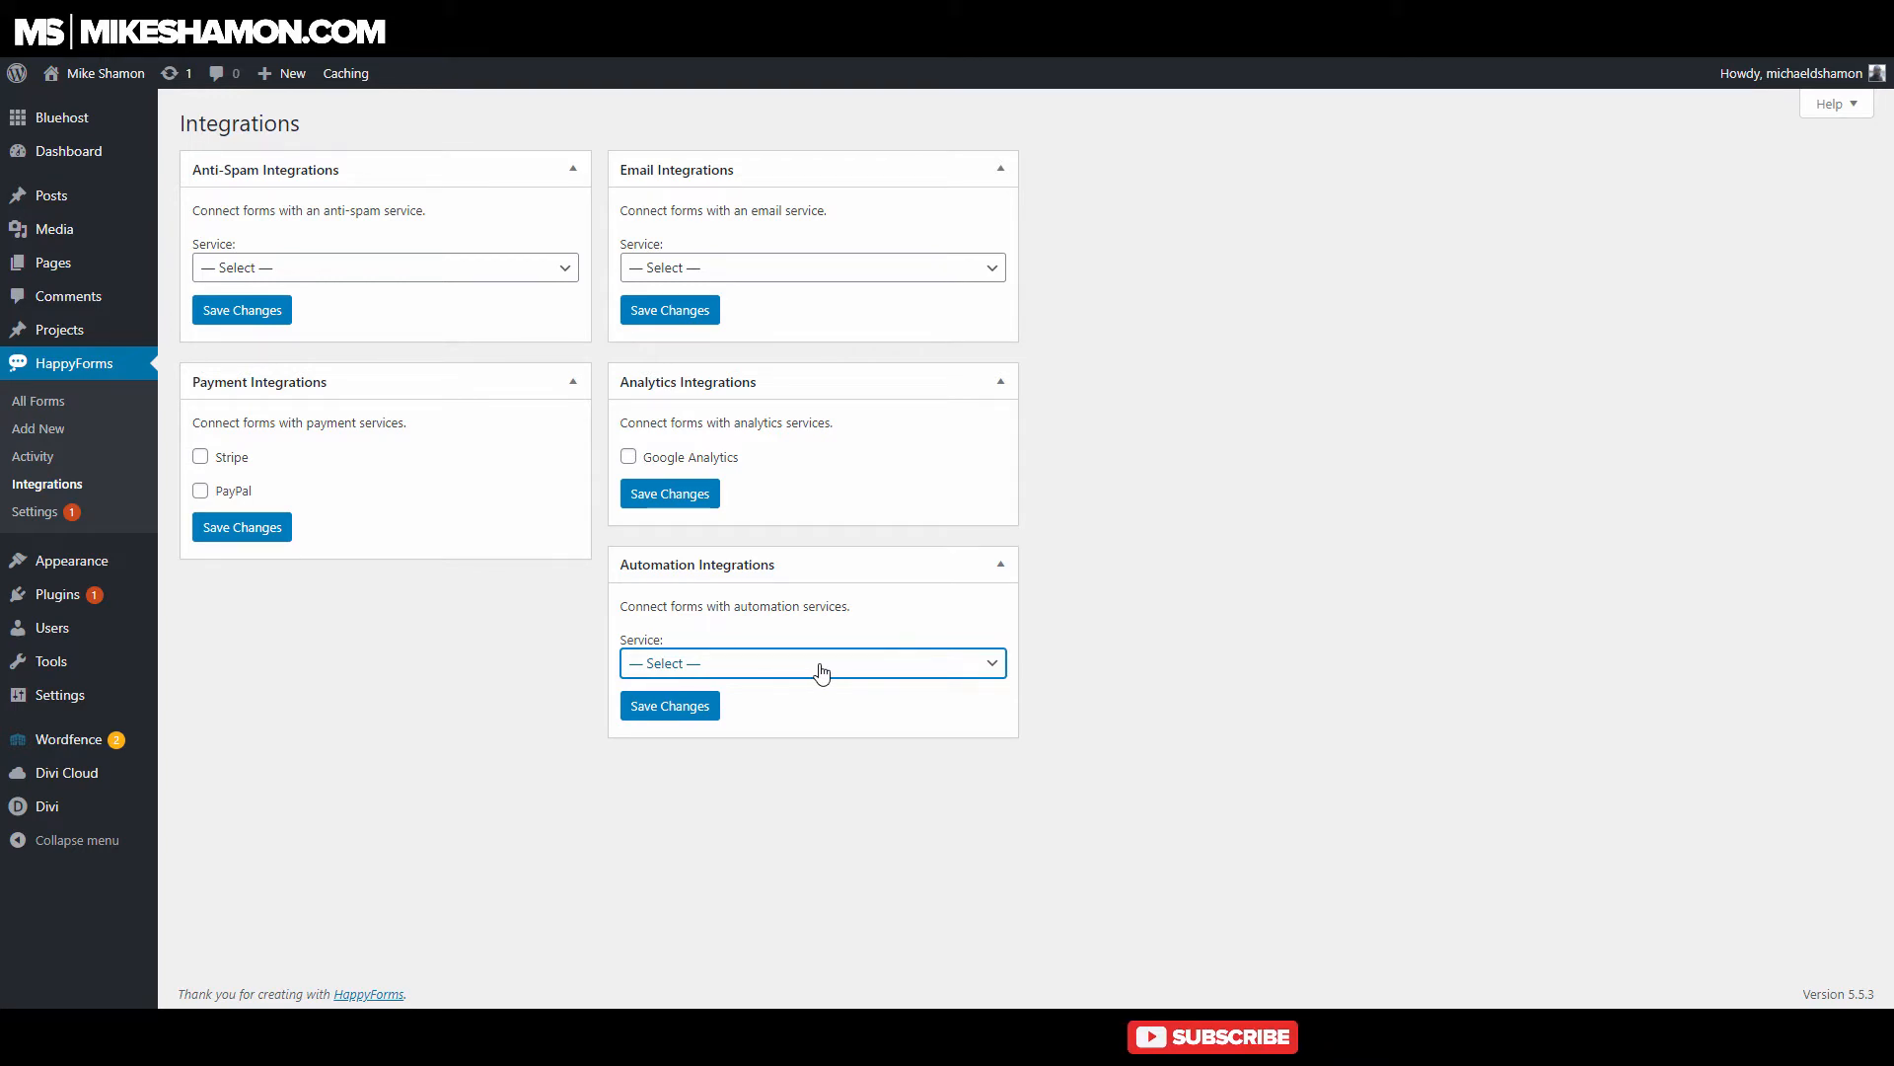
mouse_move(853, 683)
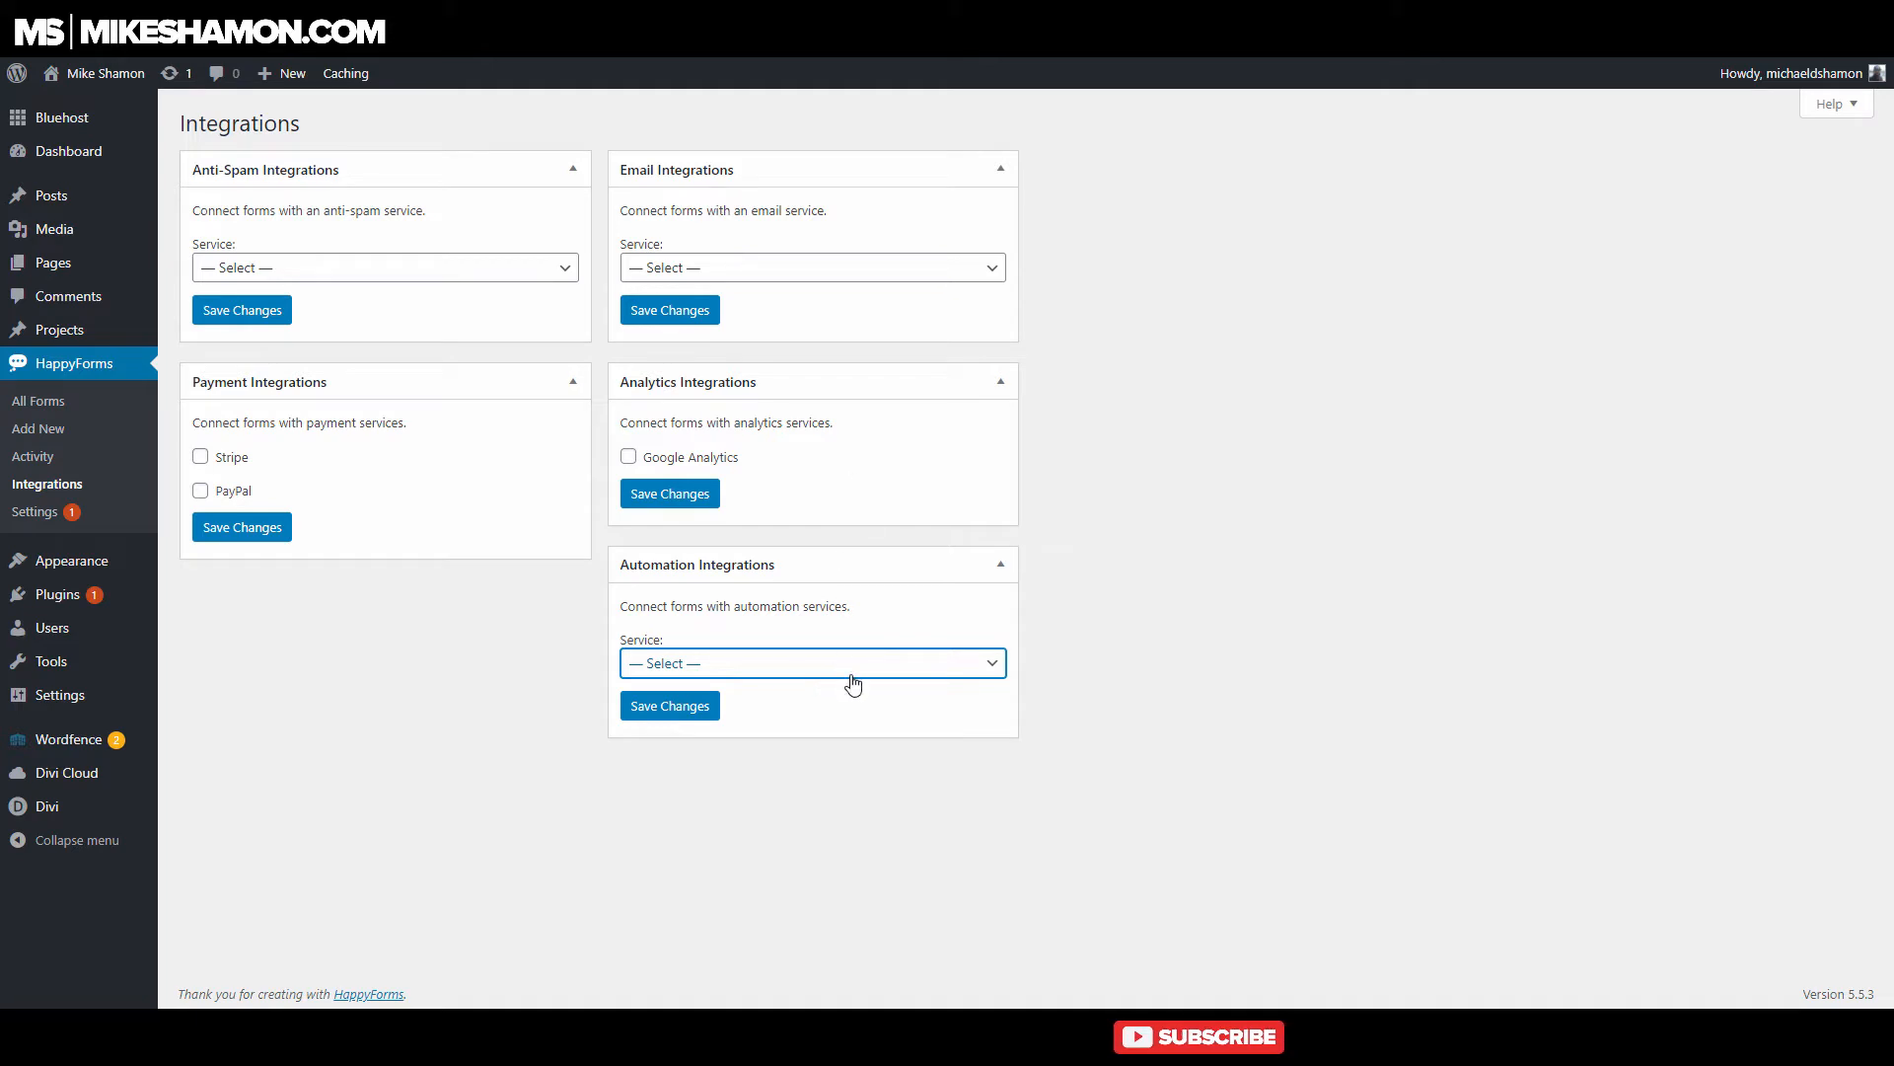
Choose Zapier as the automation service, then browse email services without selecting one.
left_click(812, 662)
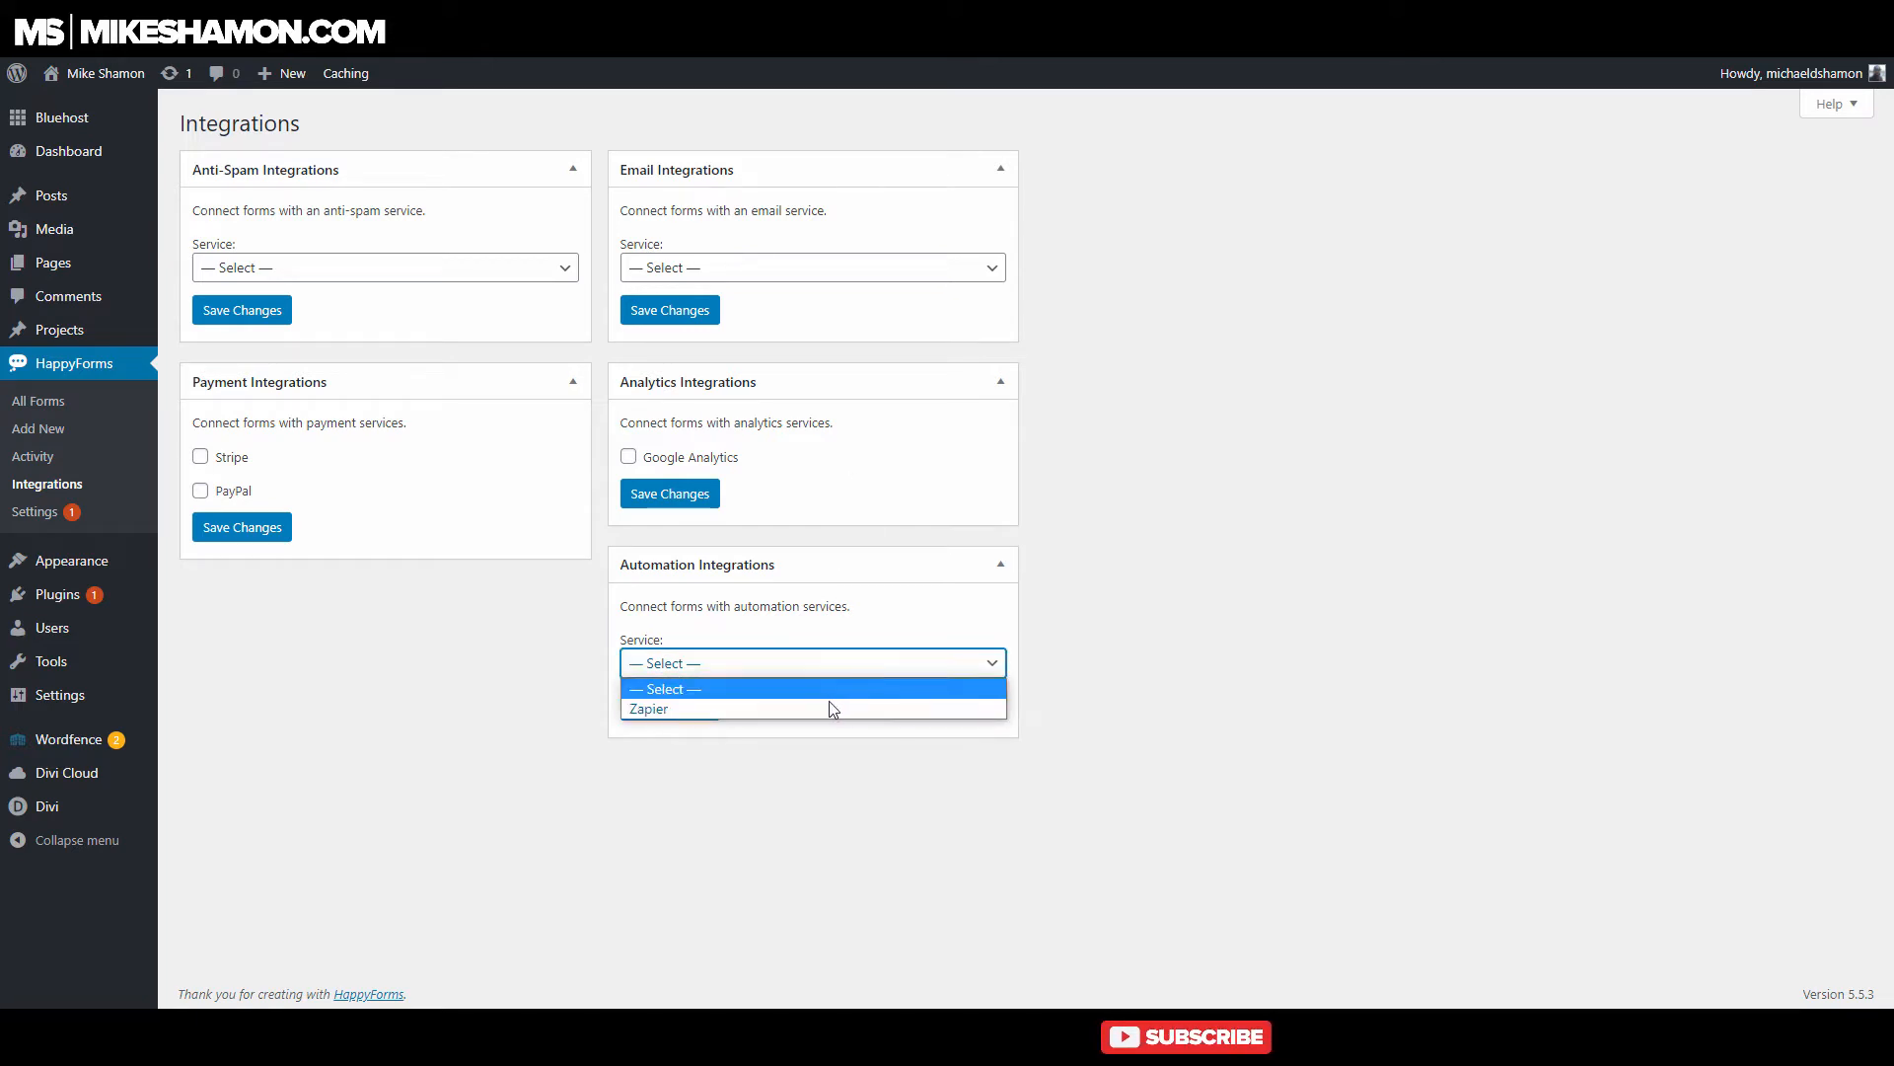
left_click(647, 709)
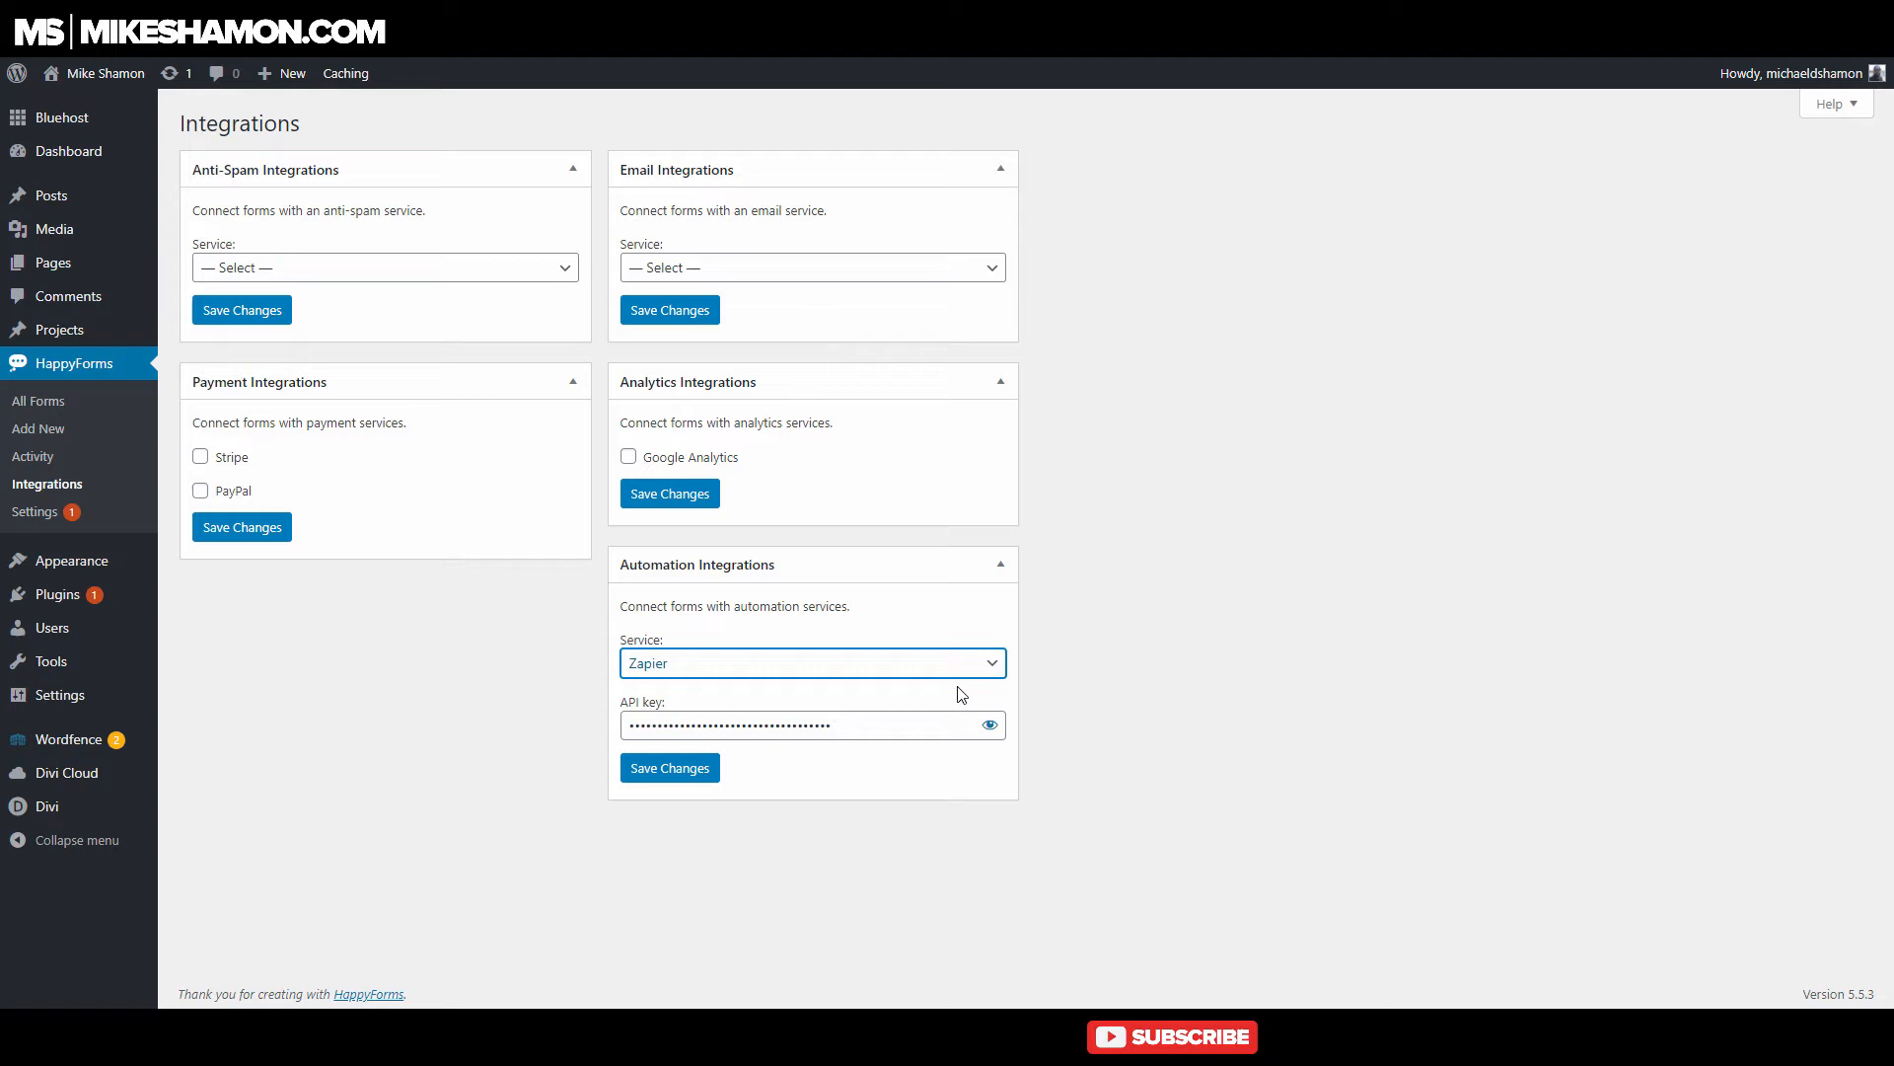
mouse_move(954, 692)
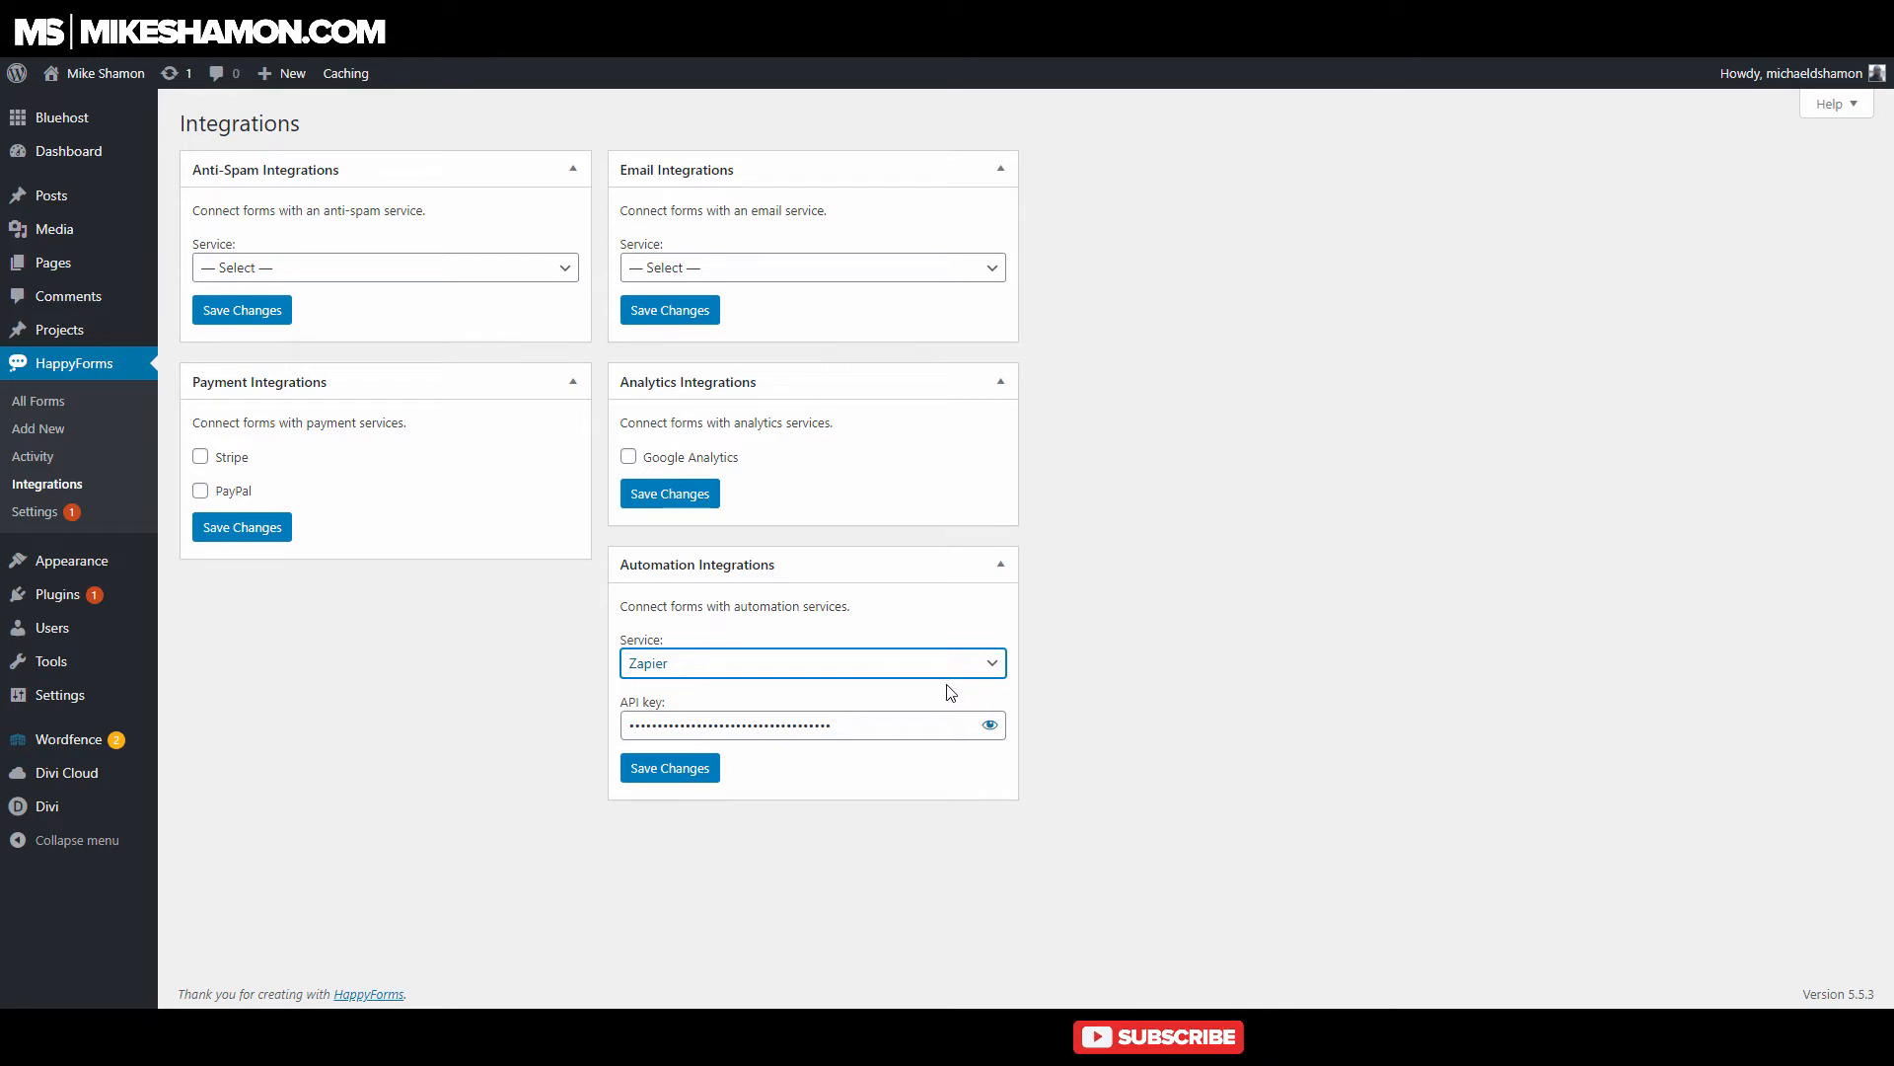
mouse_move(795, 687)
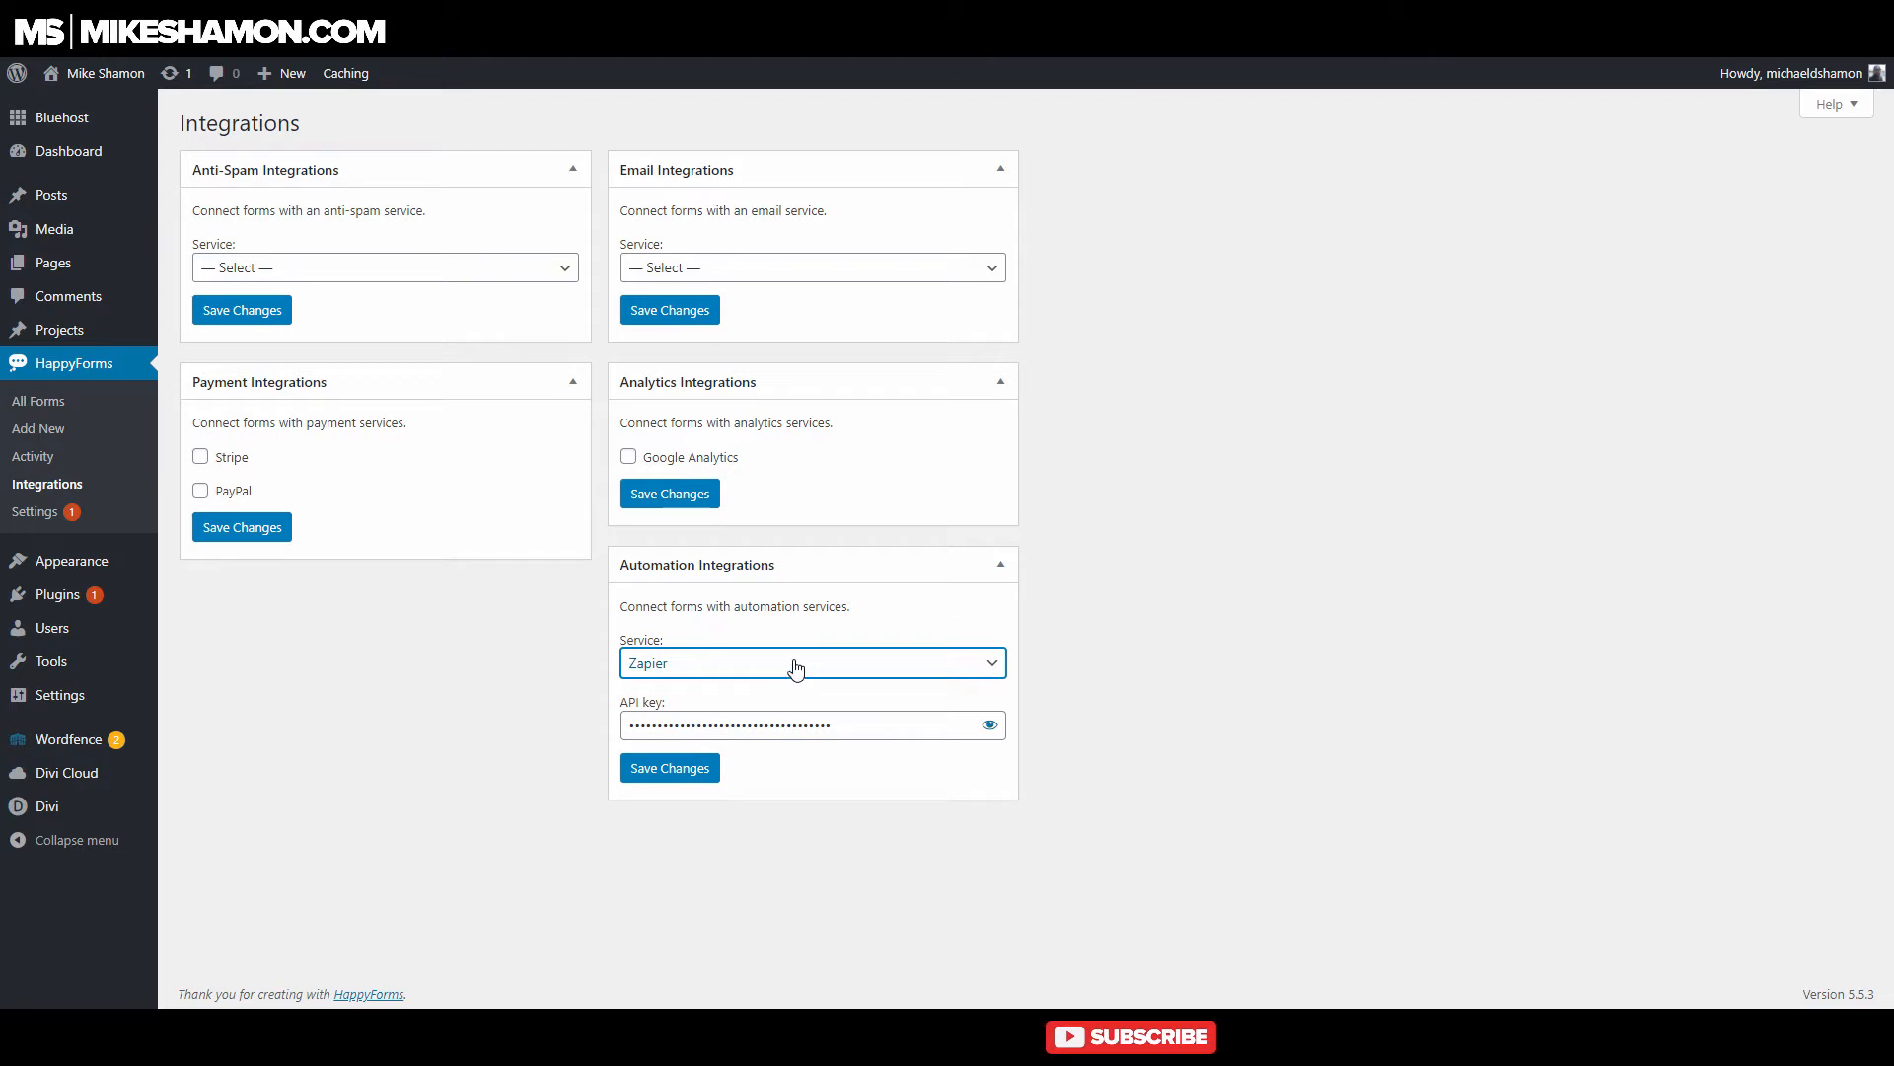
left_click(812, 267)
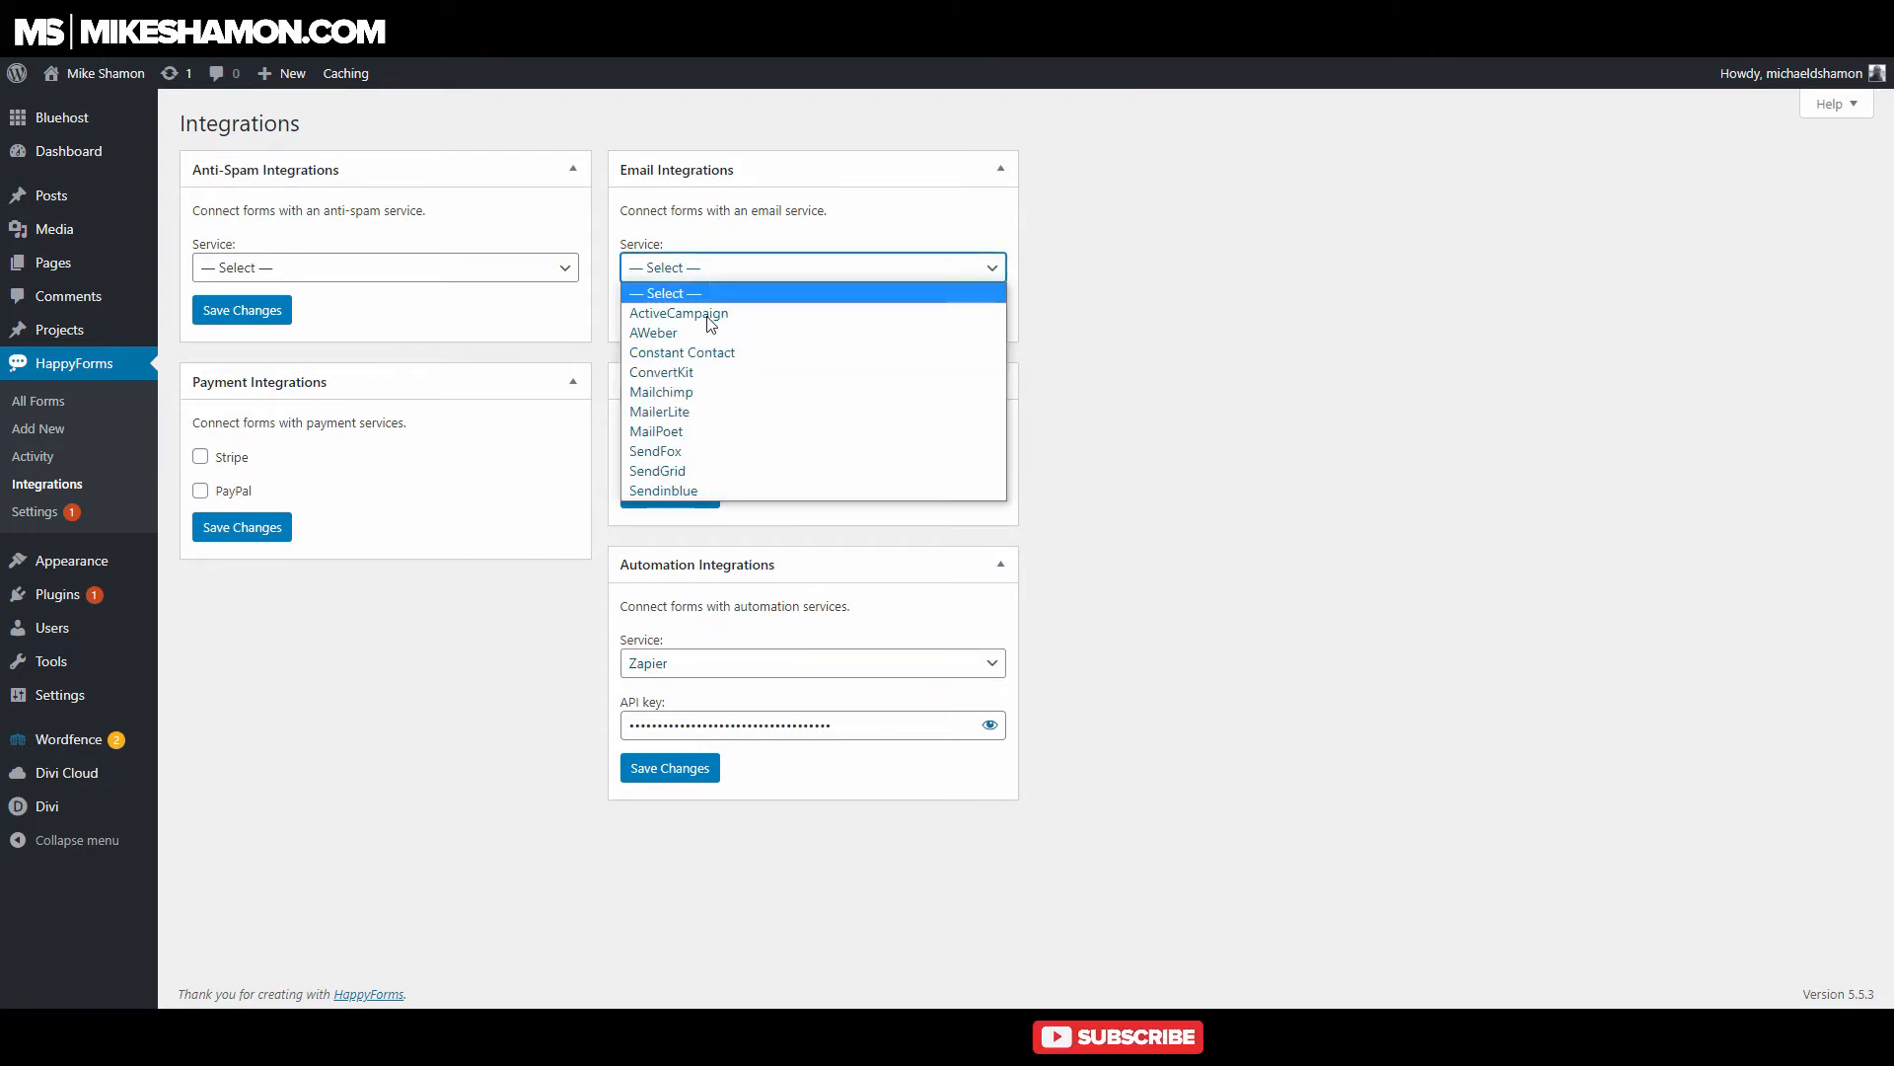
mouse_move(711, 410)
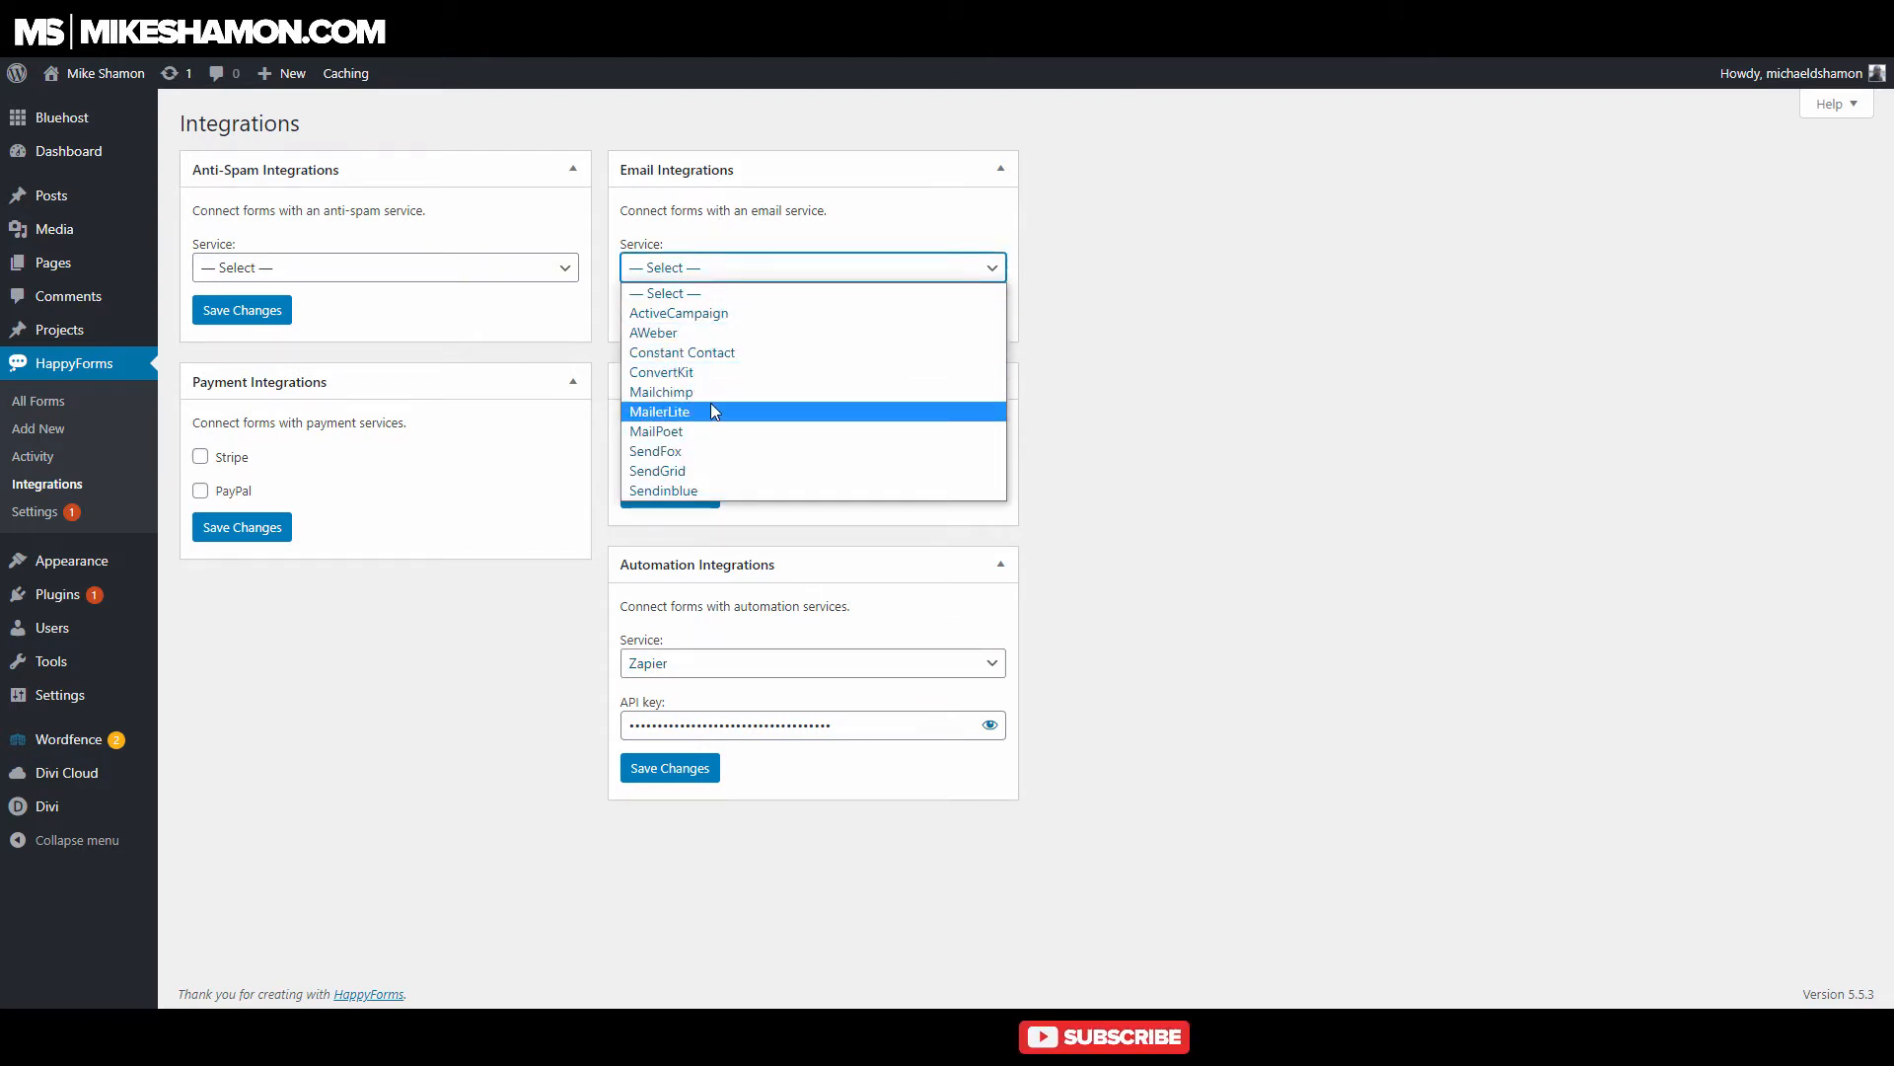
mouse_move(823, 391)
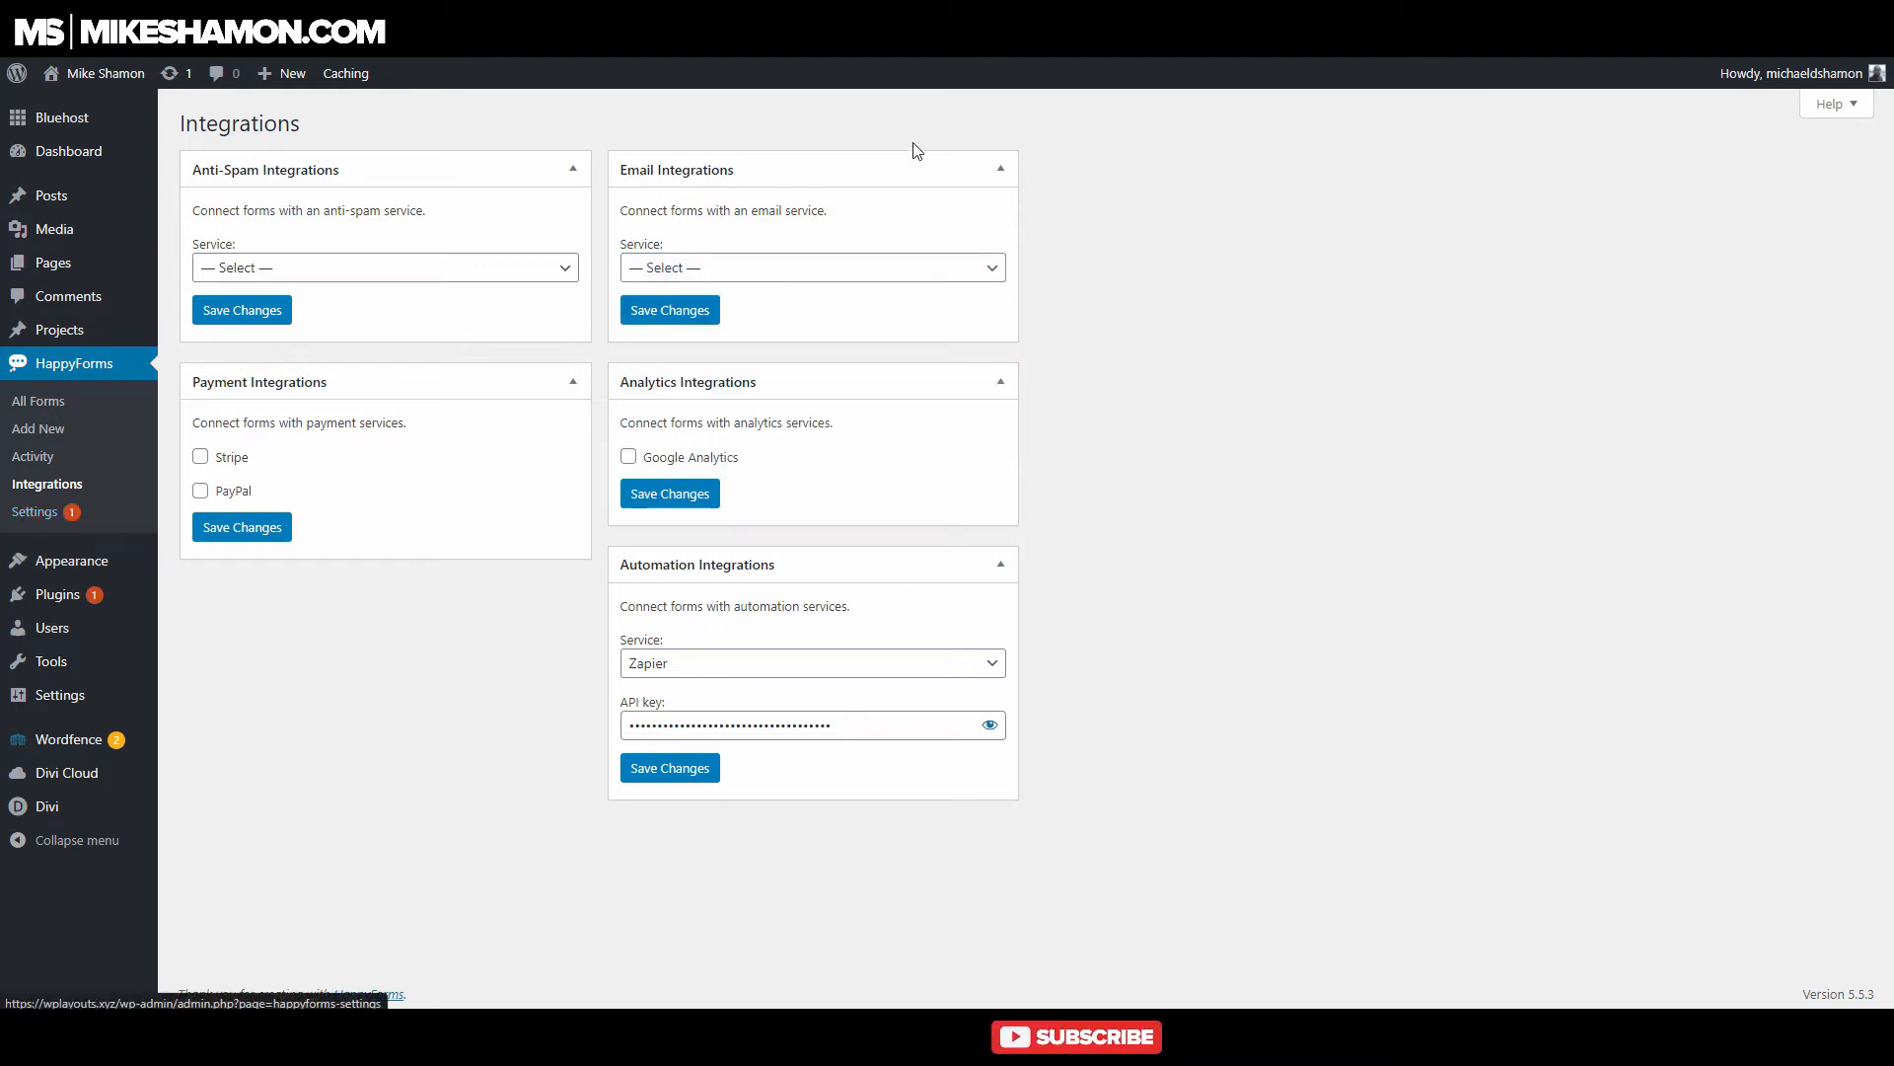
Check the empty Activity page, then open New Form 1 in the form builder.
left_click(32, 456)
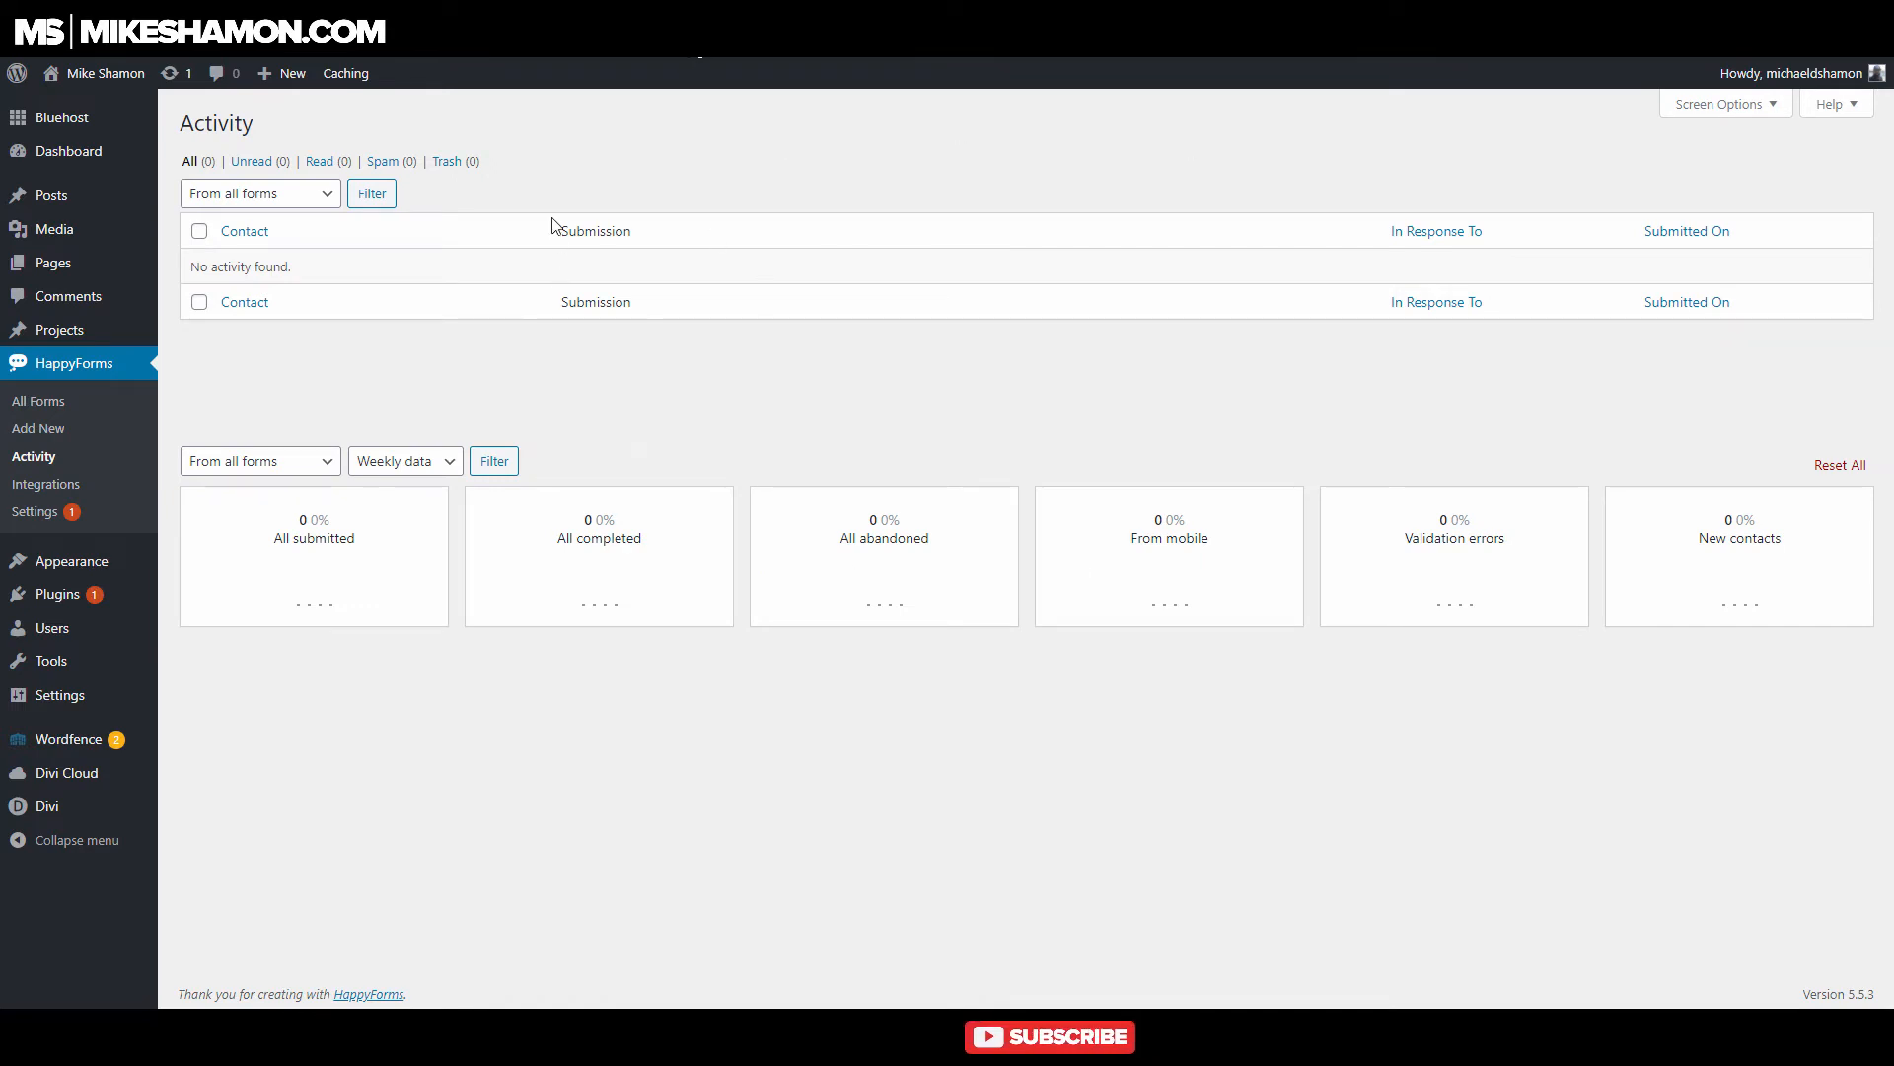
mouse_move(924, 351)
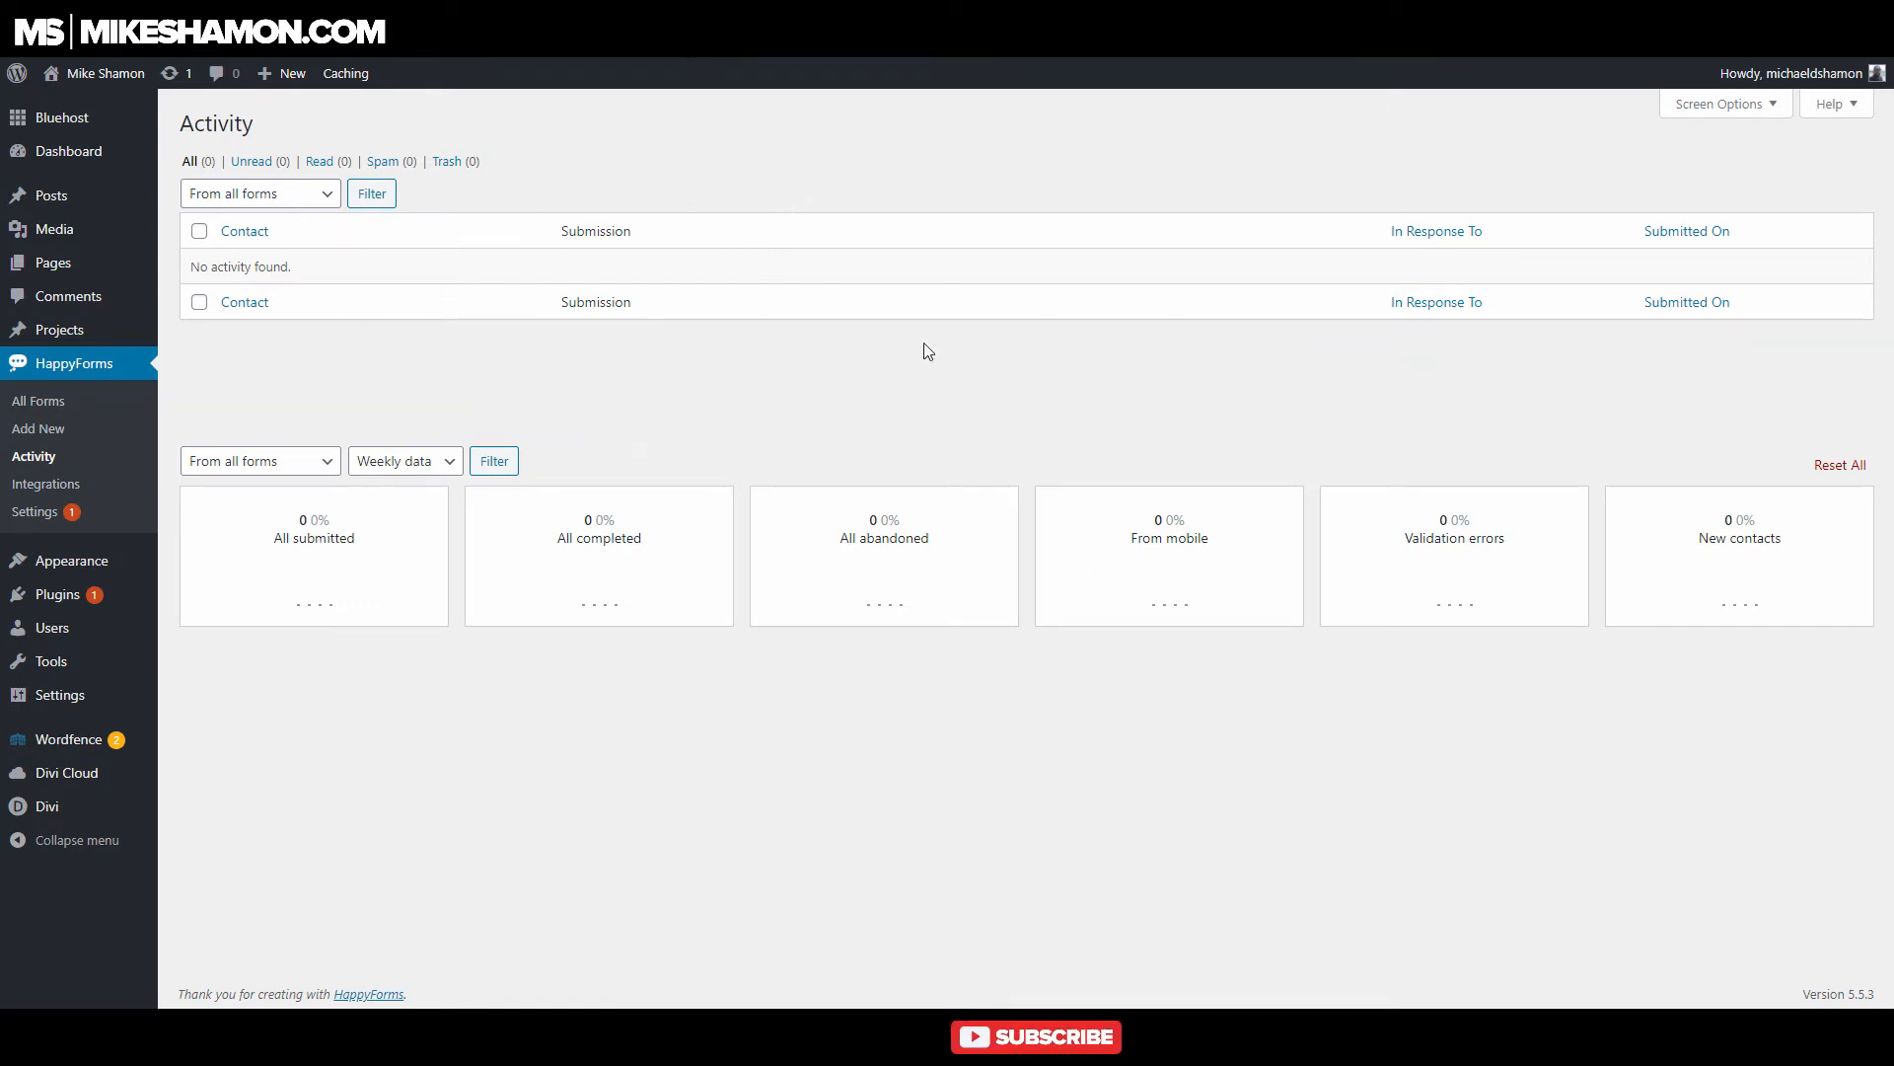
mouse_move(546, 581)
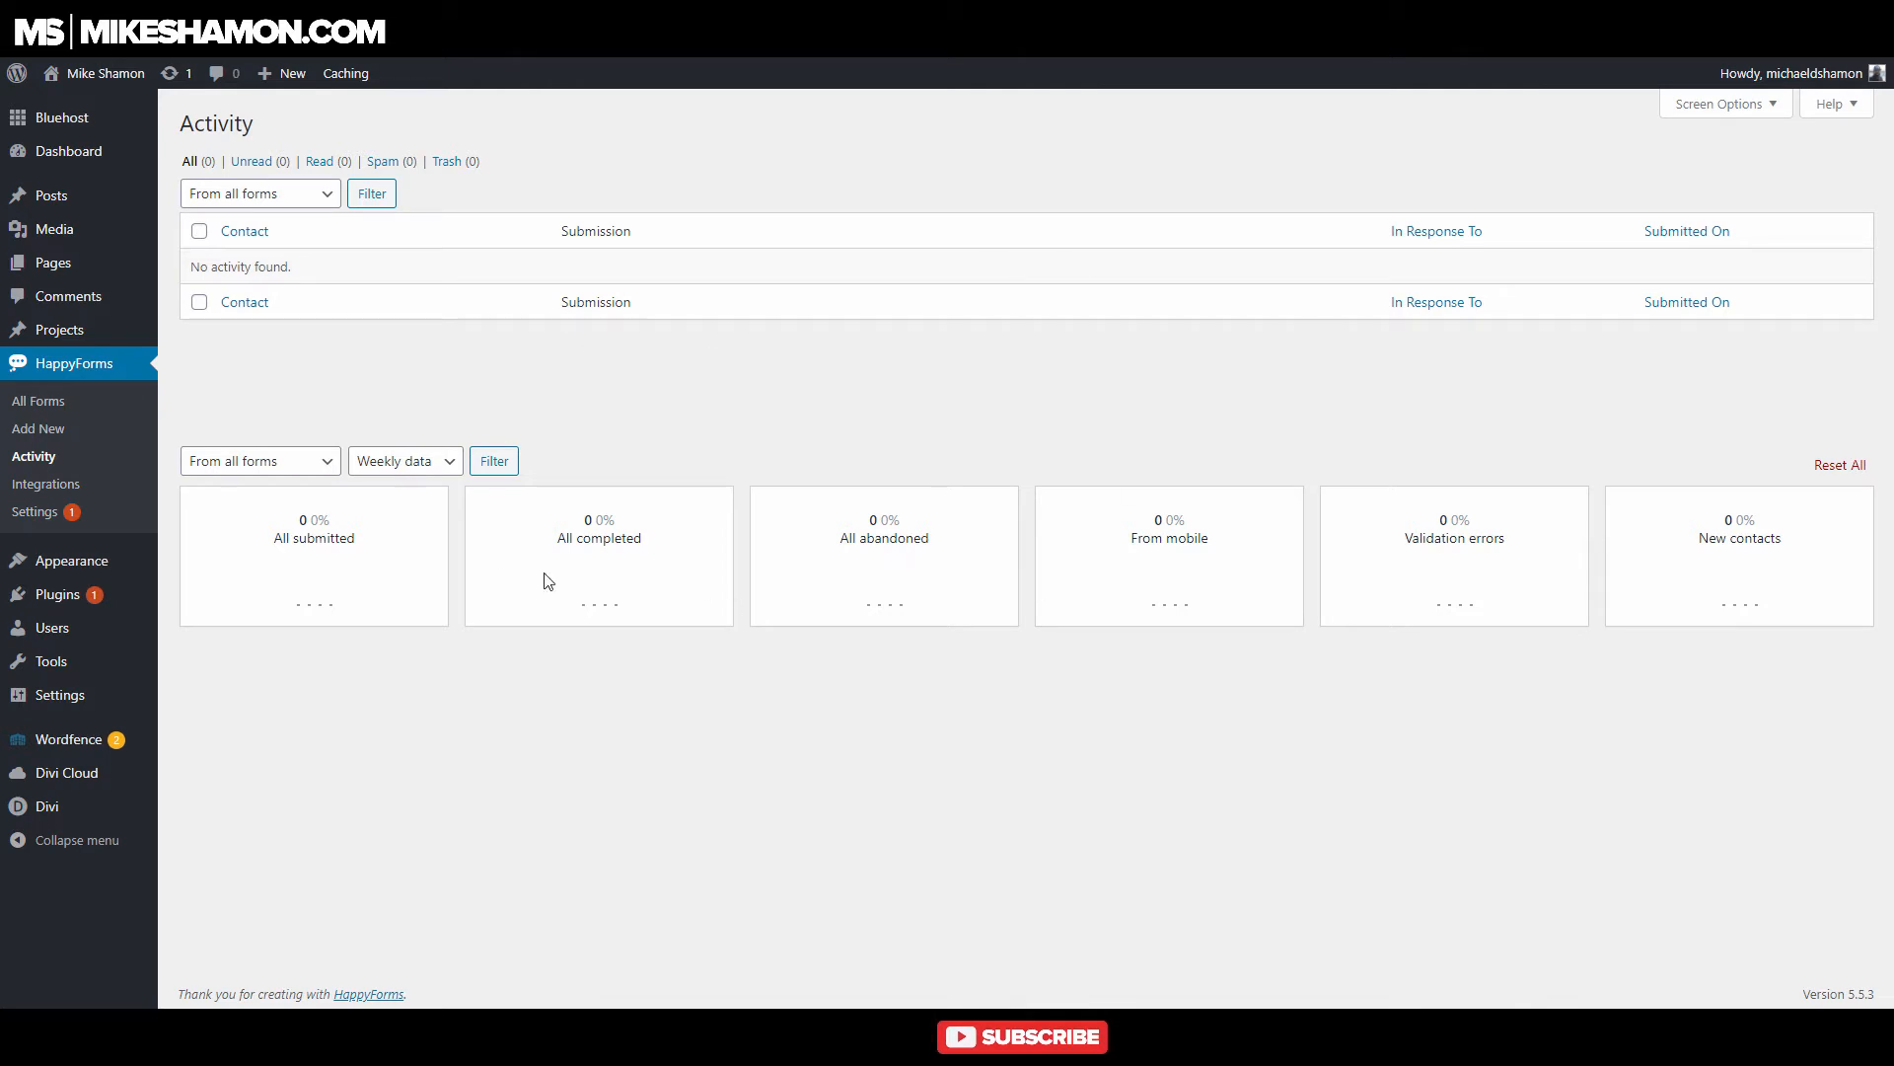
mouse_move(1503, 316)
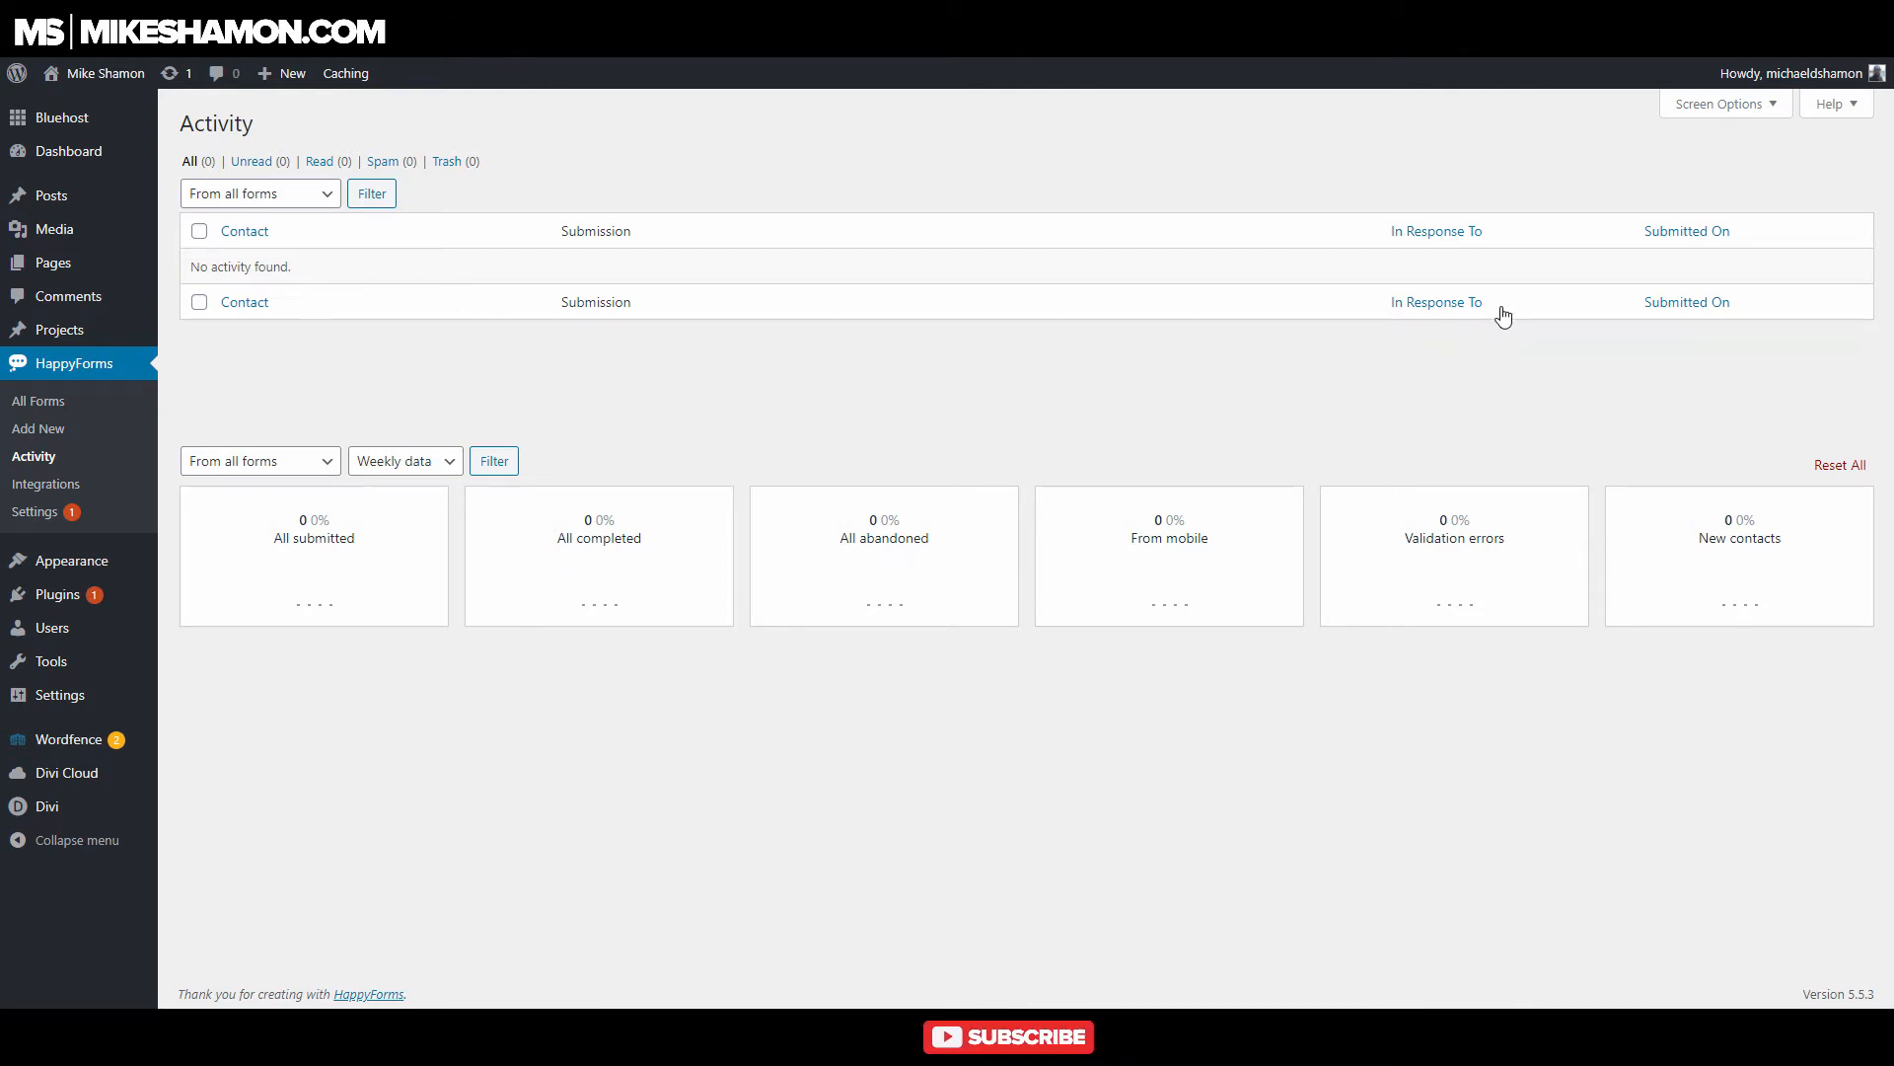
left_click(244, 231)
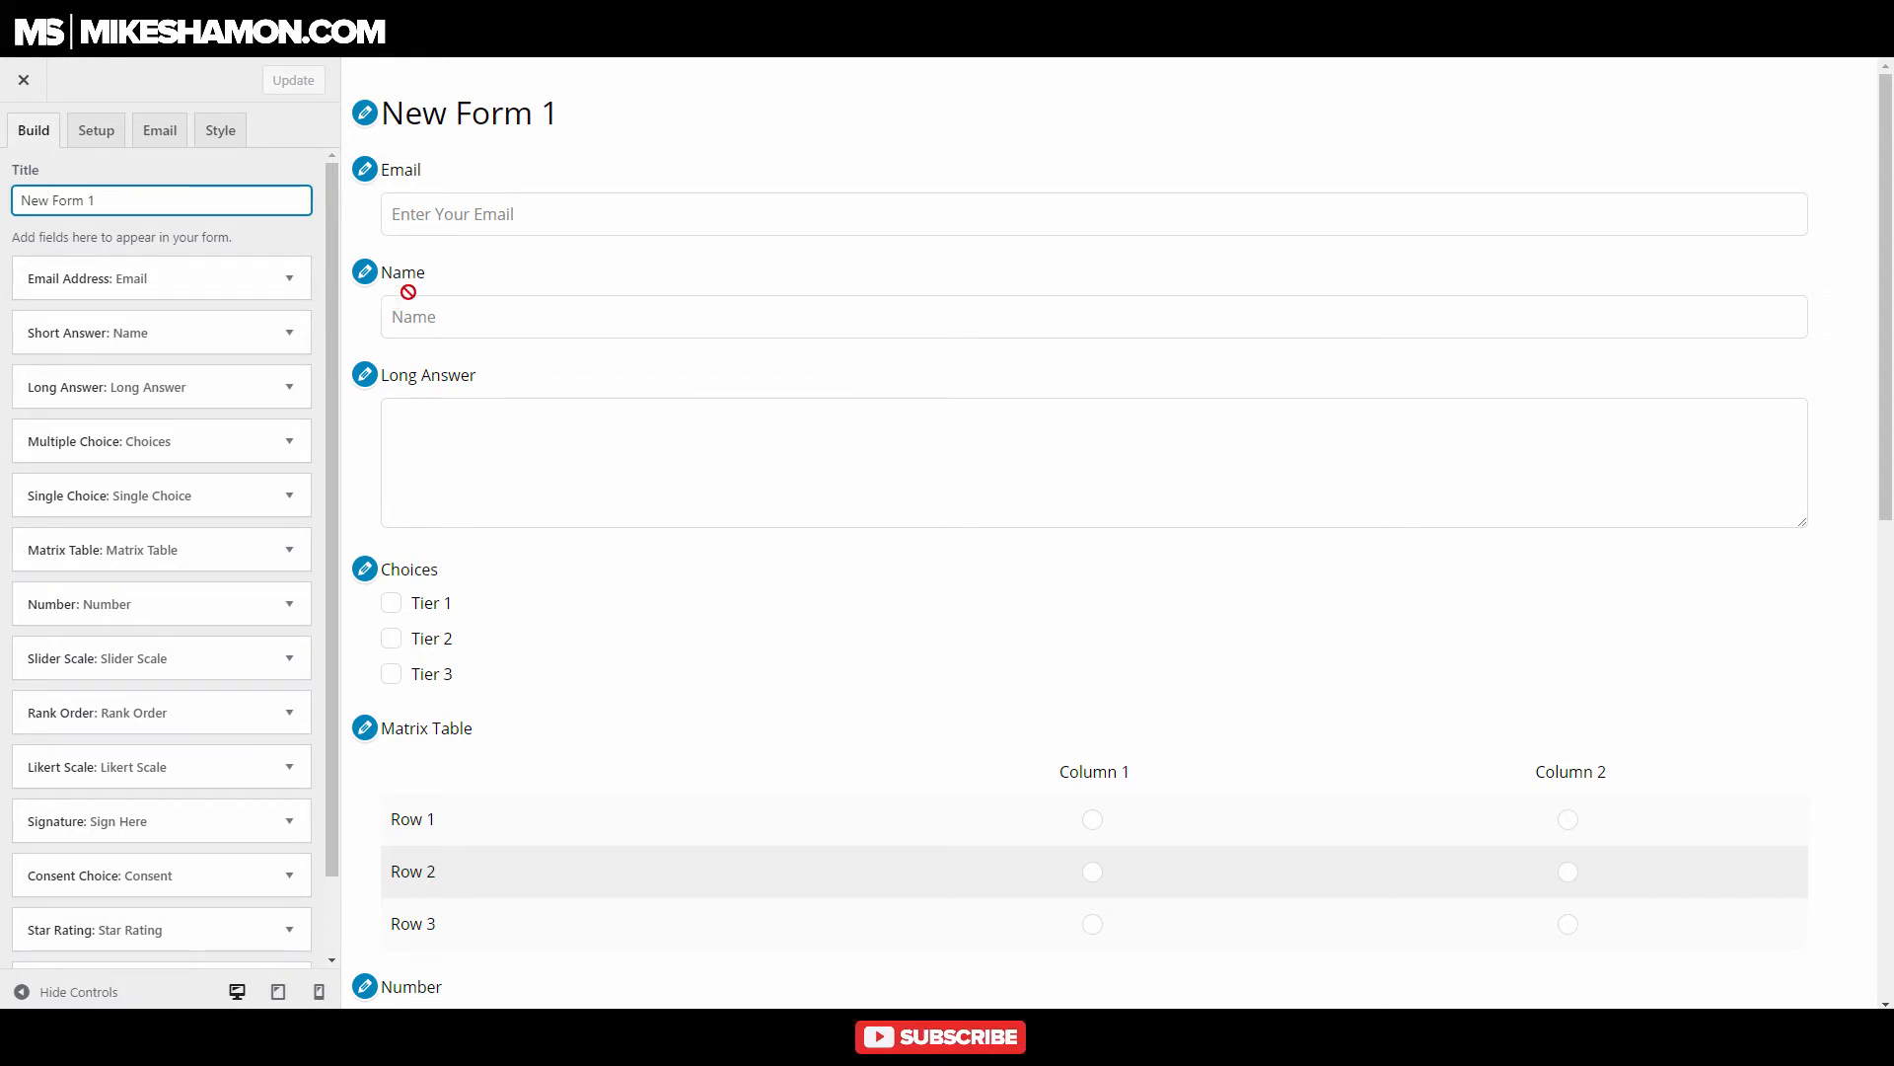
Answer Tier 2 in Choices, Choice 1 in Single Choice, and a Matrix Table row.
scroll("down", 3)
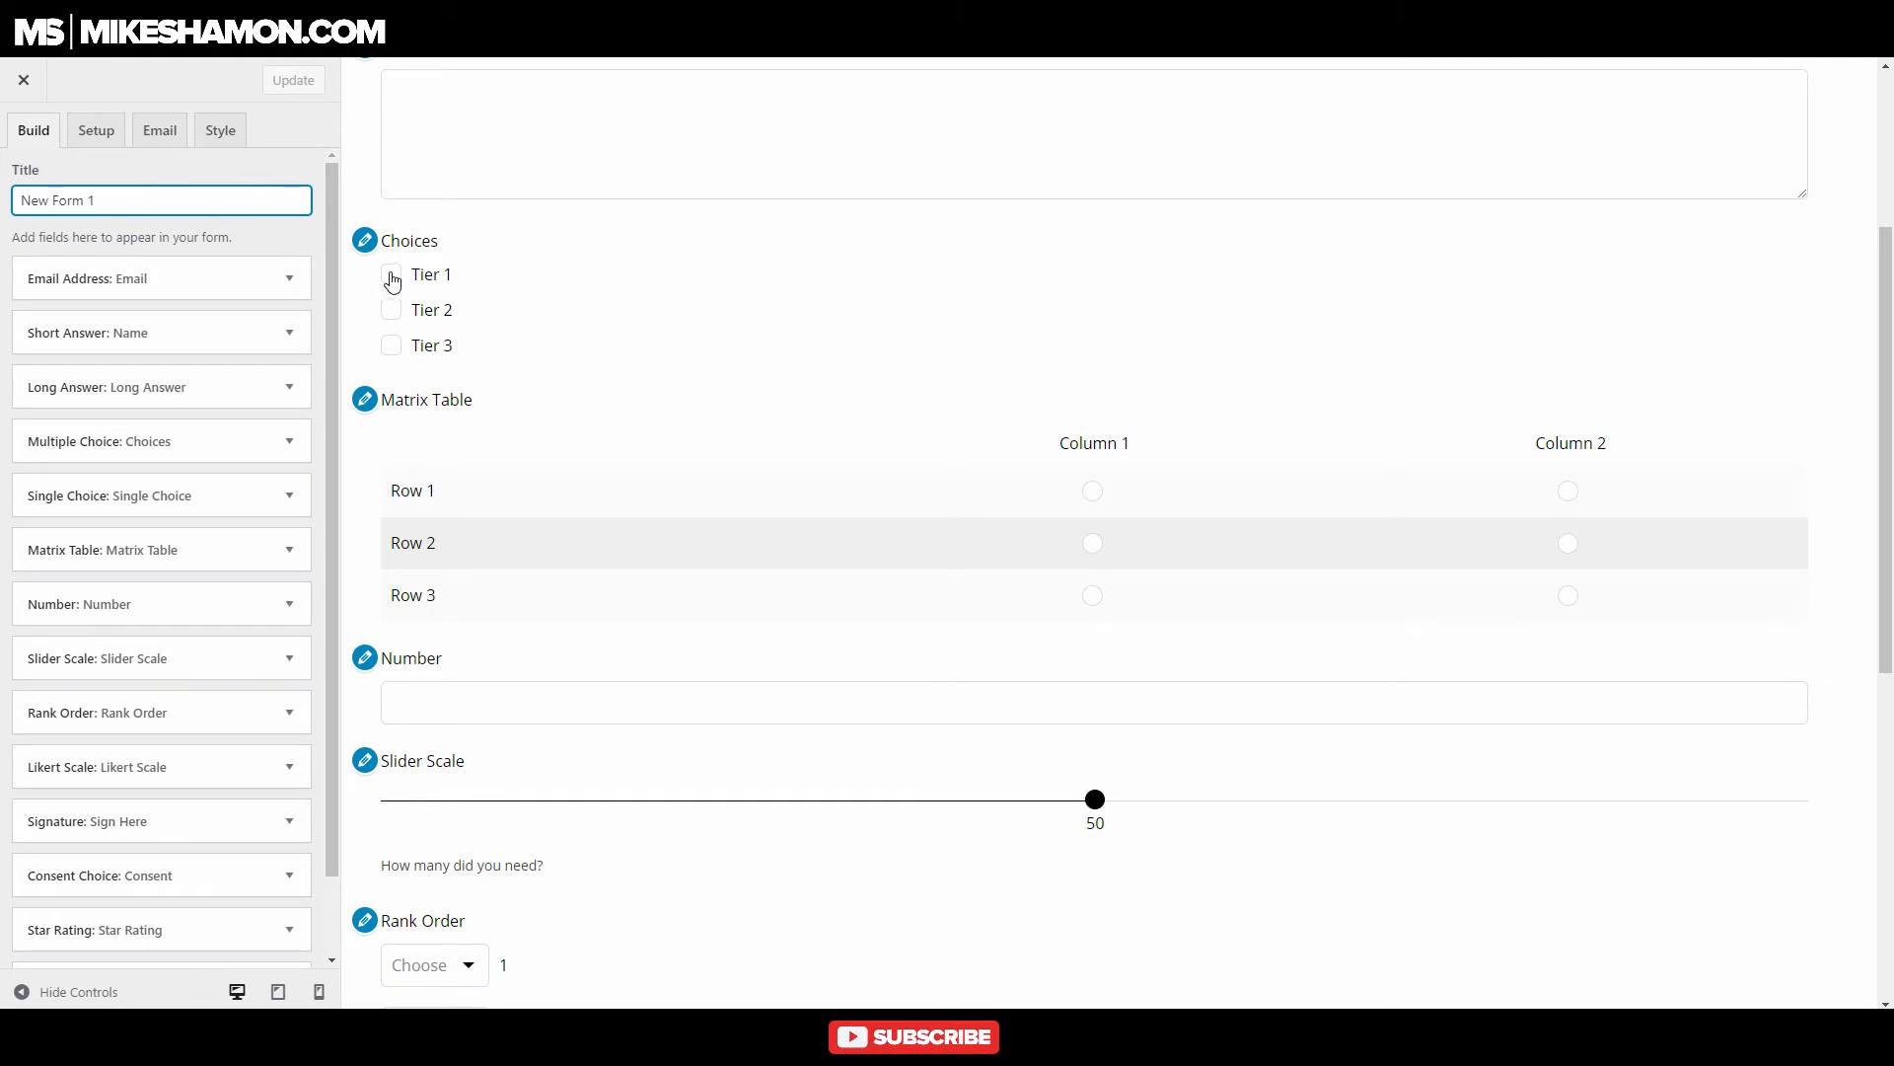
left_click(392, 309)
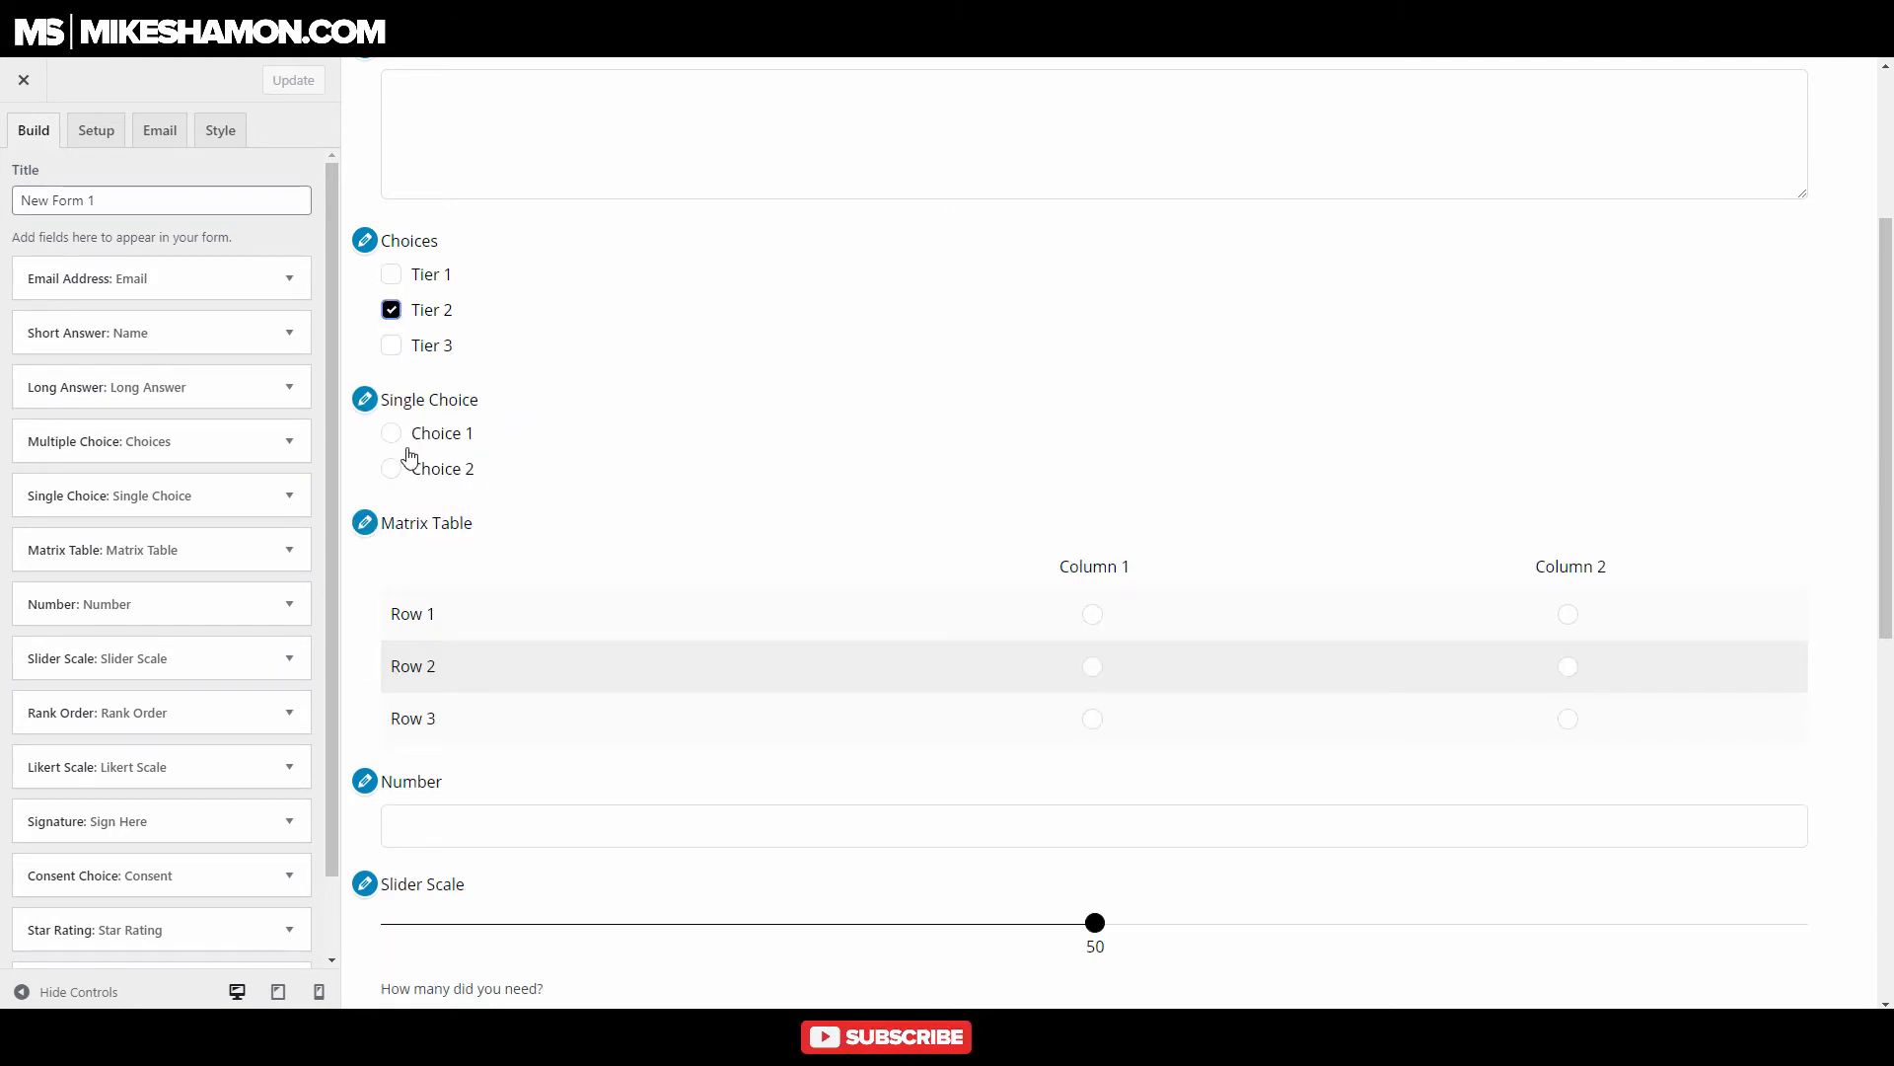
left_click(390, 433)
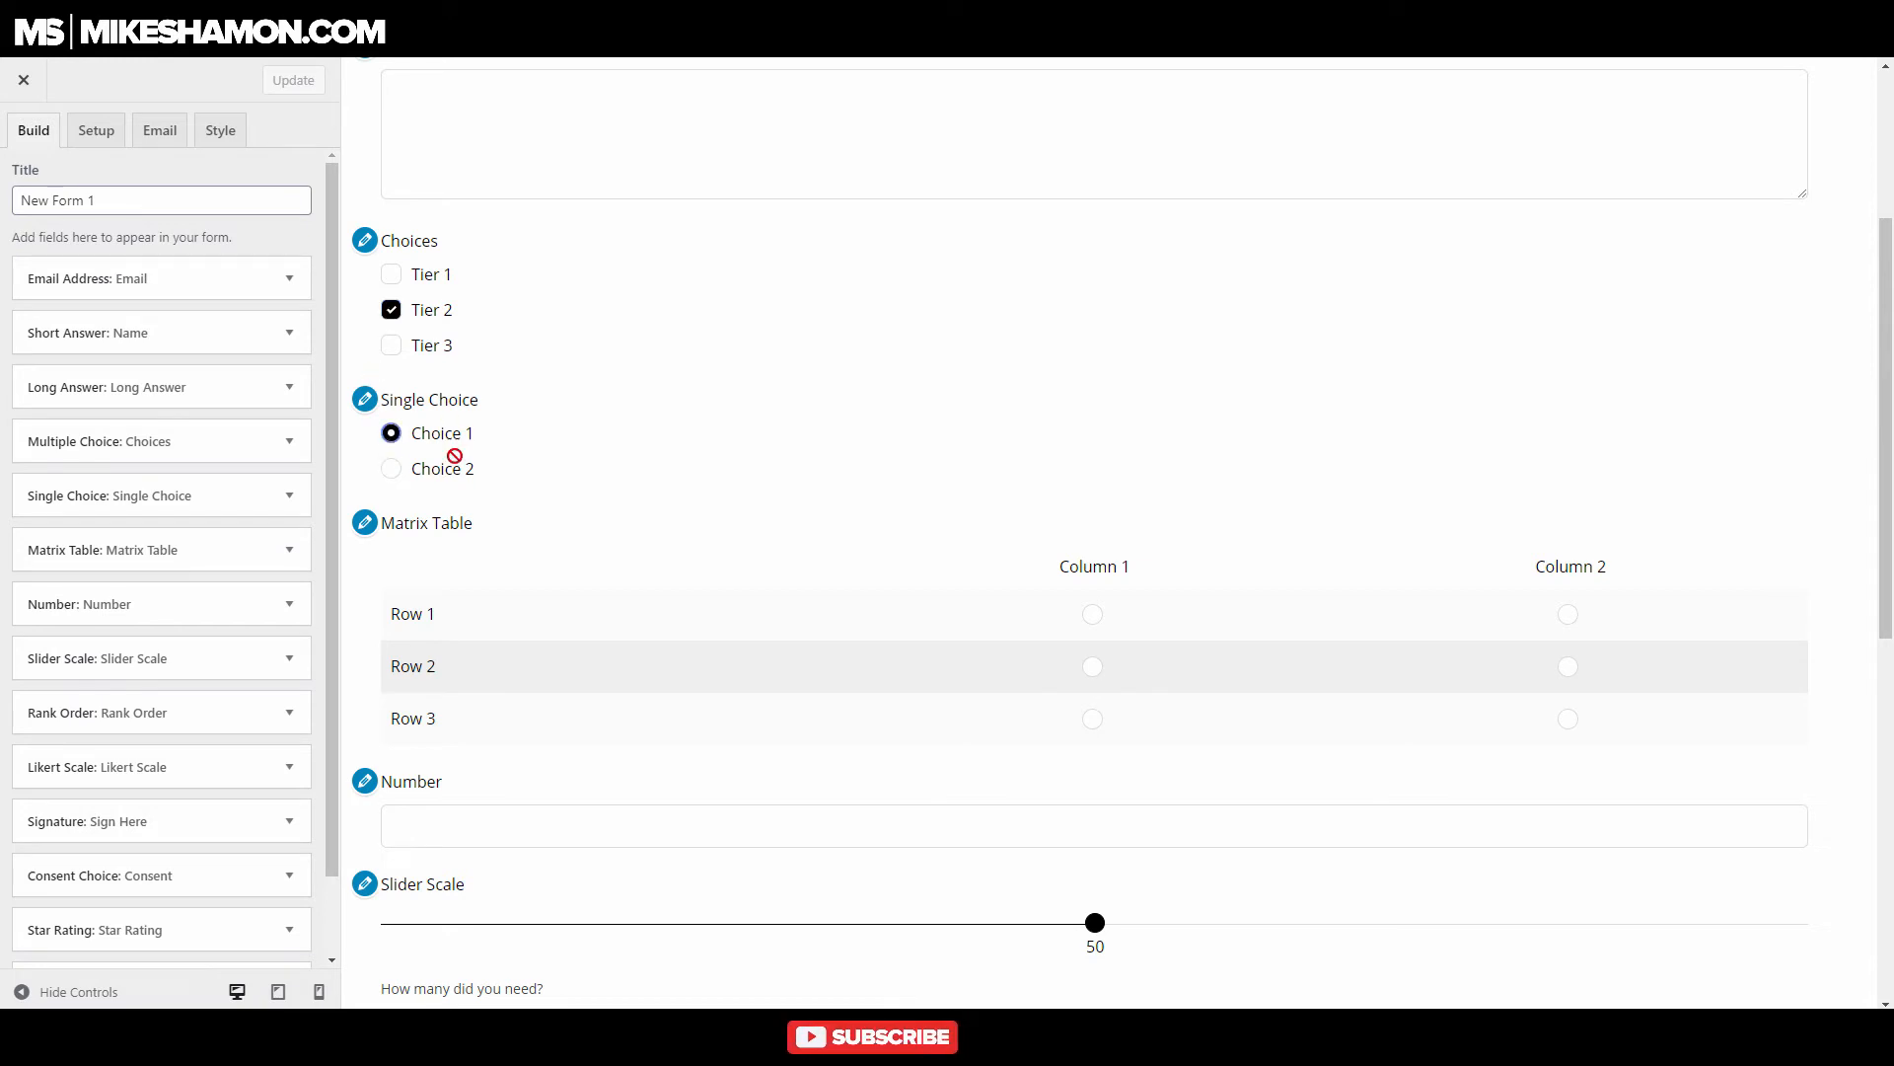
scroll("down", 3)
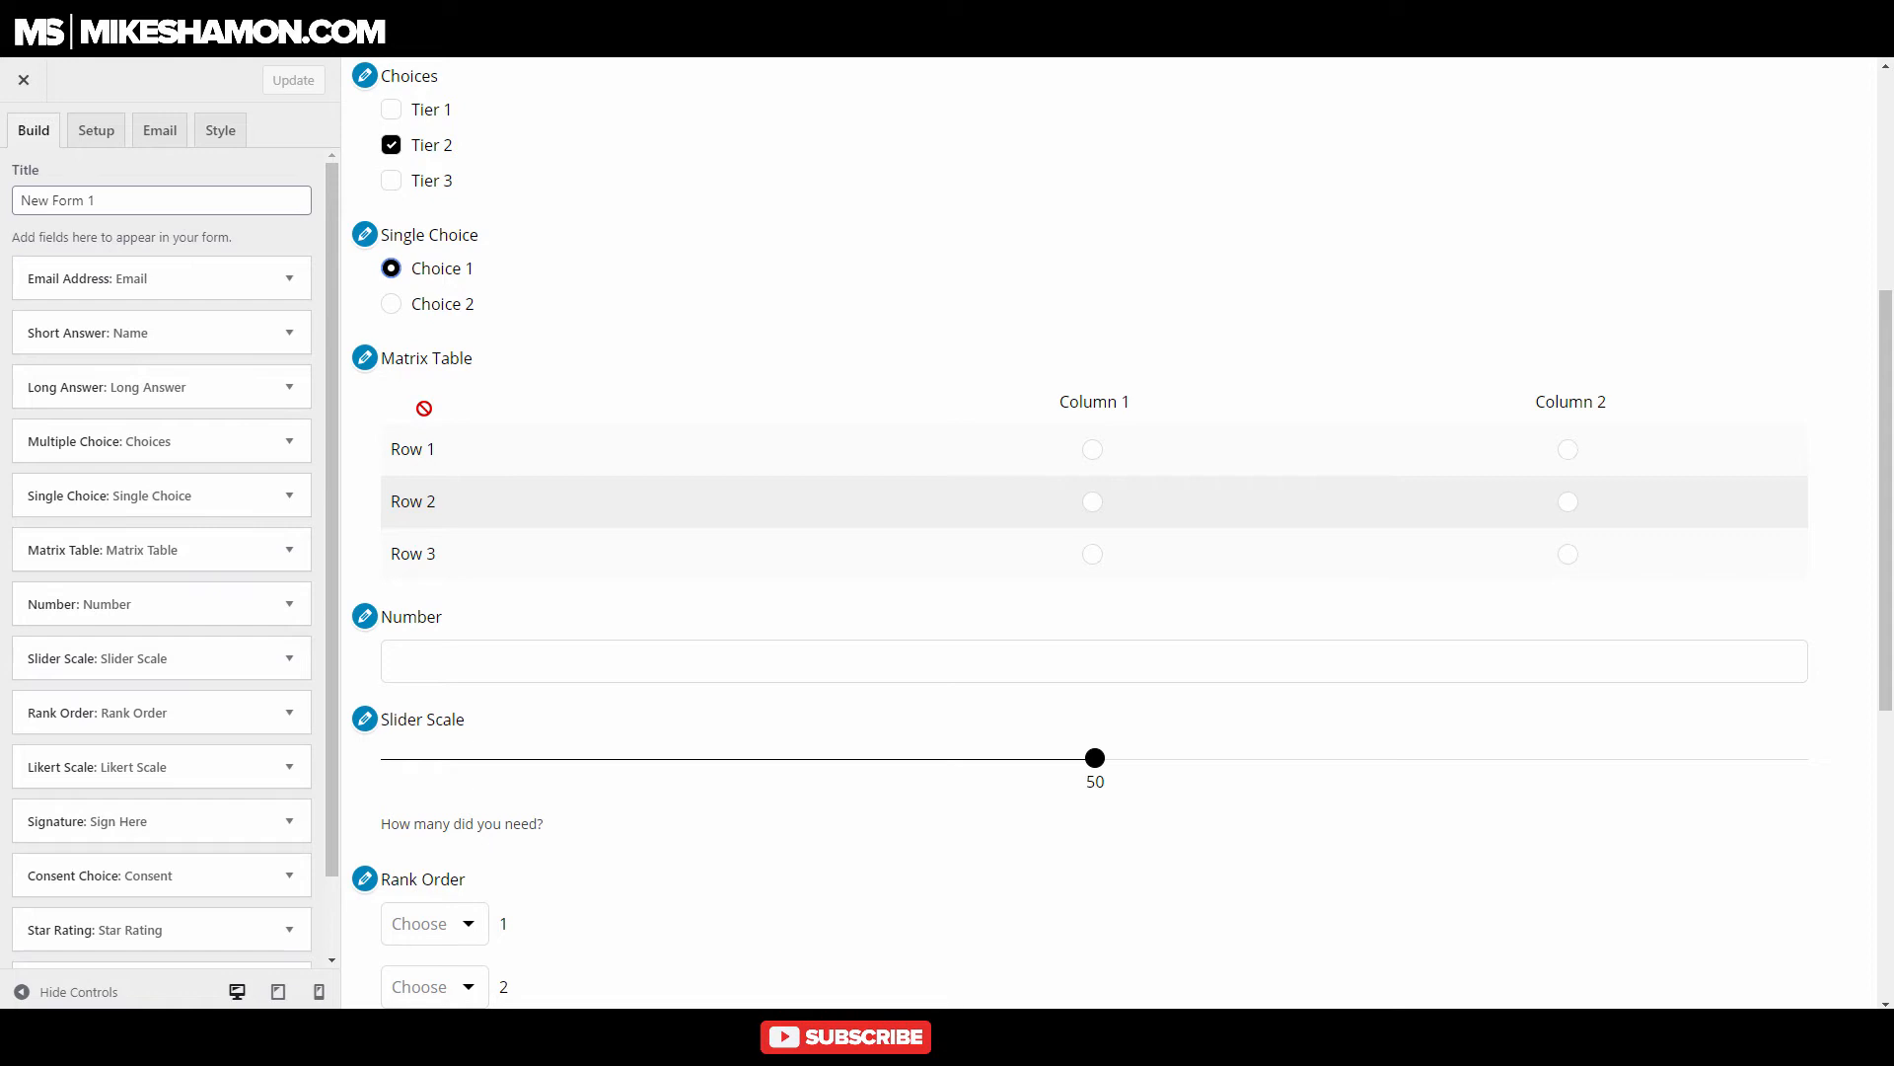
left_click(1091, 448)
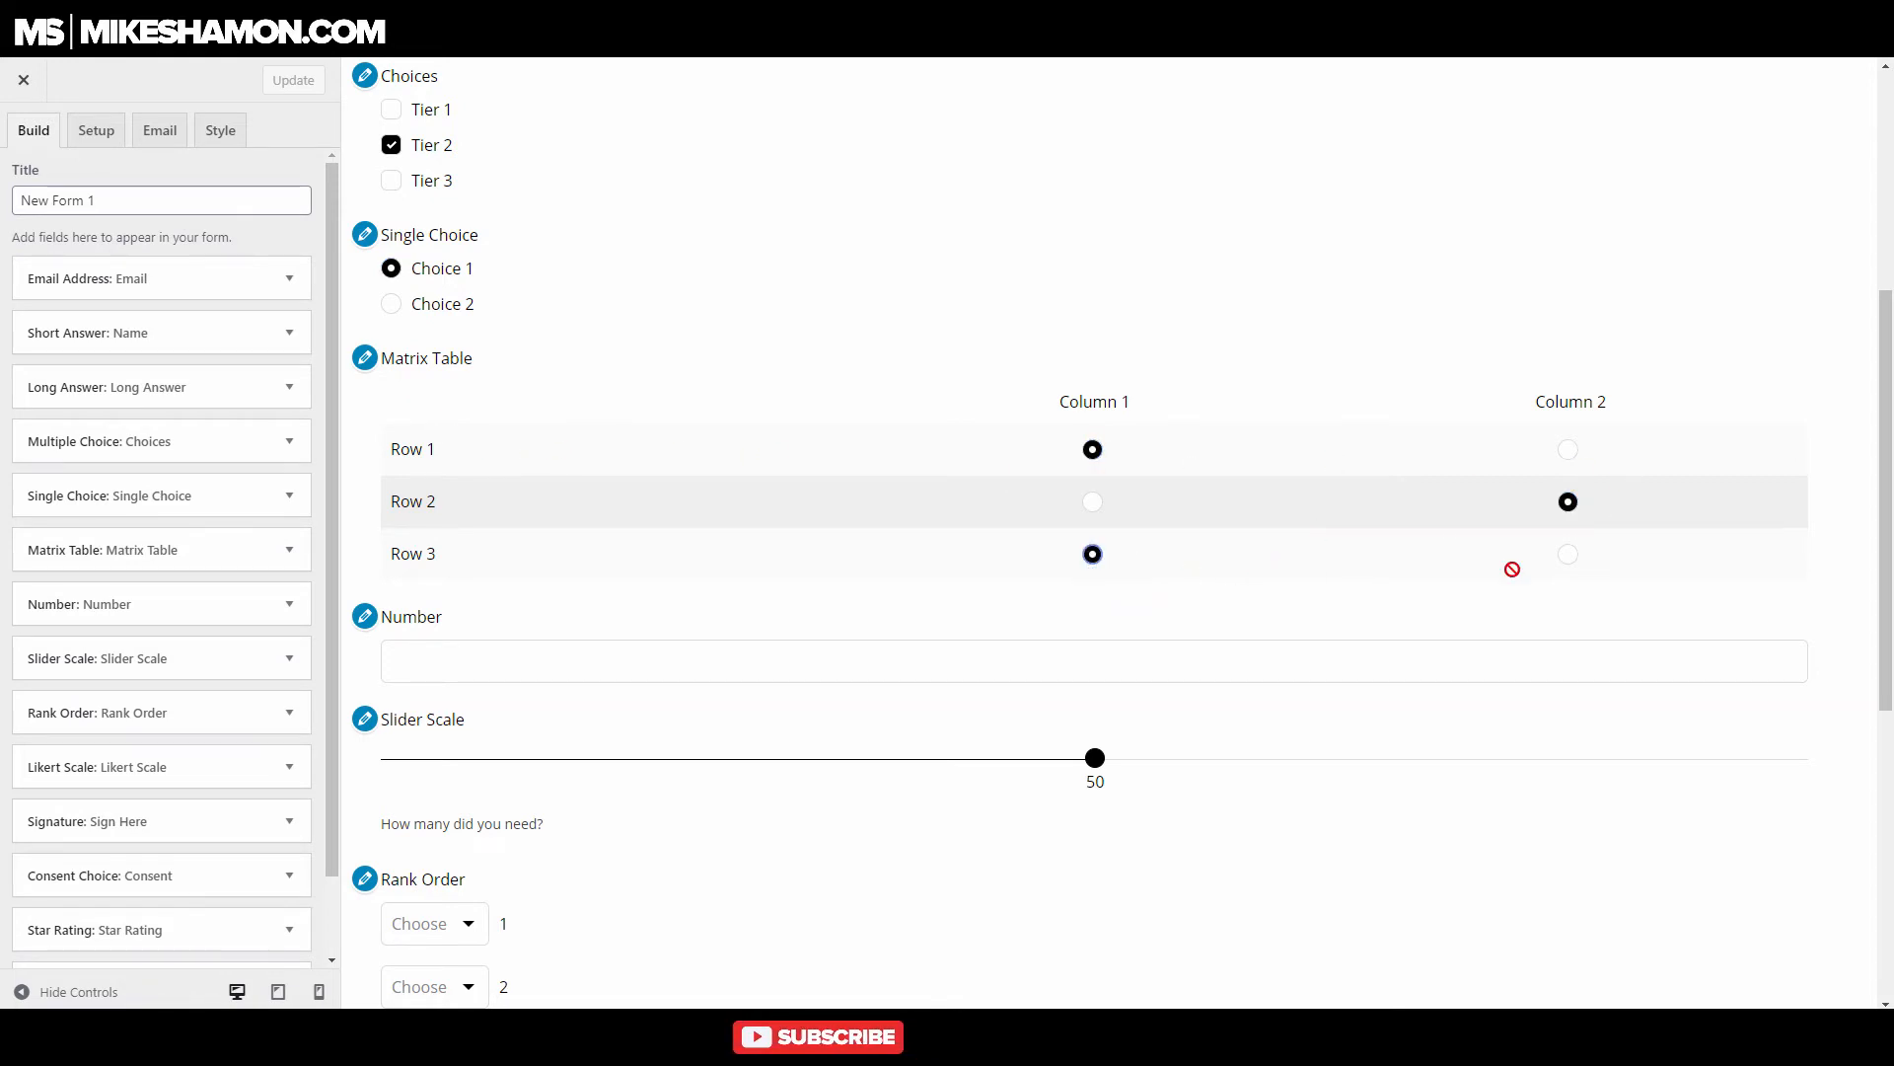
Rank the Rank Order items, first item as 2 and second as 1.
scroll("down", 3)
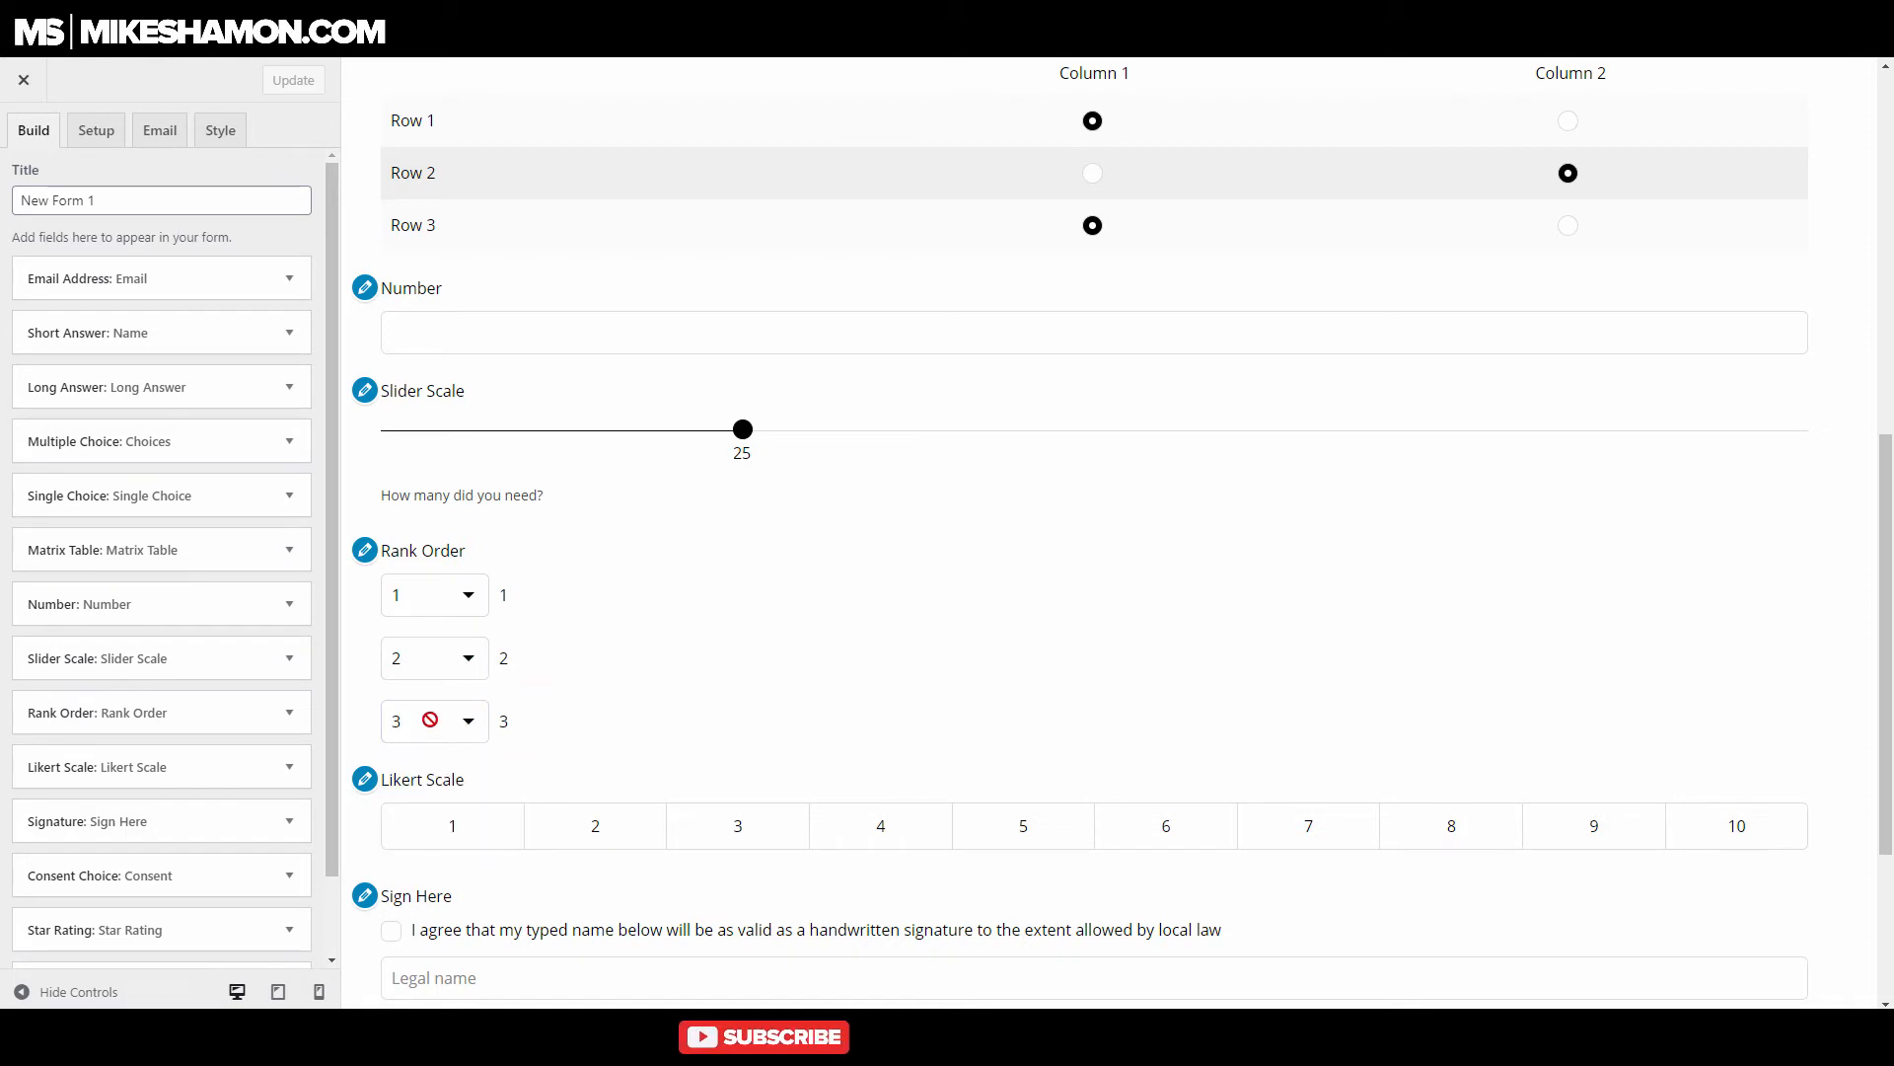
left_click(426, 594)
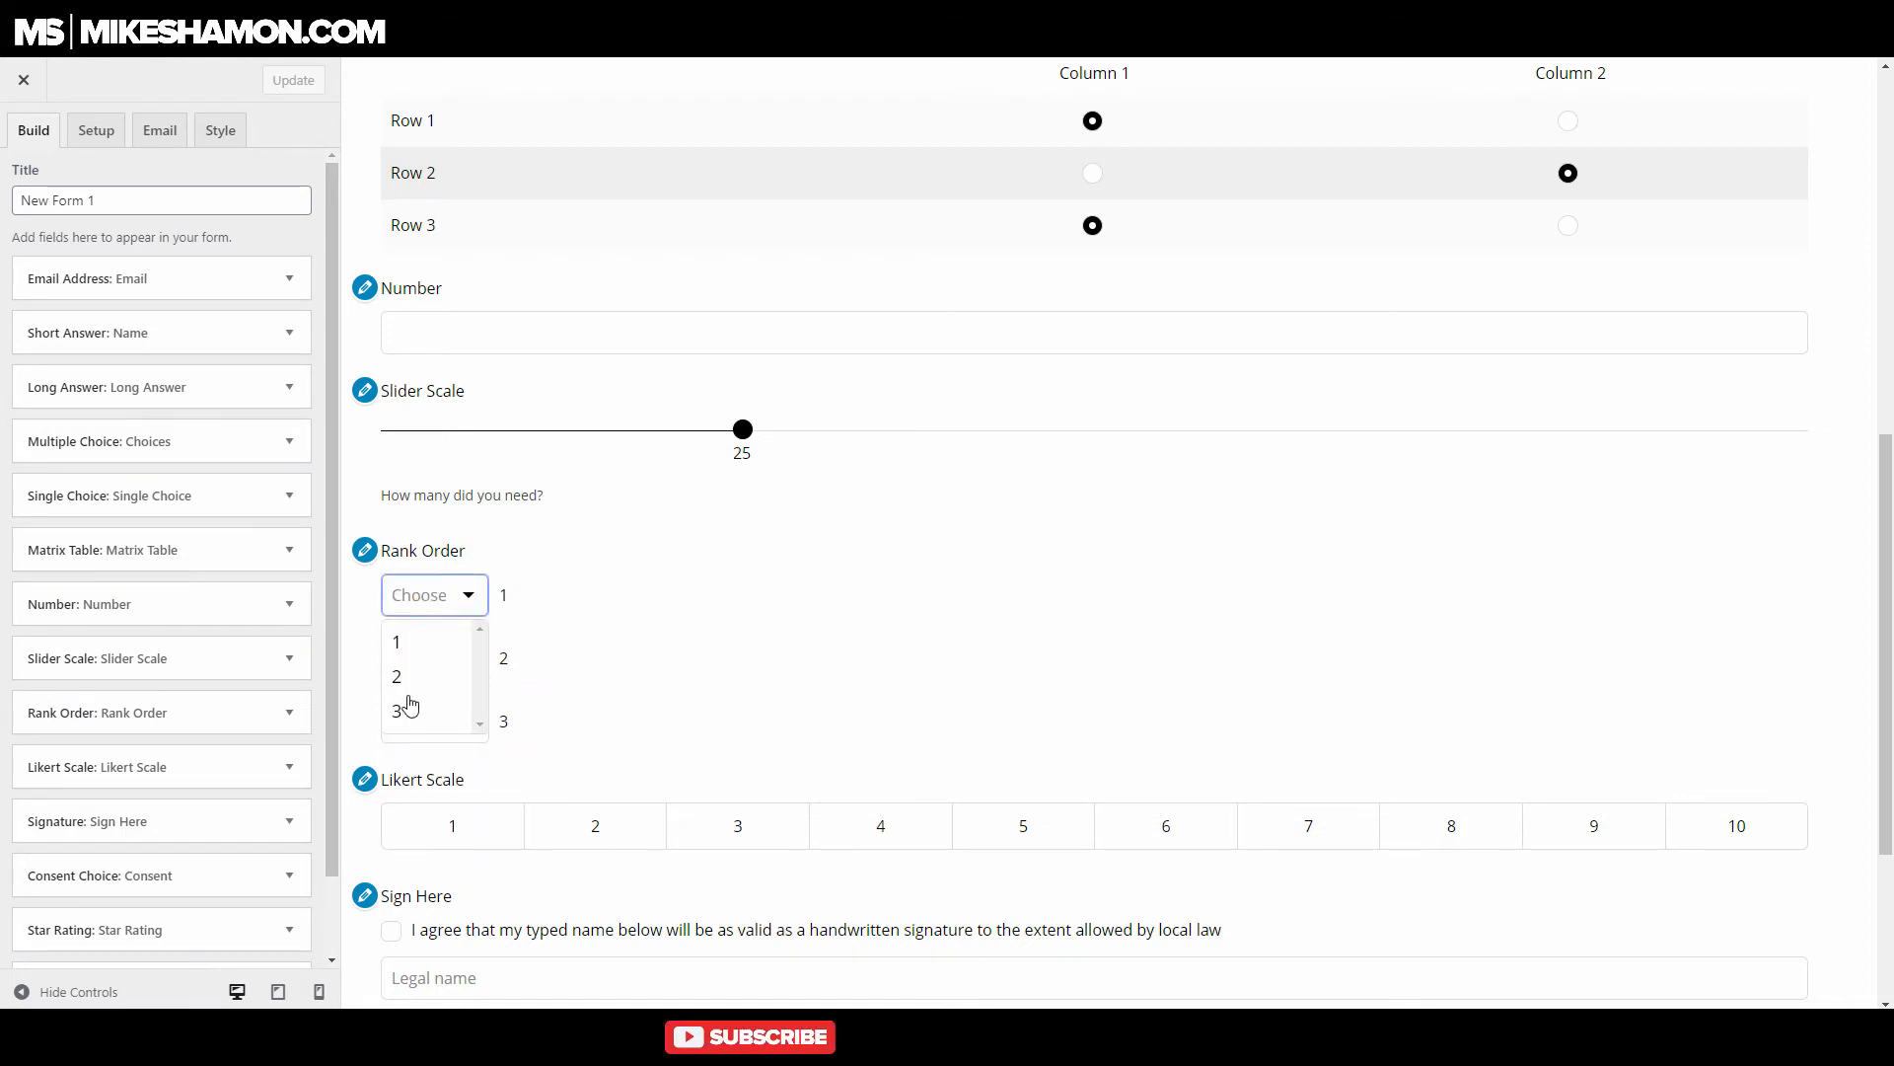
left_click(397, 675)
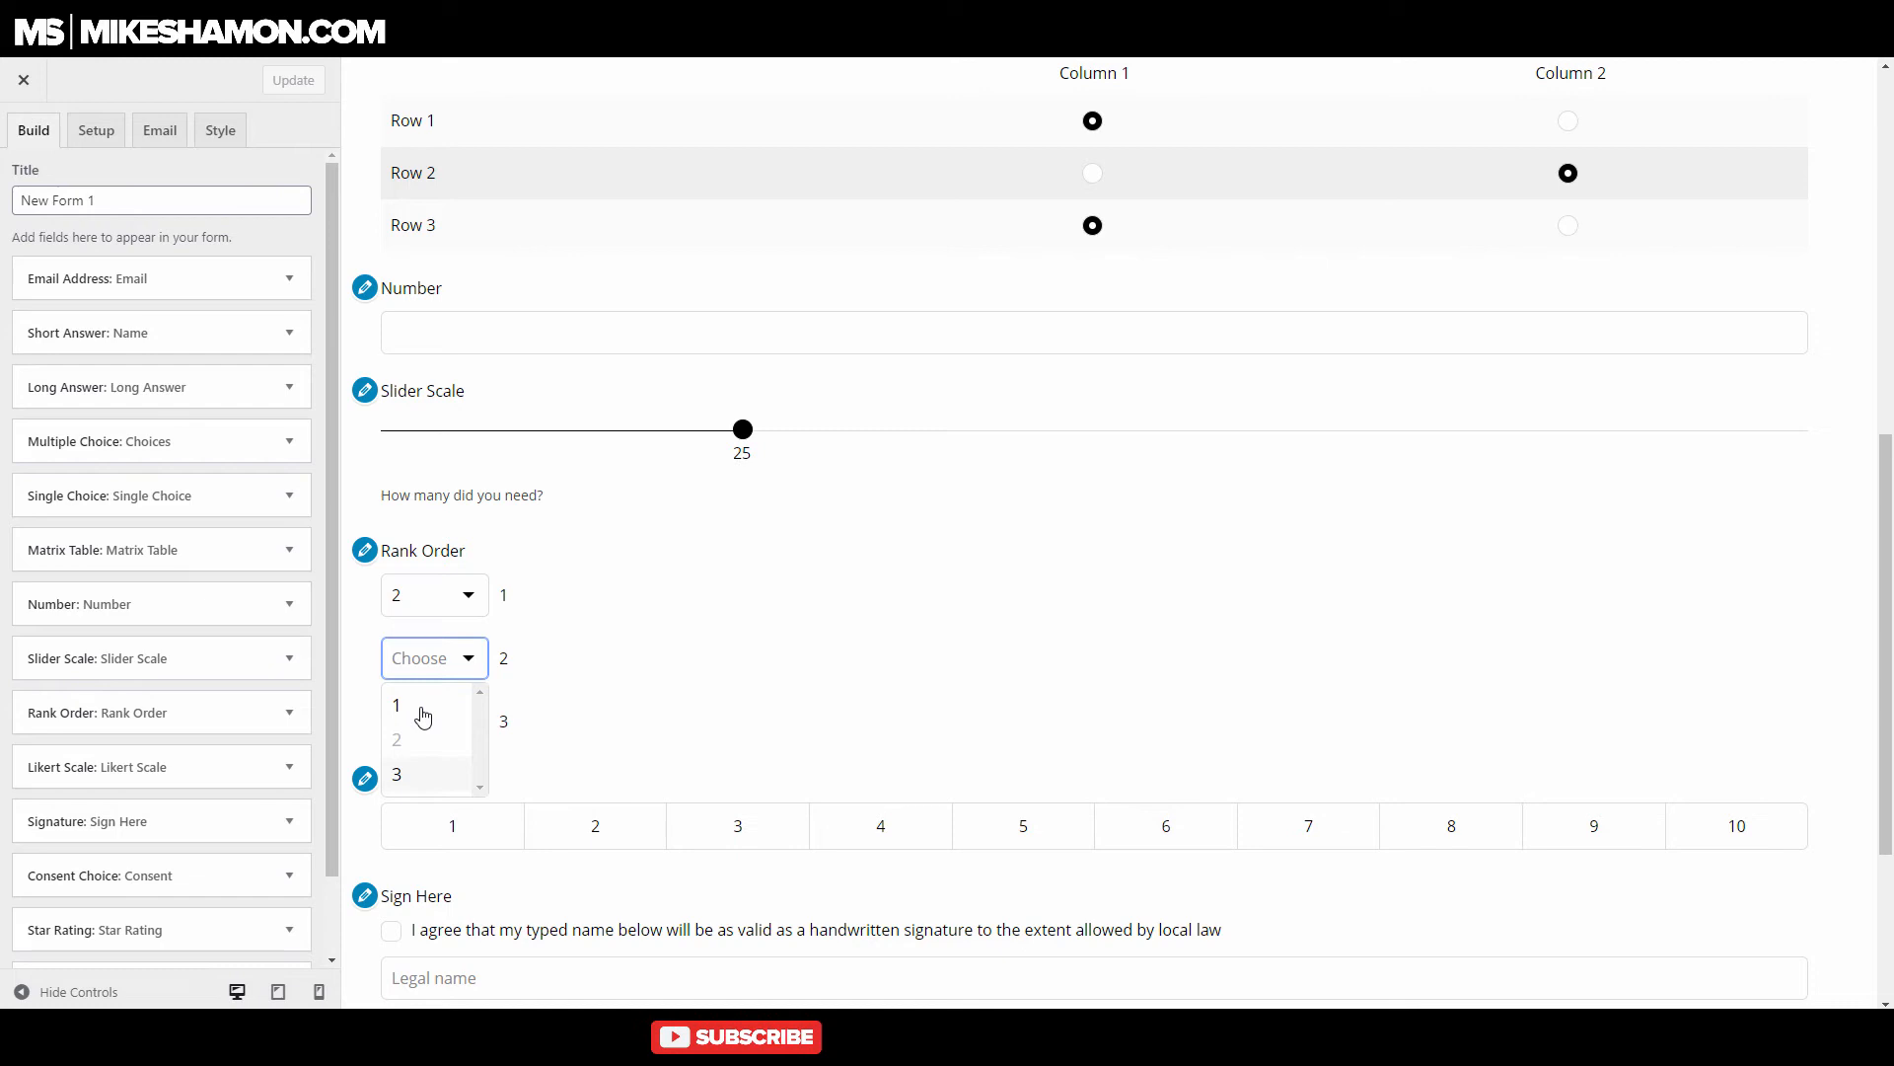
left_click(397, 704)
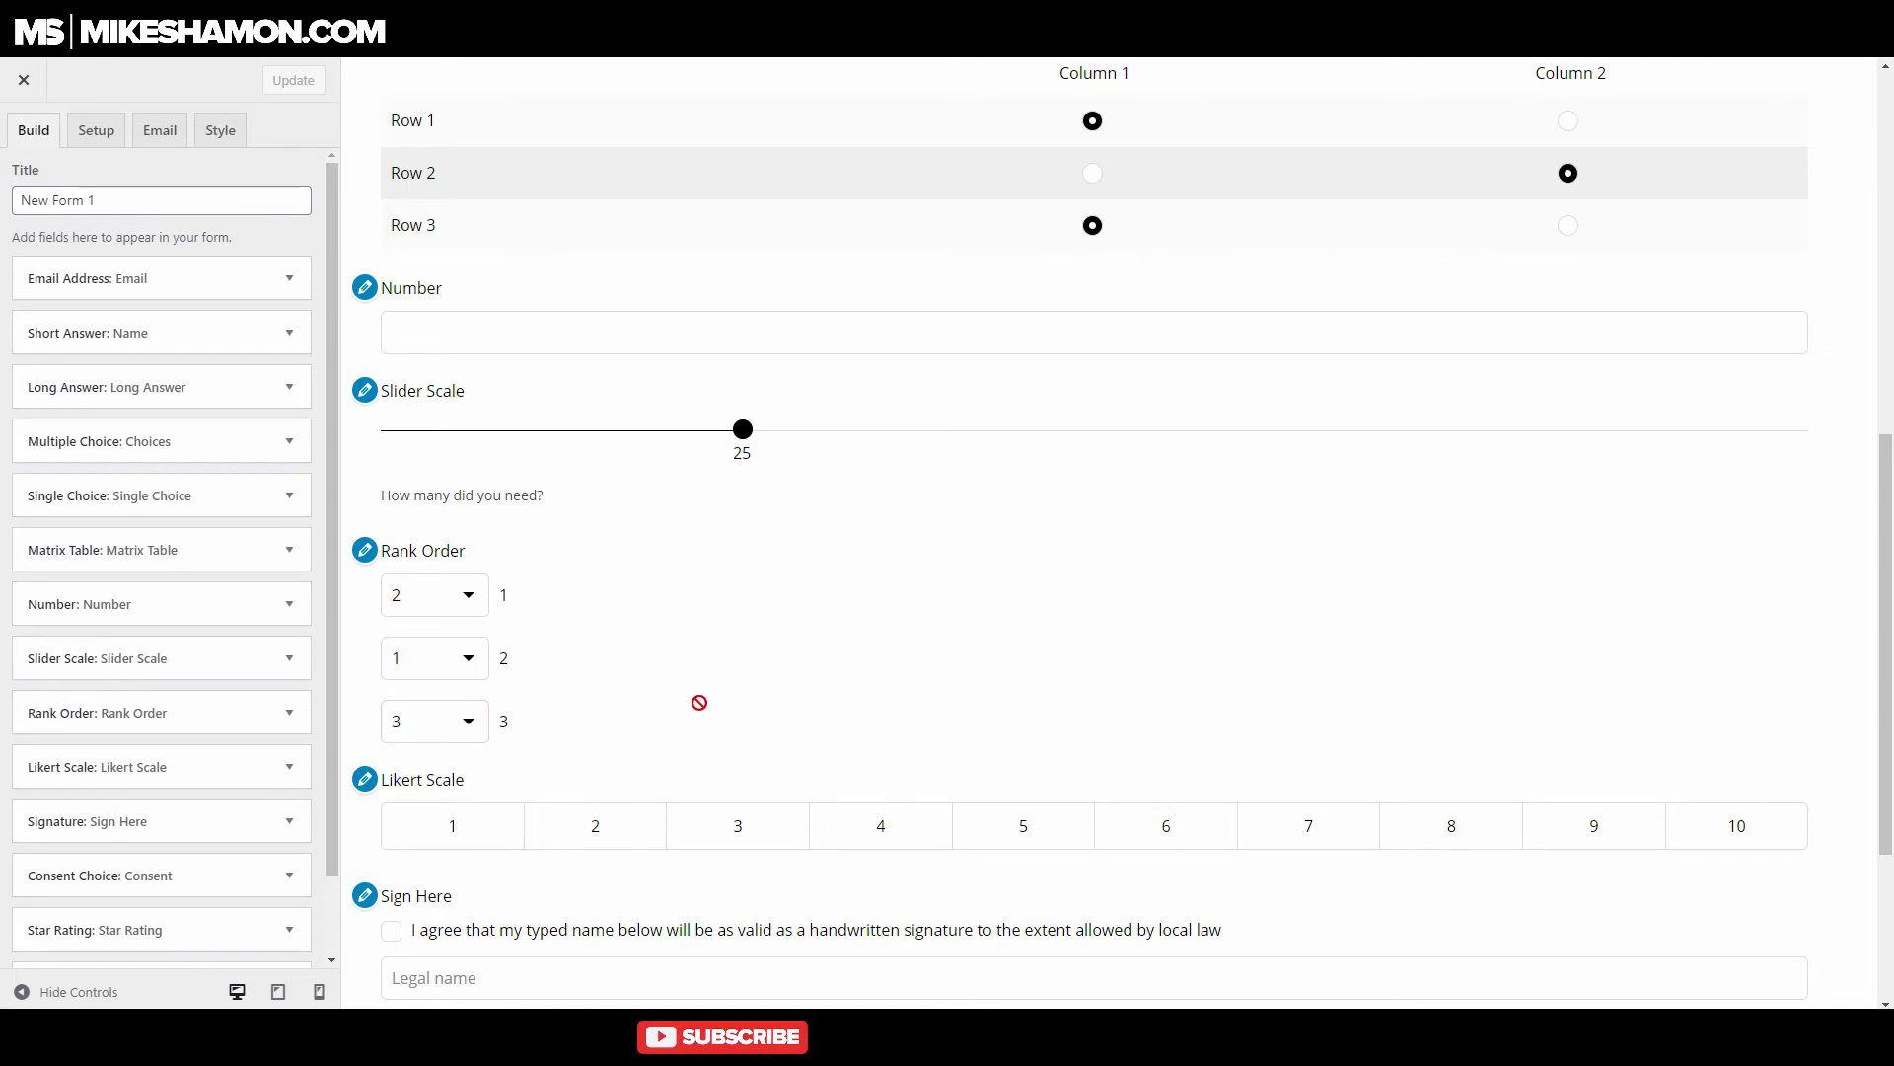
Set the Likert Scale answer to 6 and agree to the signature statement.
scroll("down", 3)
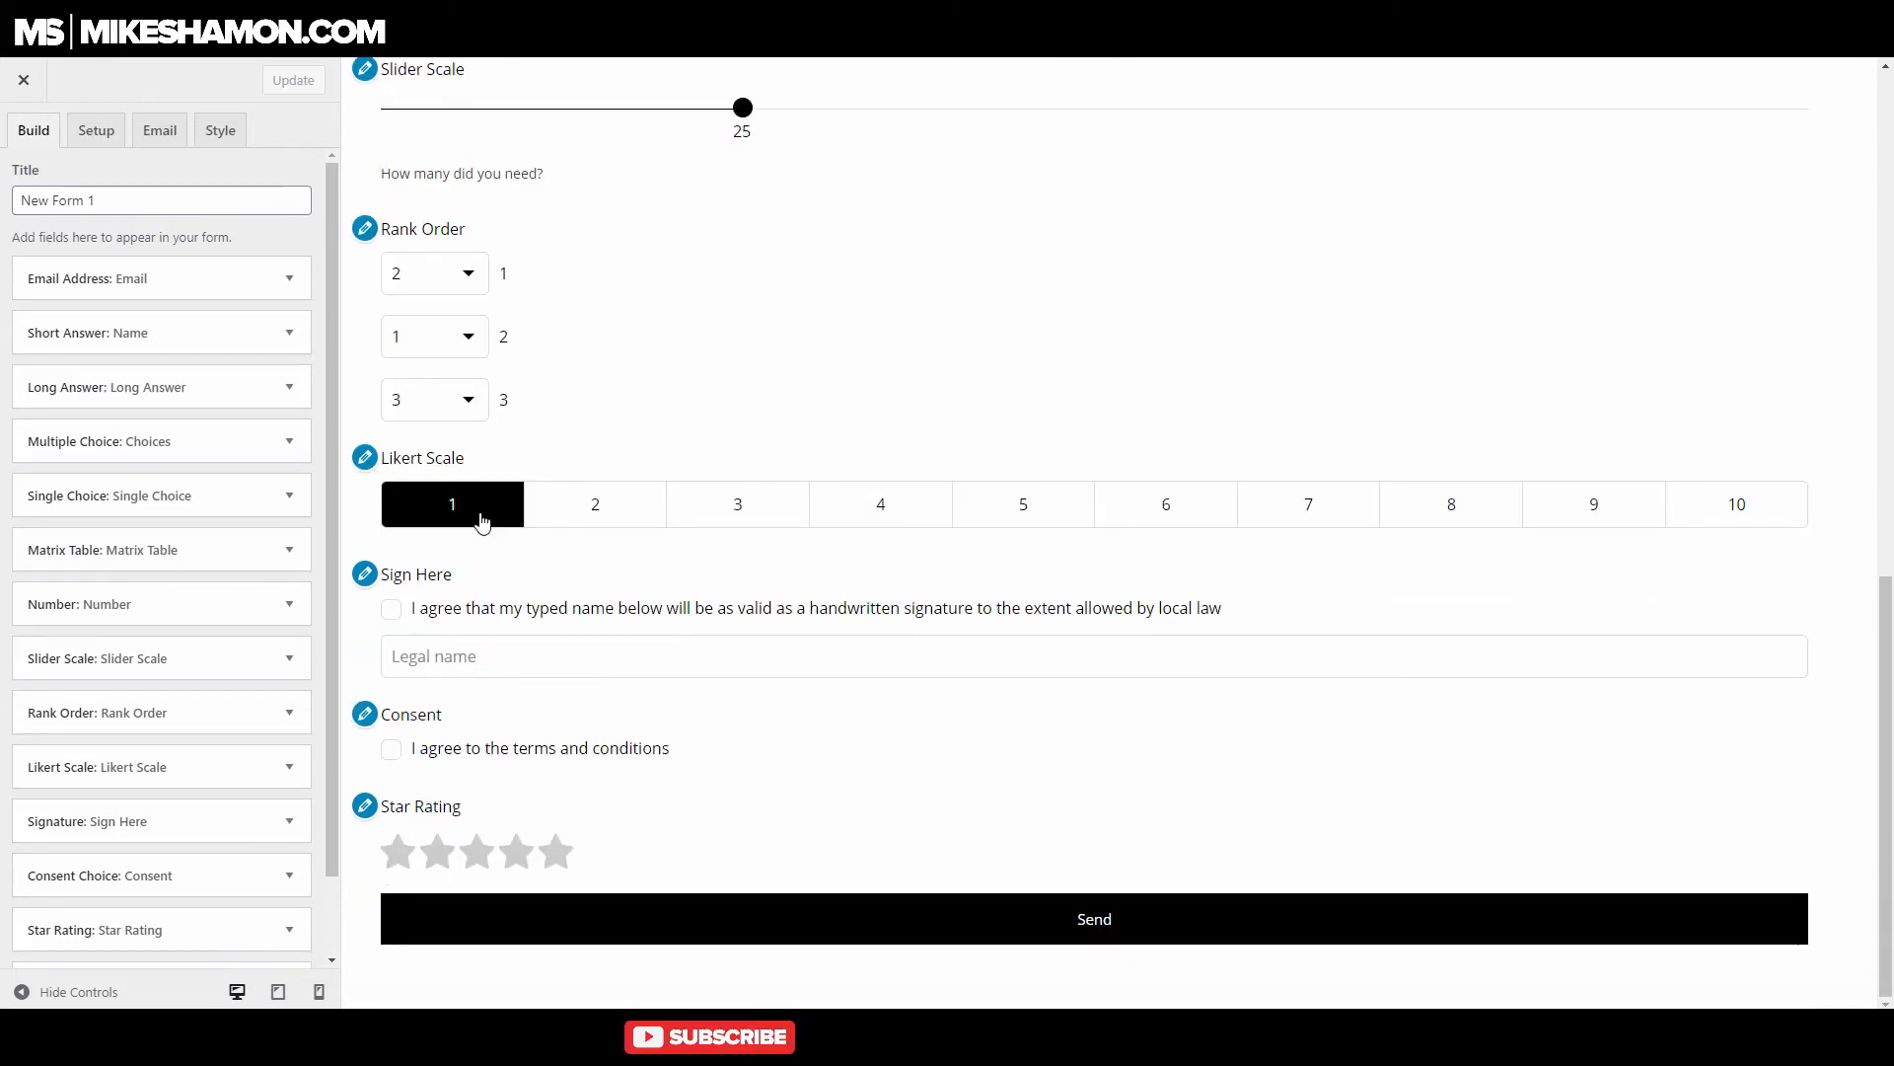
left_click(1306, 504)
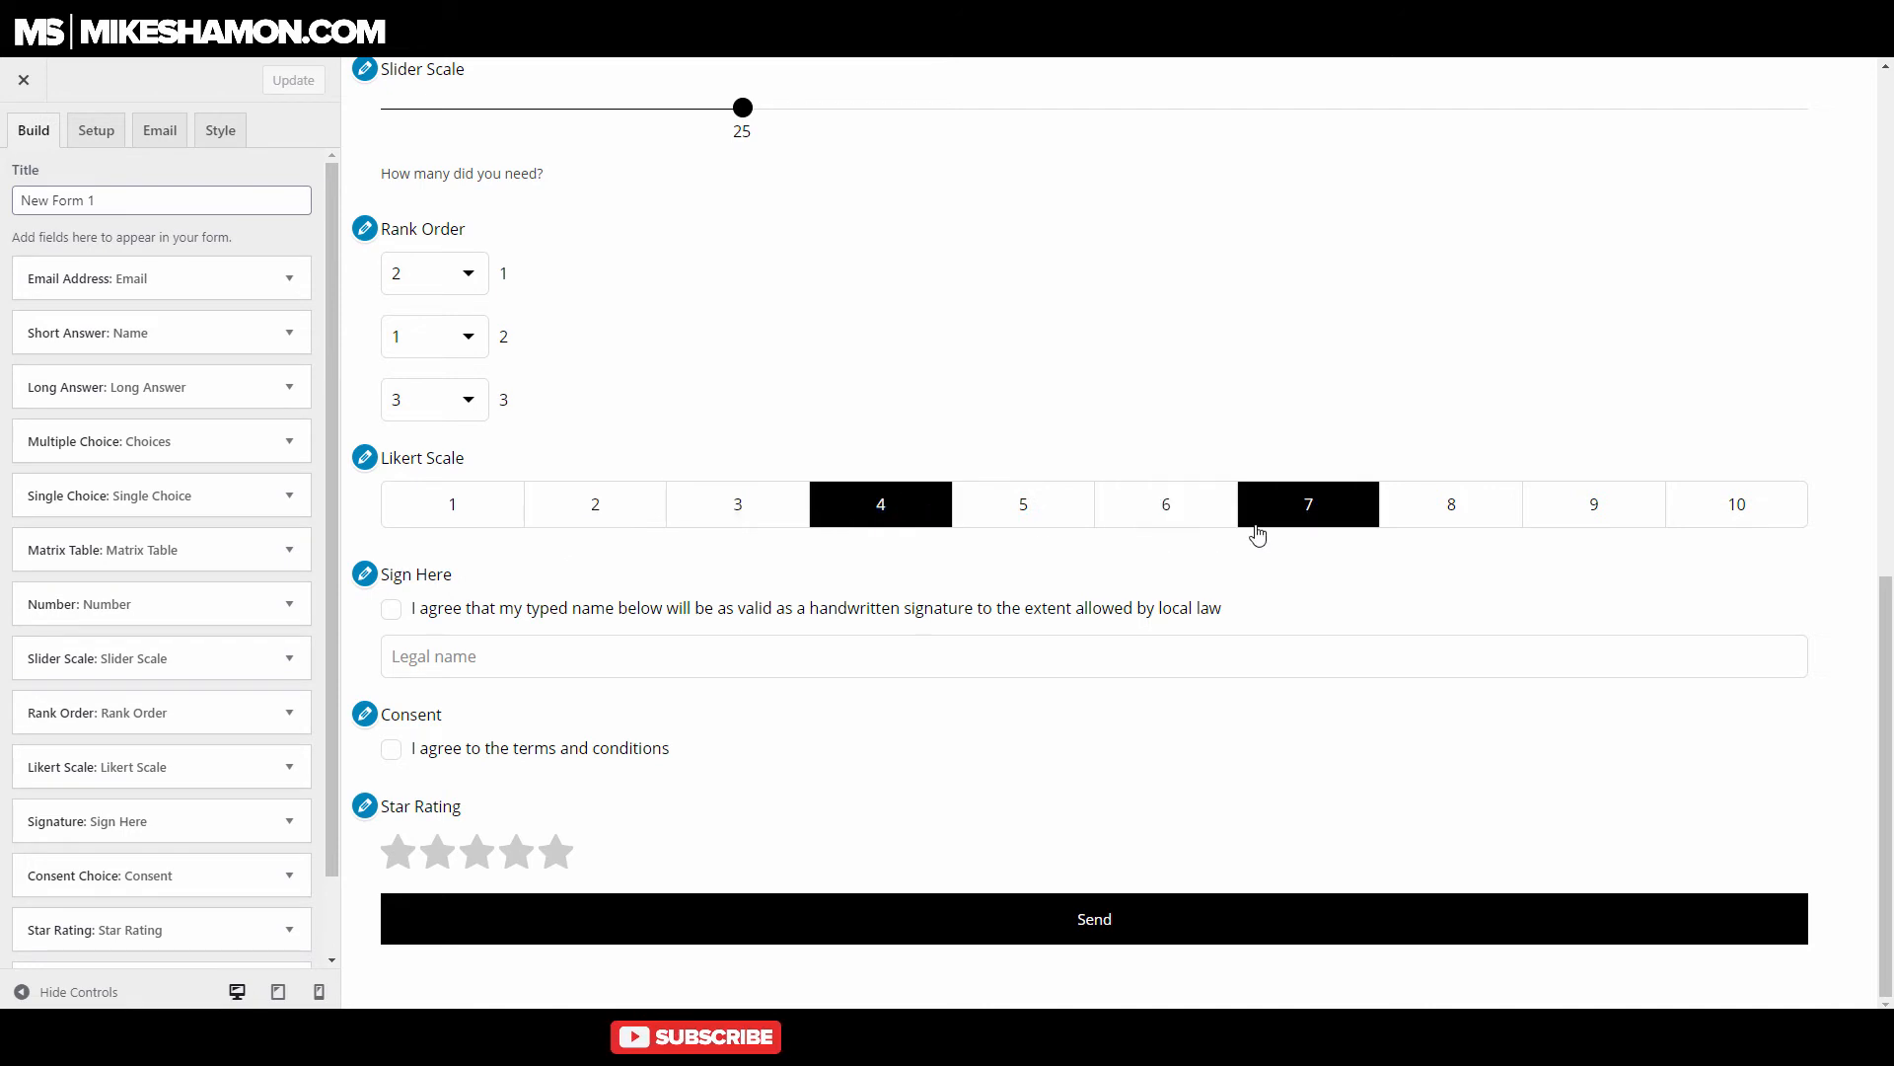
left_click(1022, 504)
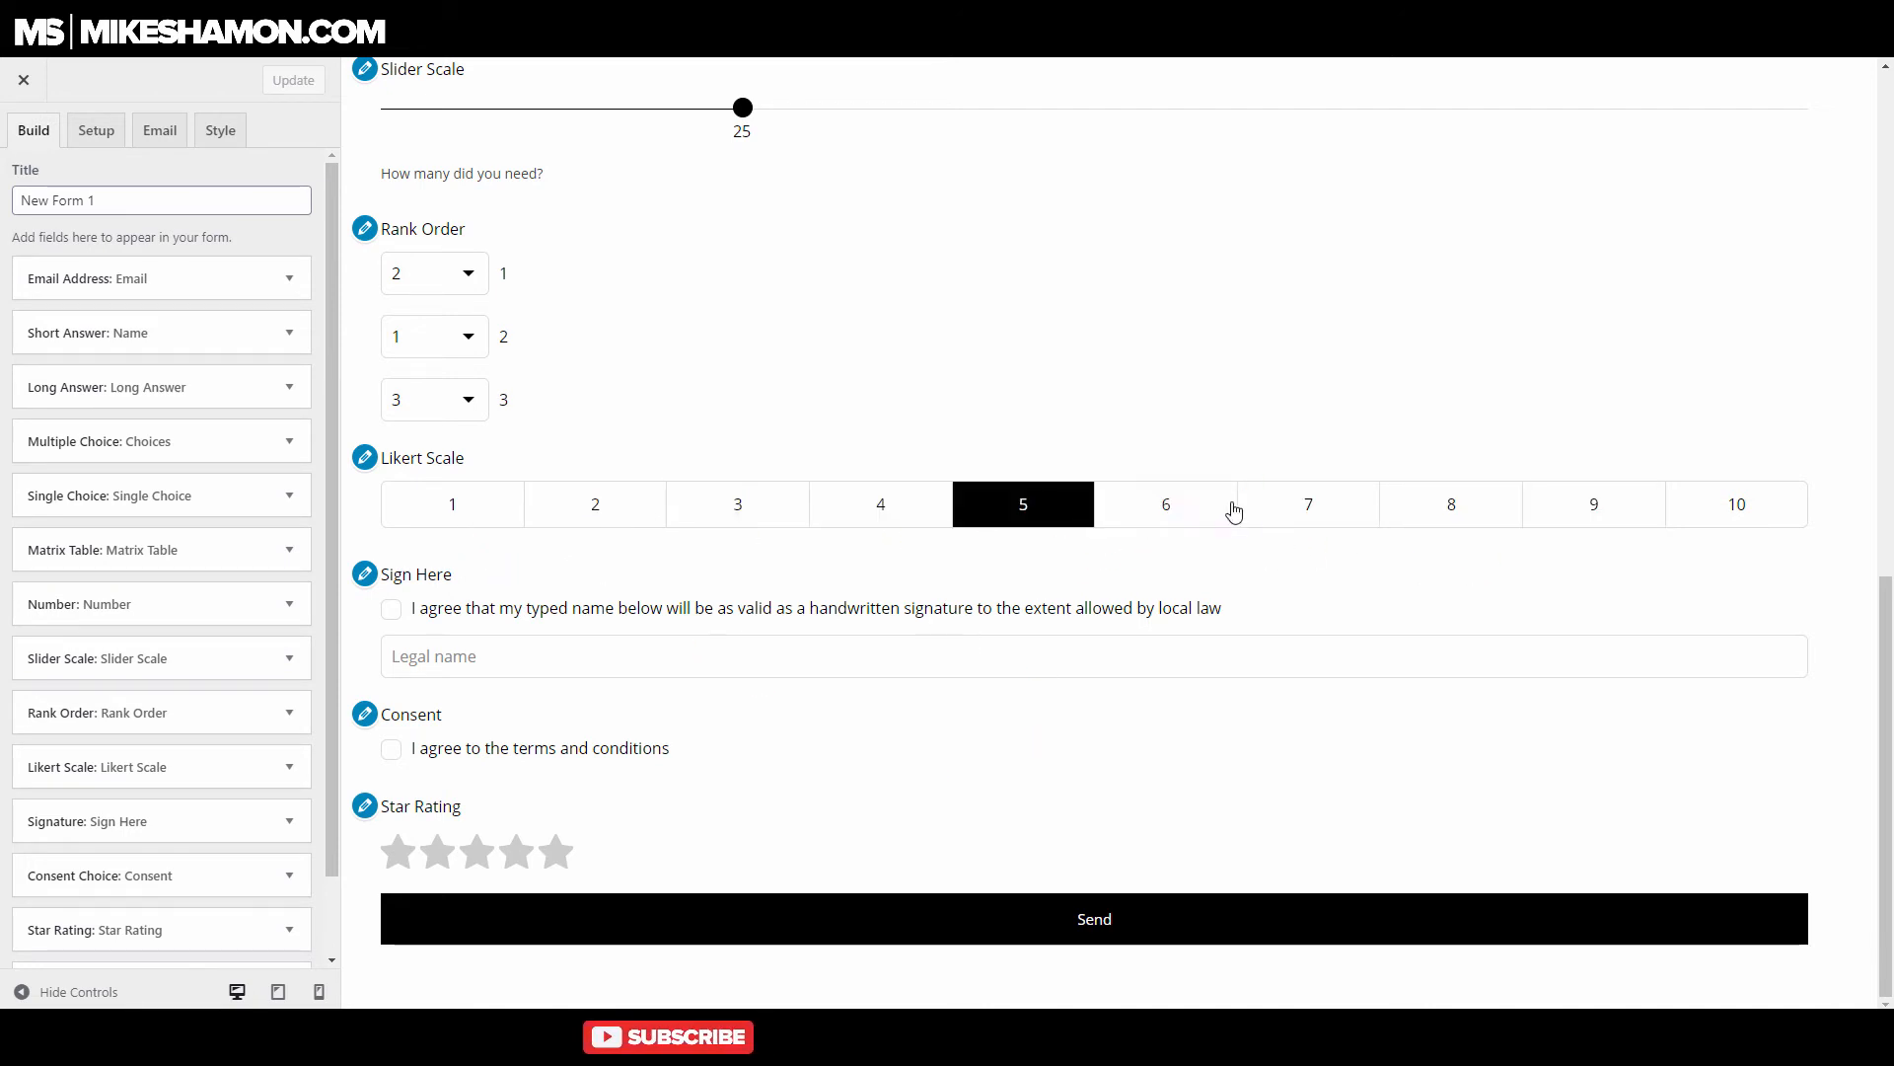
left_click(1164, 505)
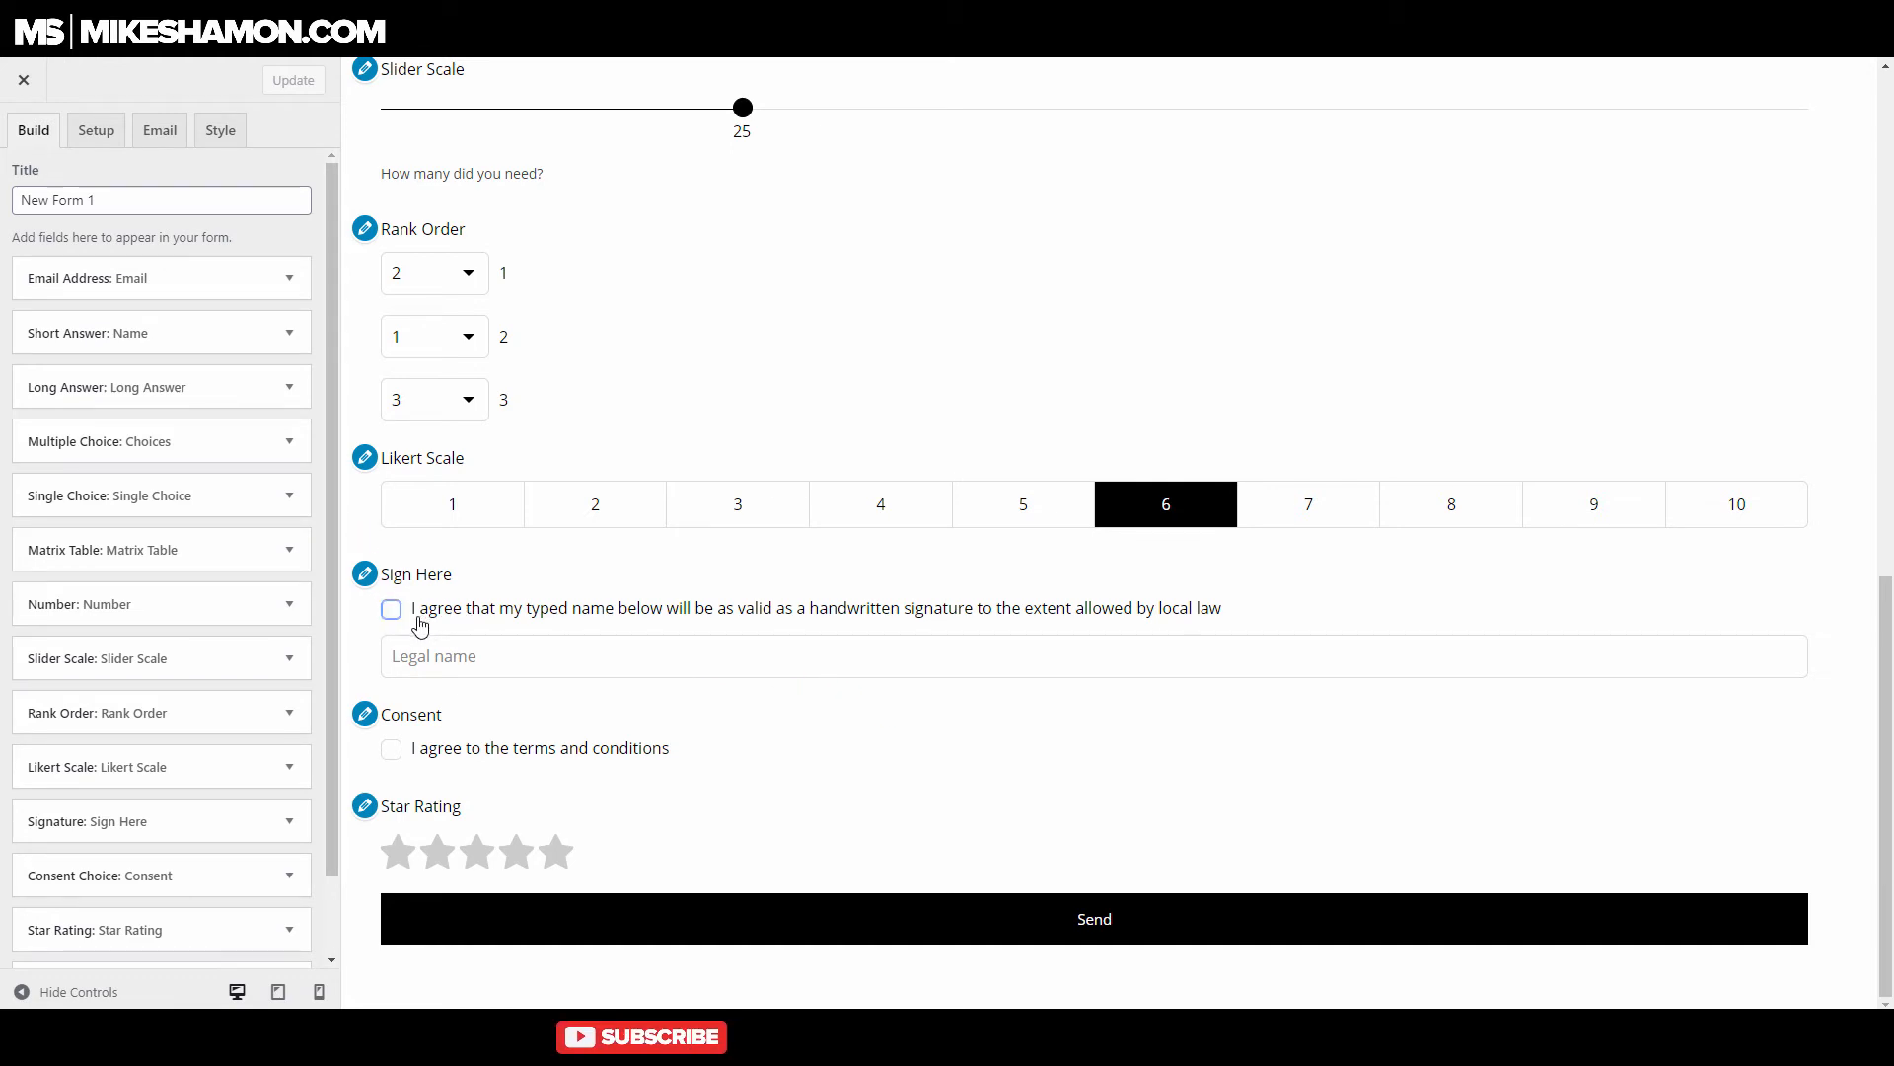
left_click(391, 608)
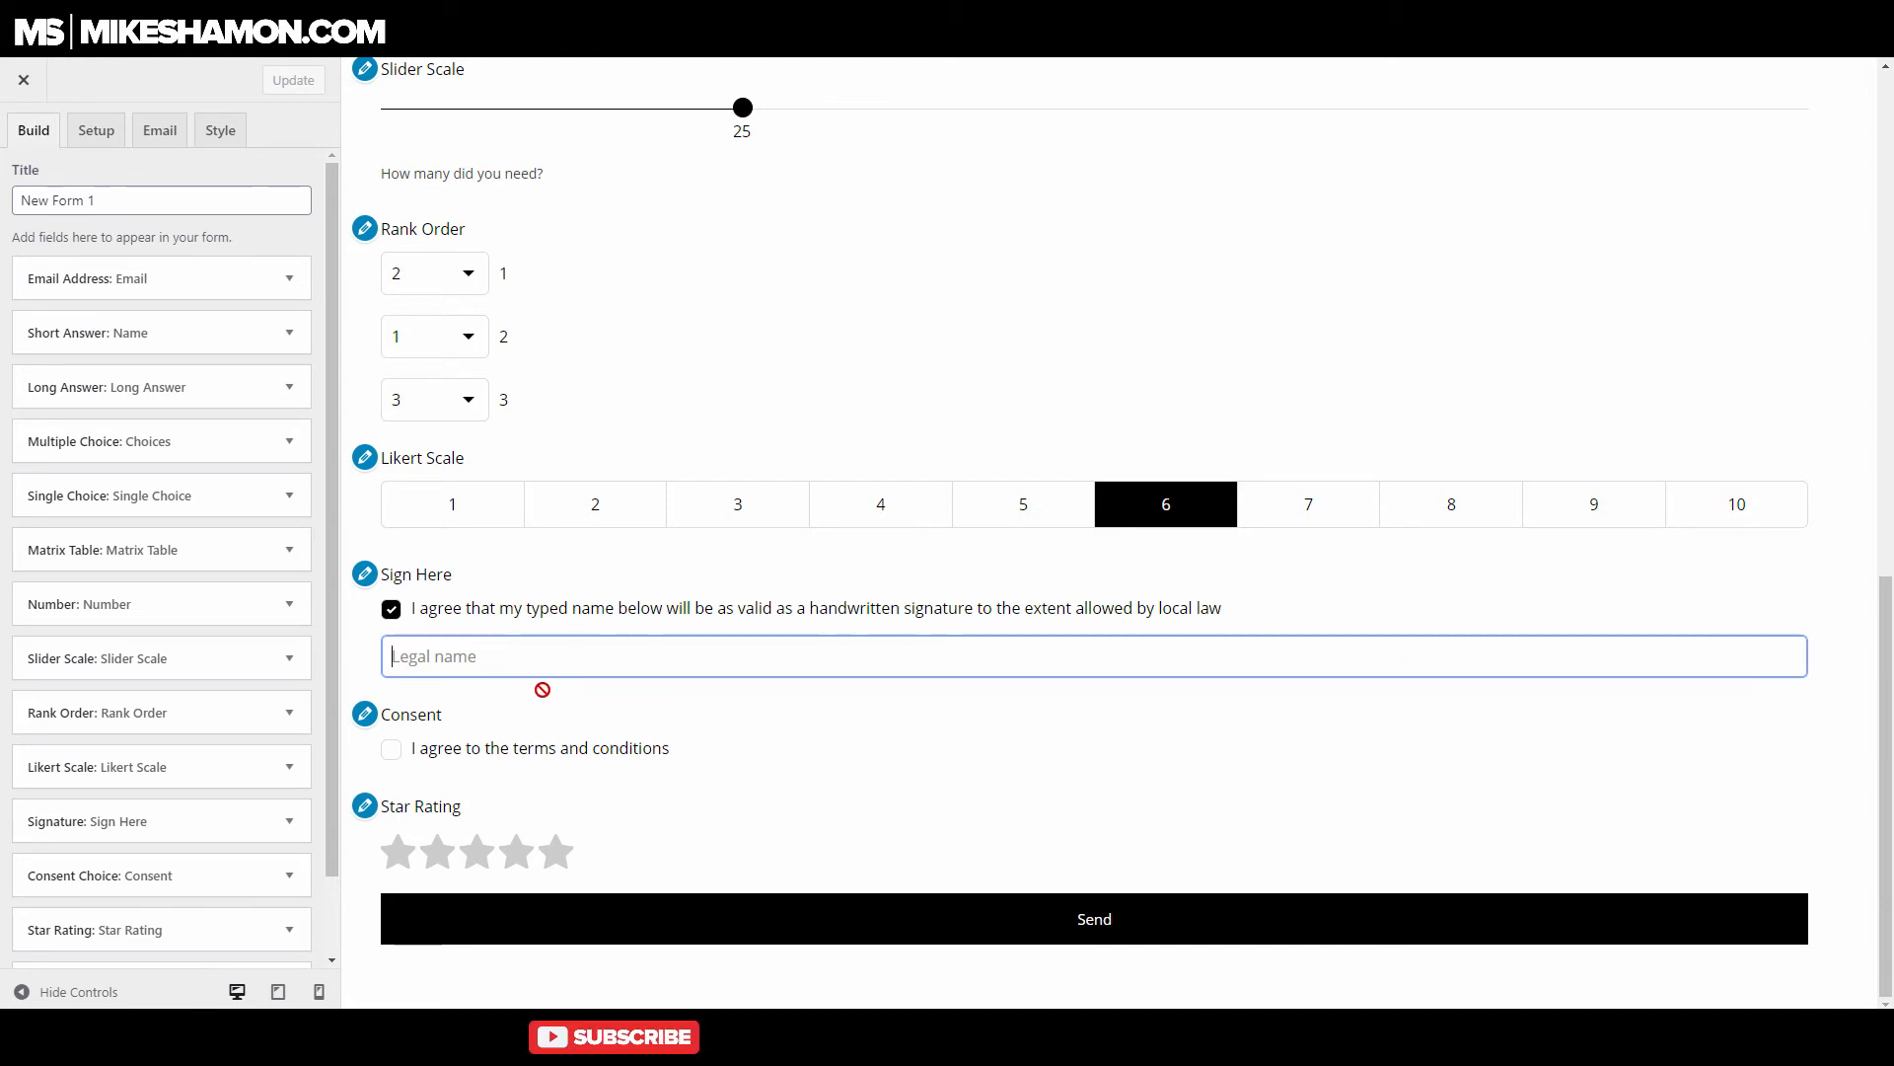
left_click(555, 852)
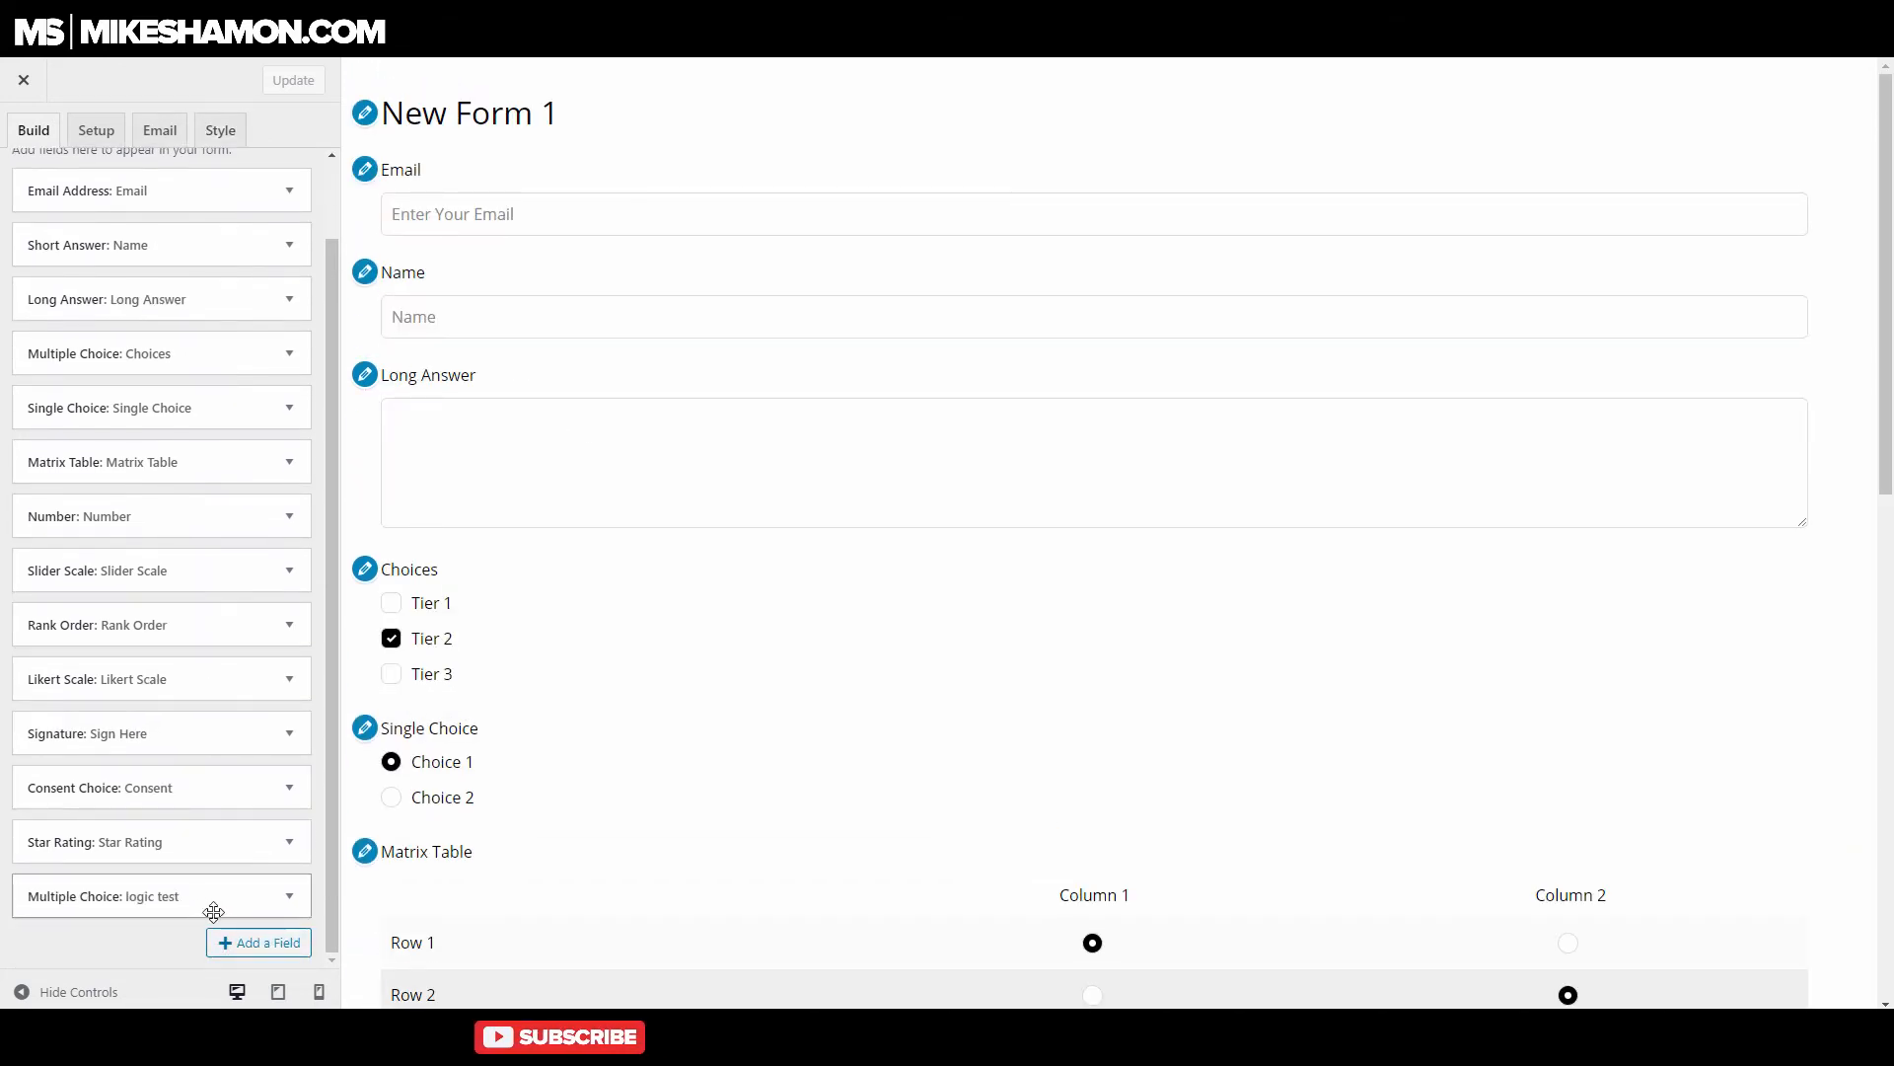
Add an Address field after the logic test field in New Form 1.
left_click(258, 943)
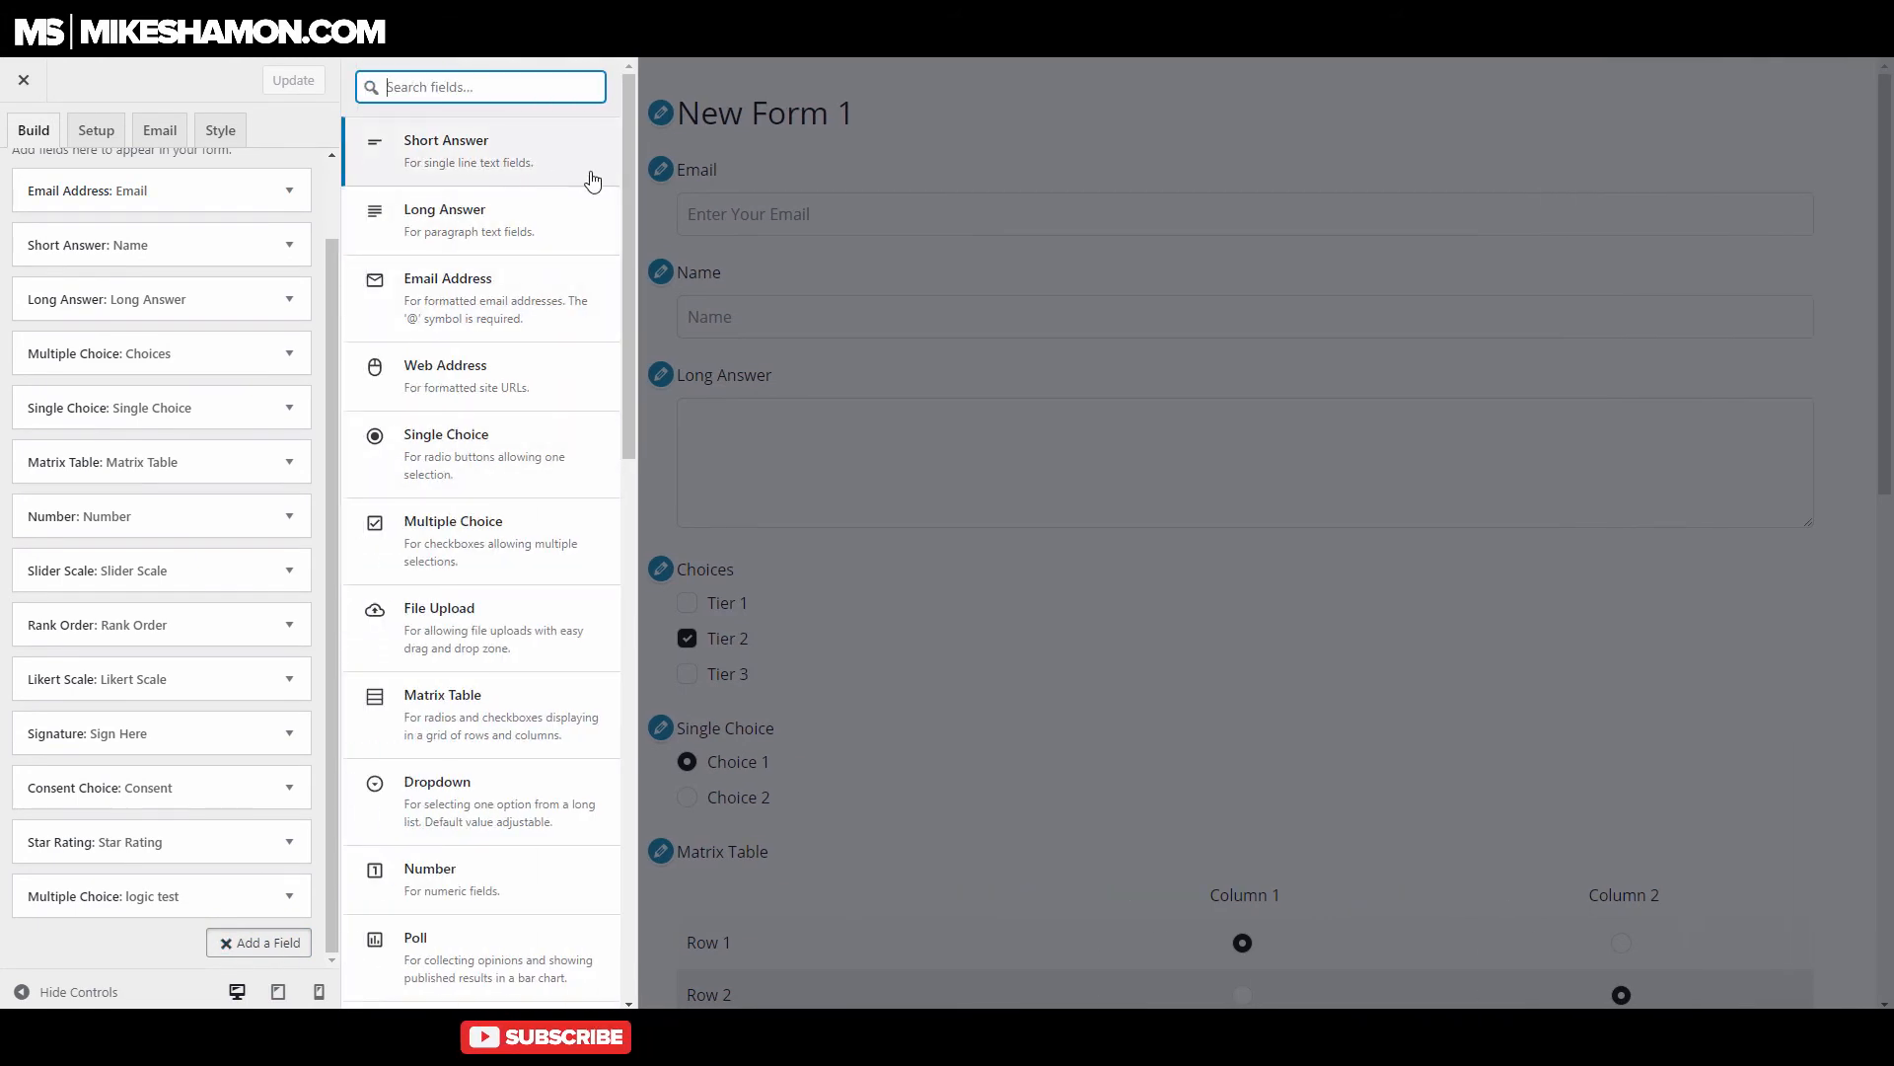
scroll("down", 3)
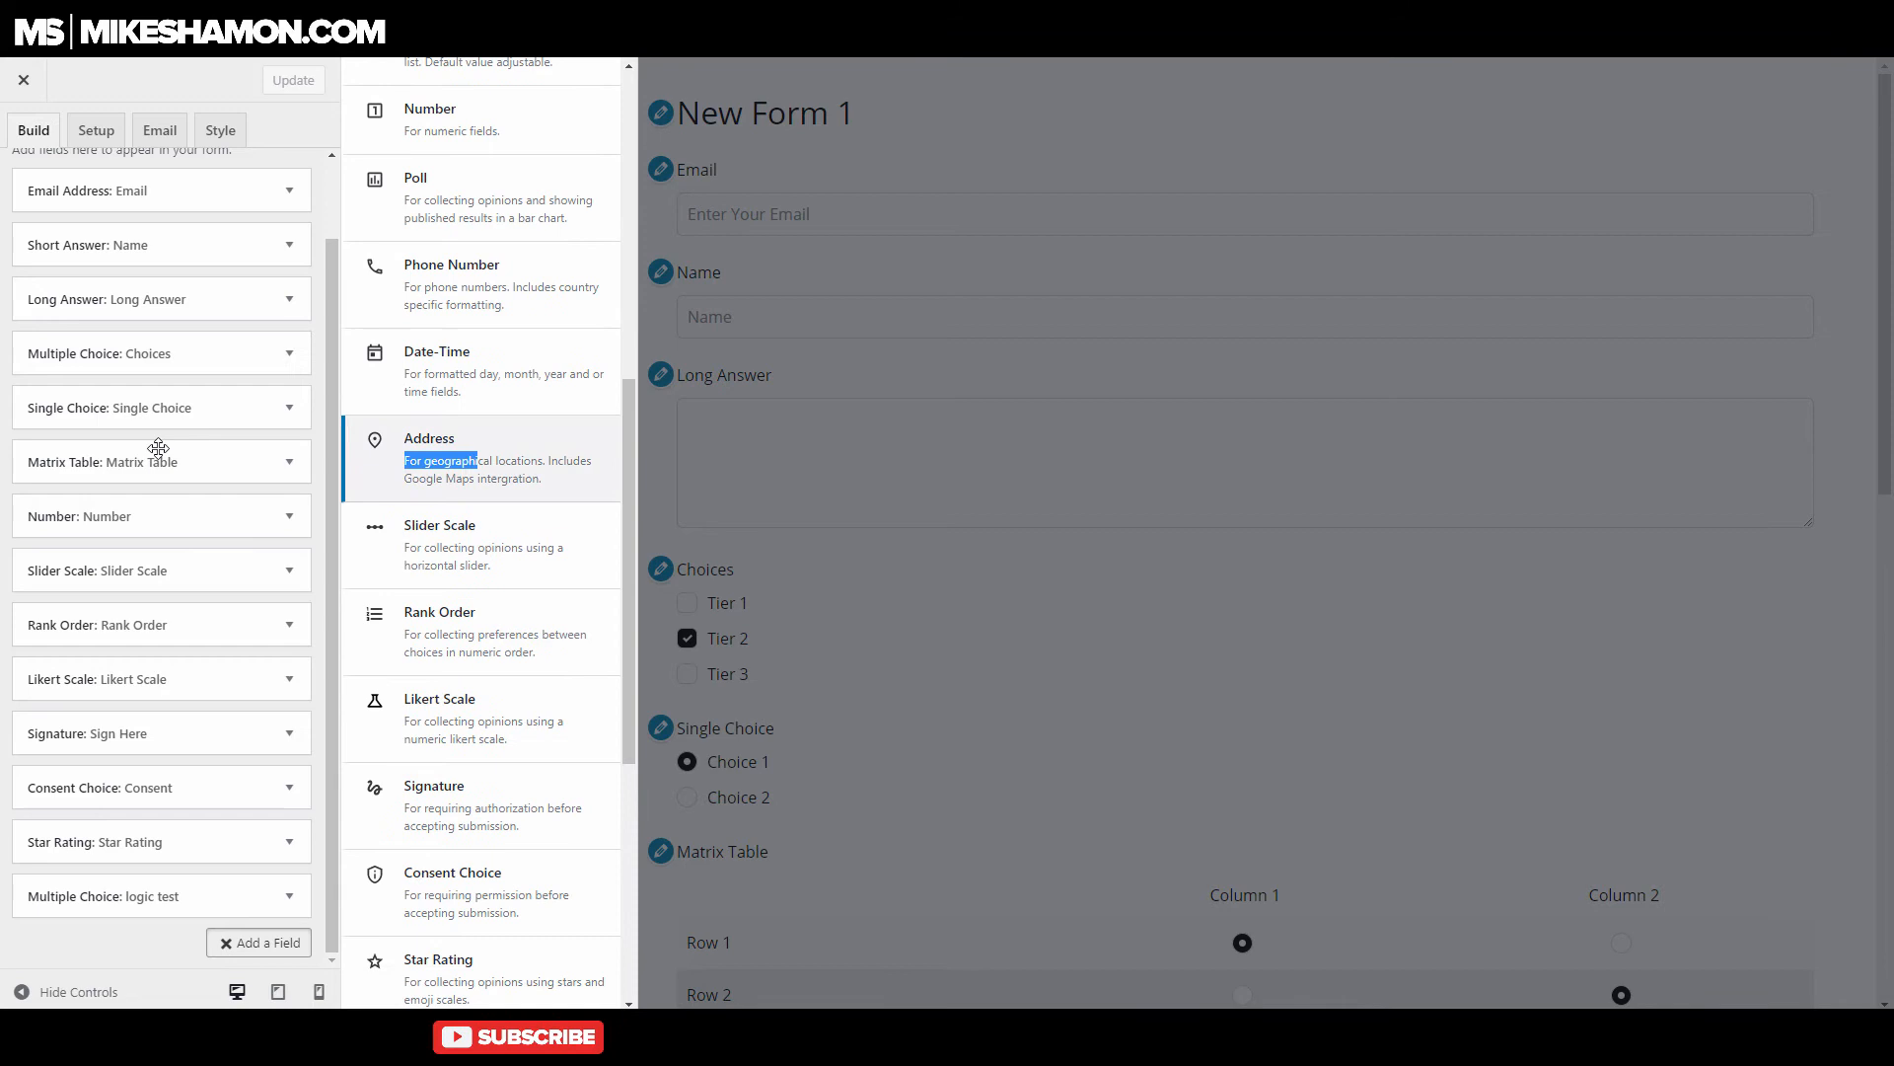
left_click(430, 437)
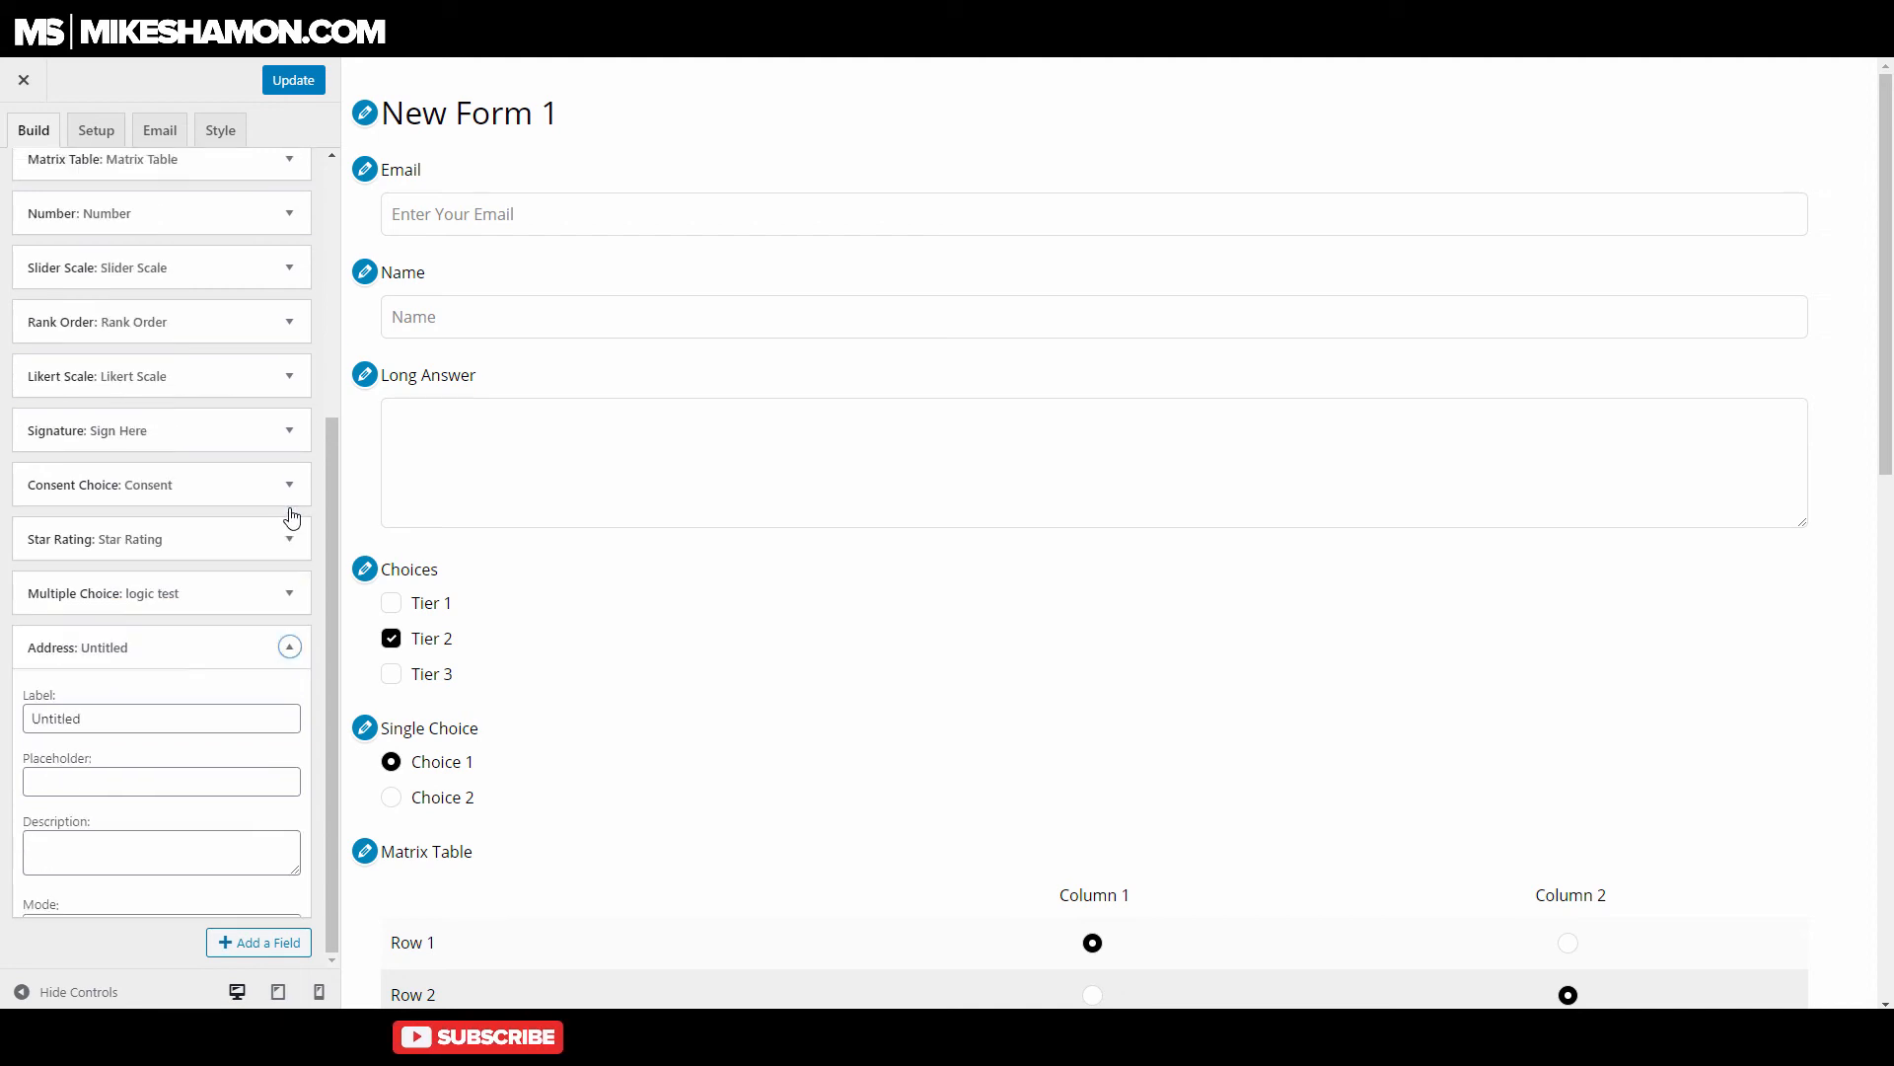
Expand the Single Choice field and view its logic rule: show if Choices is Tier 2.
left_click(289, 647)
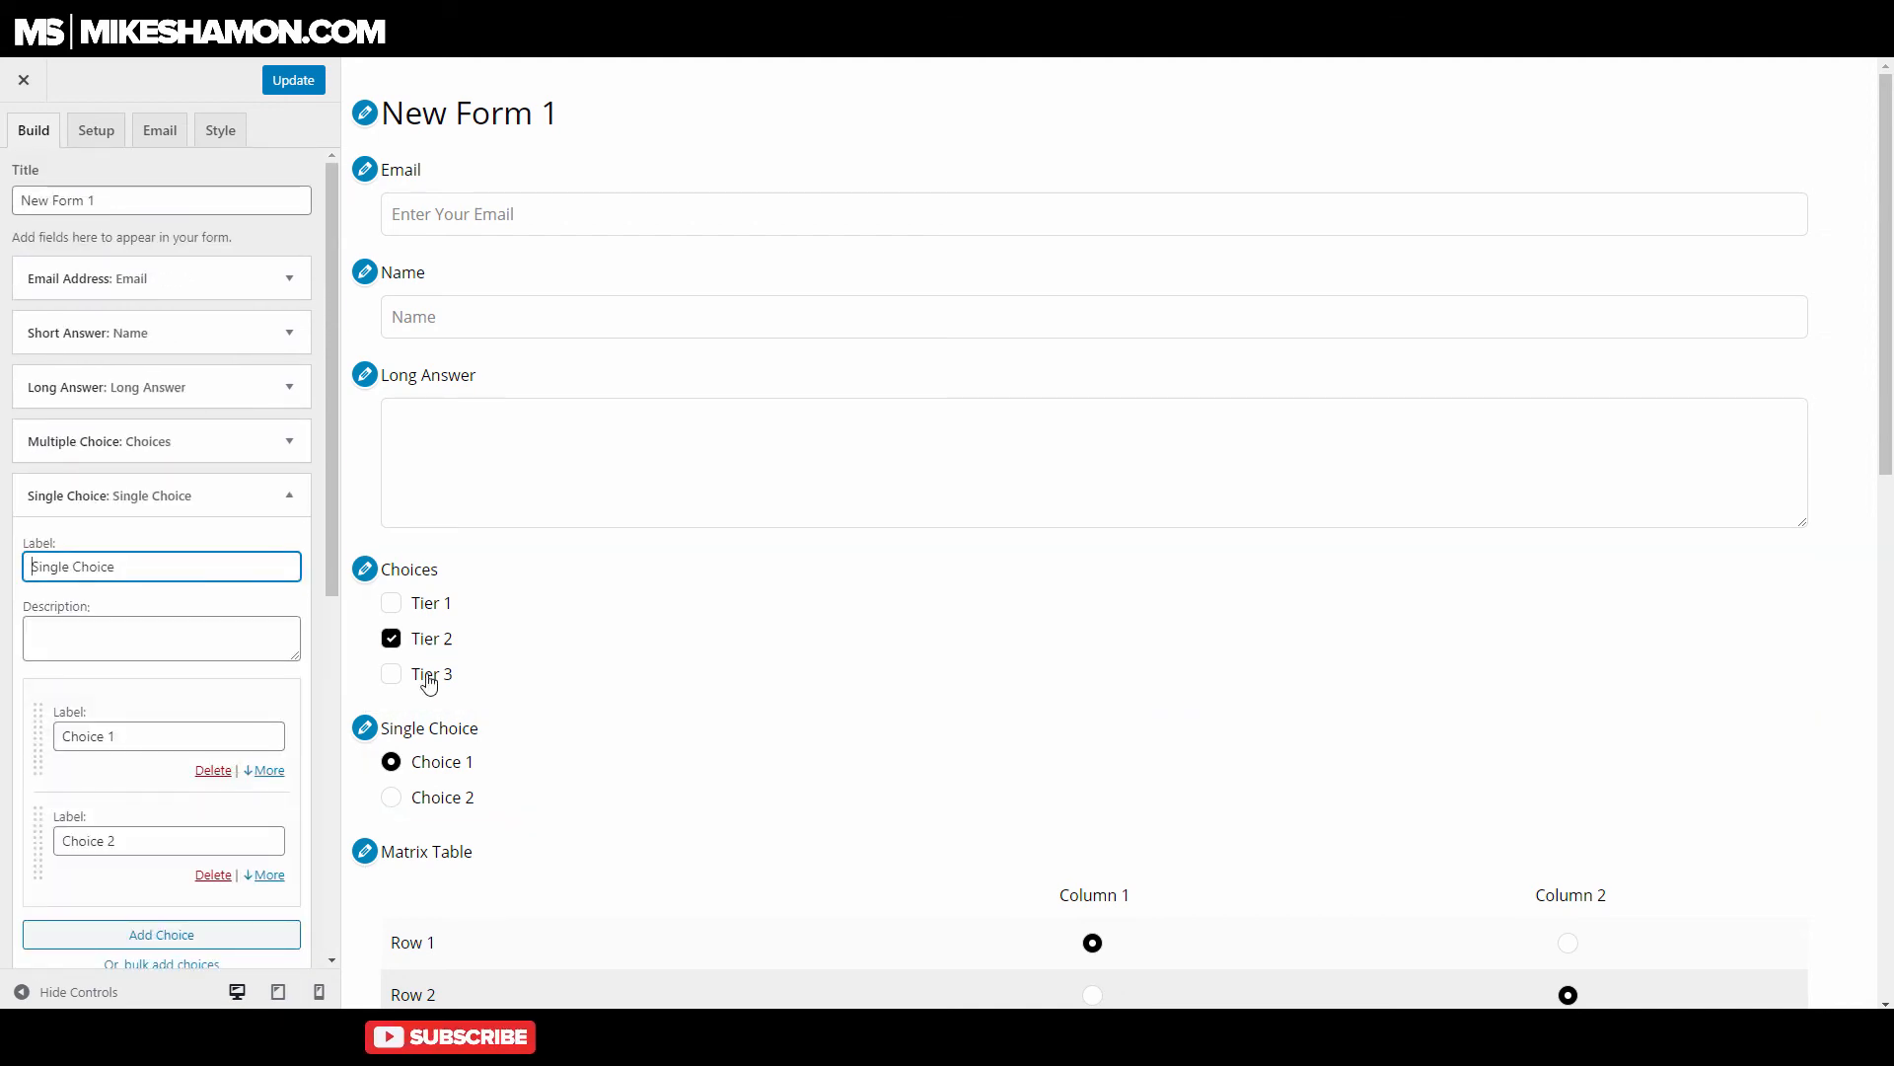
scroll("down", 3)
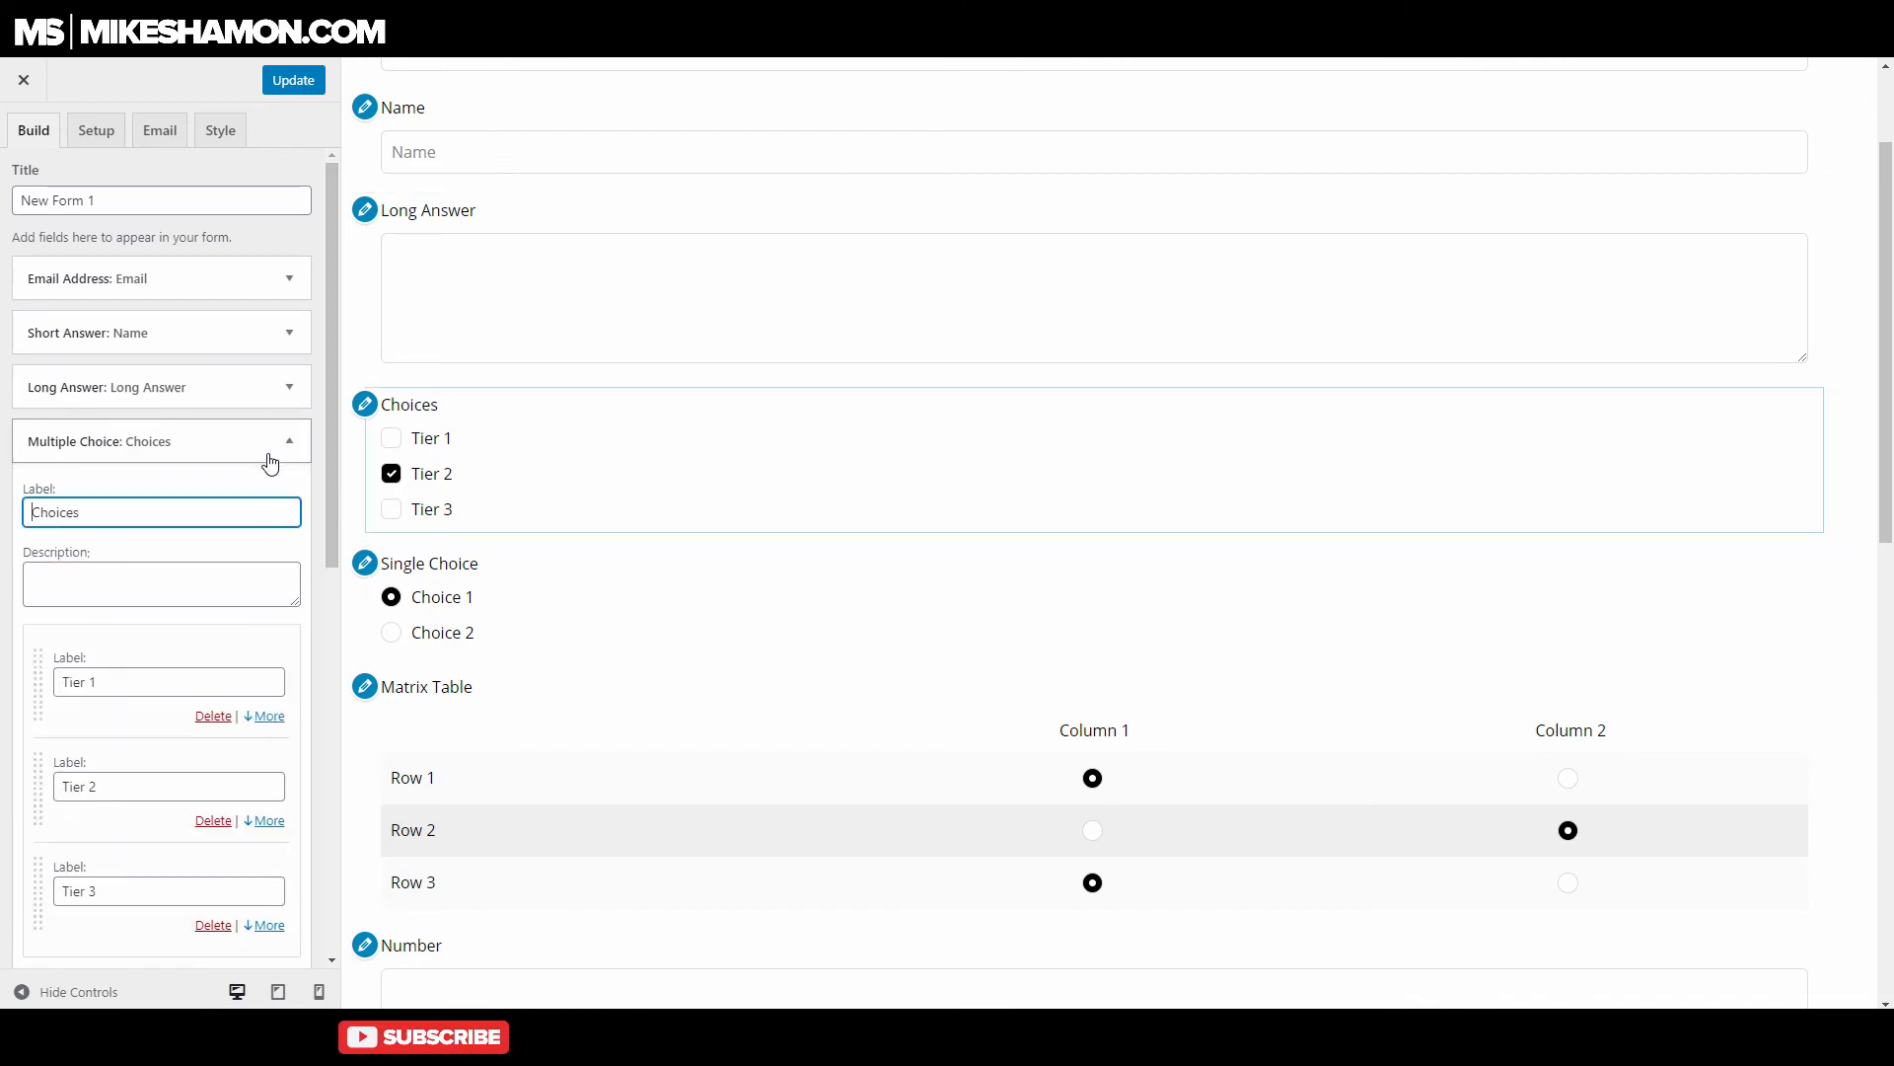
scroll("down", 3)
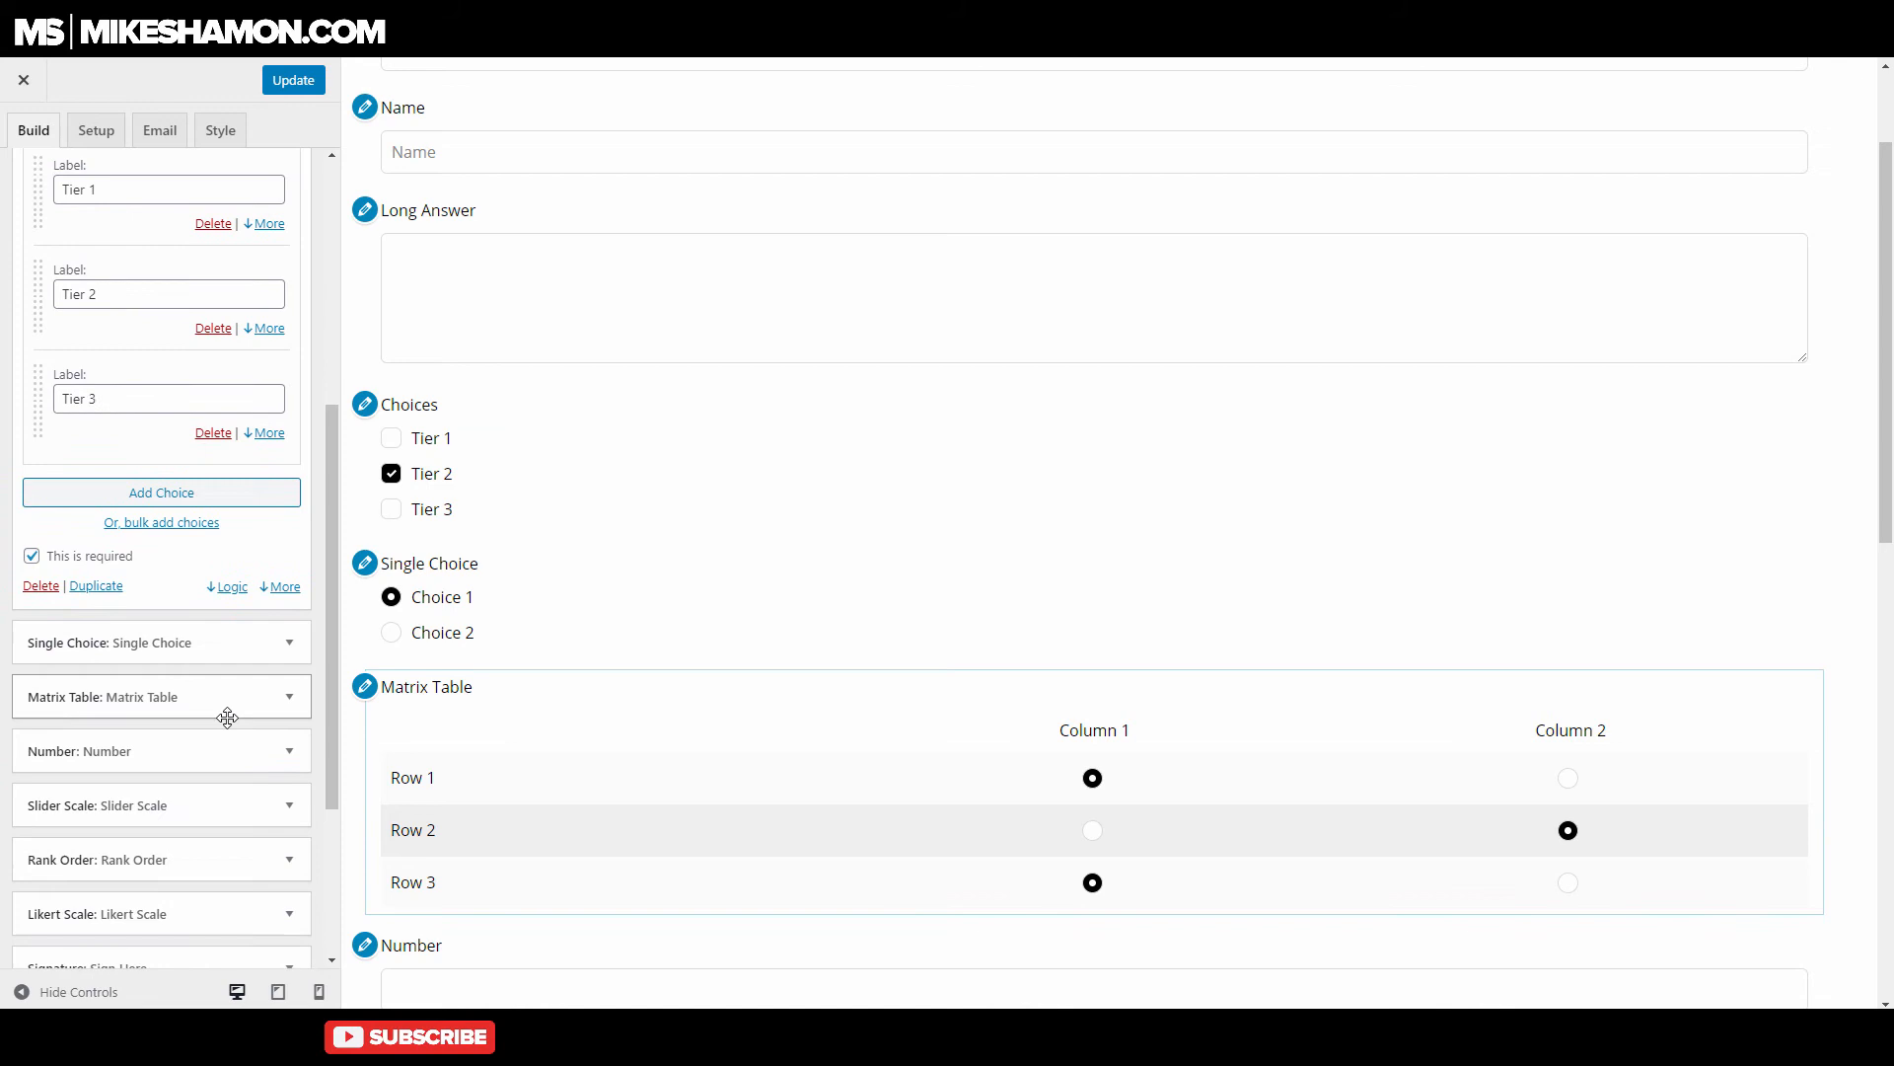
left_click(157, 495)
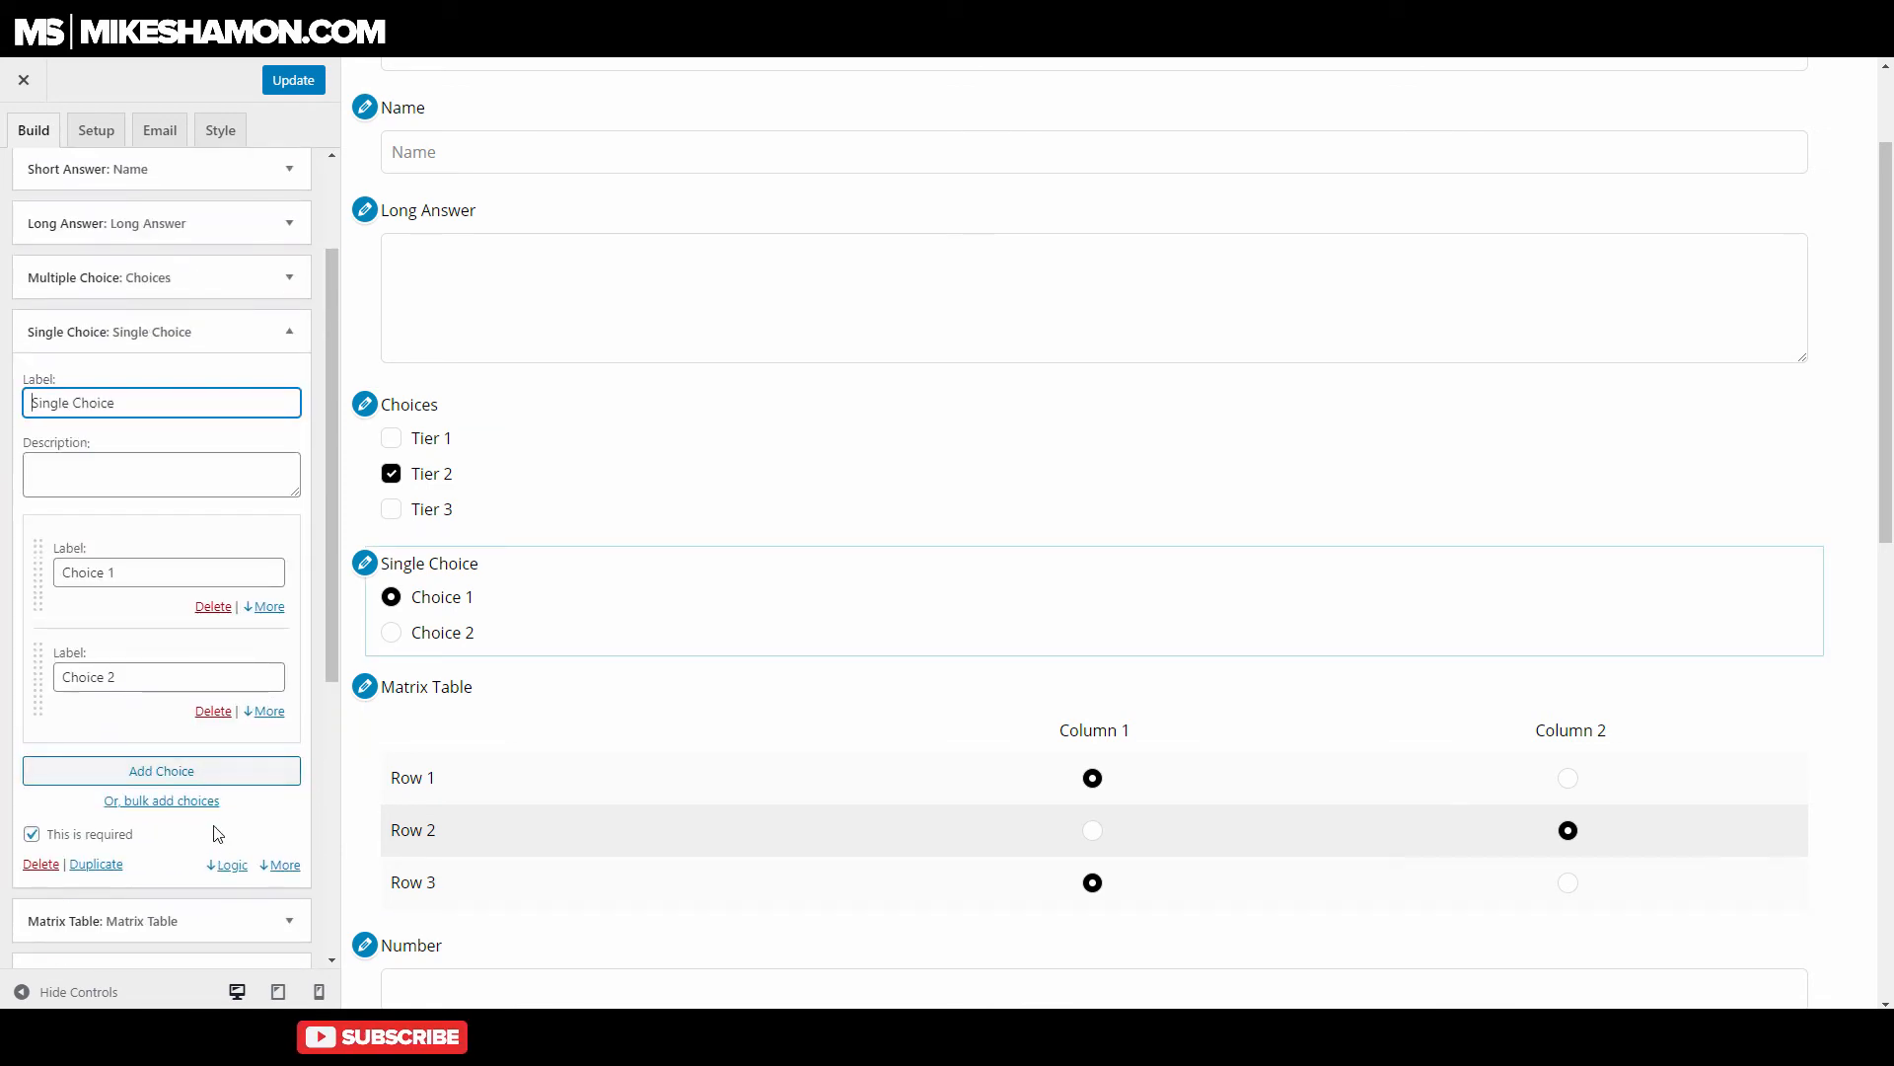
left_click(230, 865)
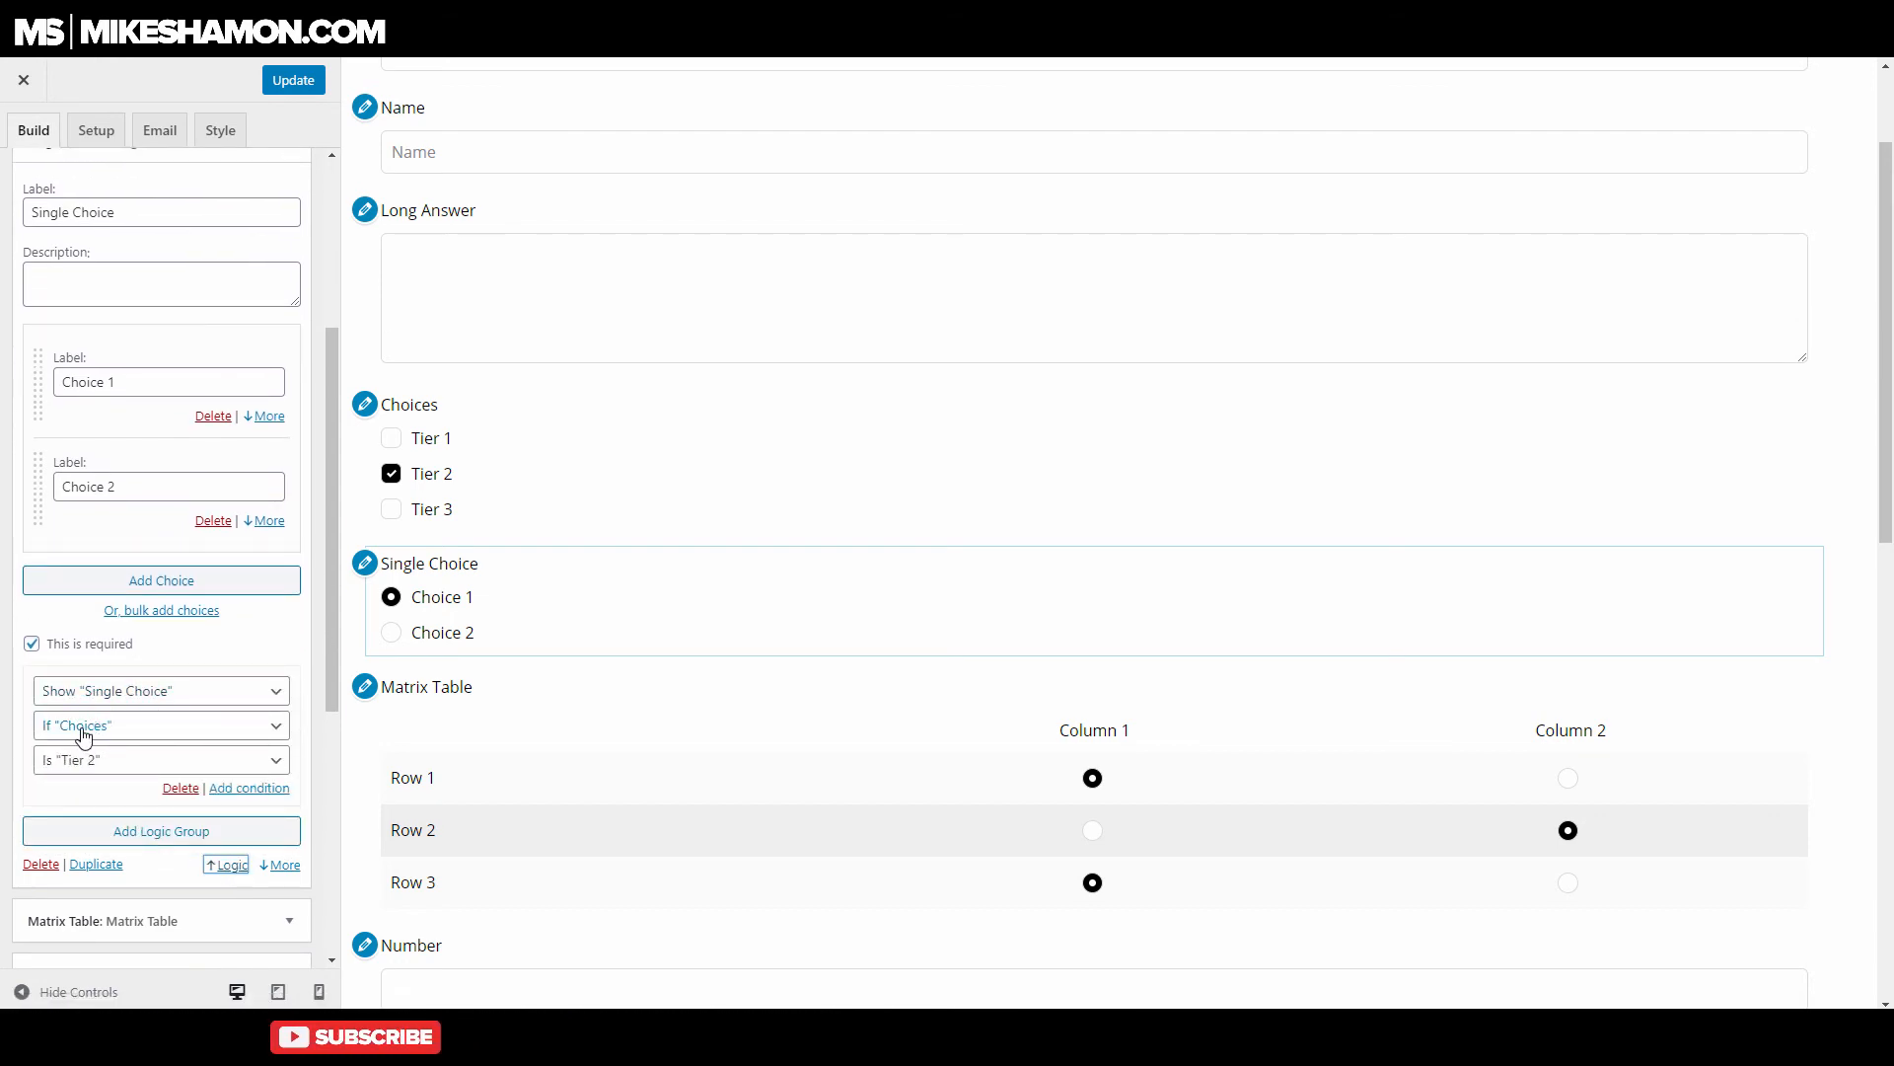
mouse_move(342, 782)
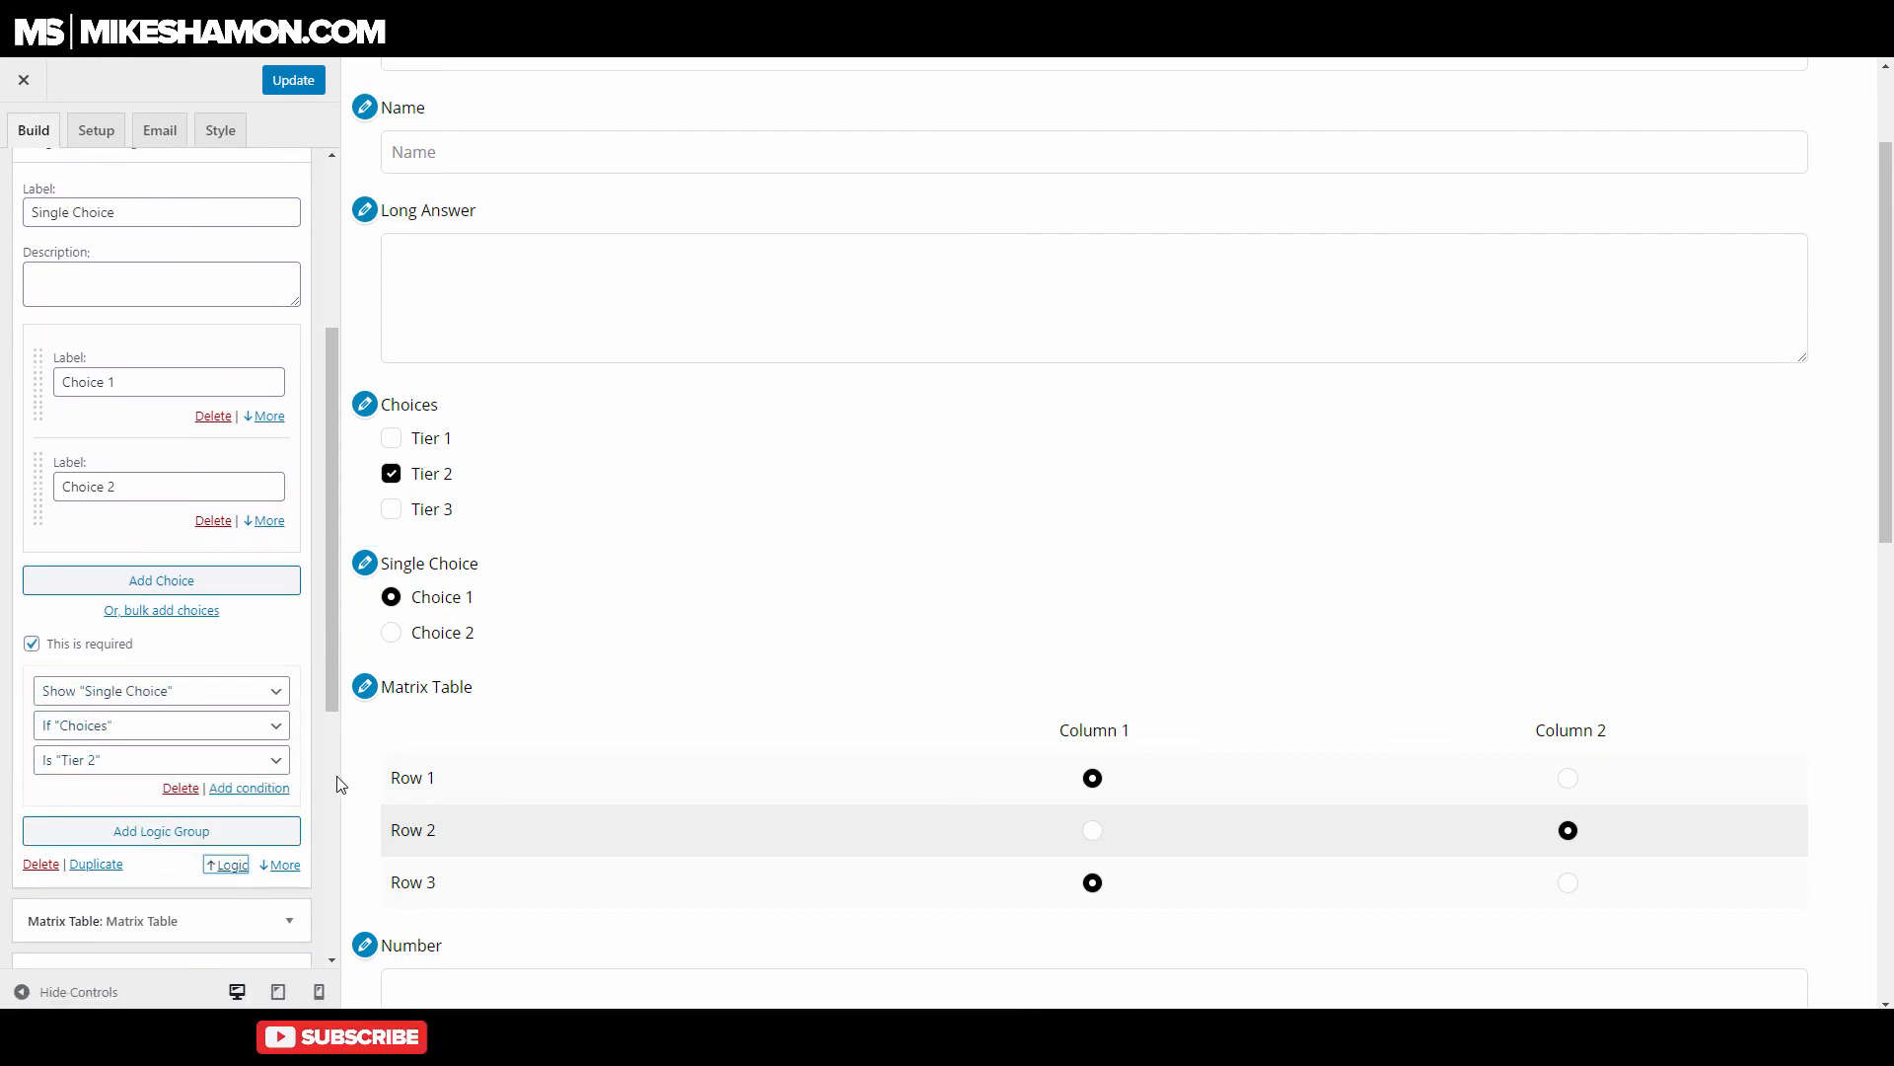
mouse_move(311, 739)
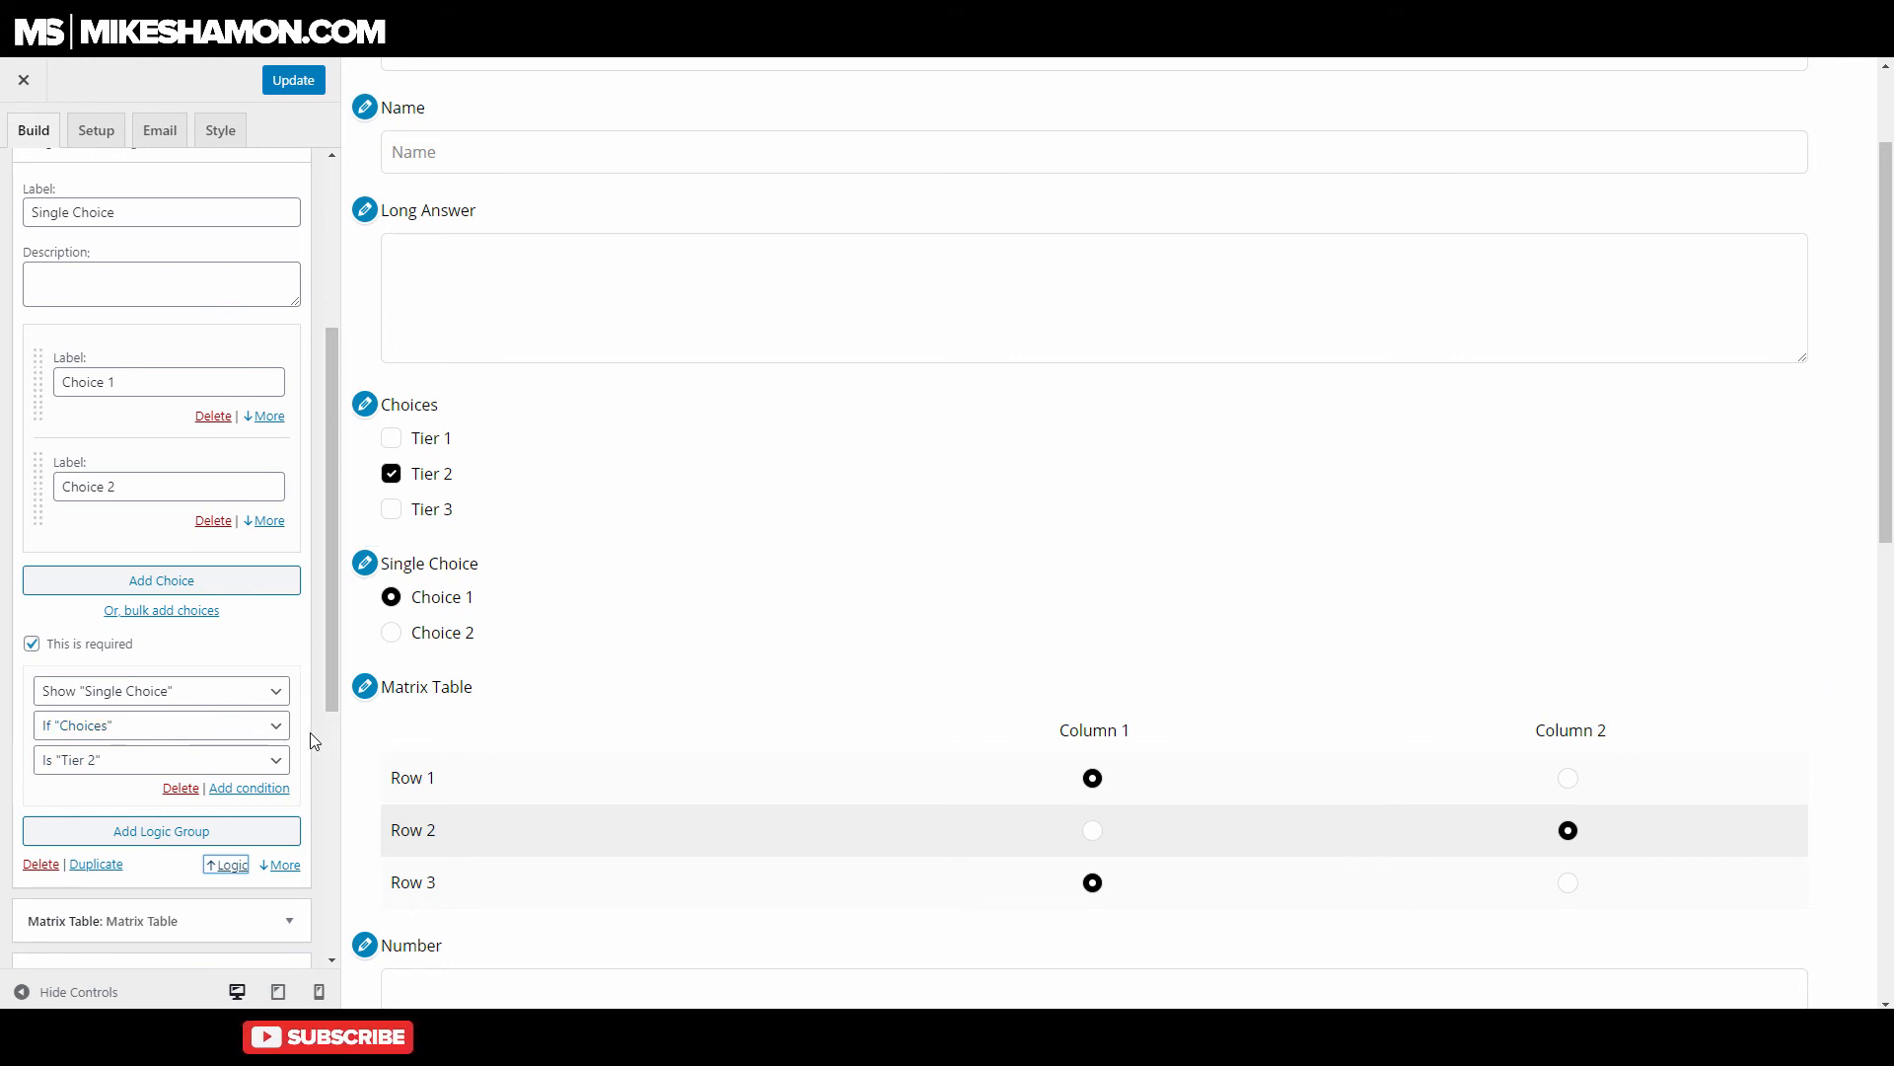
mouse_move(480, 638)
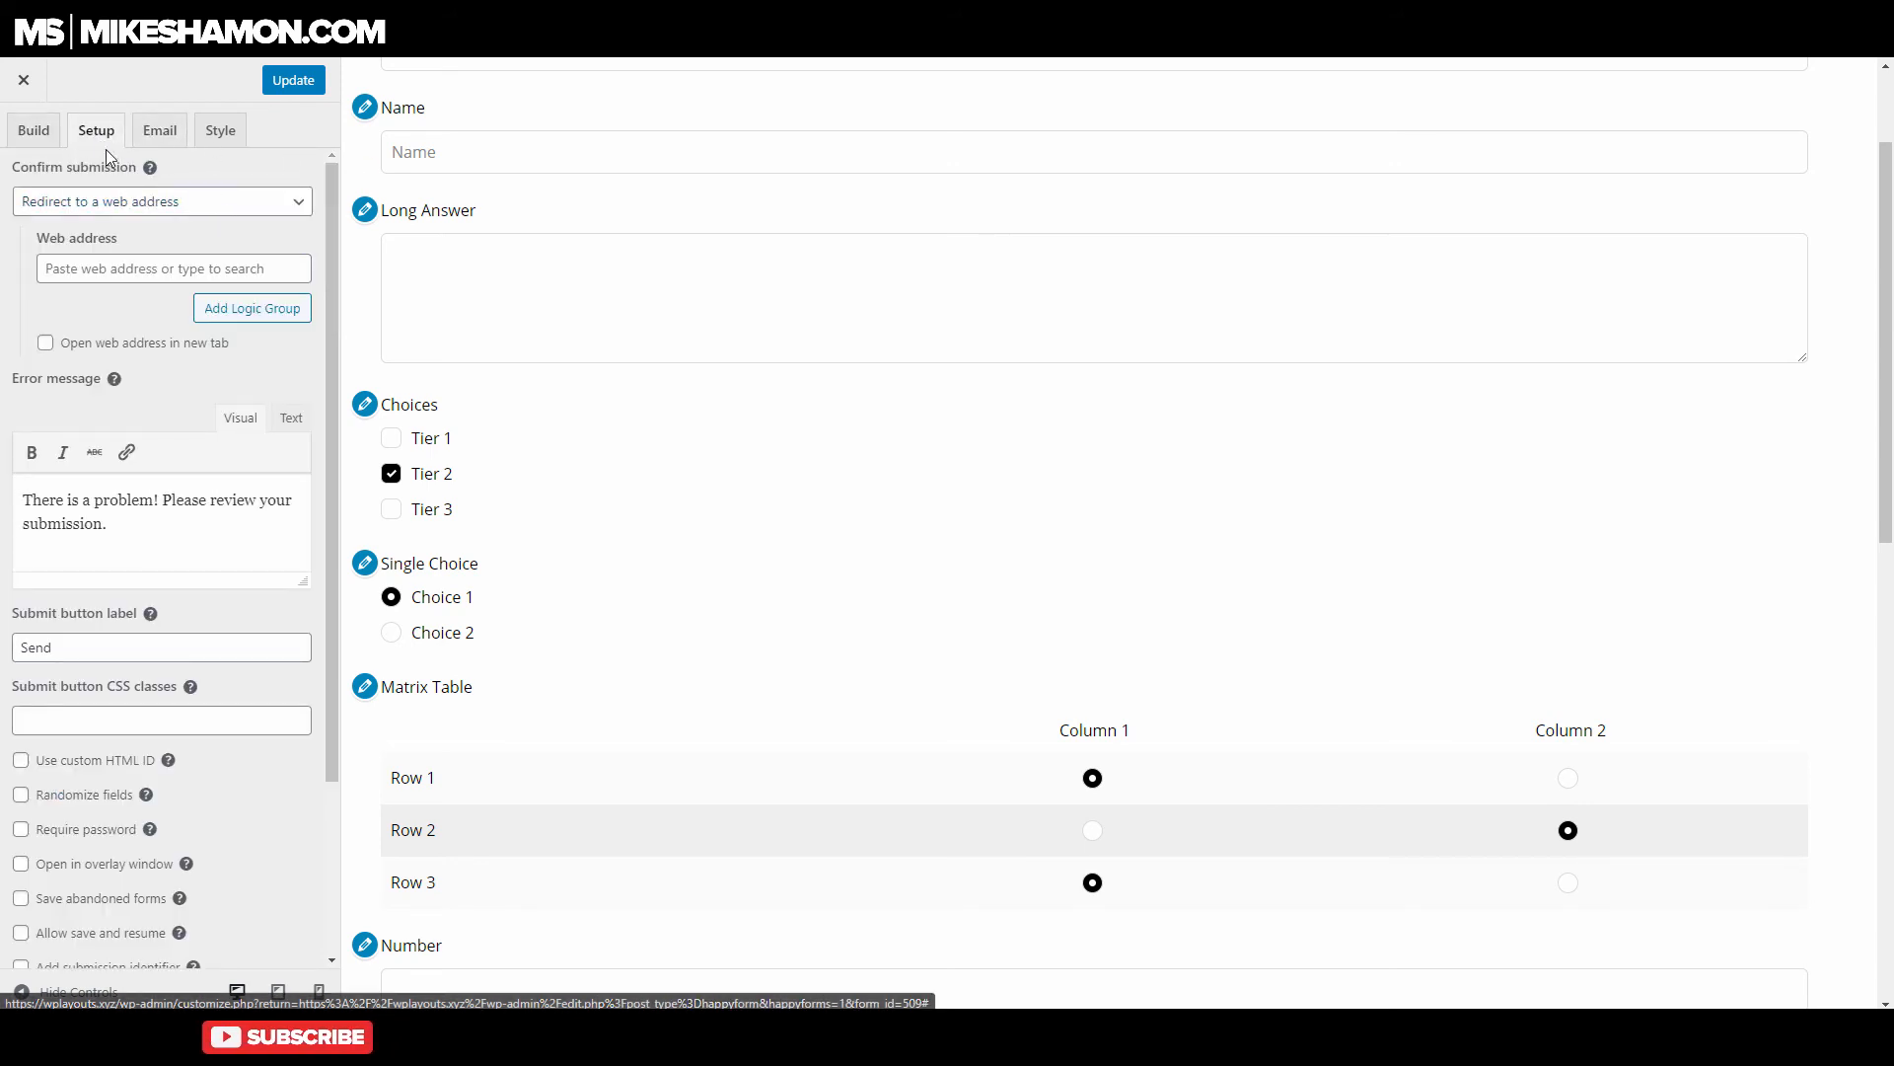
scroll("down", 3)
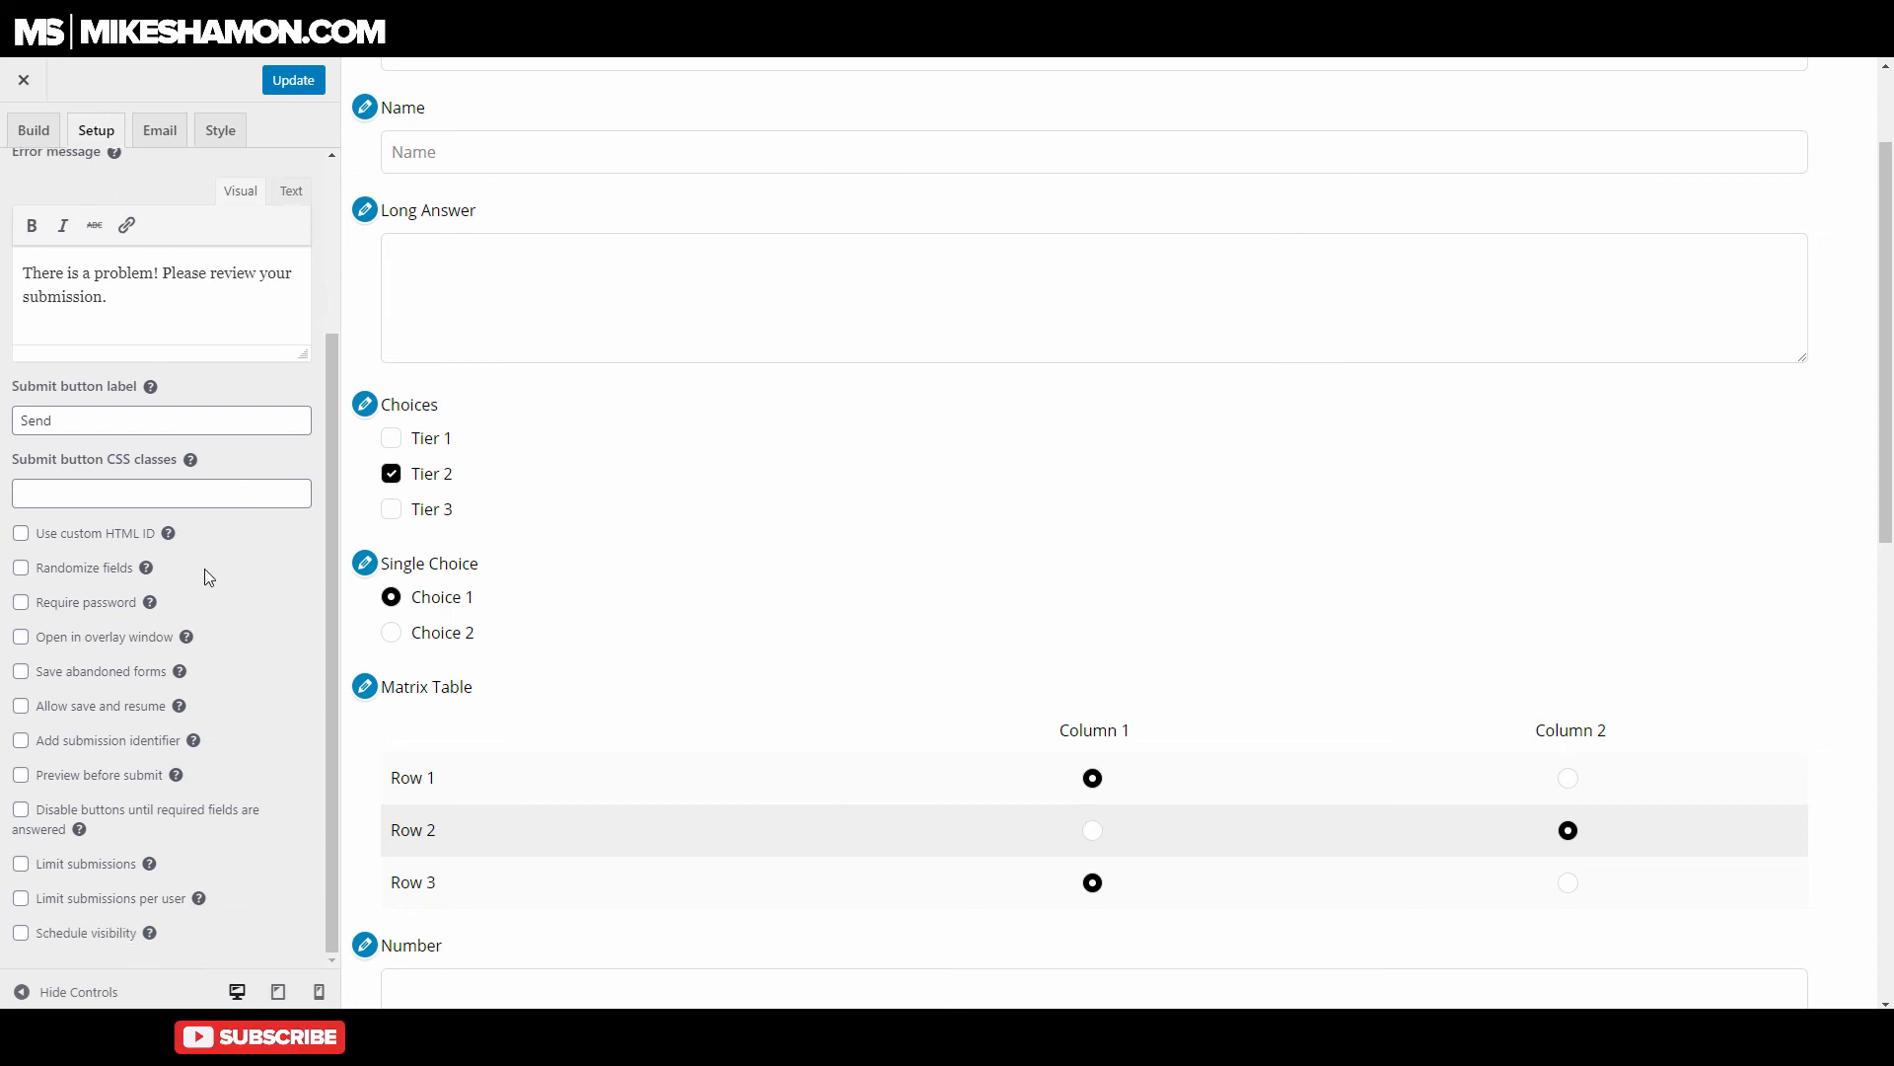
mouse_move(87, 903)
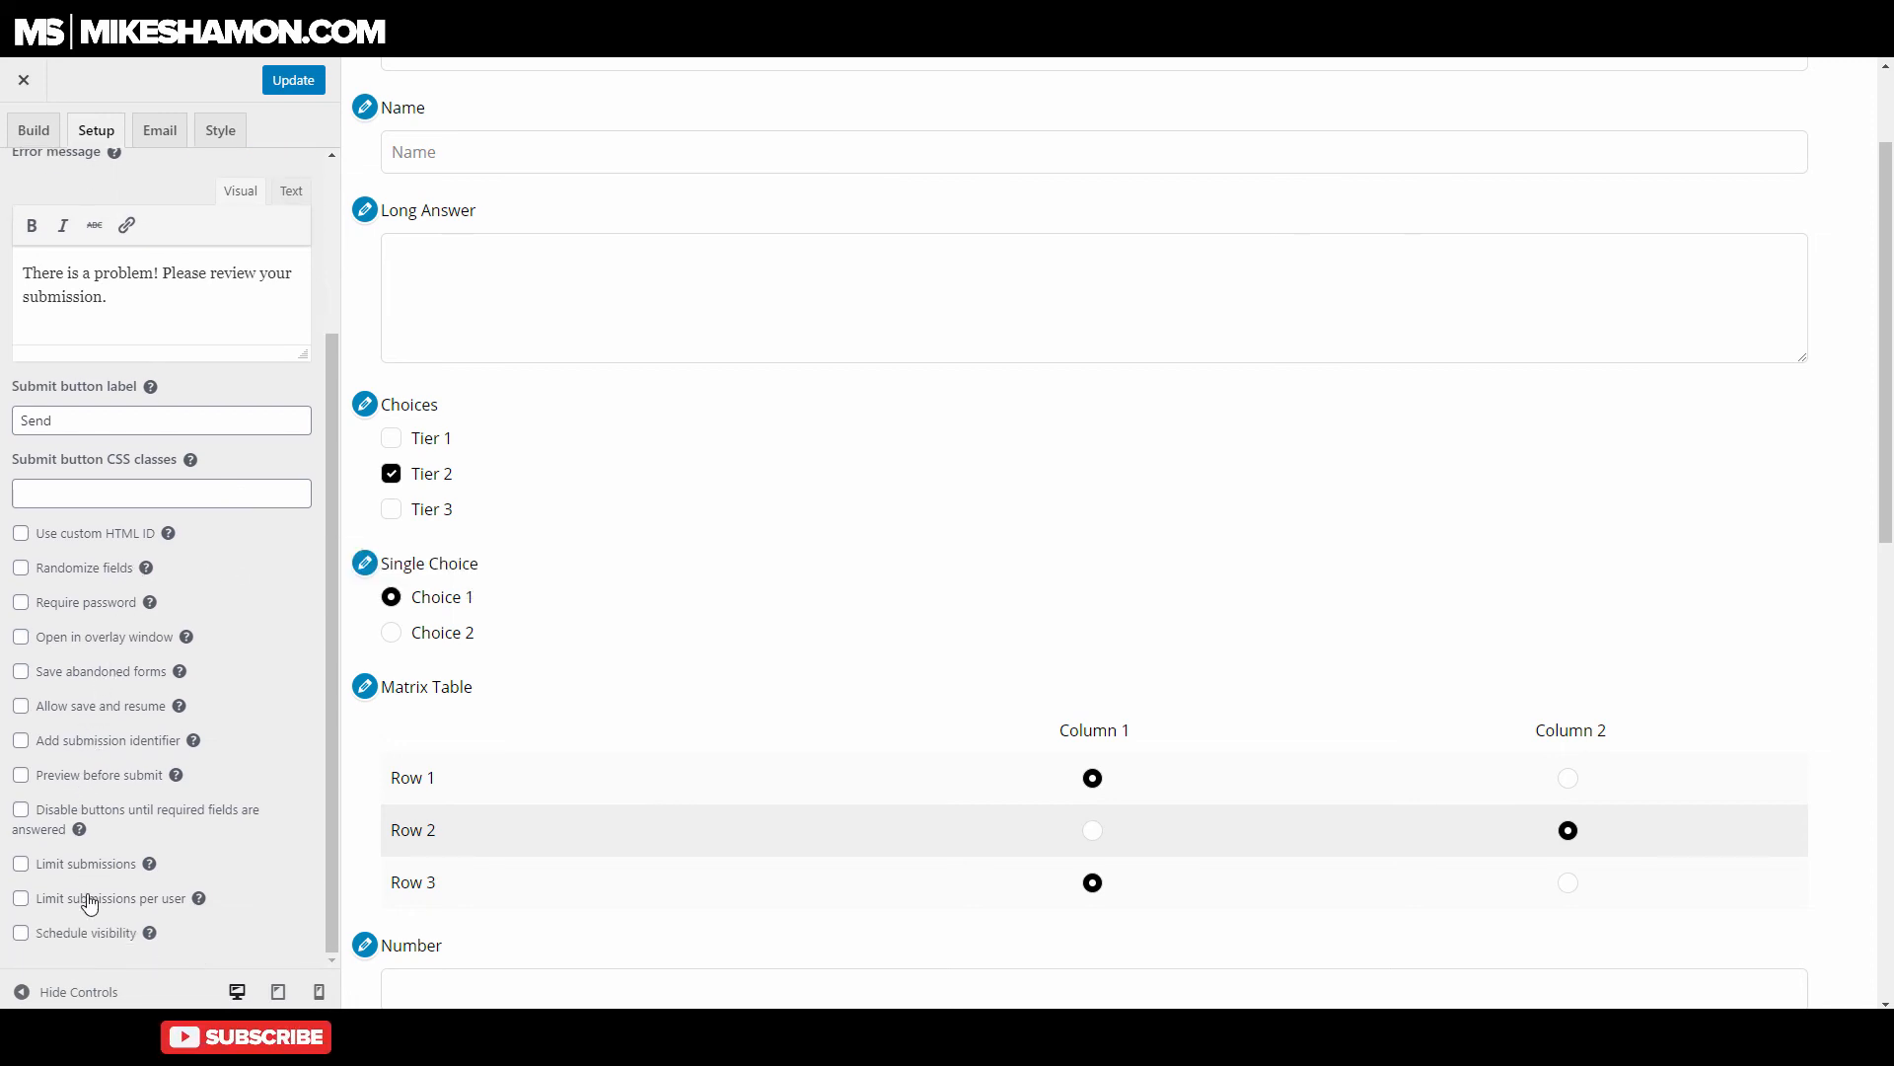
mouse_move(125, 410)
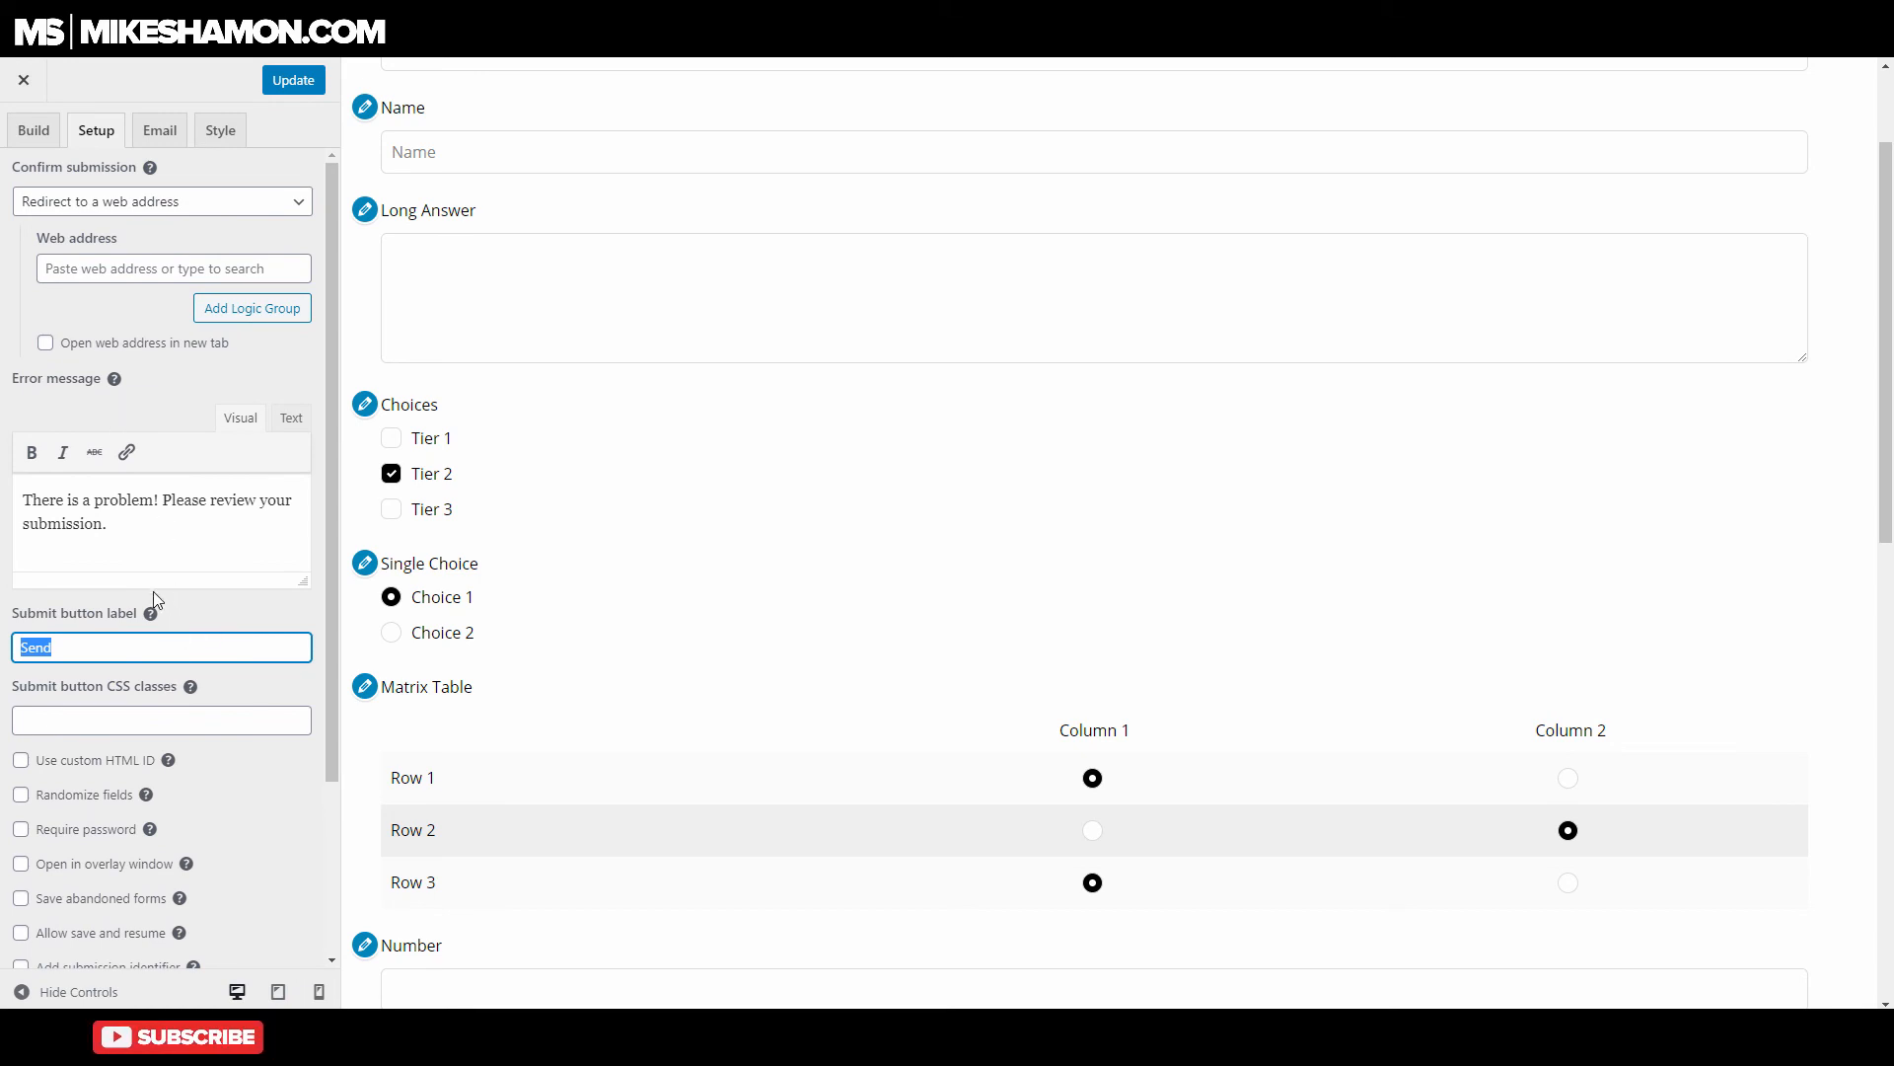
mouse_move(70, 372)
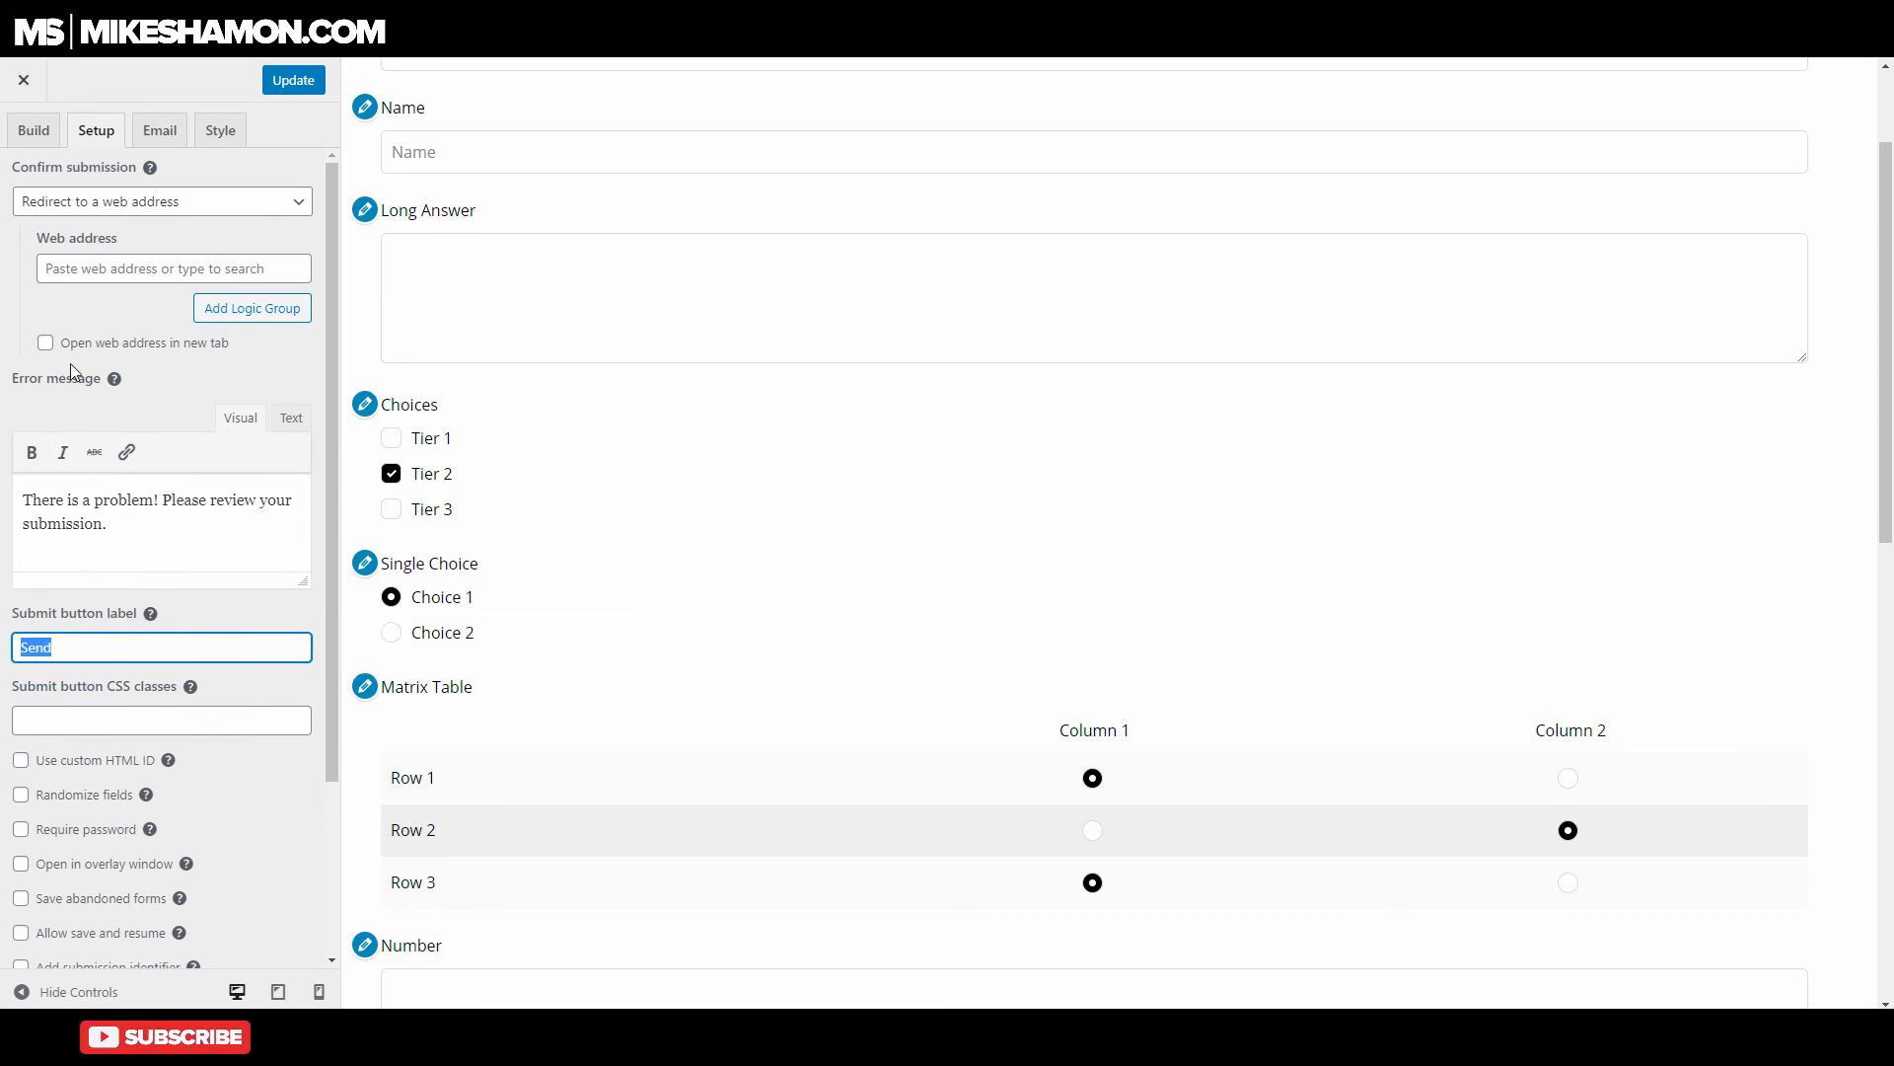
left_click(158, 130)
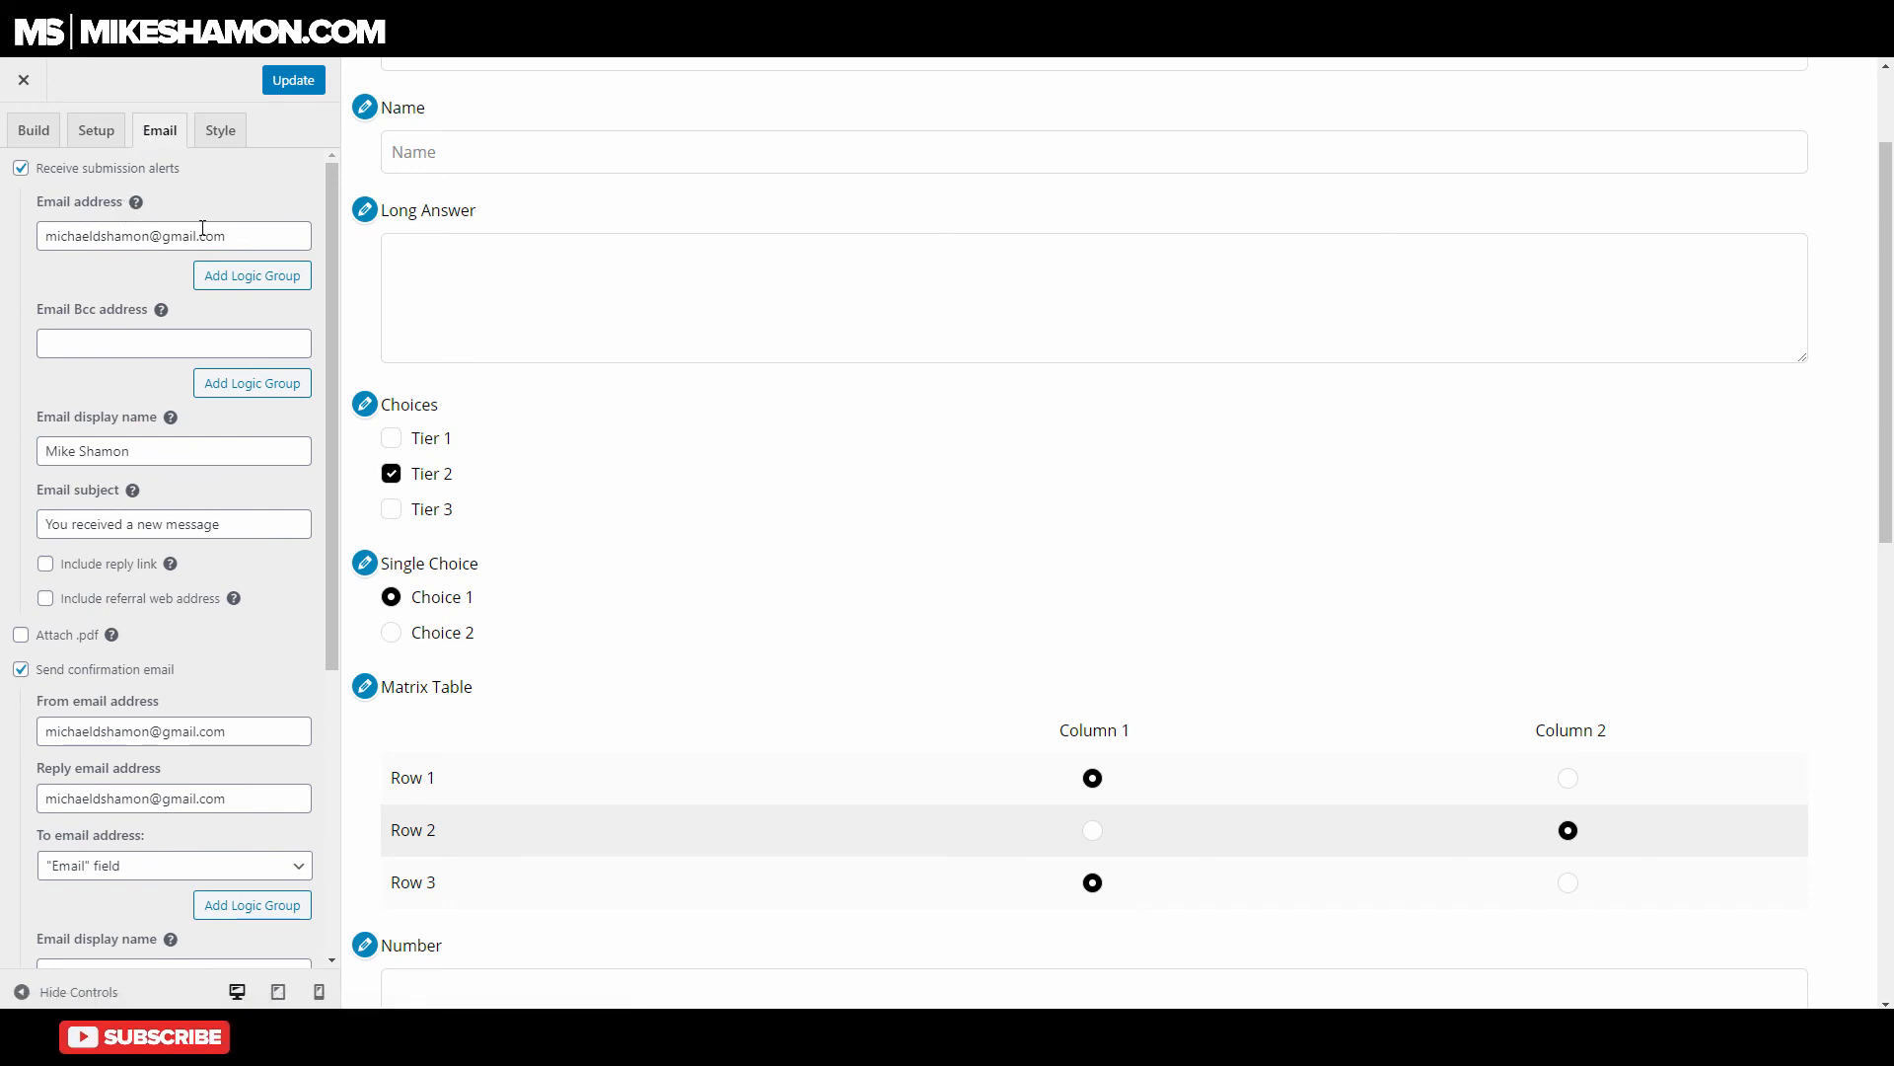
Scroll down to the confirmation email subject 'We received your message' and its content.
scroll("down", 3)
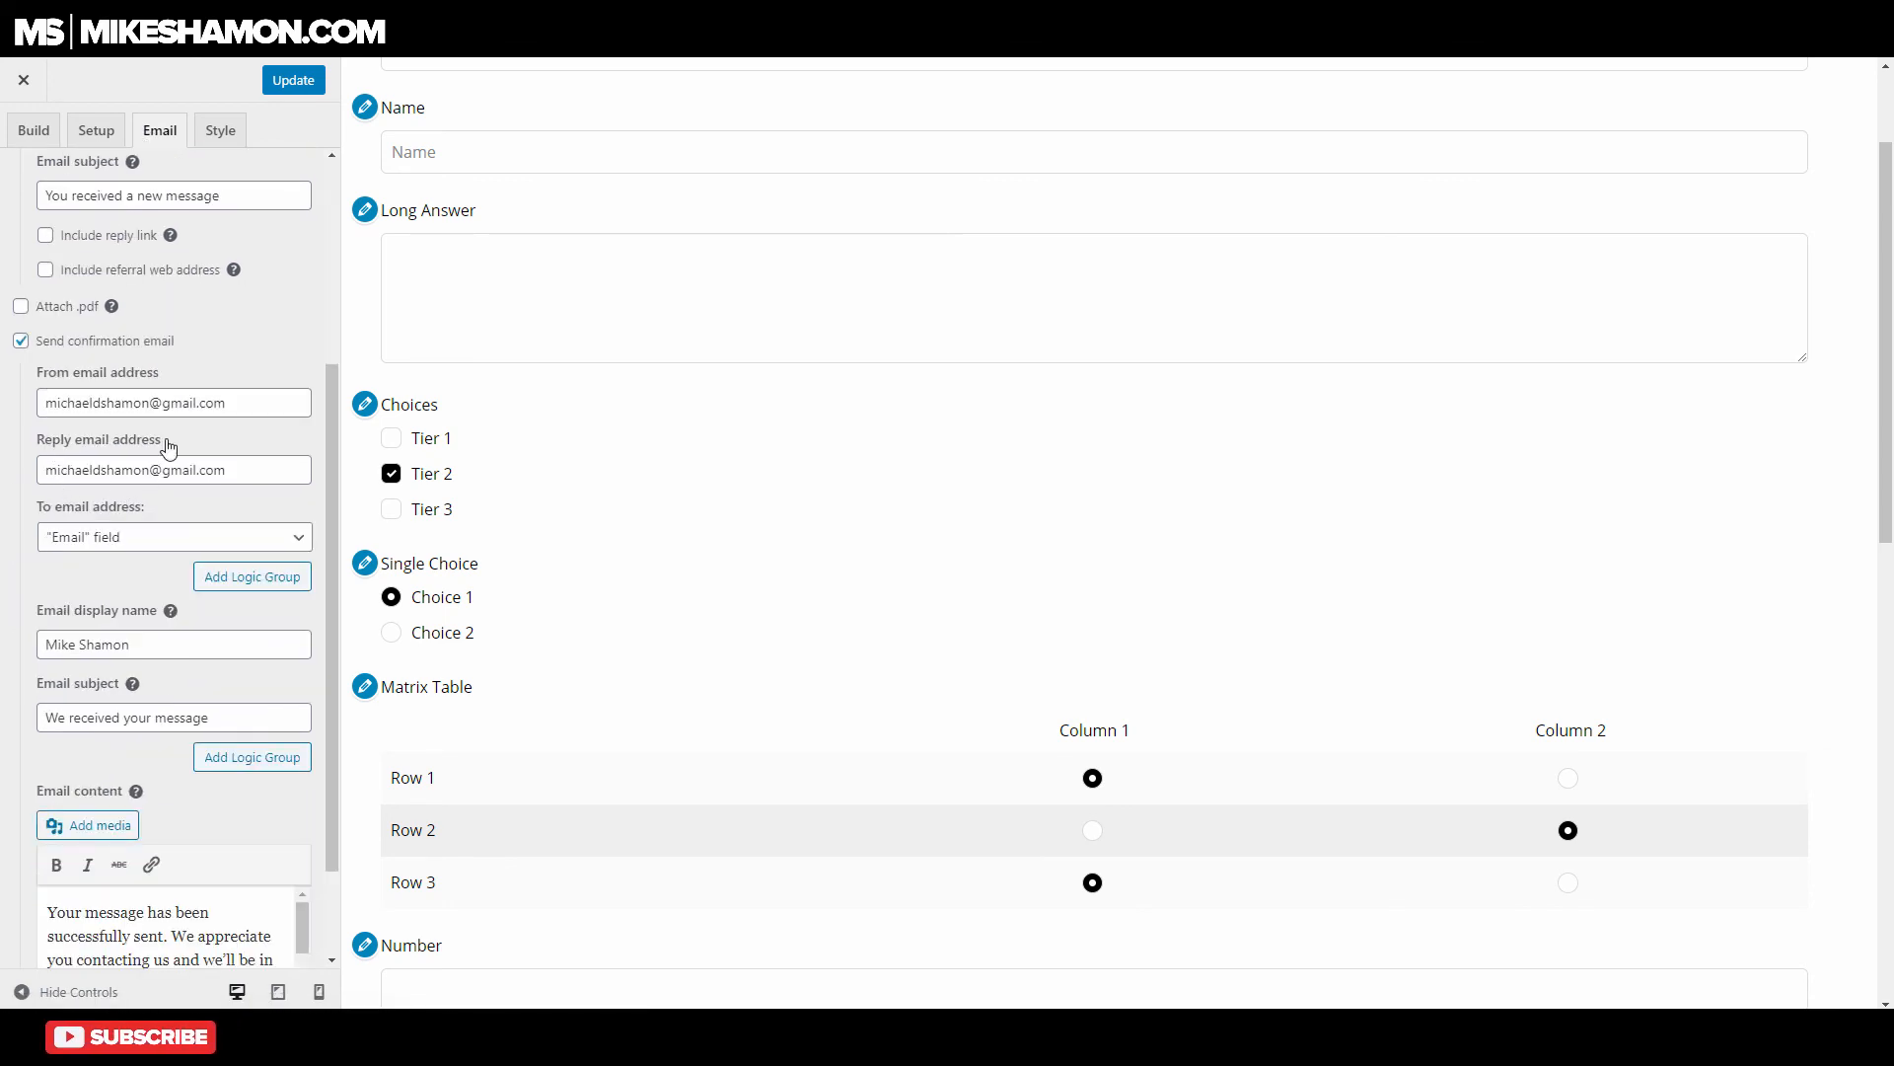
scroll("down", 3)
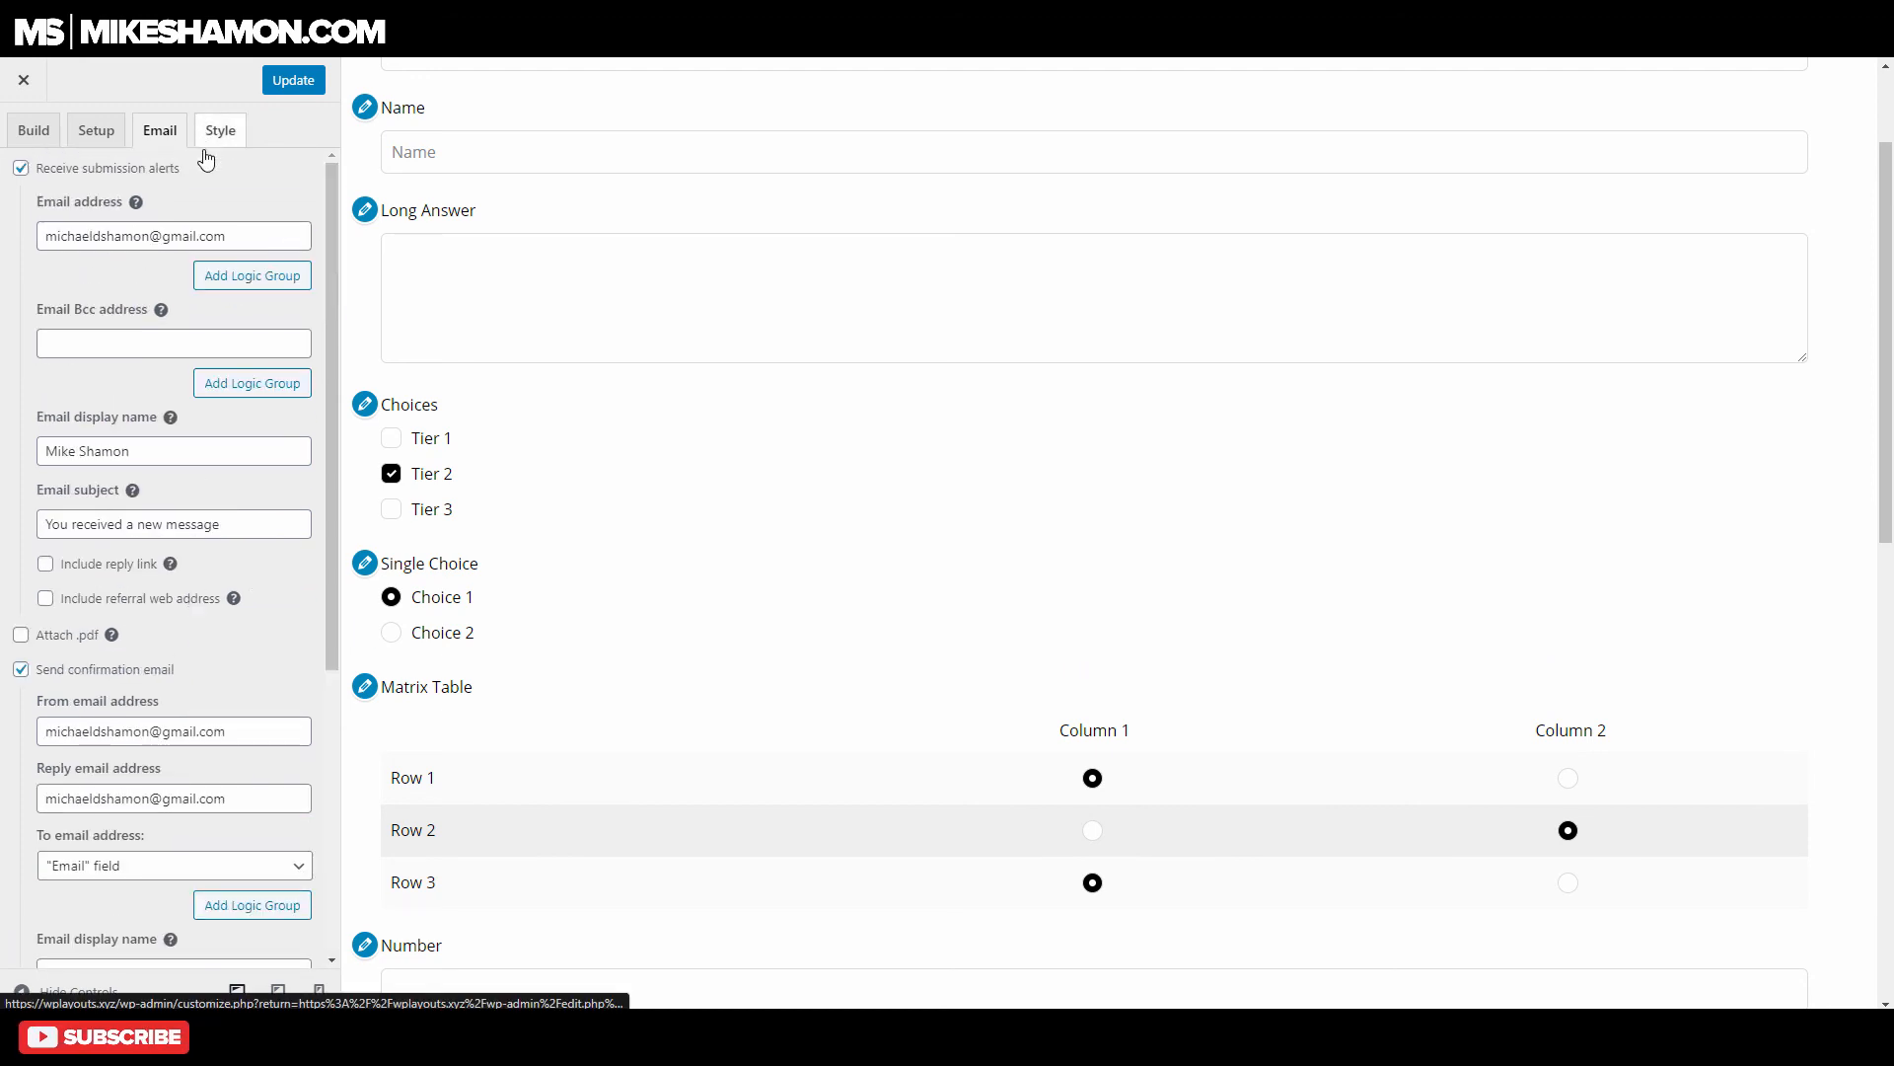
Open the Style tab and preview the Checkboxes & Radios and Submit Button sections.
left_click(219, 130)
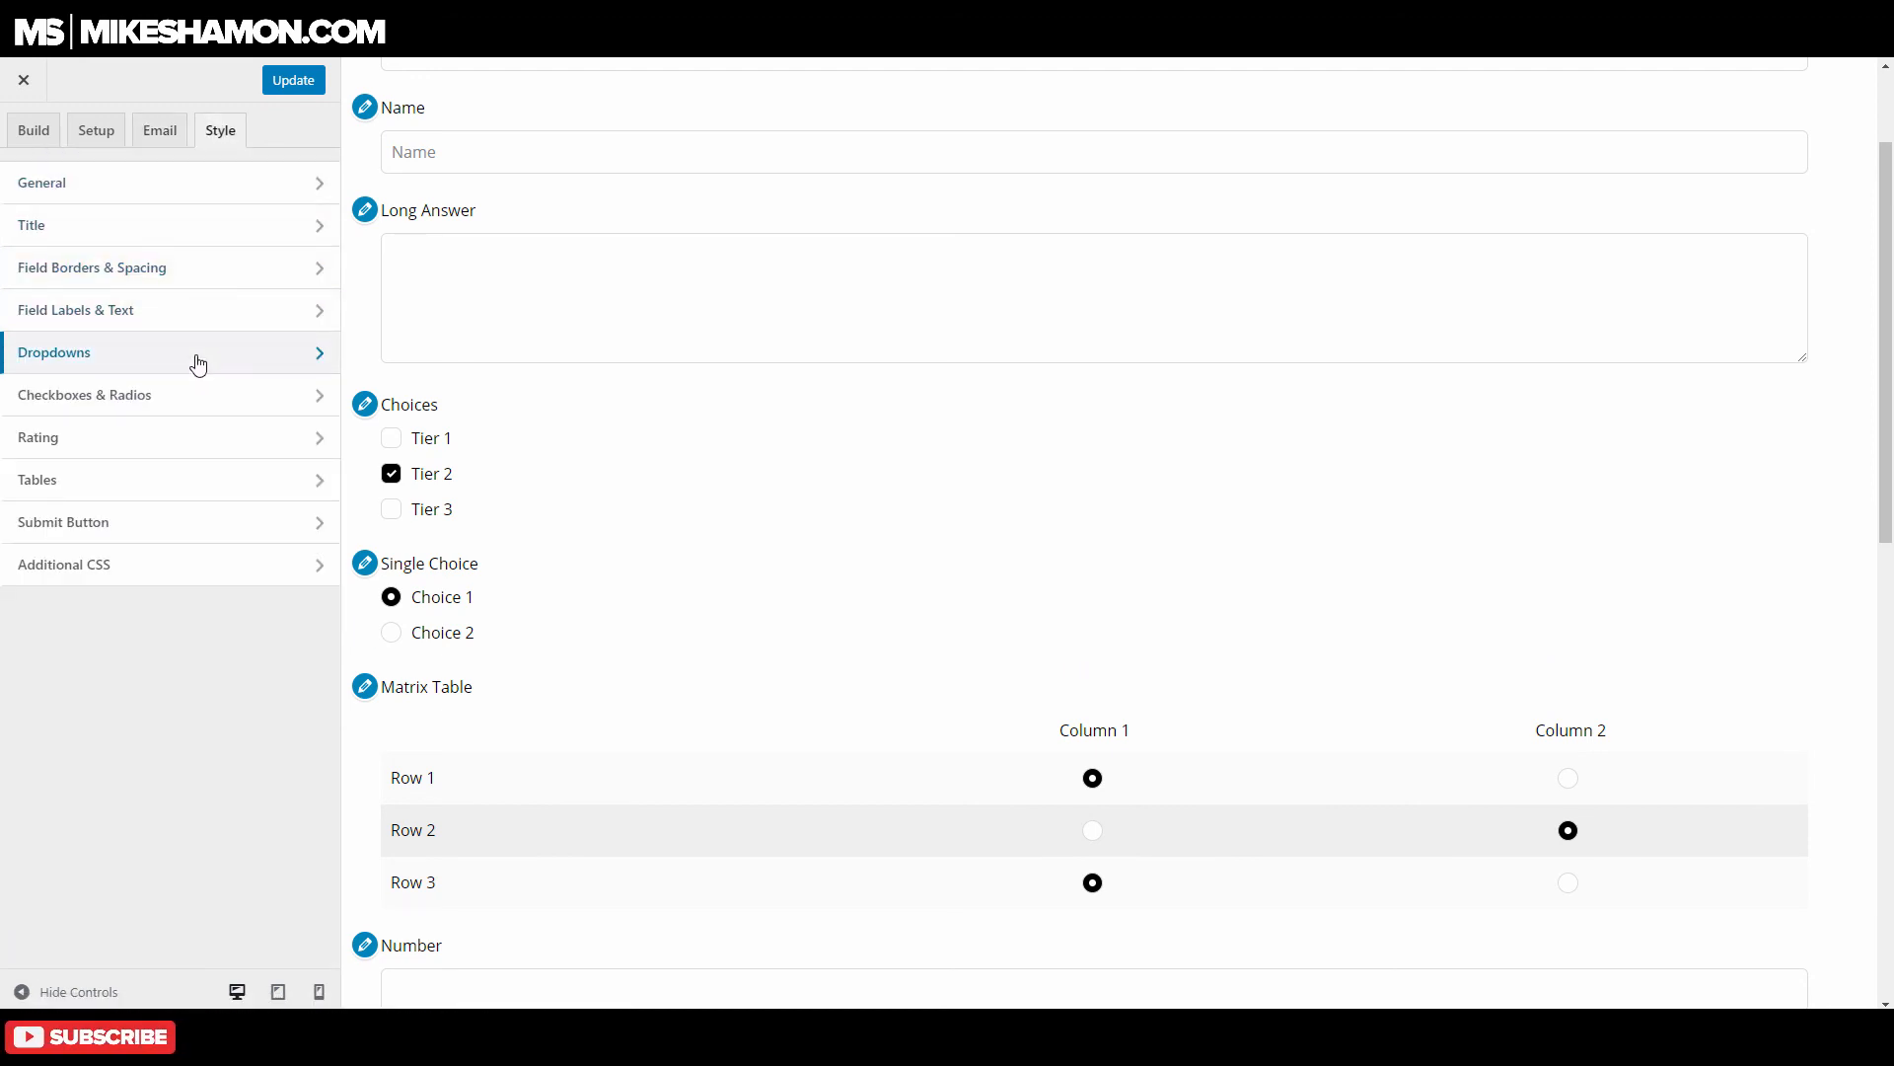
left_click(85, 394)
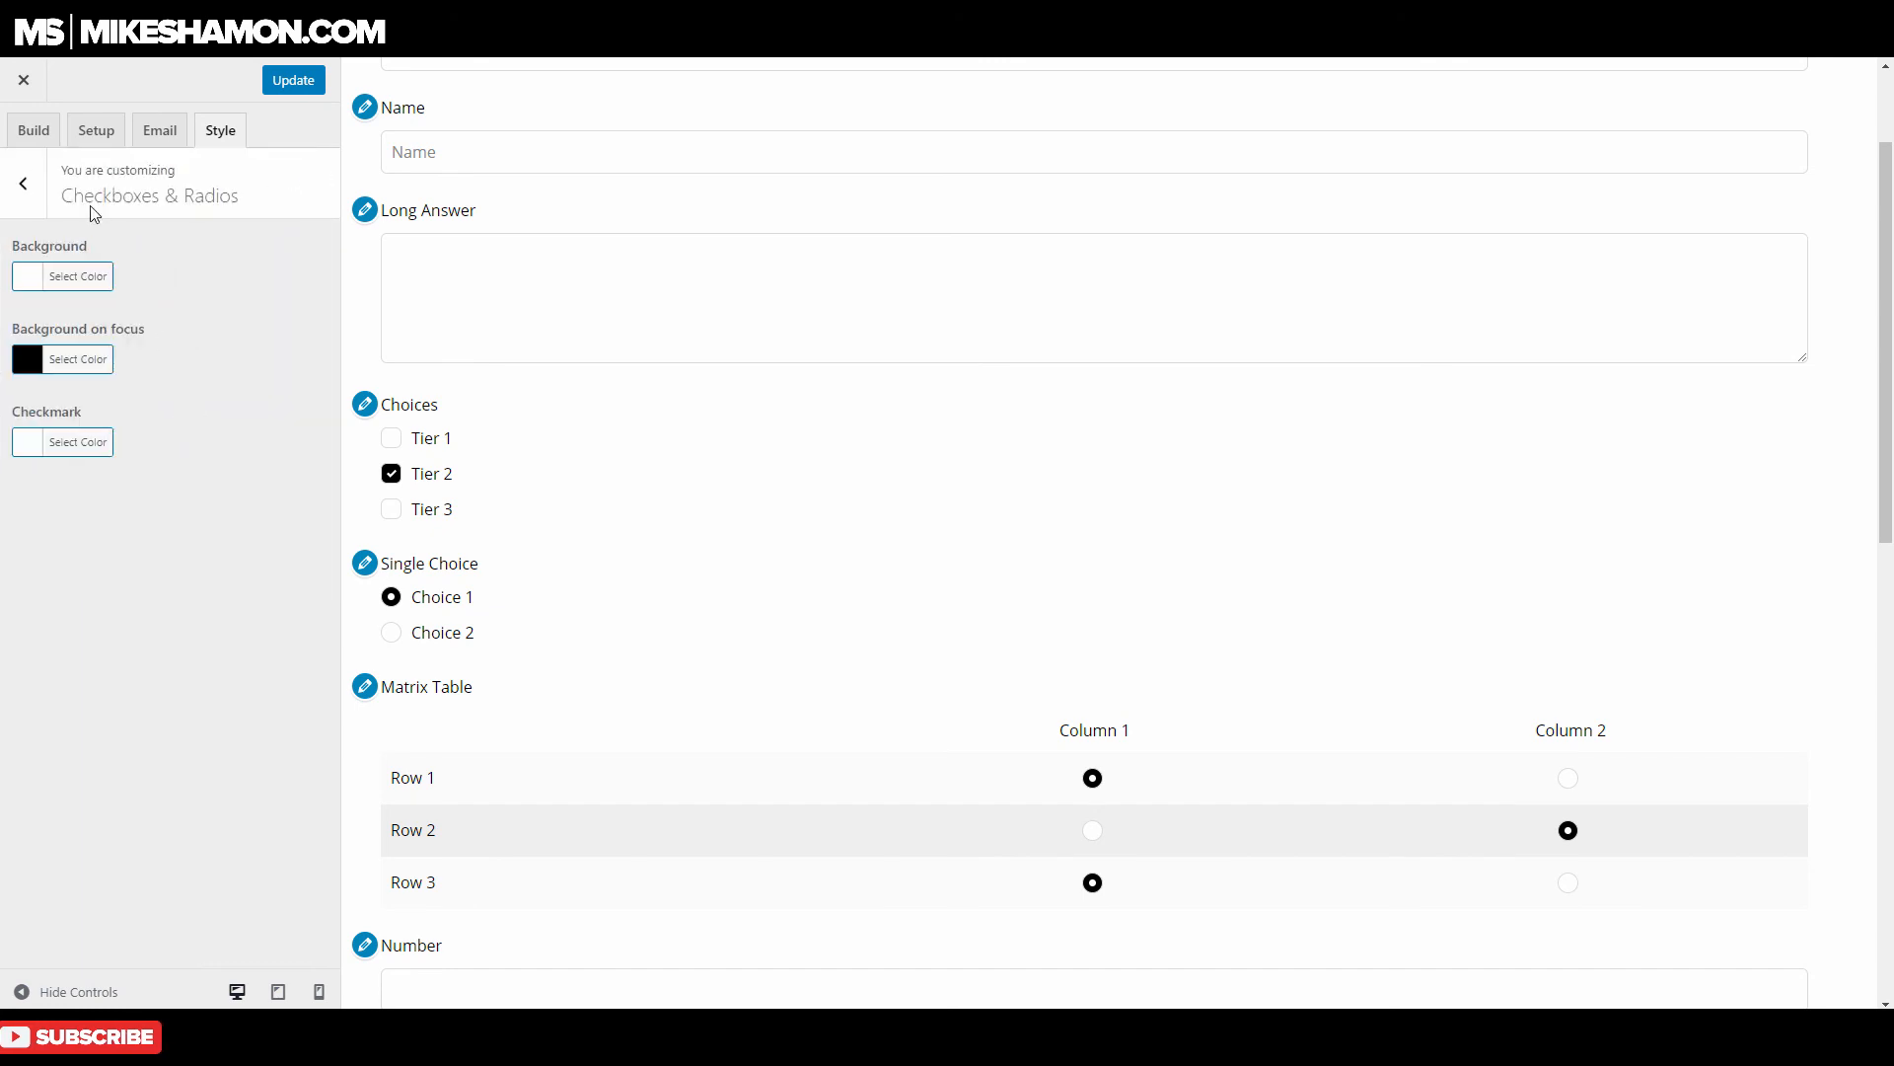
left_click(21, 183)
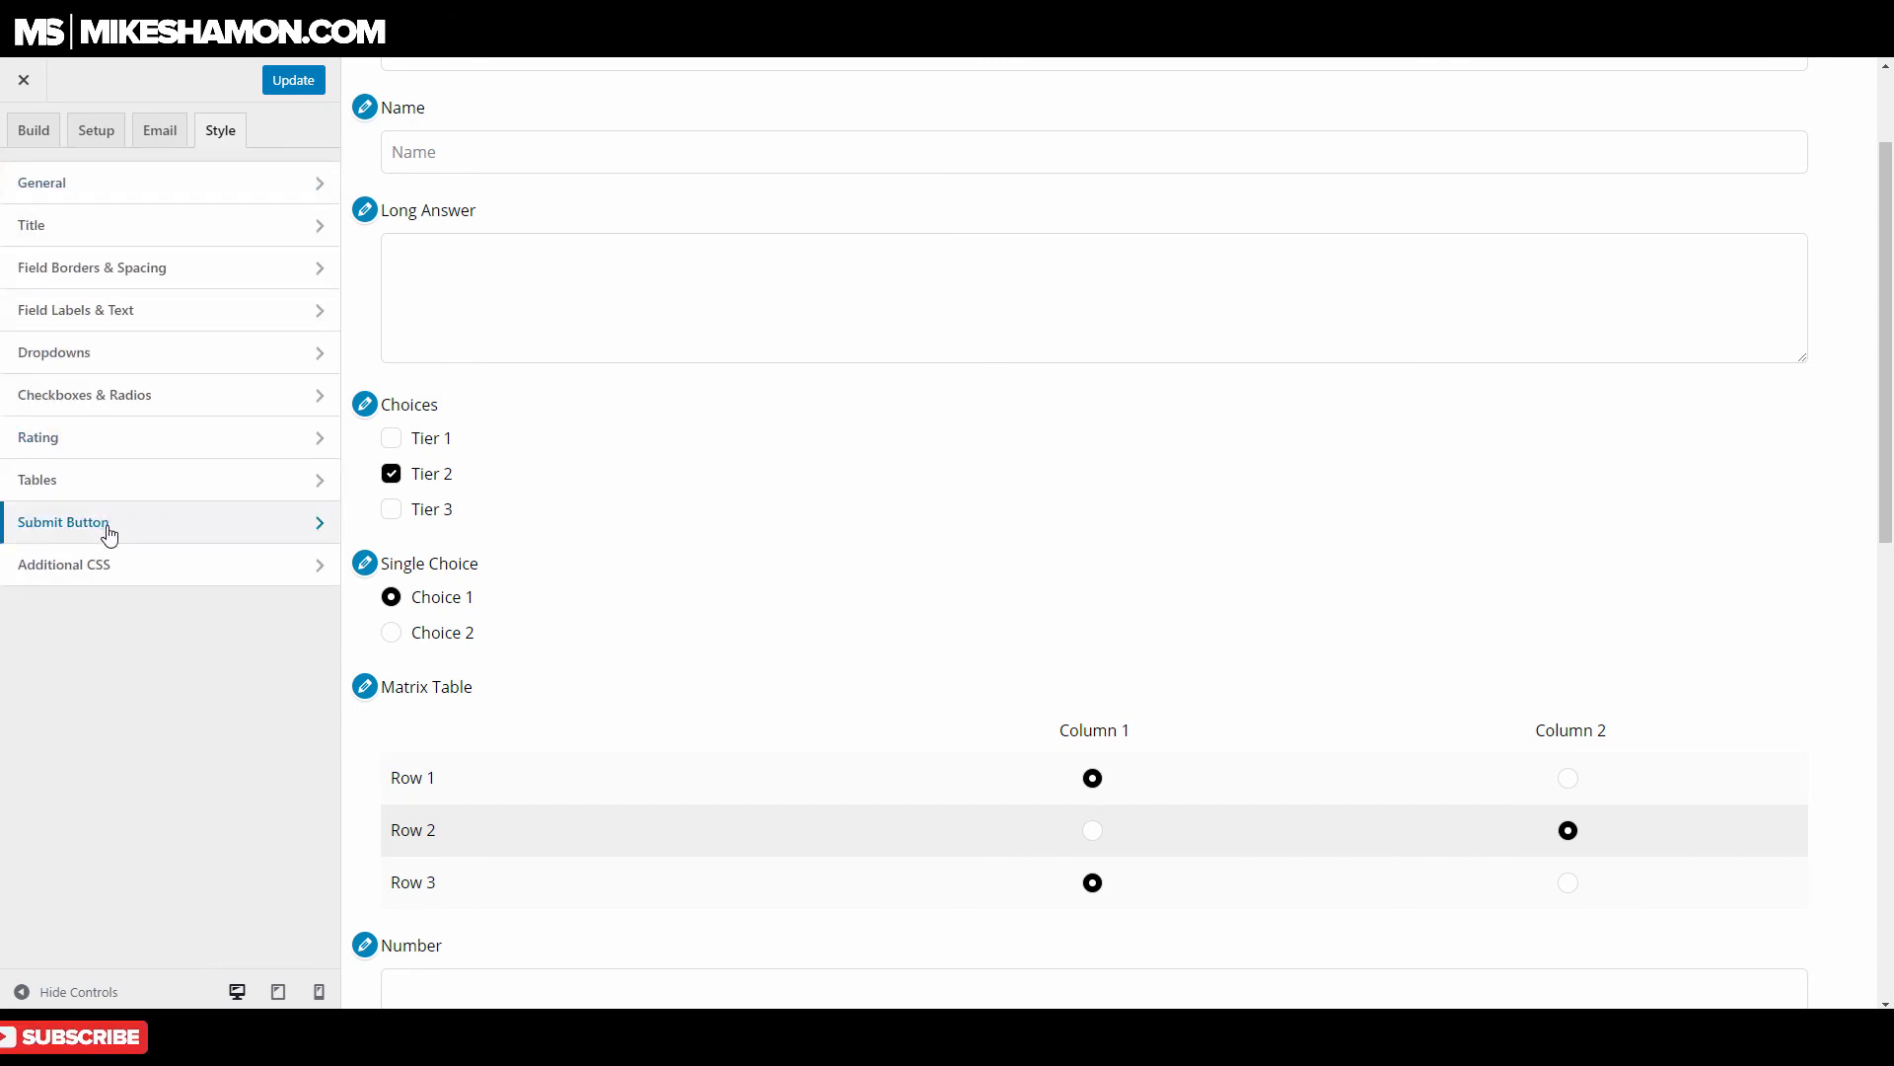
left_click(63, 520)
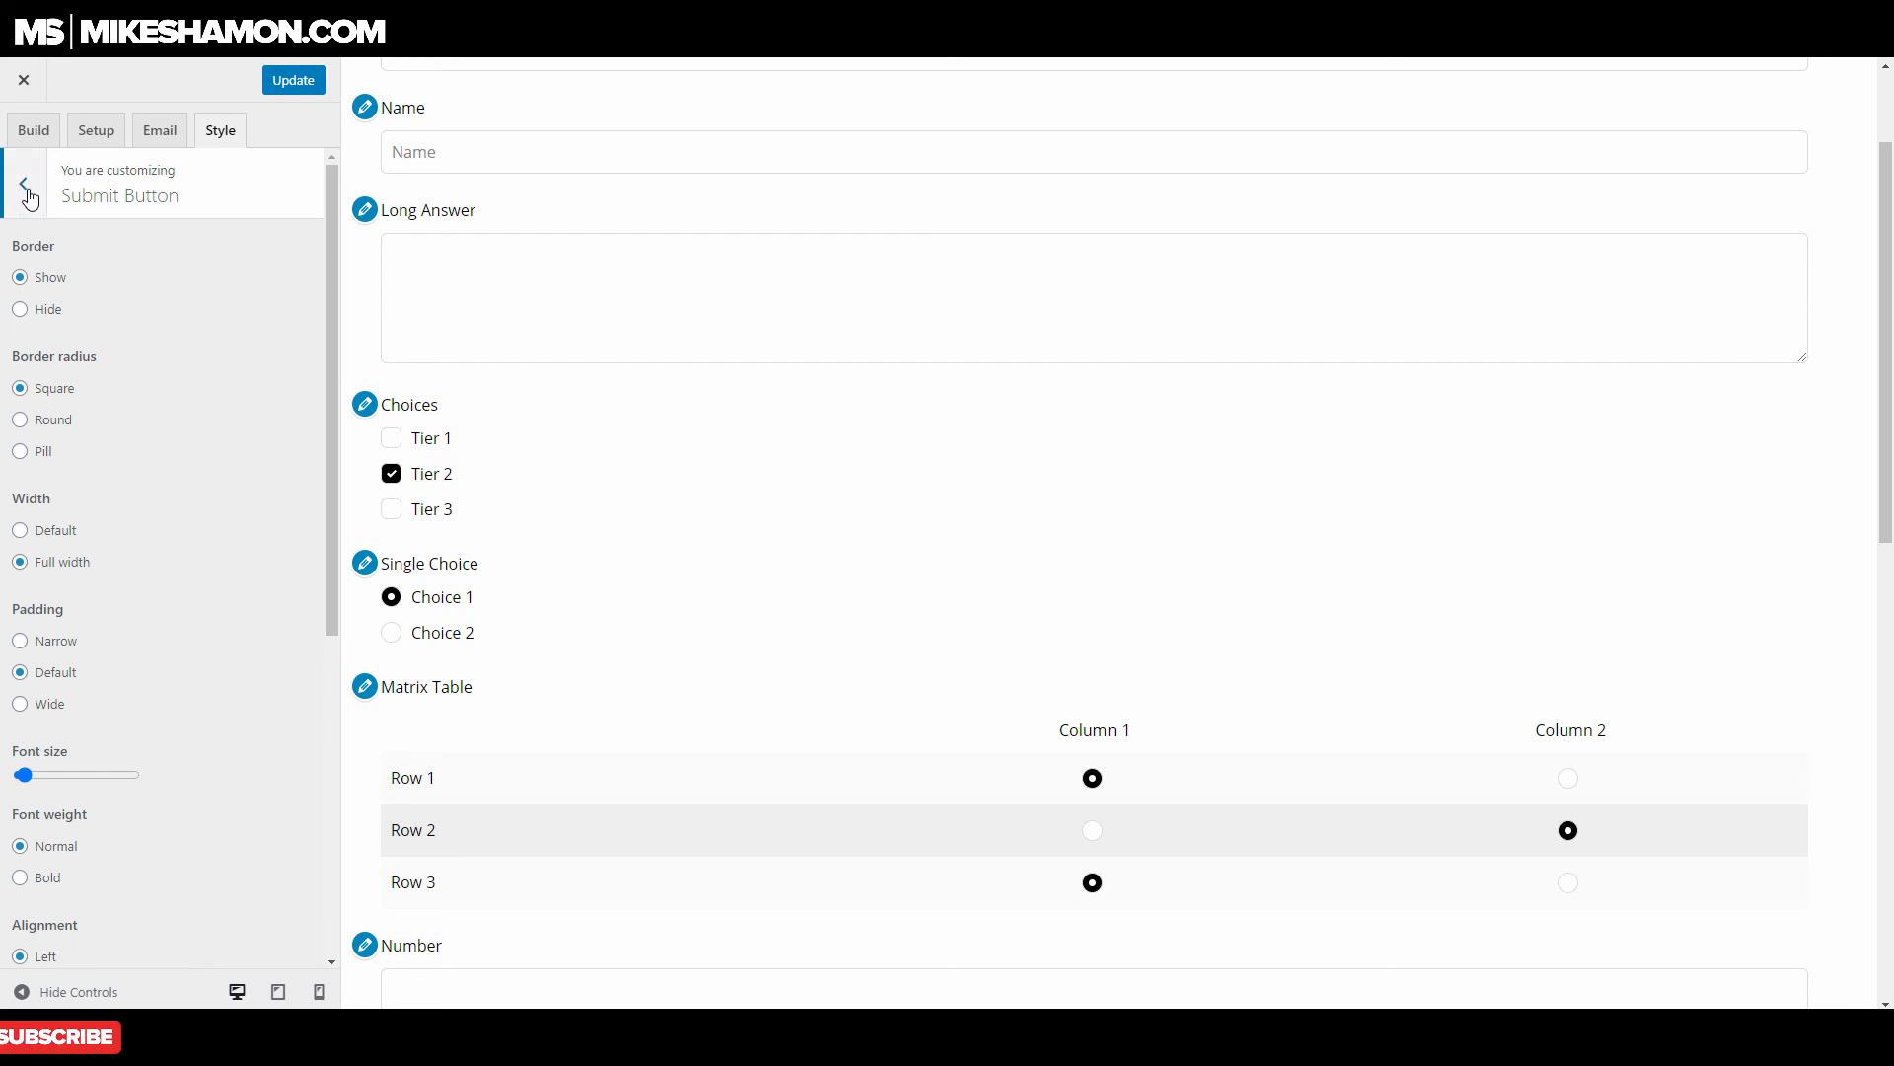
left_click(26, 189)
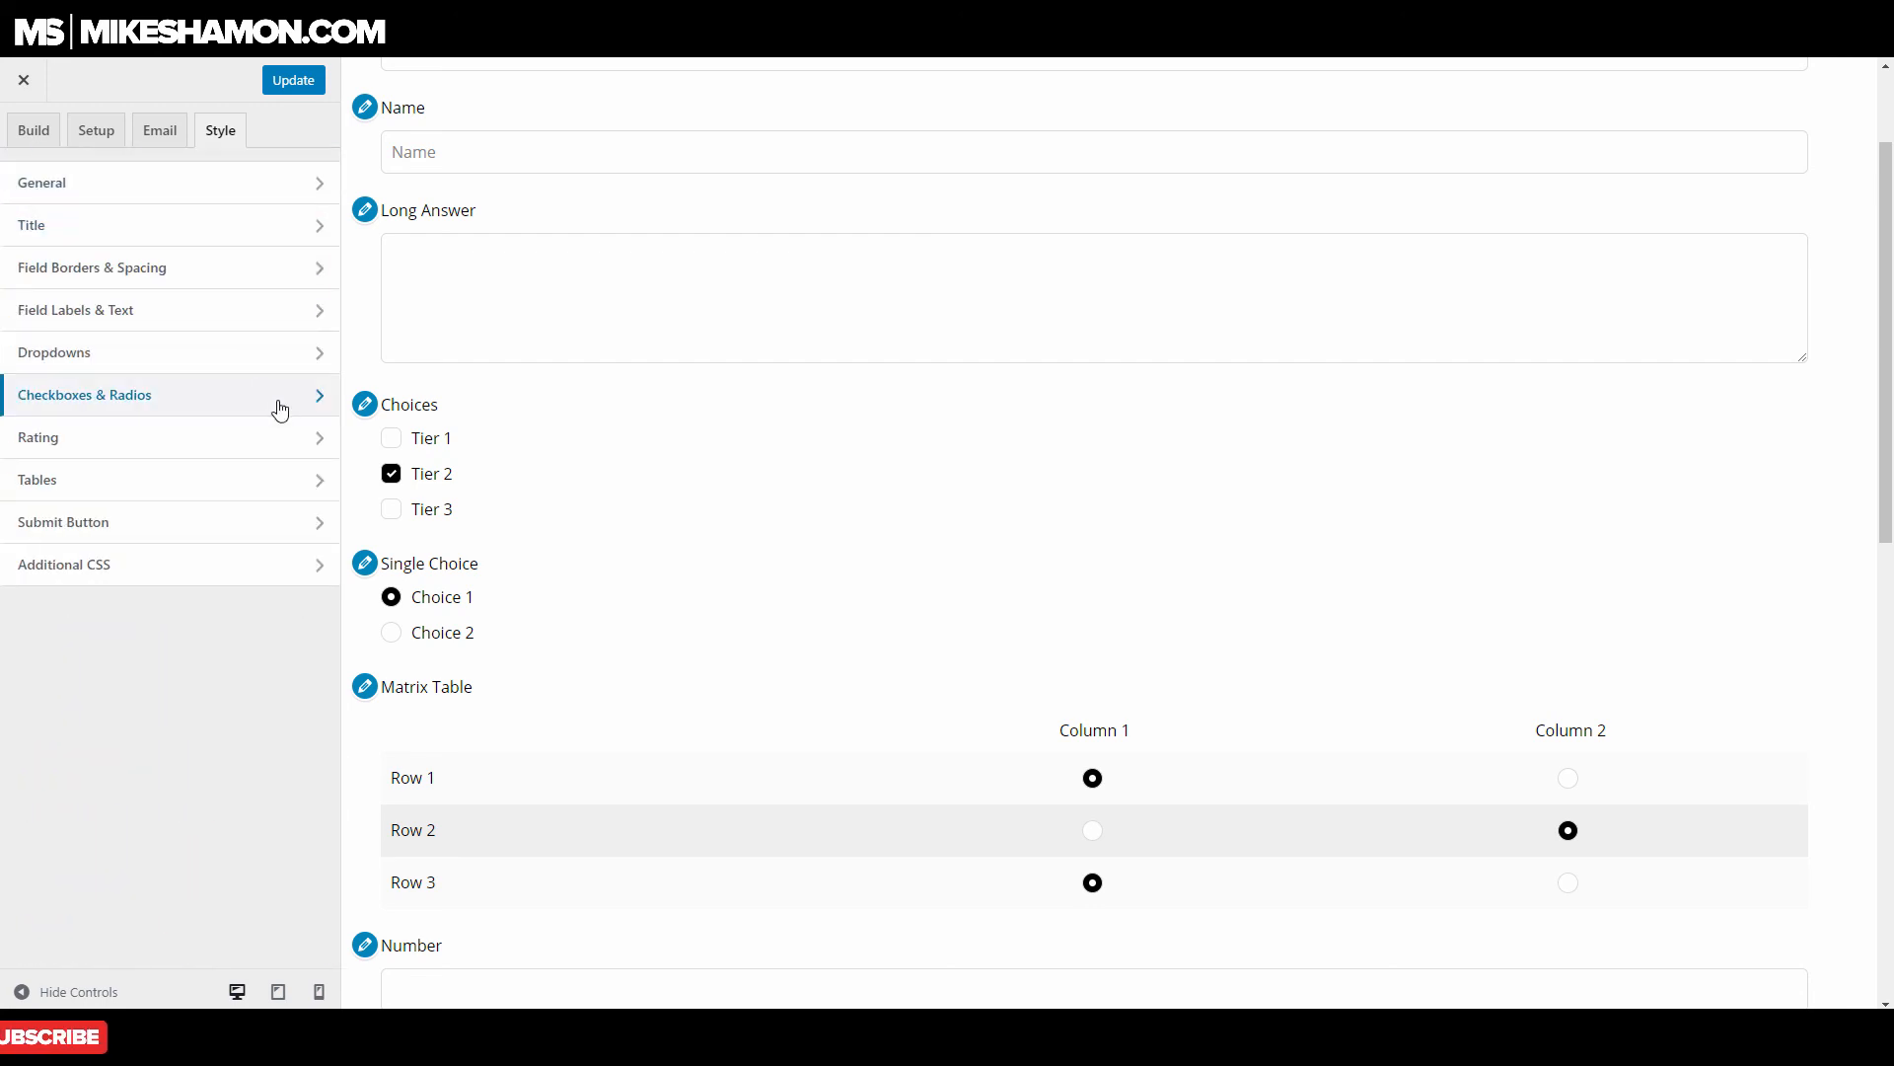